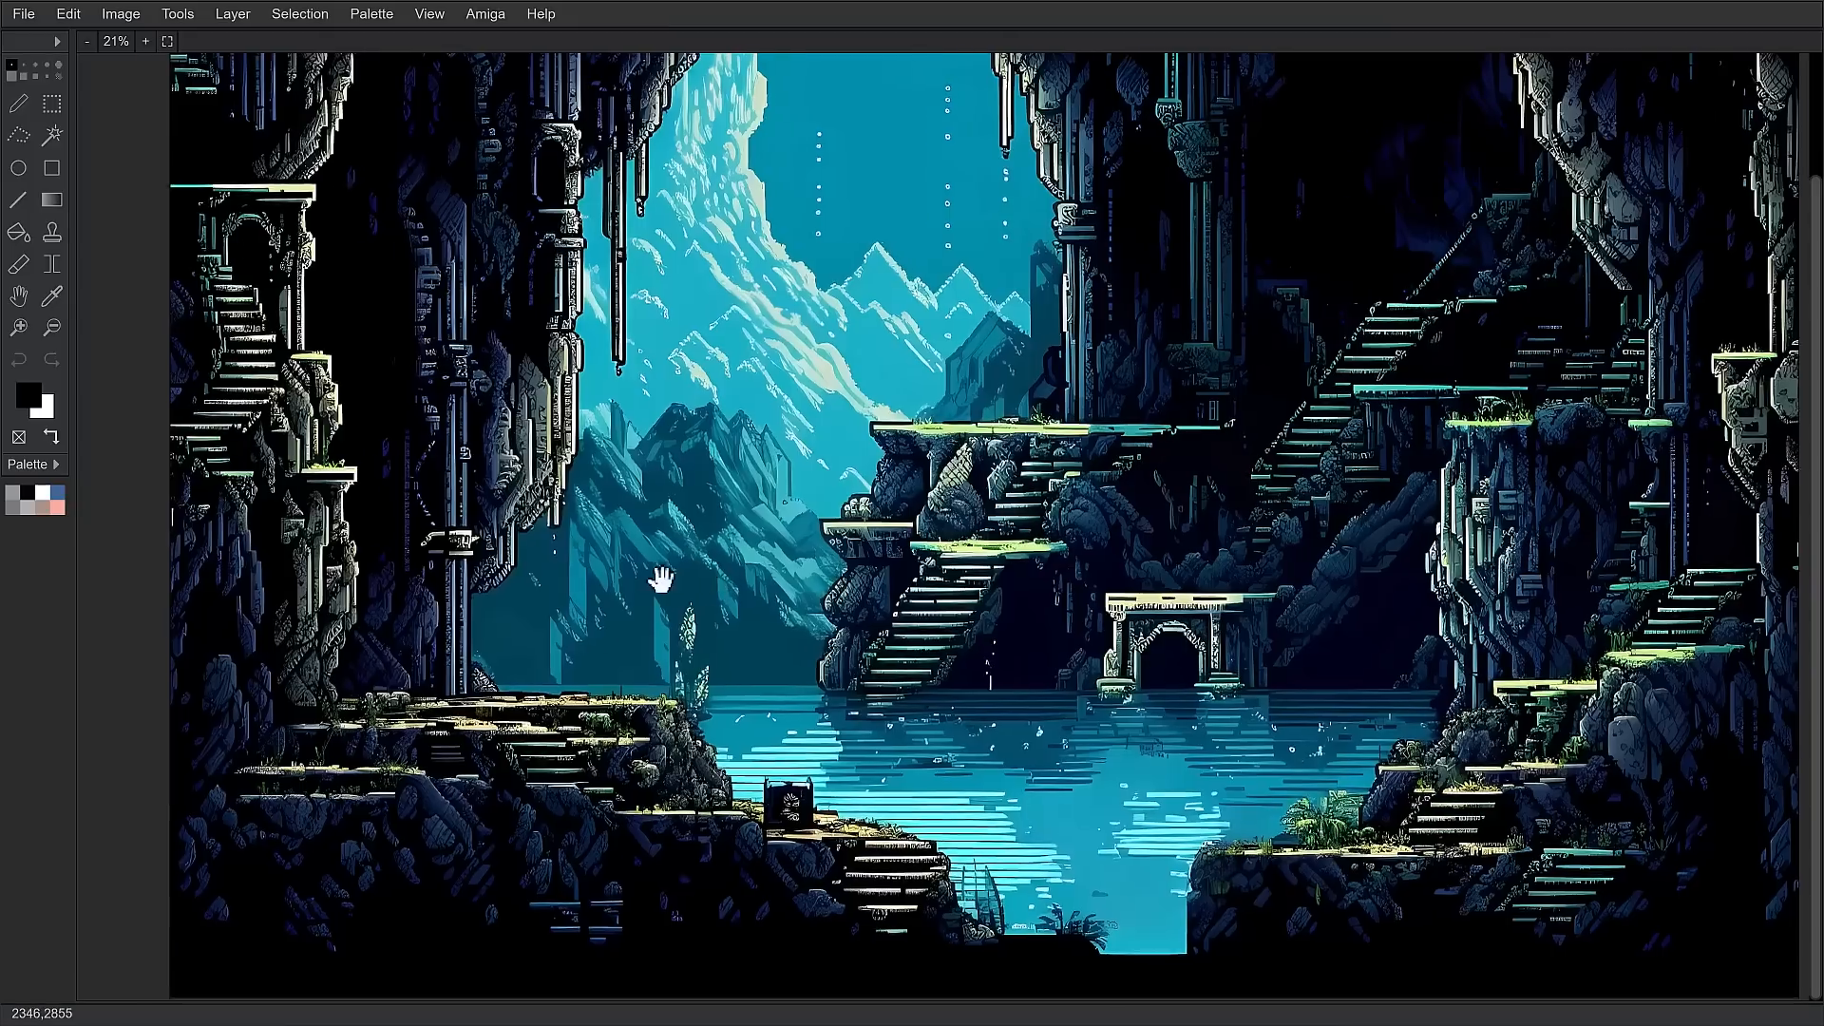
Pan across the cavern artwork and zoom in from 21% to 26%.
drag(657, 575, 698, 639)
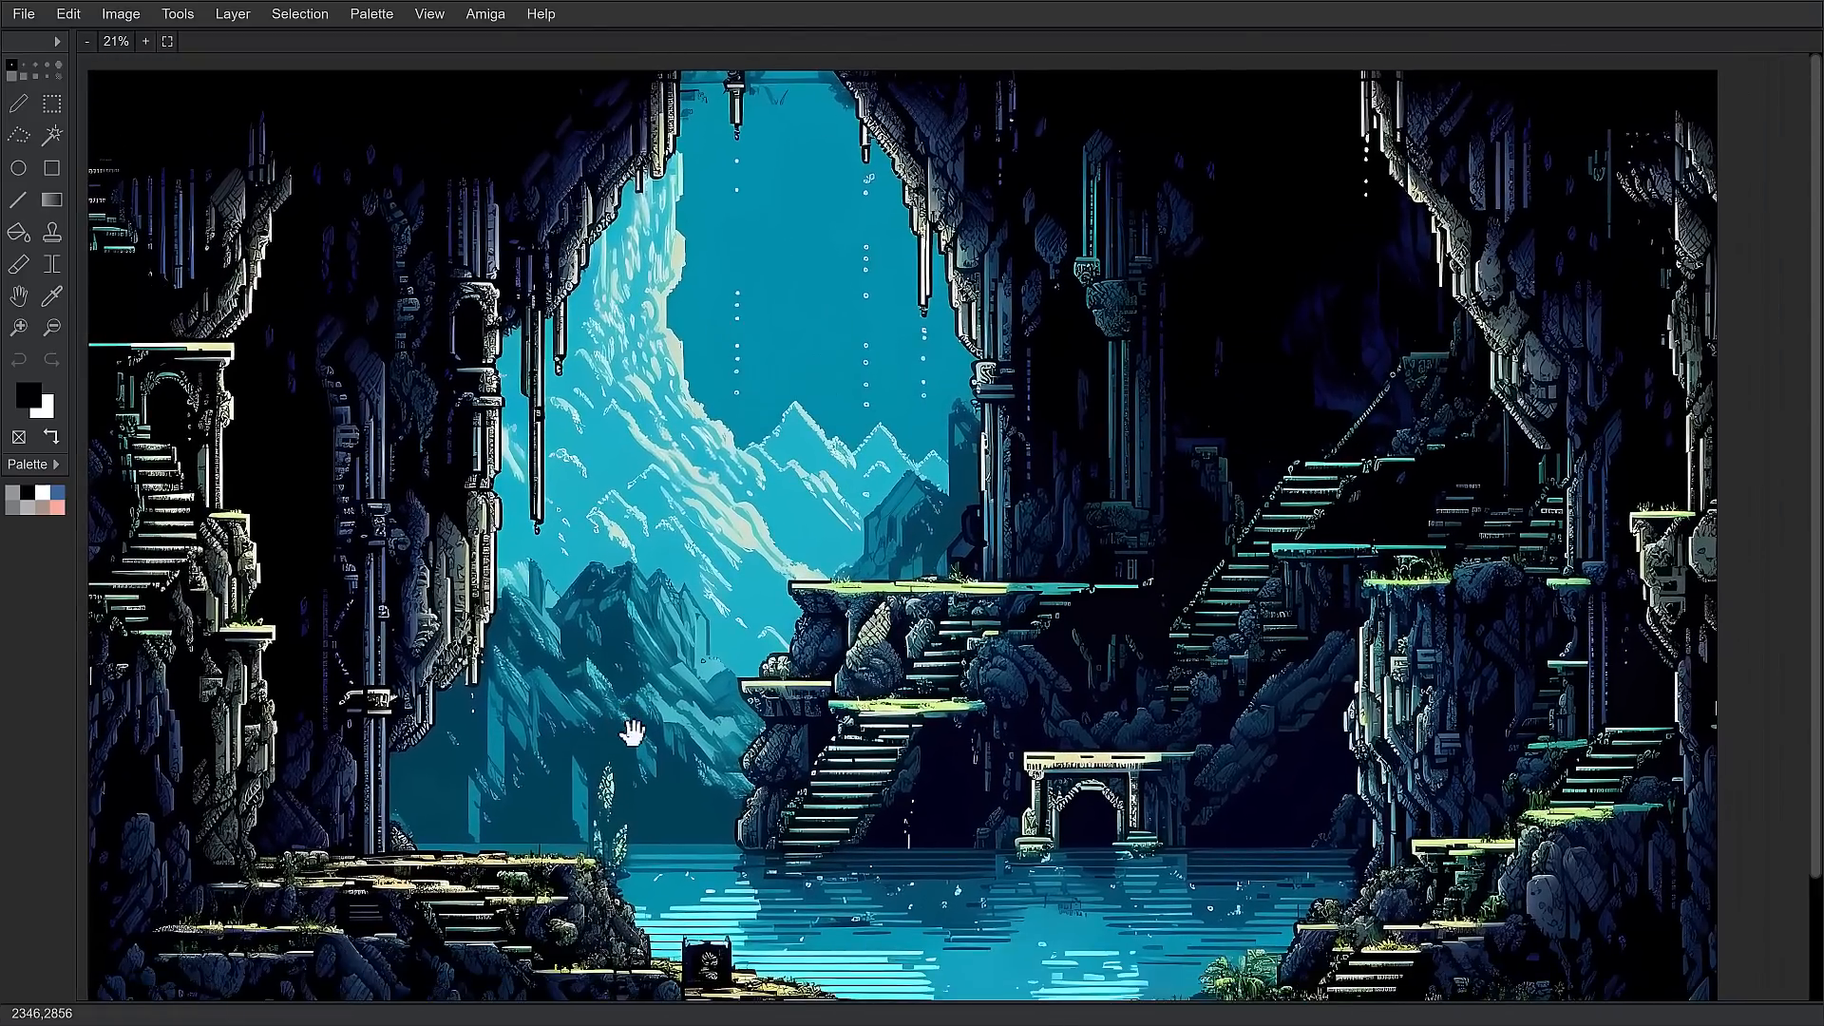
click(144, 41)
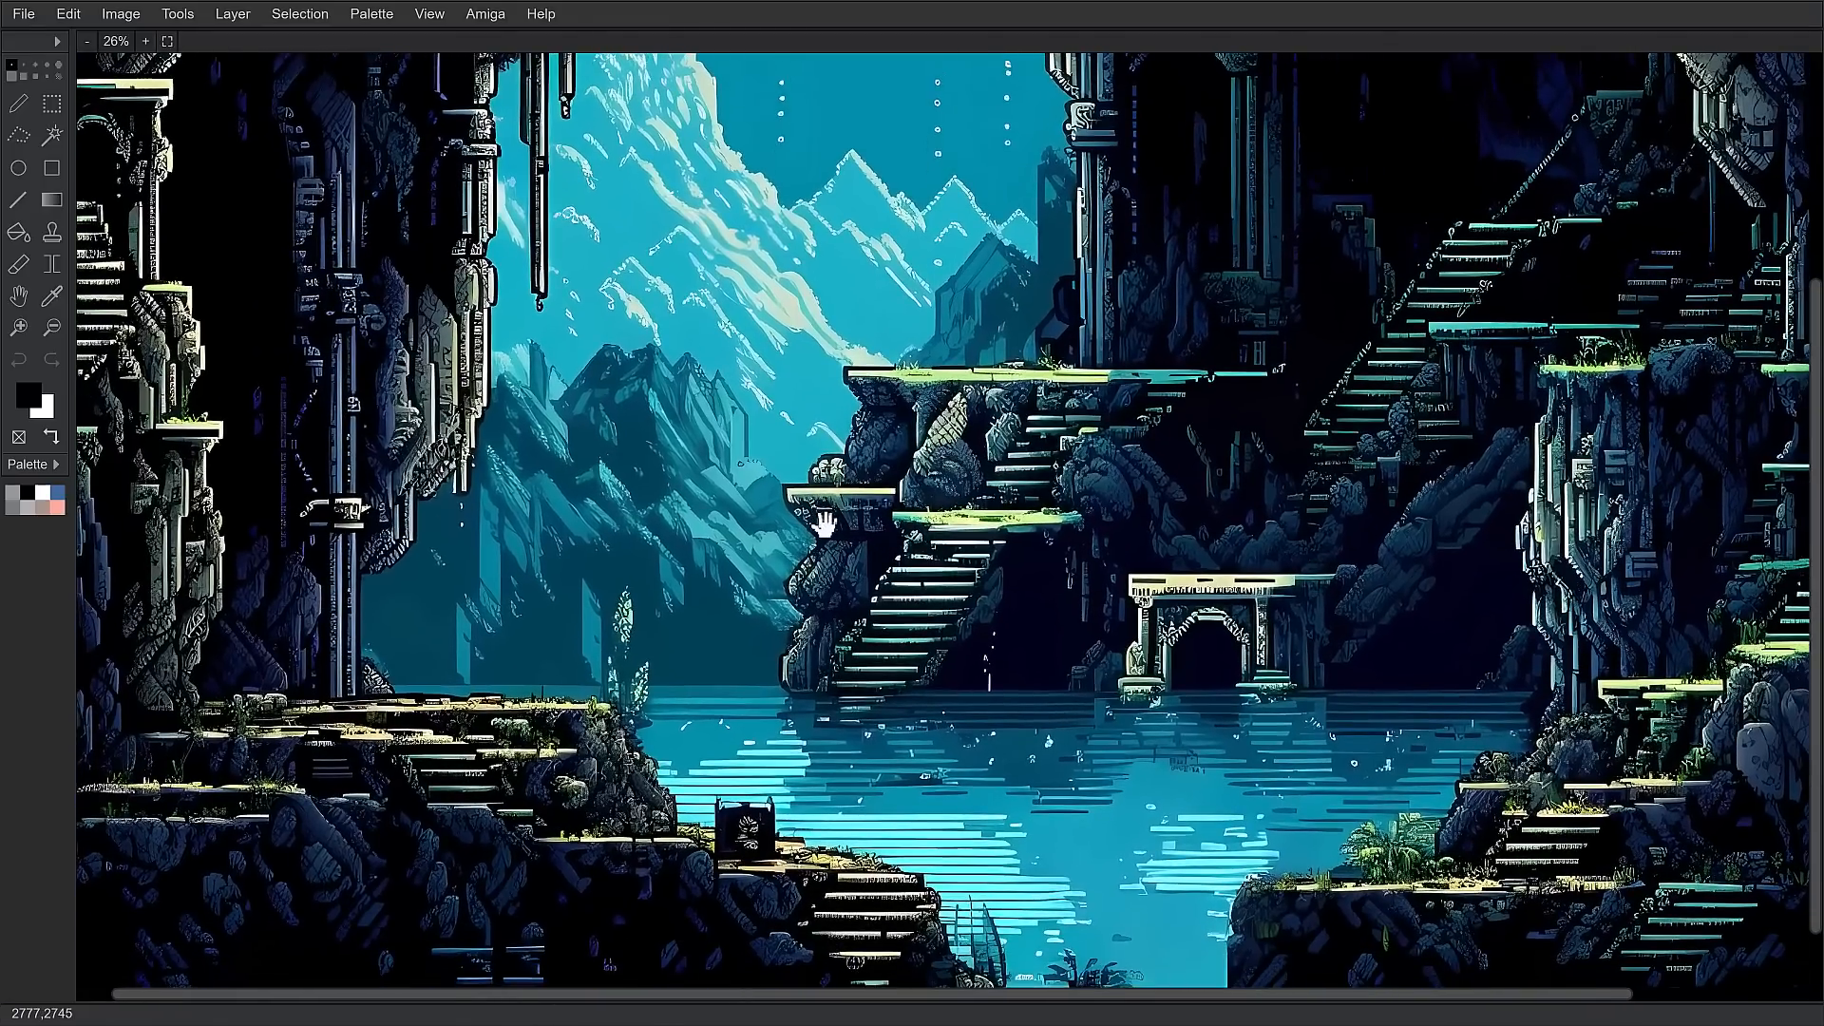
mouse_move(59, 55)
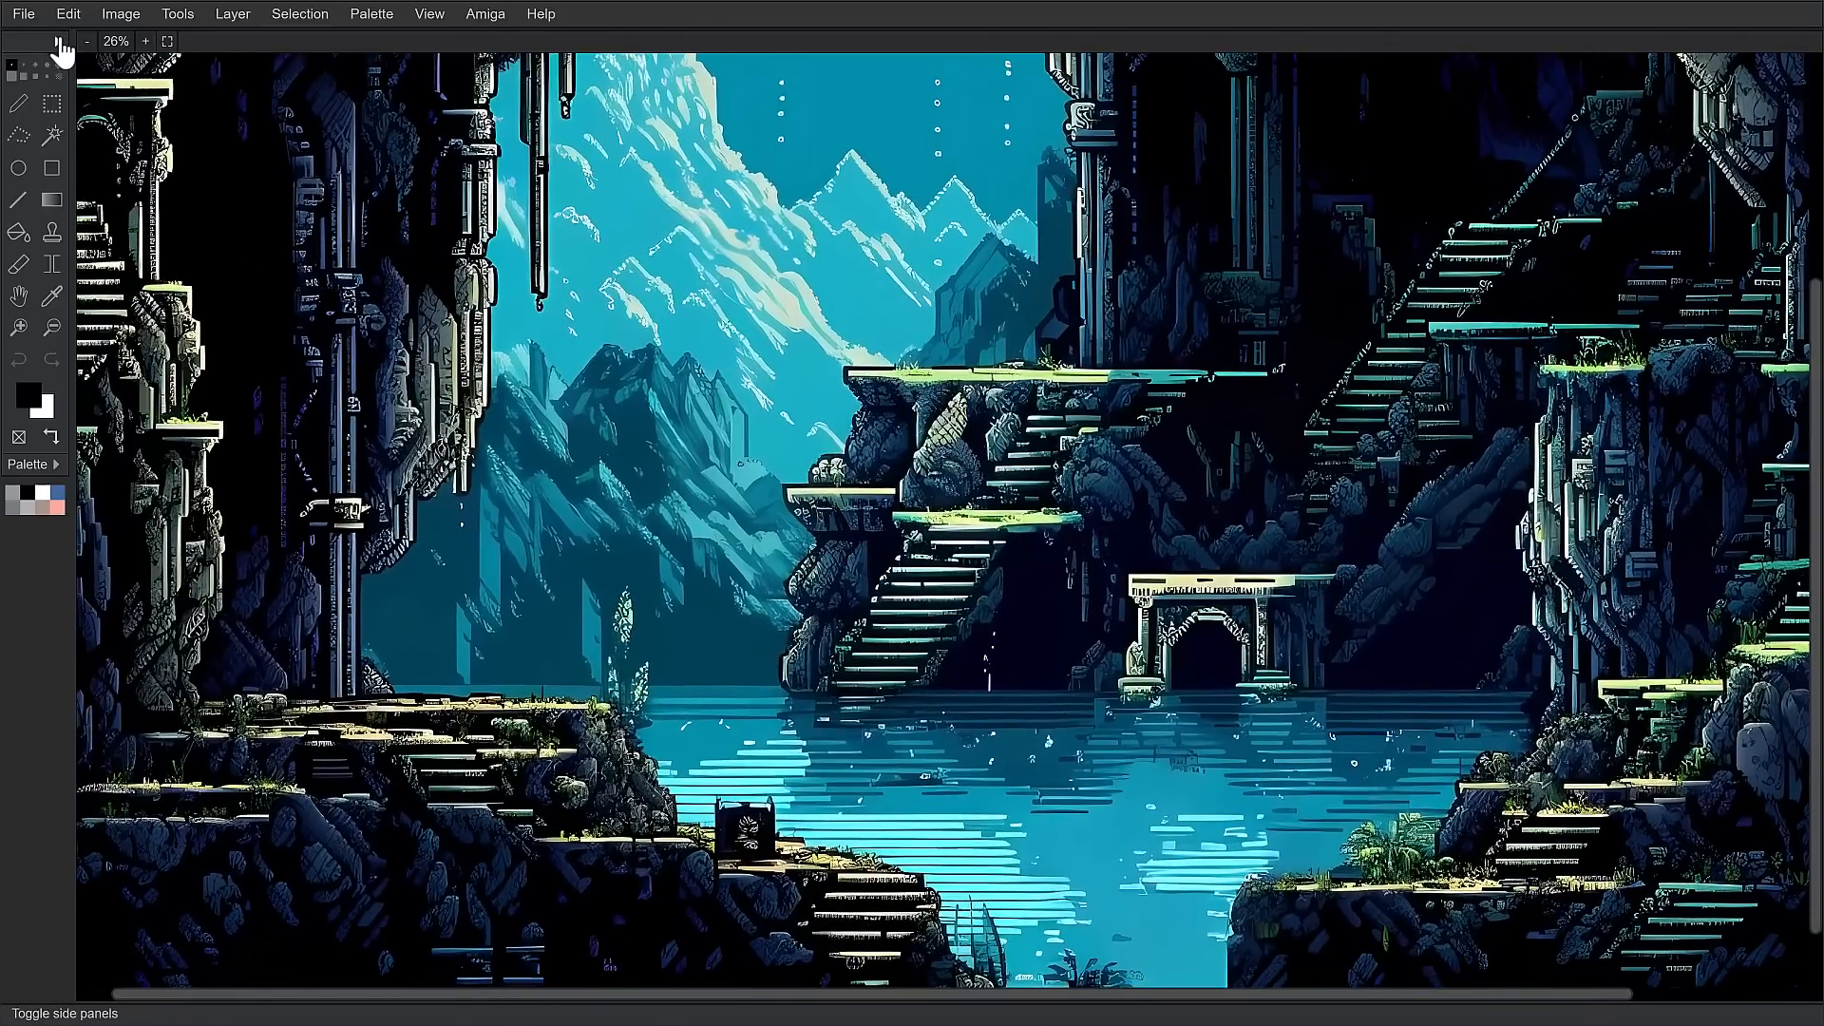
Show the side panels, add a layer above Layer 1, and set its blend mode to lighten.
click(59, 45)
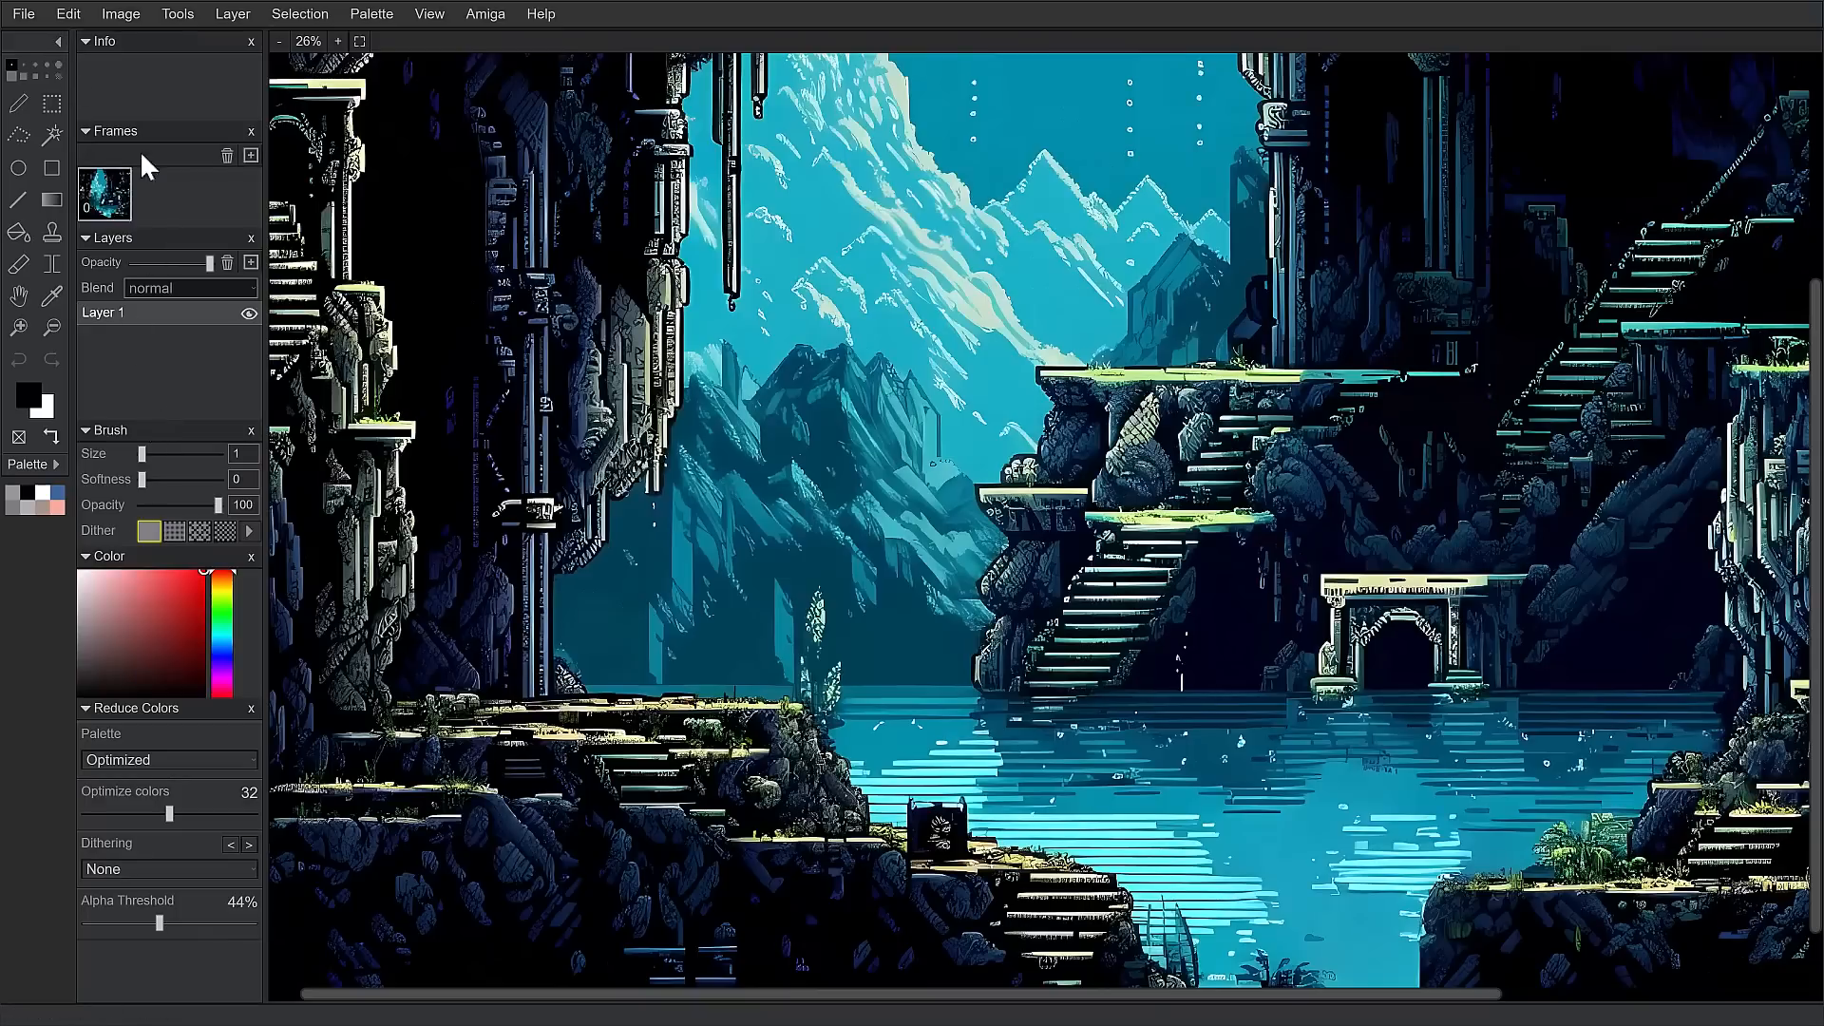
mouse_move(204, 270)
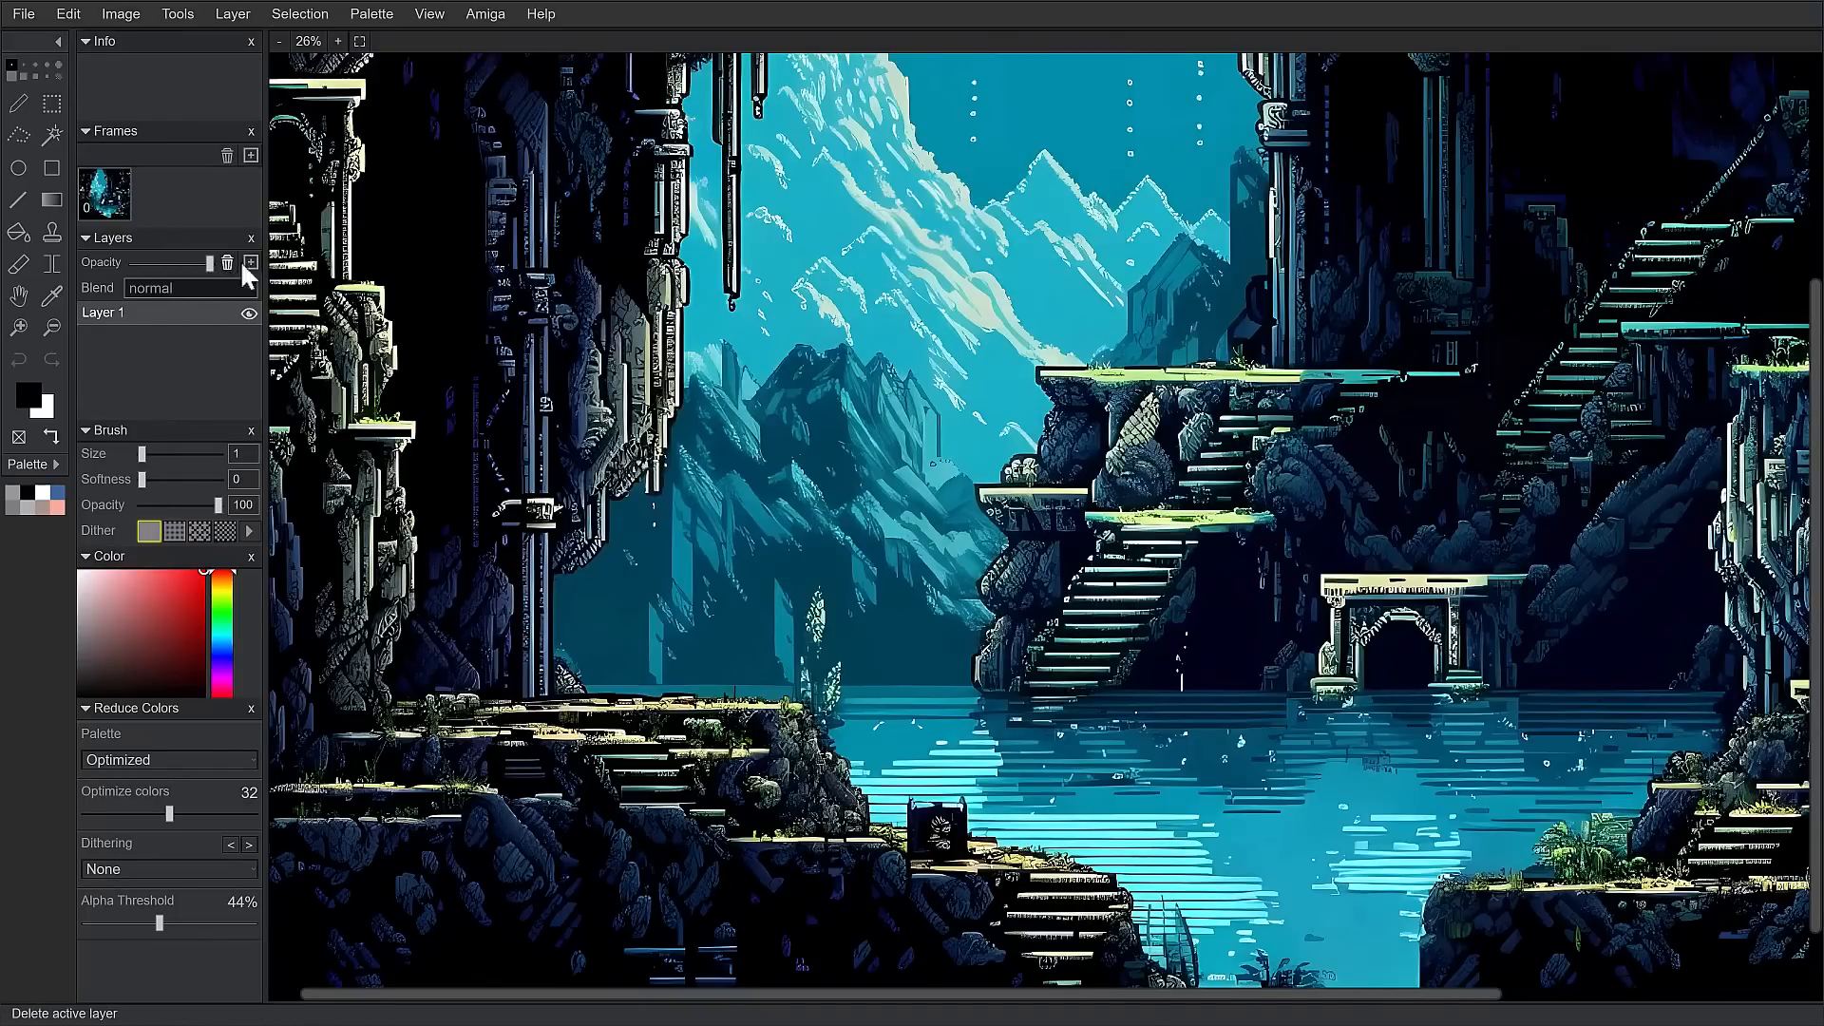
click(250, 262)
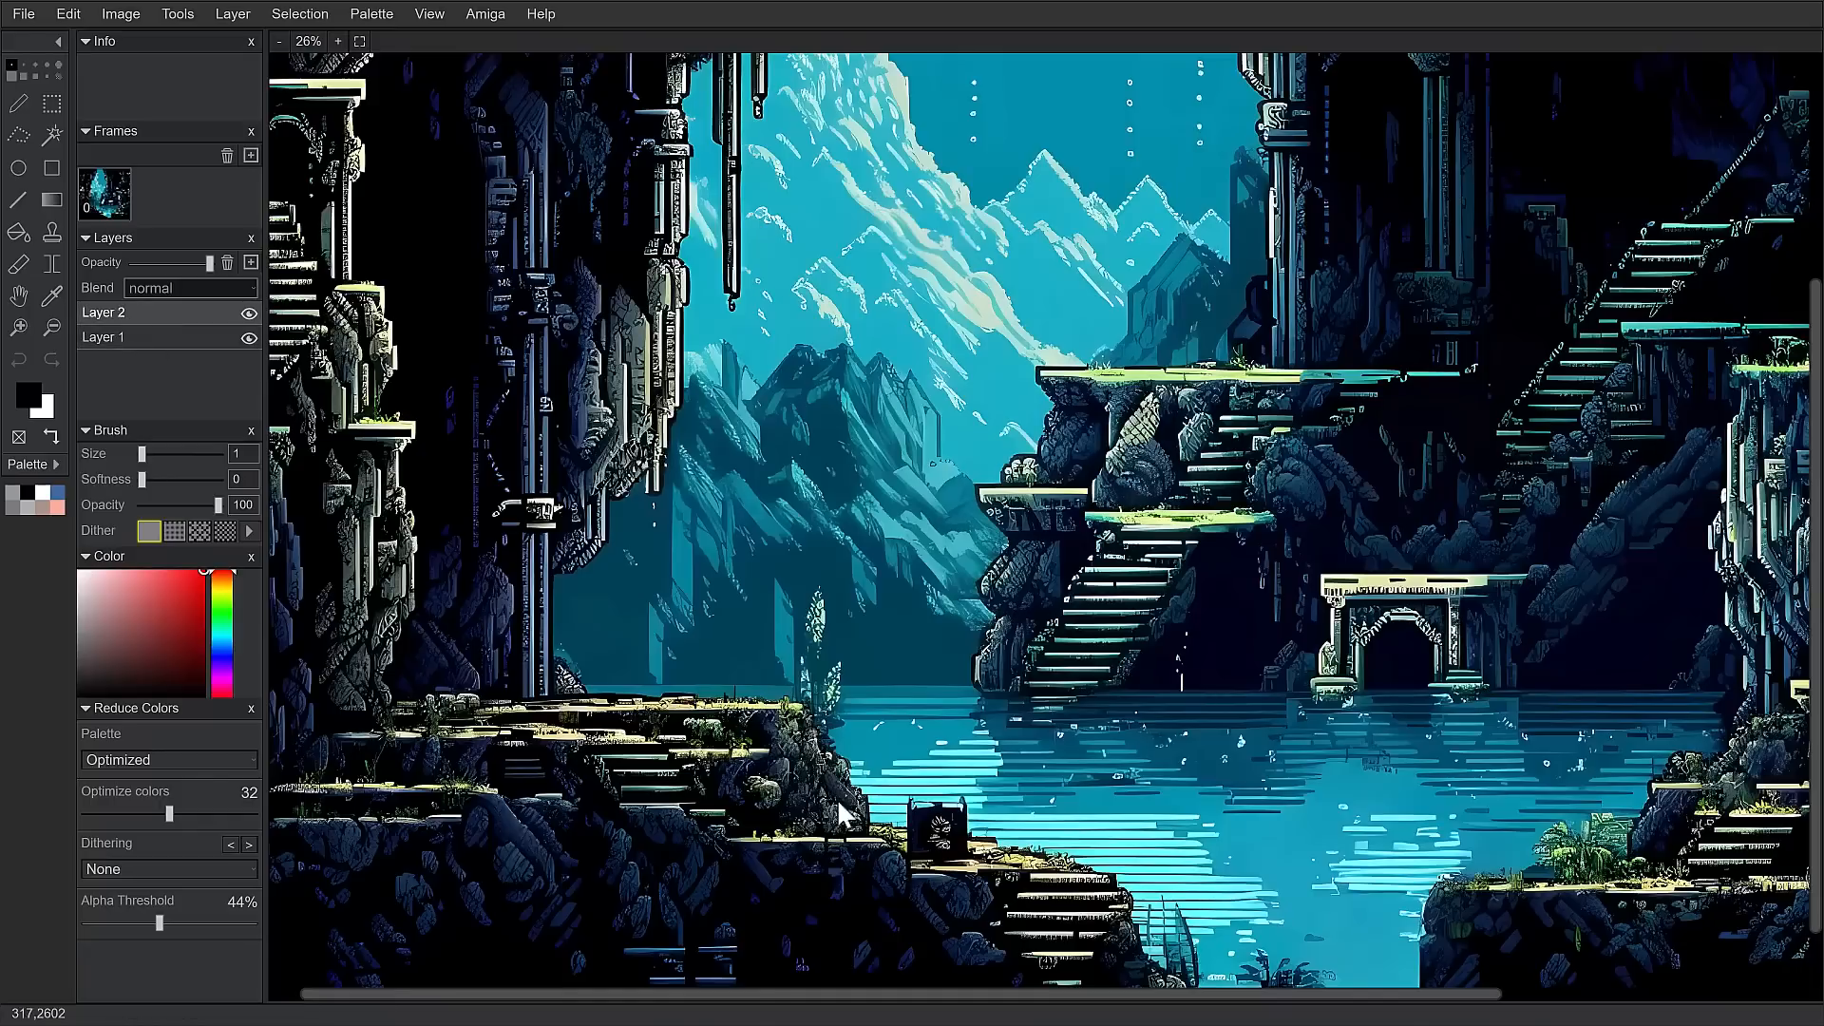
click(190, 287)
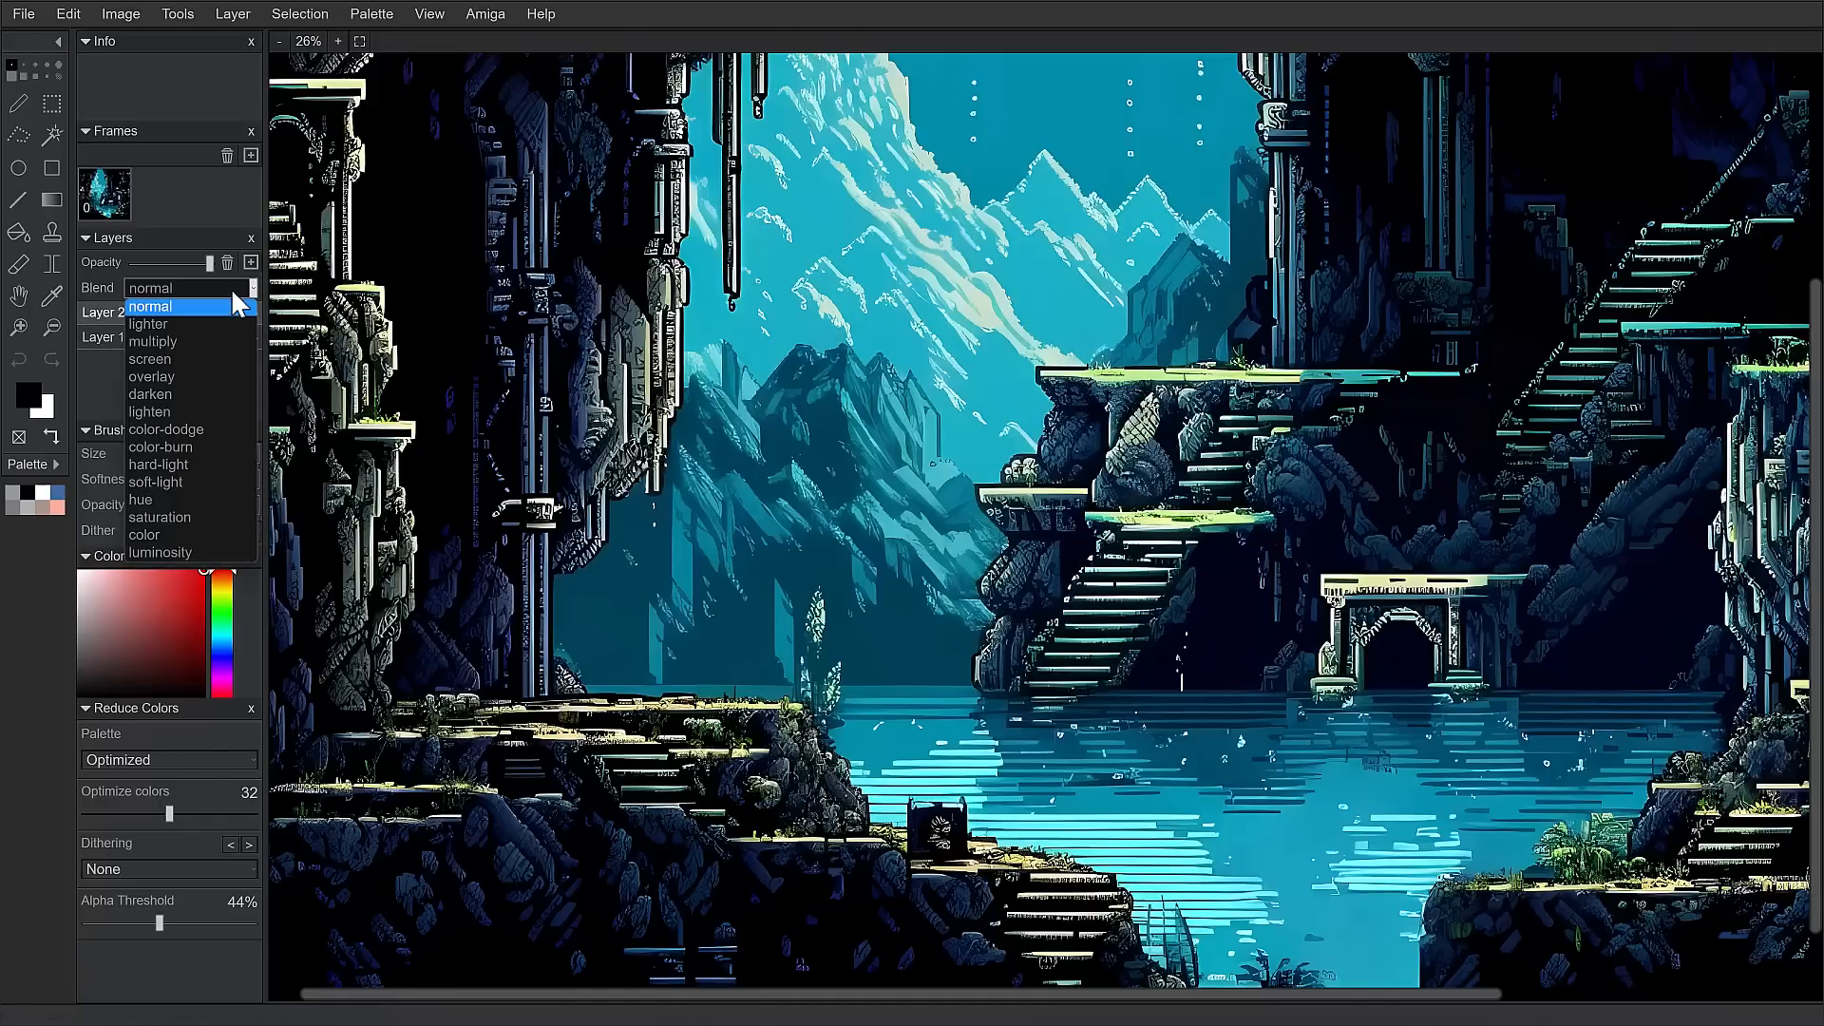
click(148, 412)
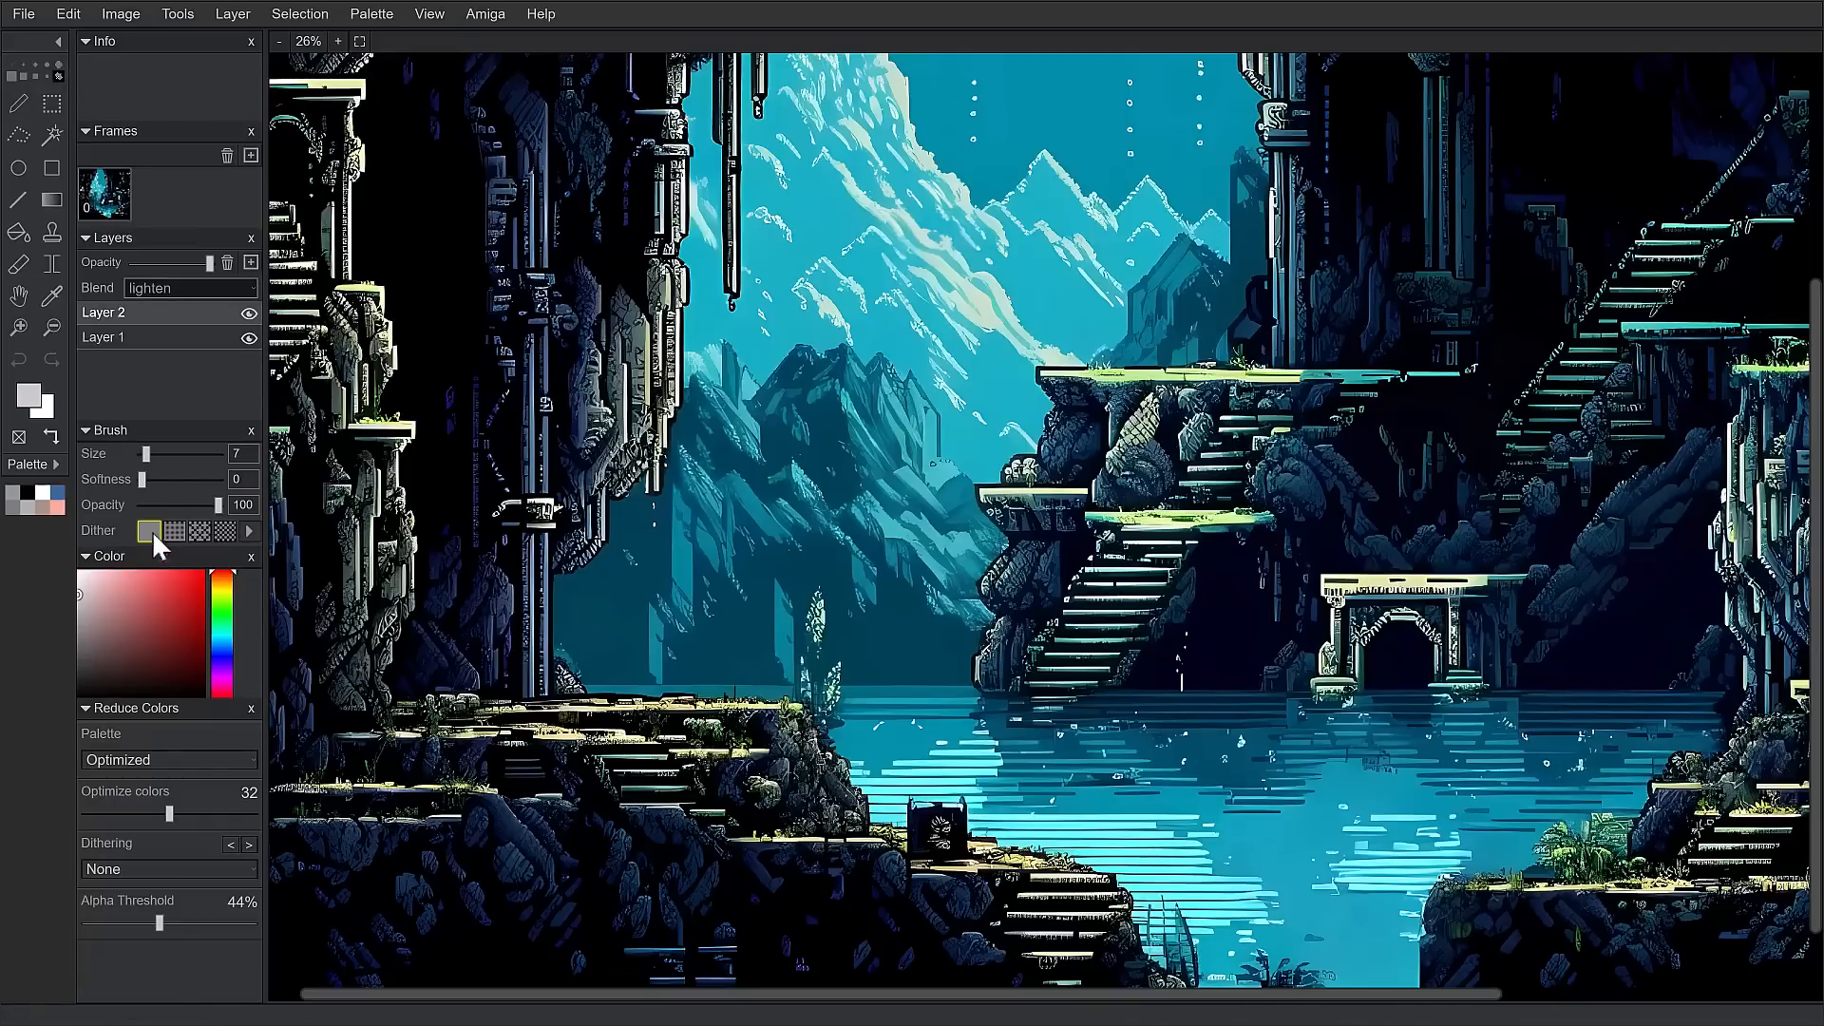
Set the brush to size 80, softness 4 and opacity 63%.
drag(144, 454, 175, 454)
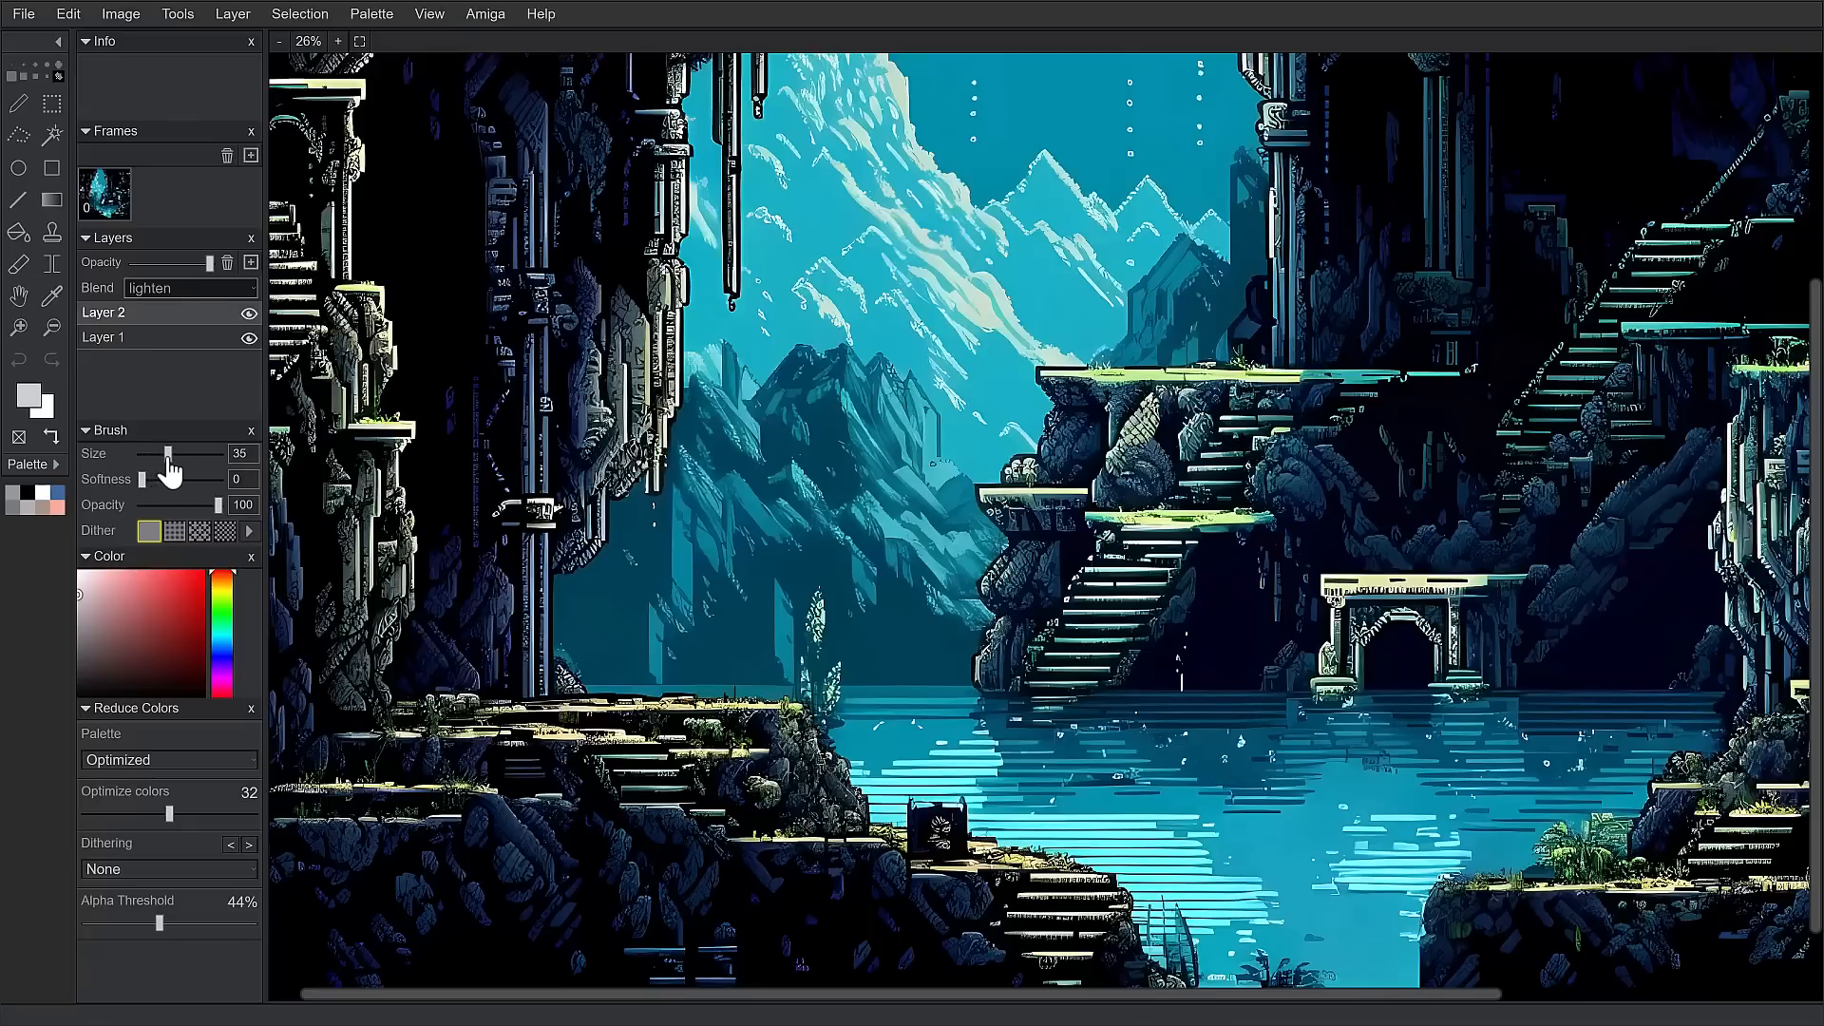
mouse_move(147, 488)
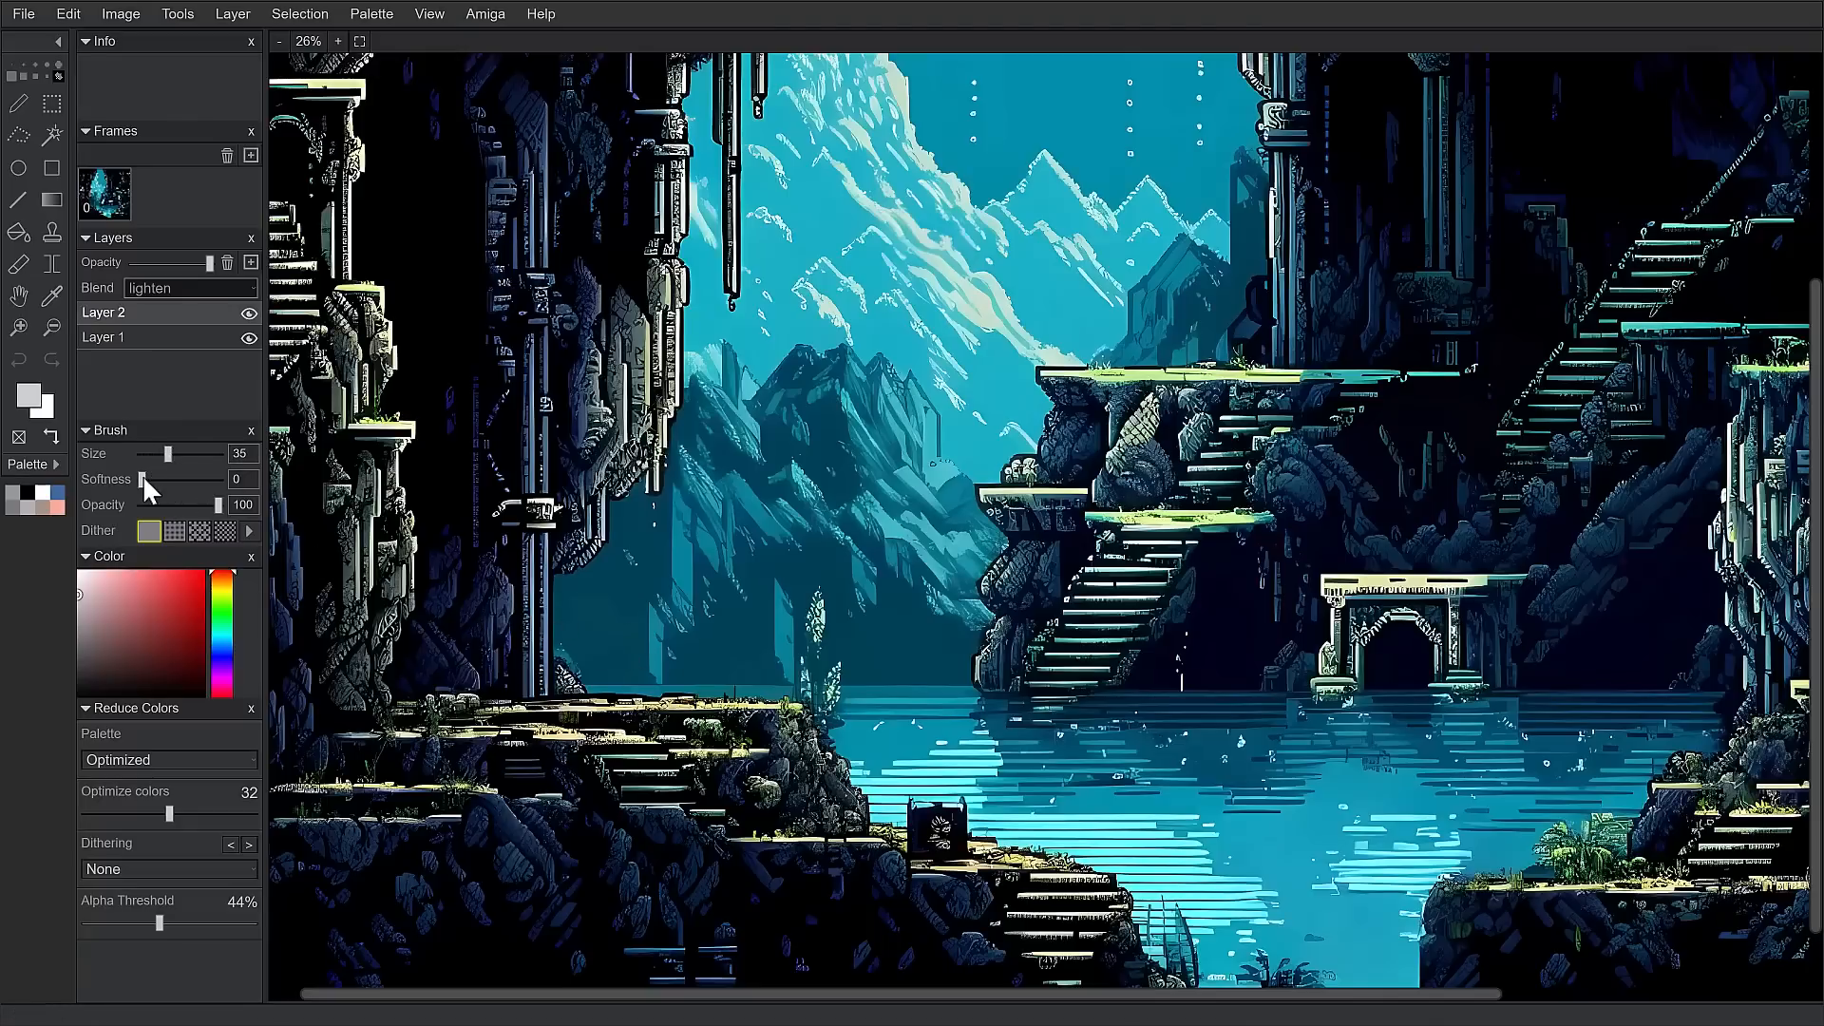
drag(162, 479, 172, 479)
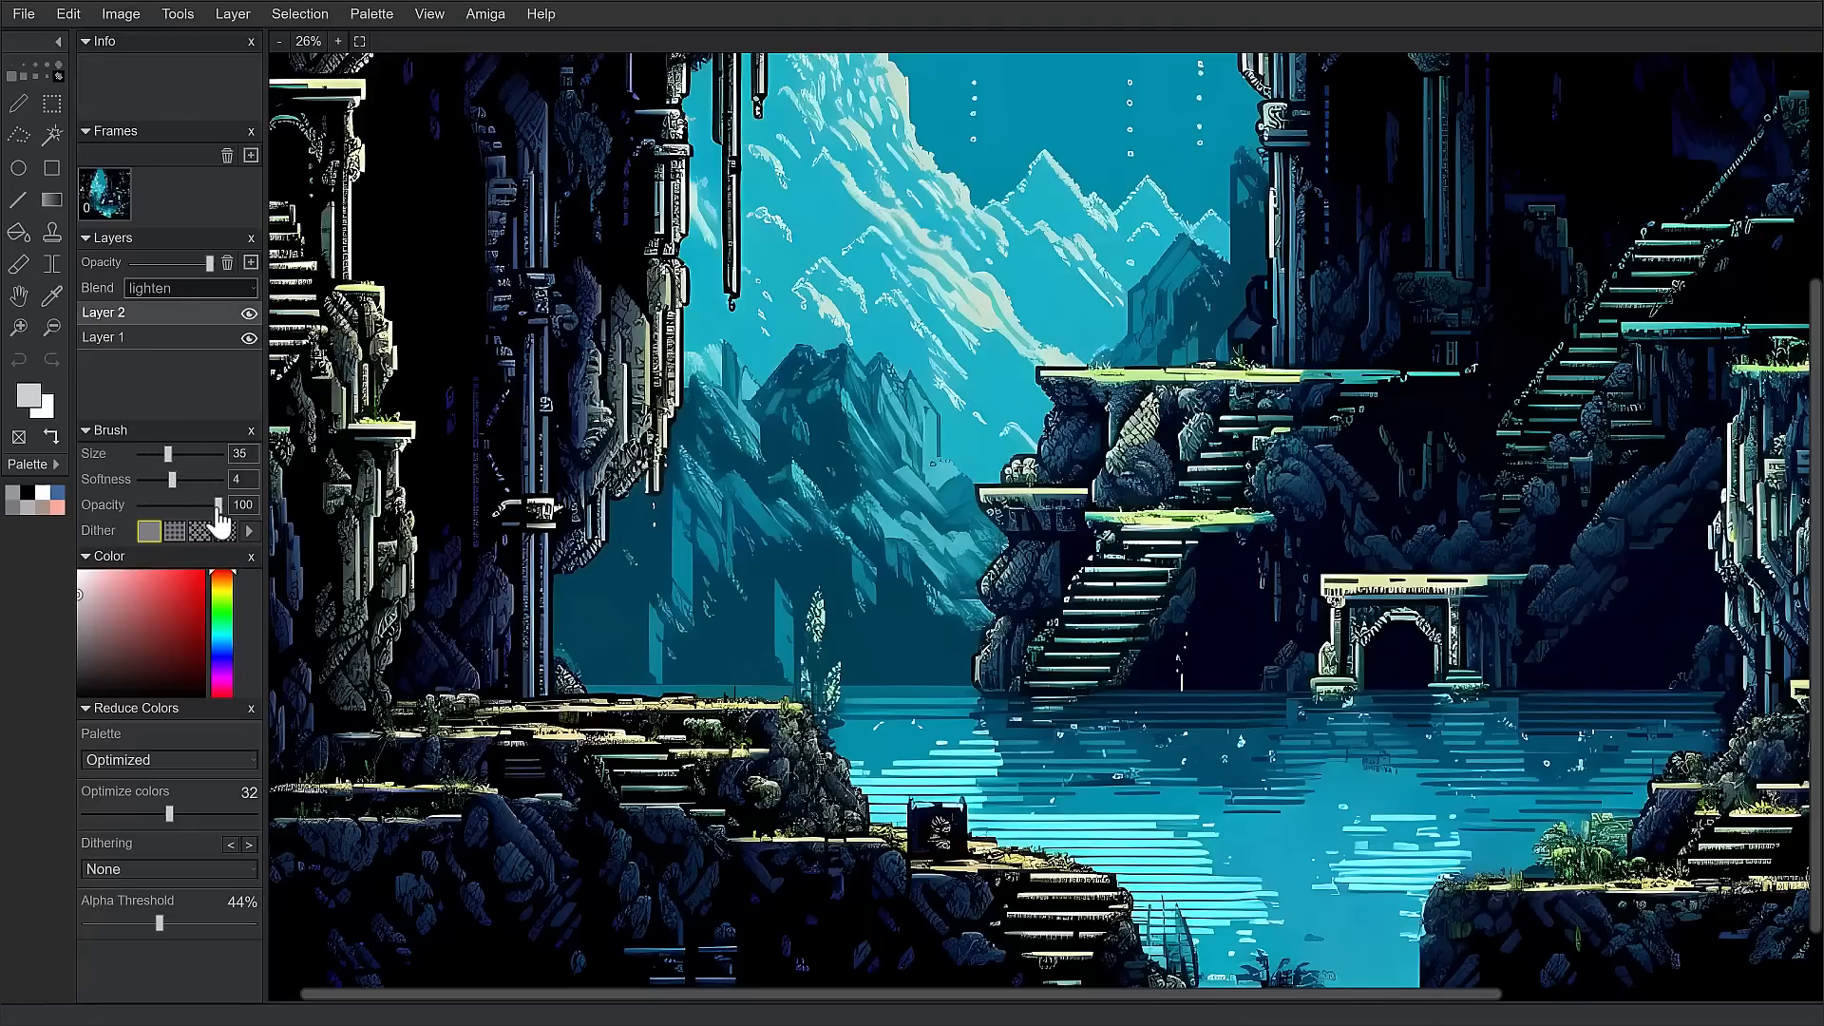
drag(215, 504, 187, 504)
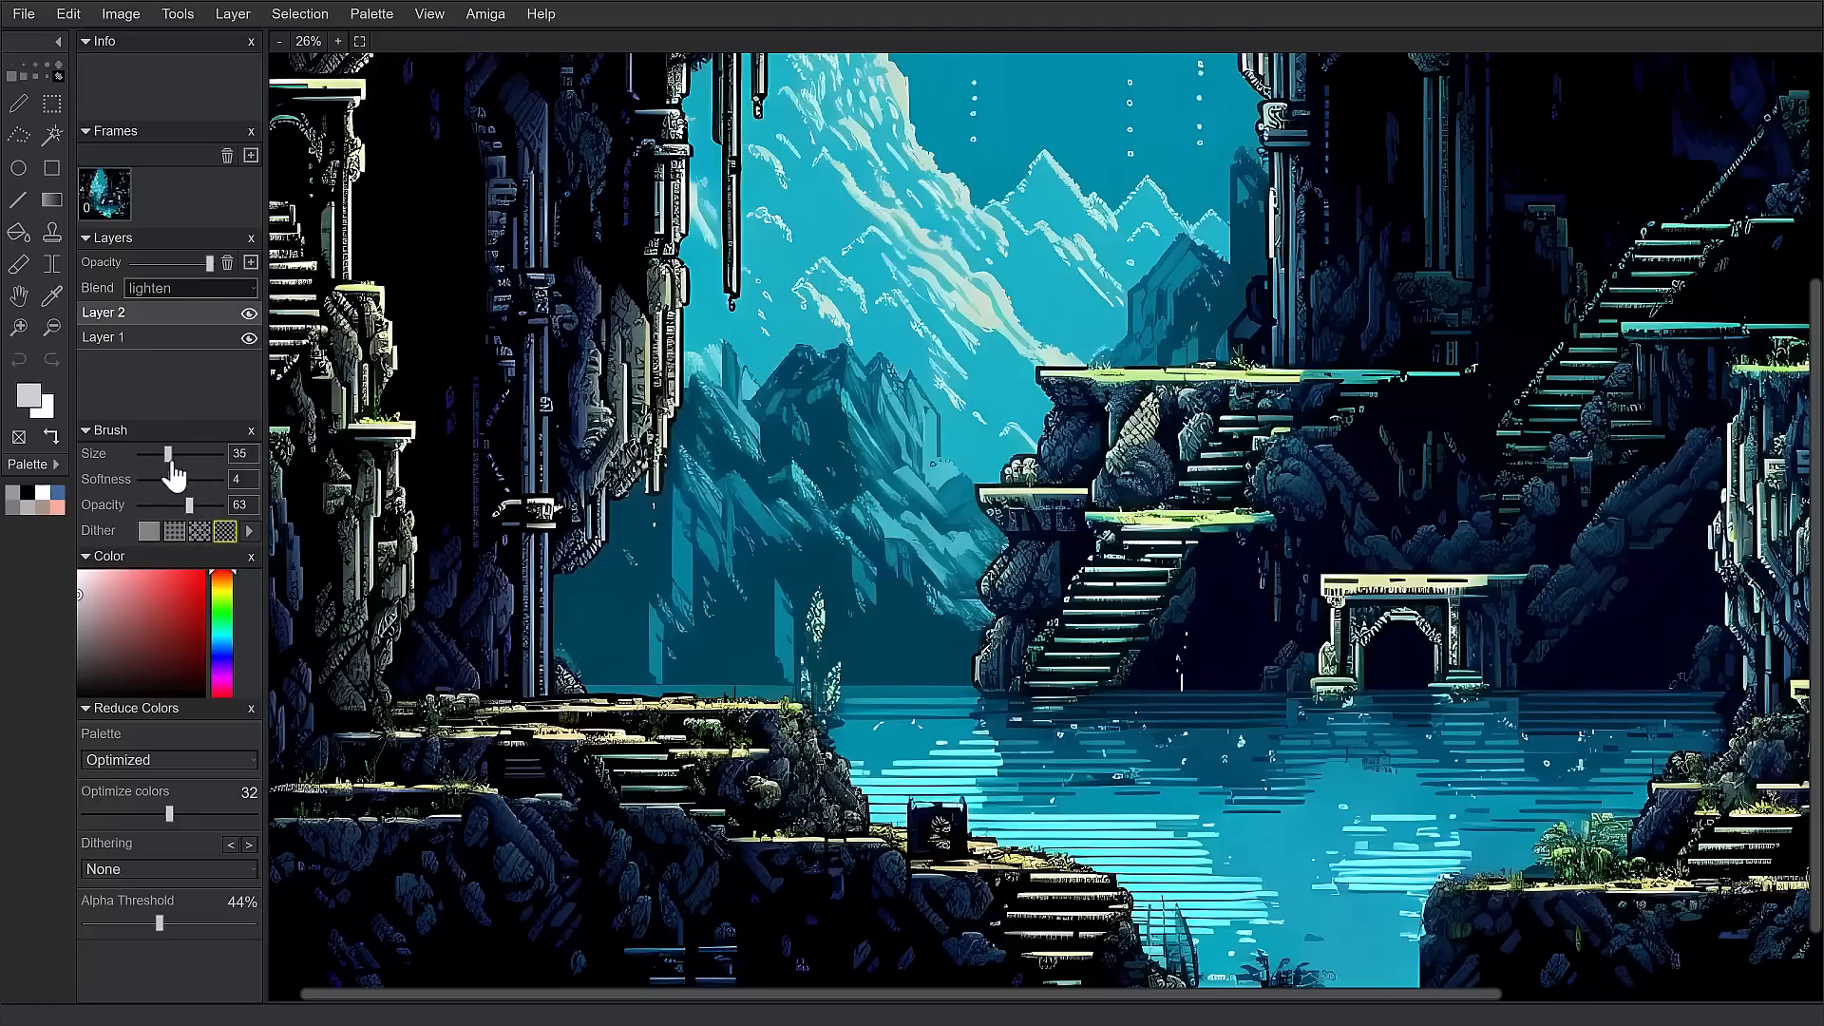
drag(171, 454, 198, 455)
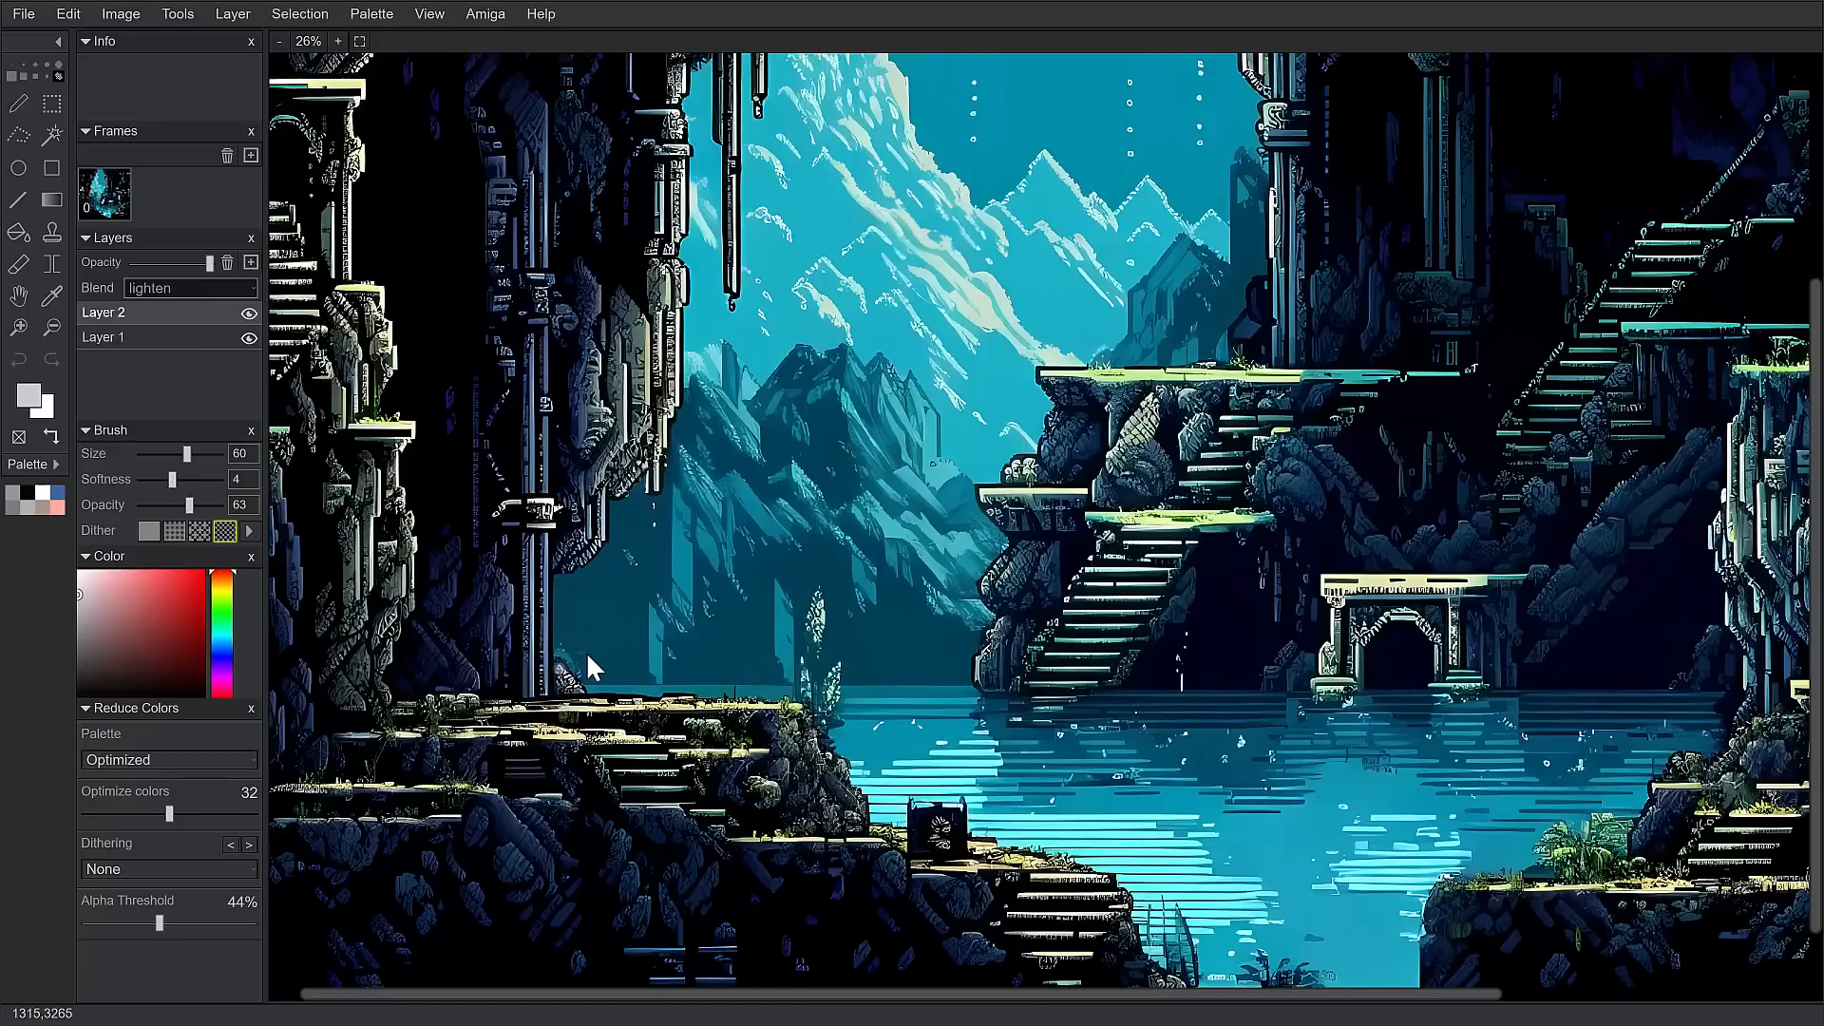
drag(181, 454, 198, 454)
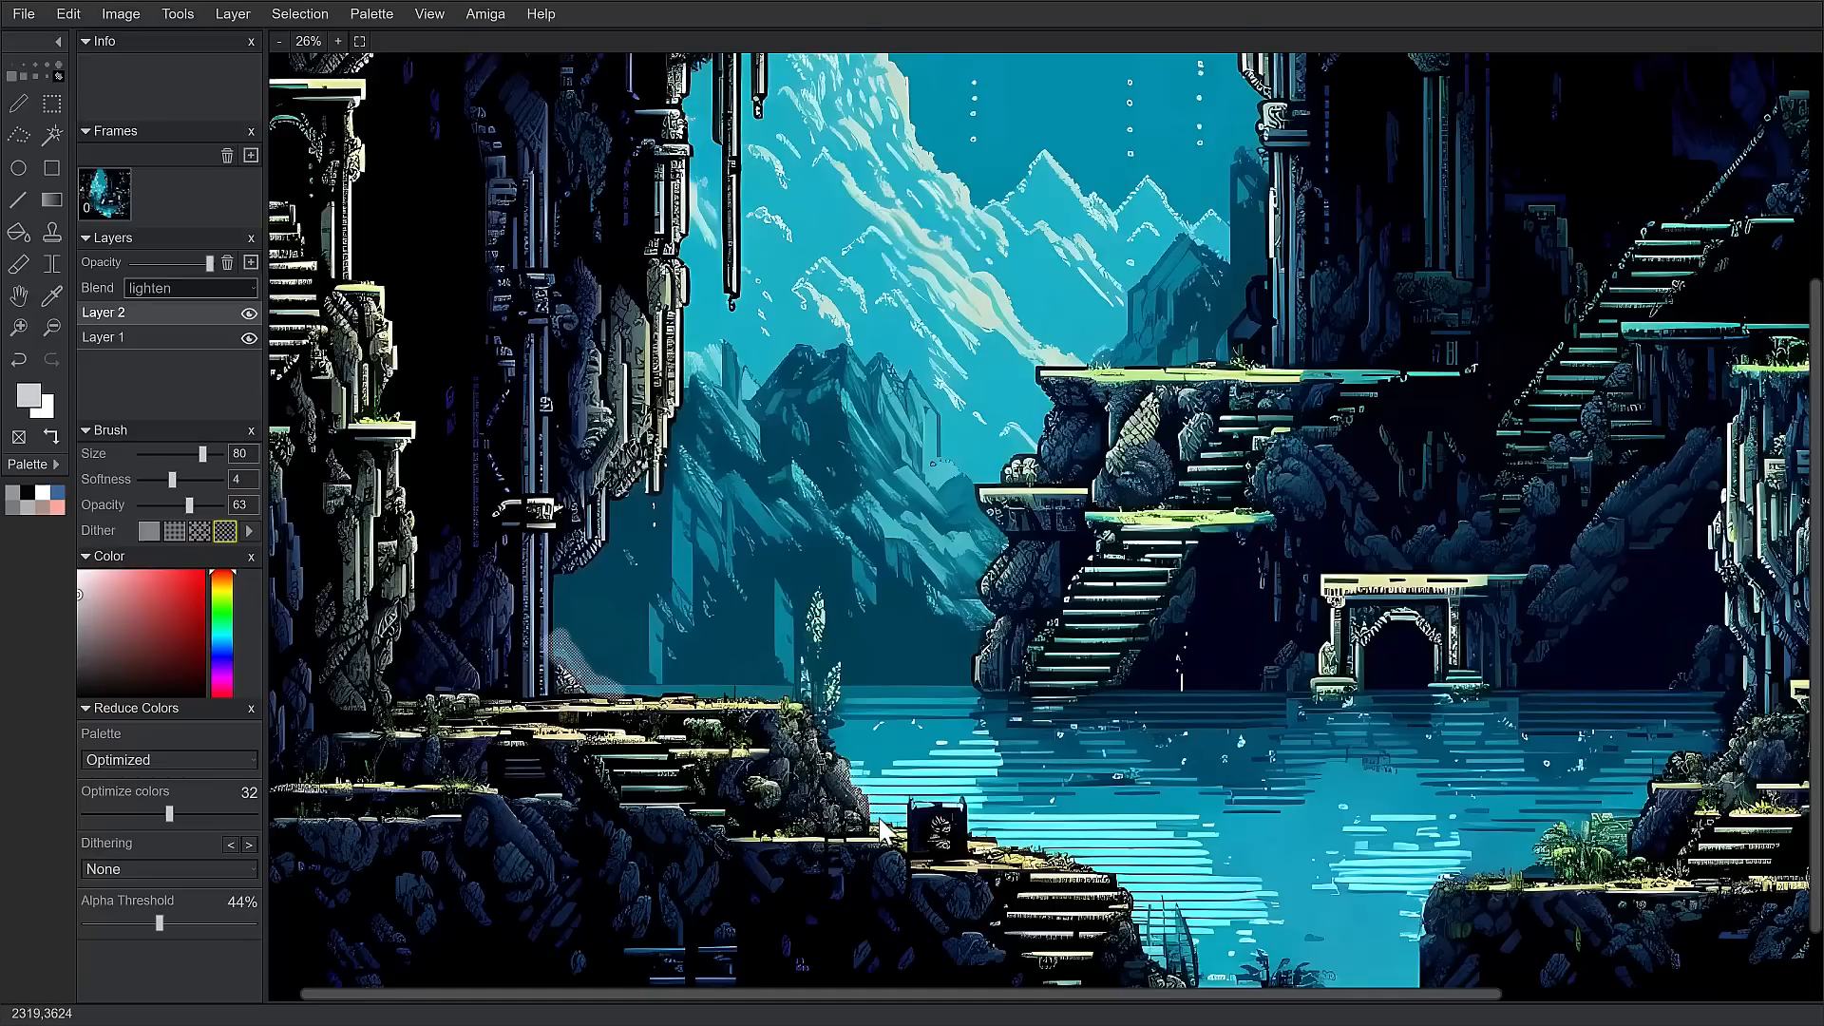
mouse_move(1309, 724)
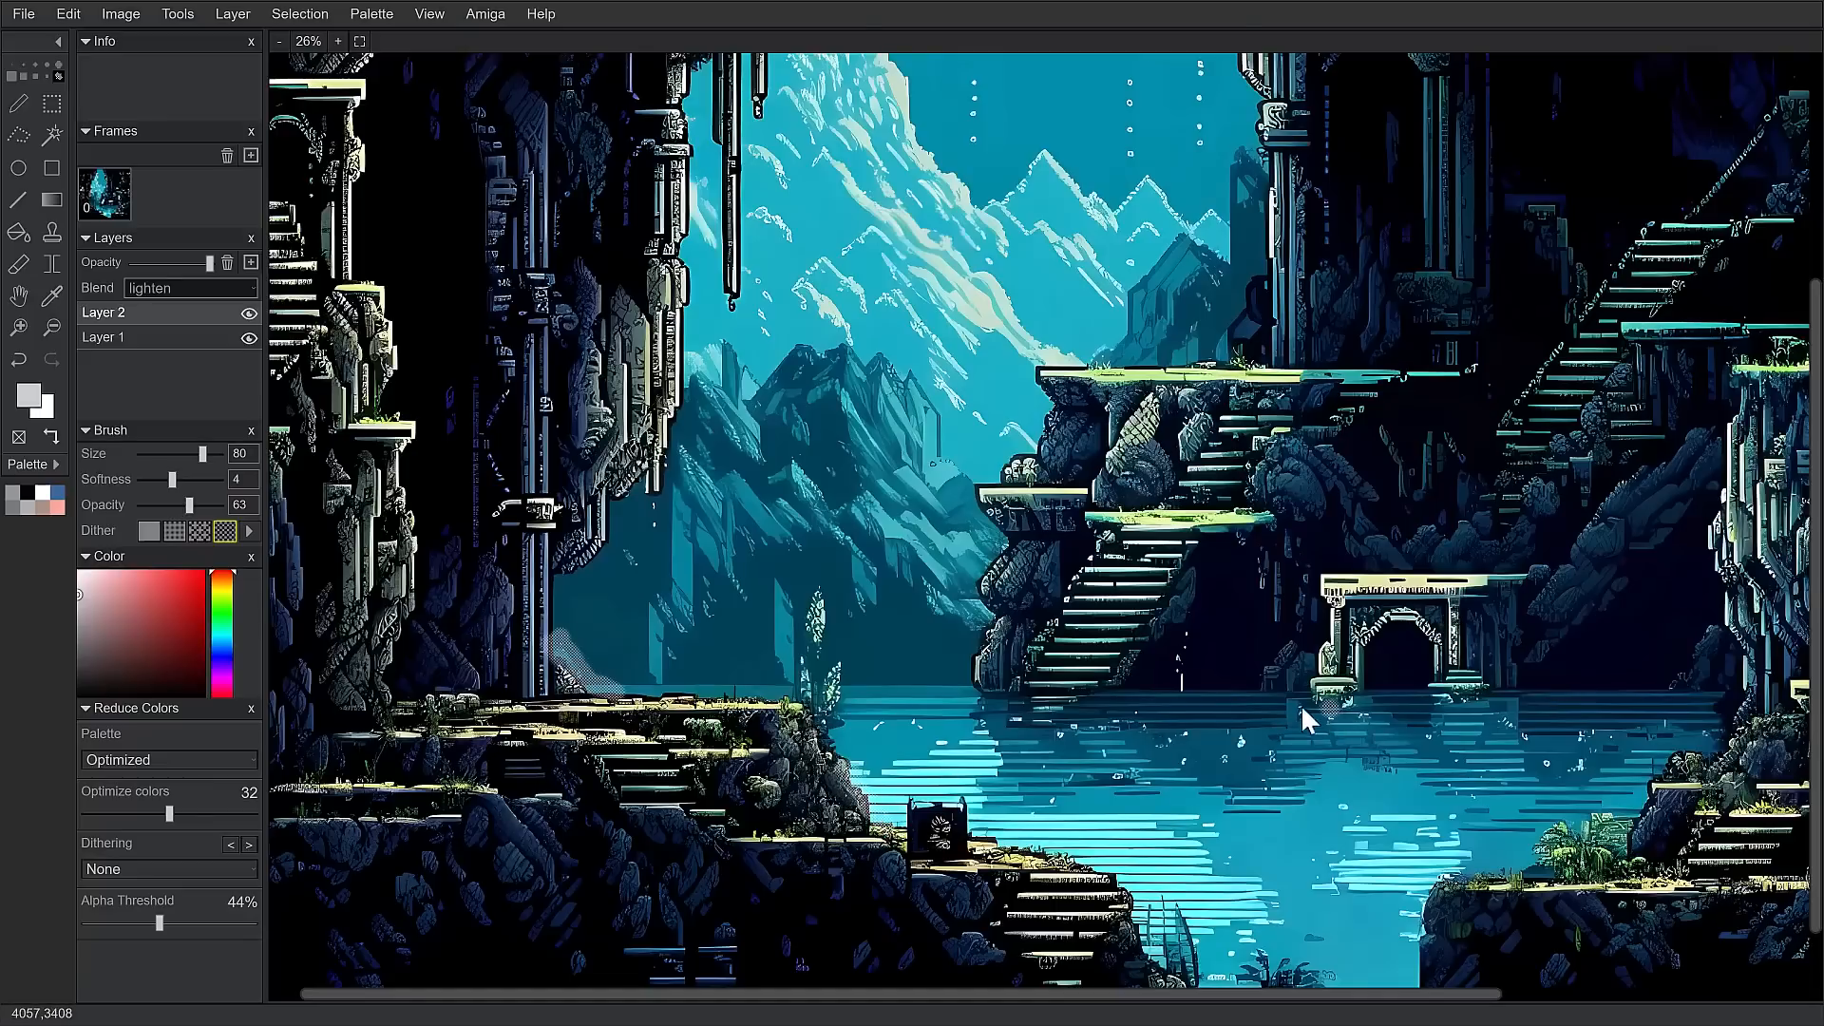
mouse_move(1015, 710)
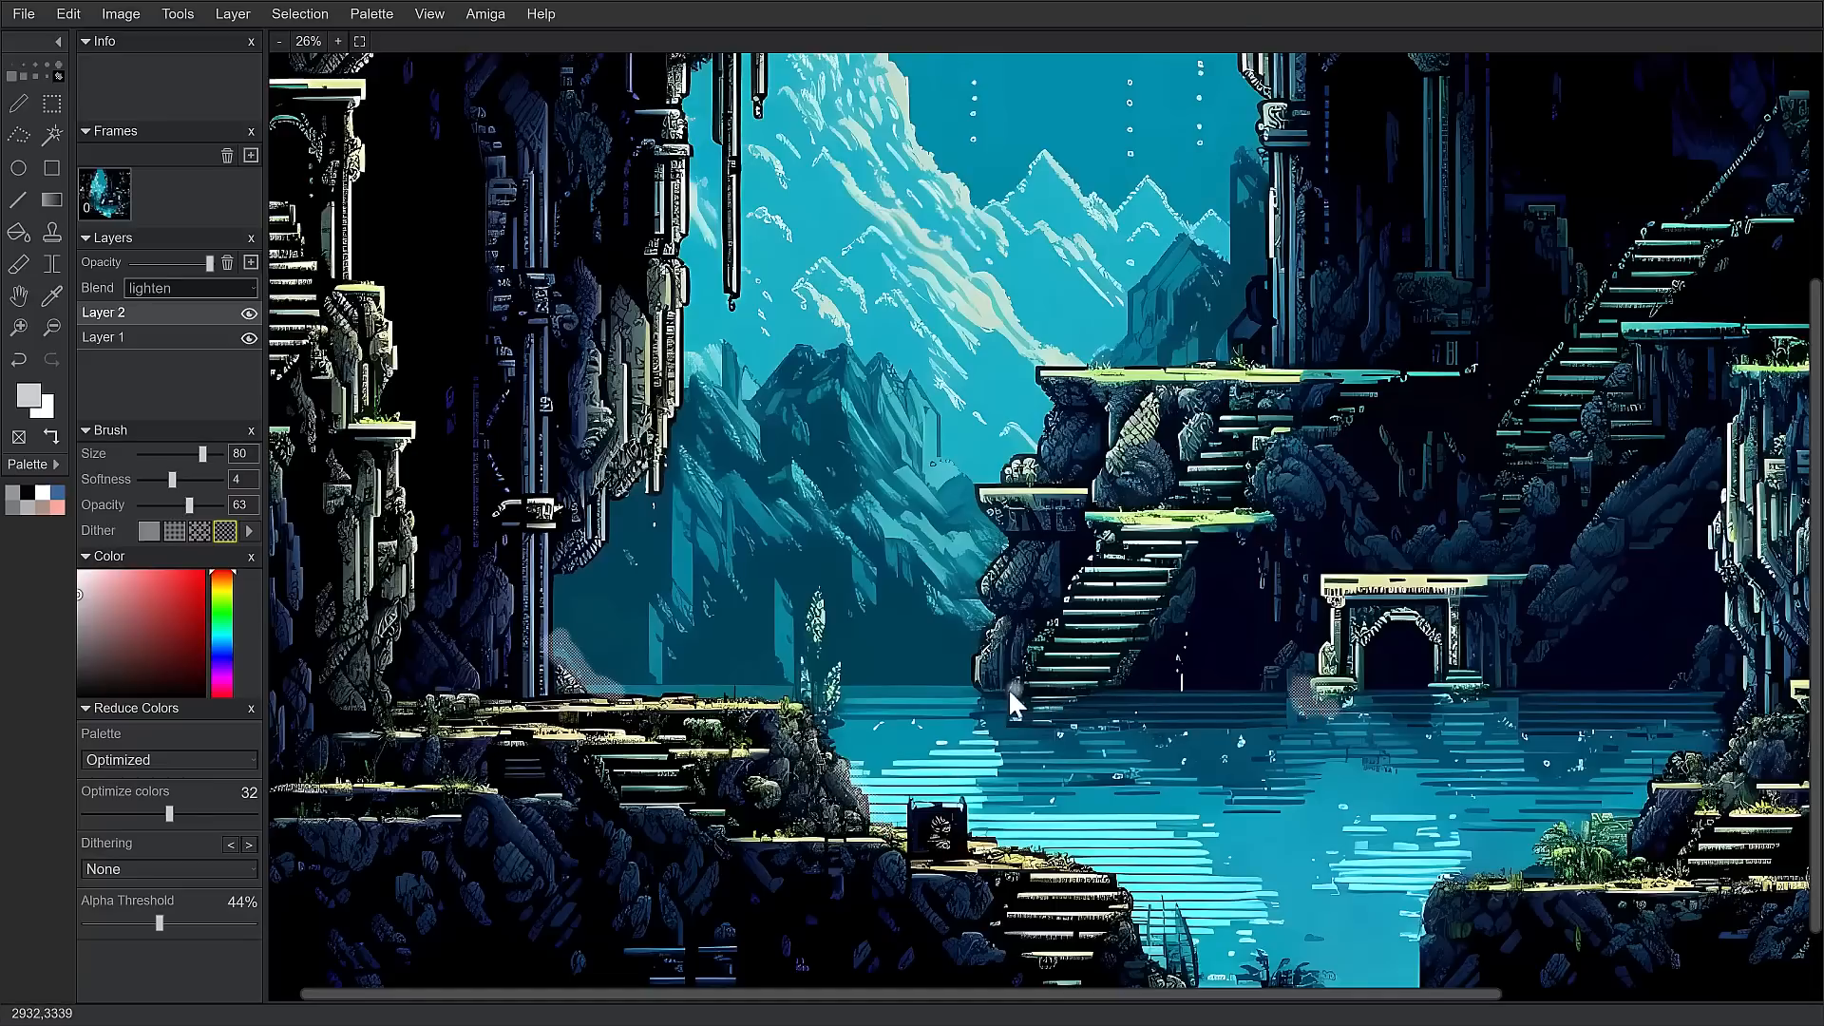
mouse_move(962, 718)
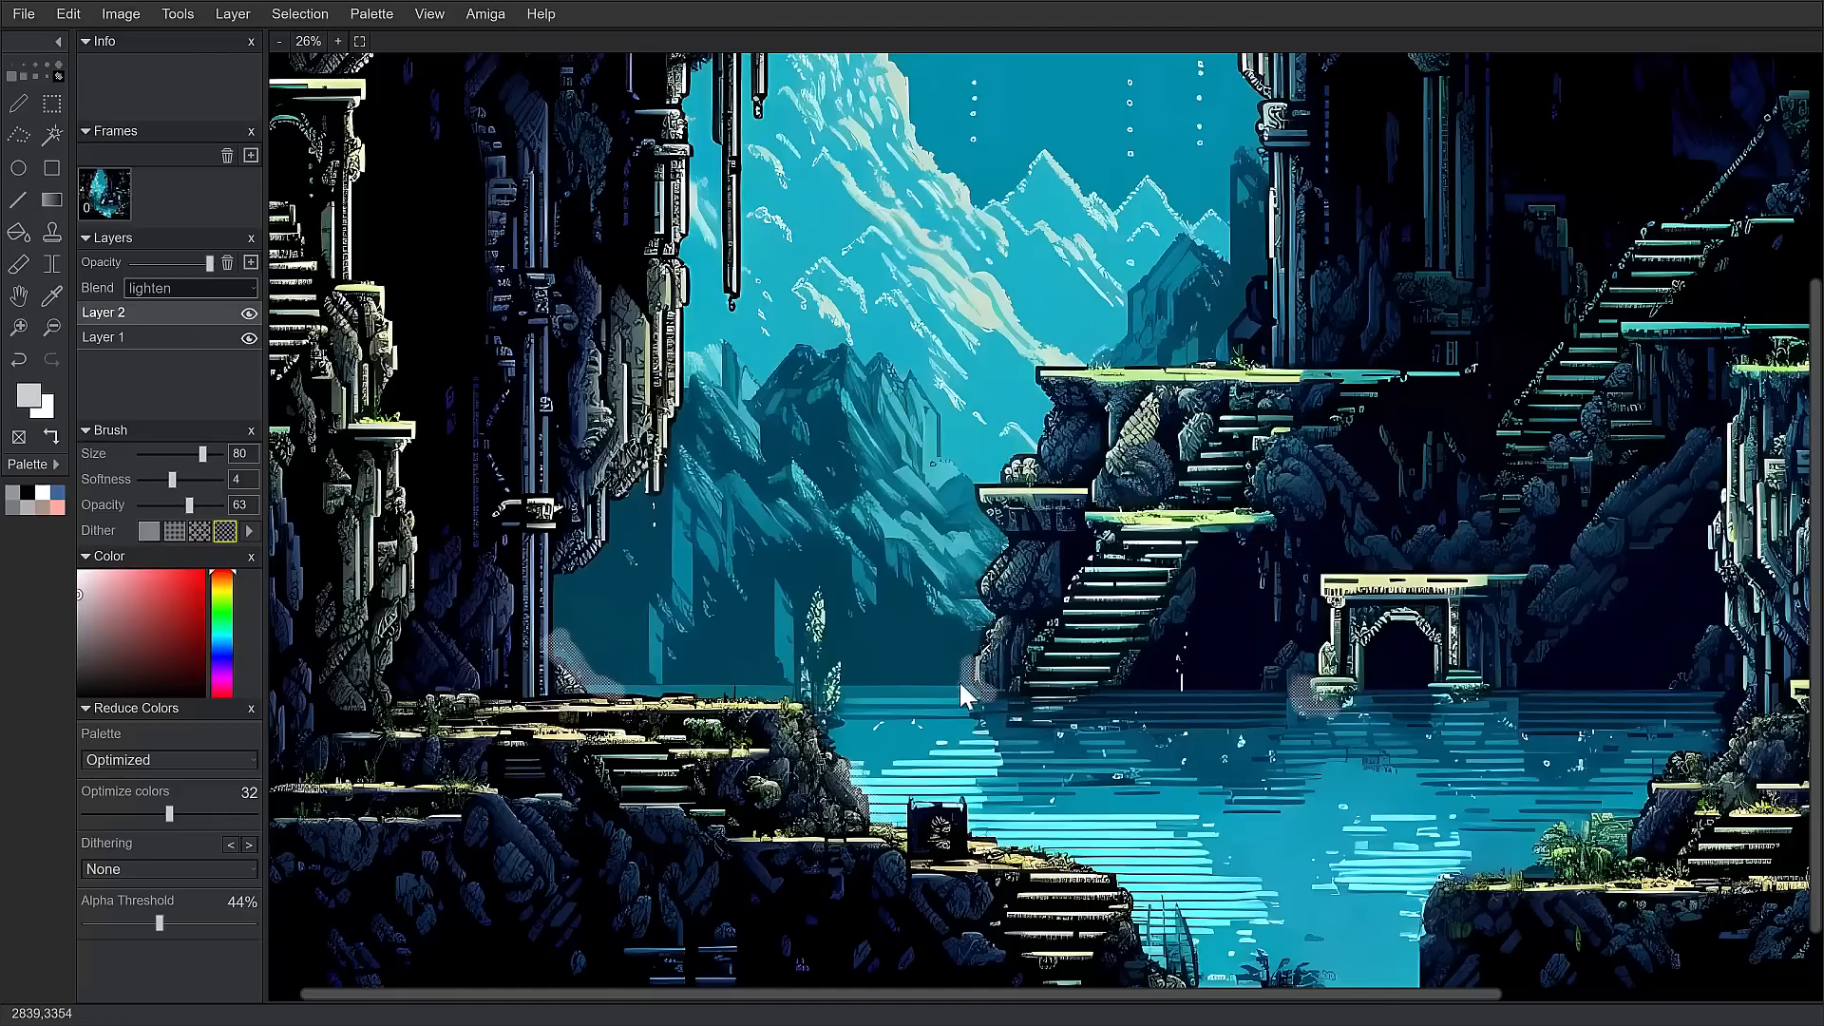
mouse_move(266, 225)
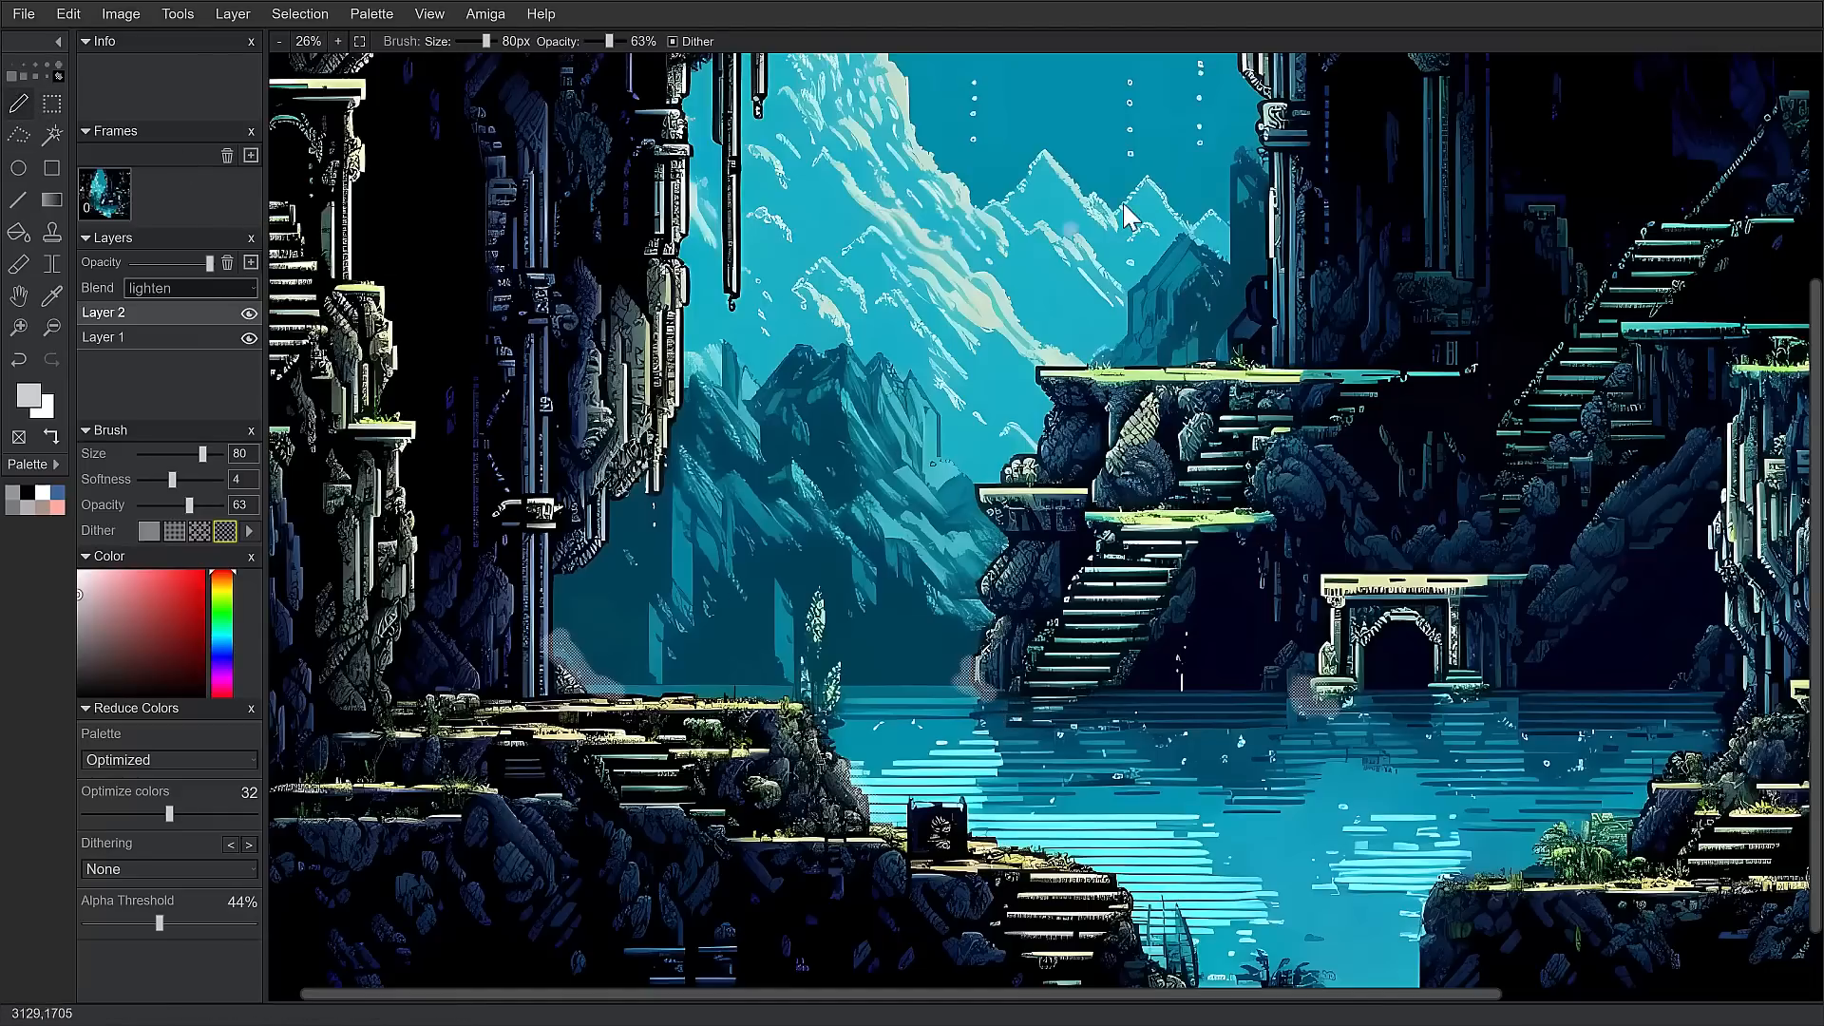
mouse_move(401, 226)
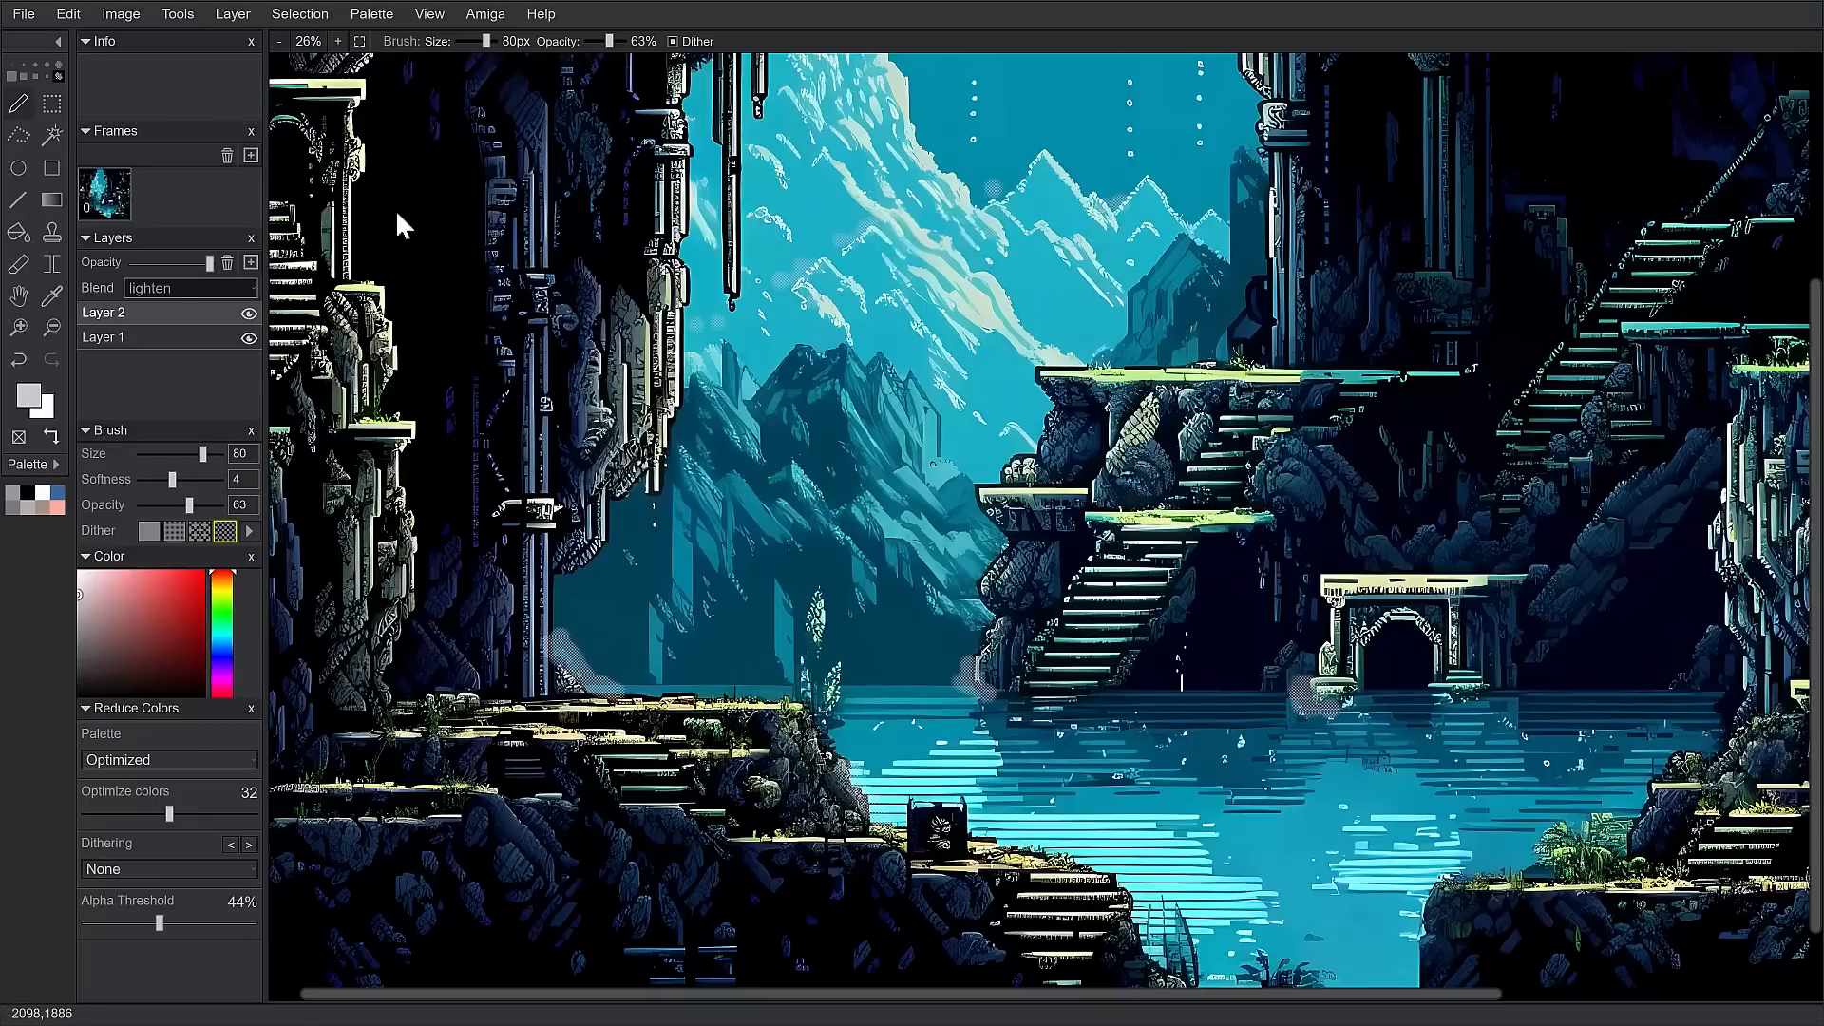
mouse_move(889, 300)
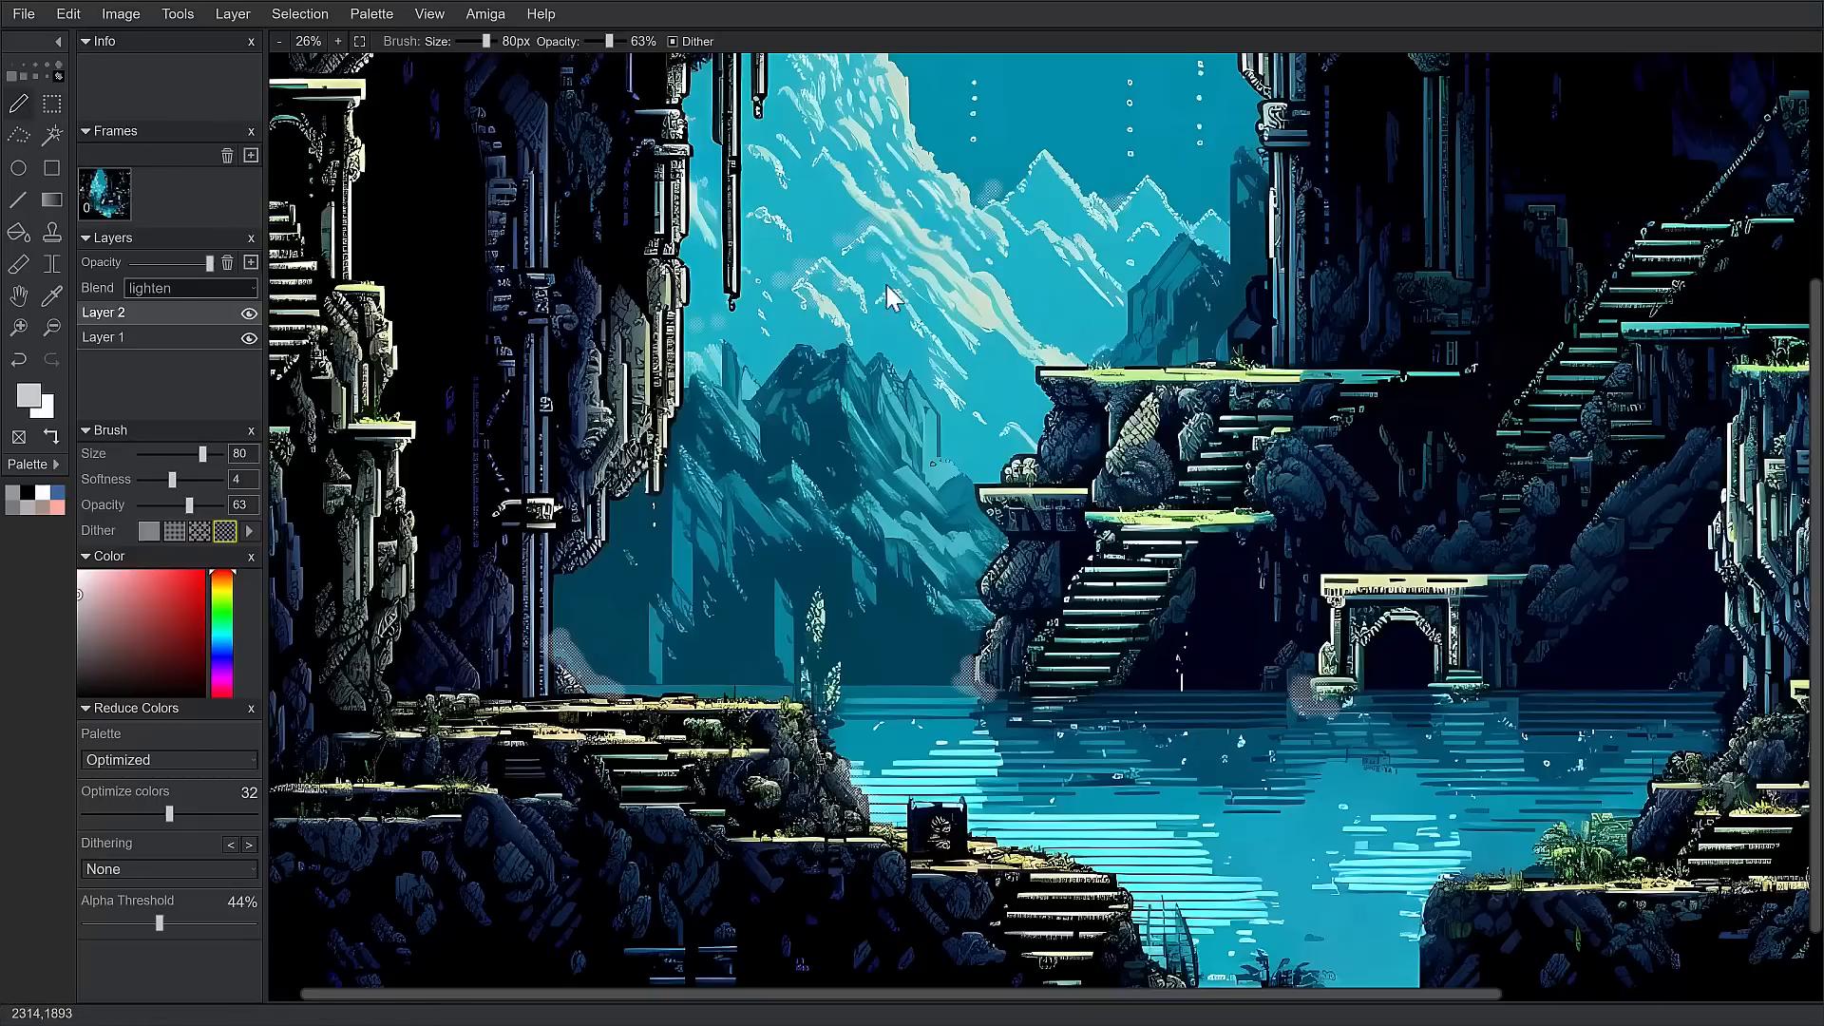
Pick red and raise brush opacity to 100% for dabbing over the mountains.
click(202, 583)
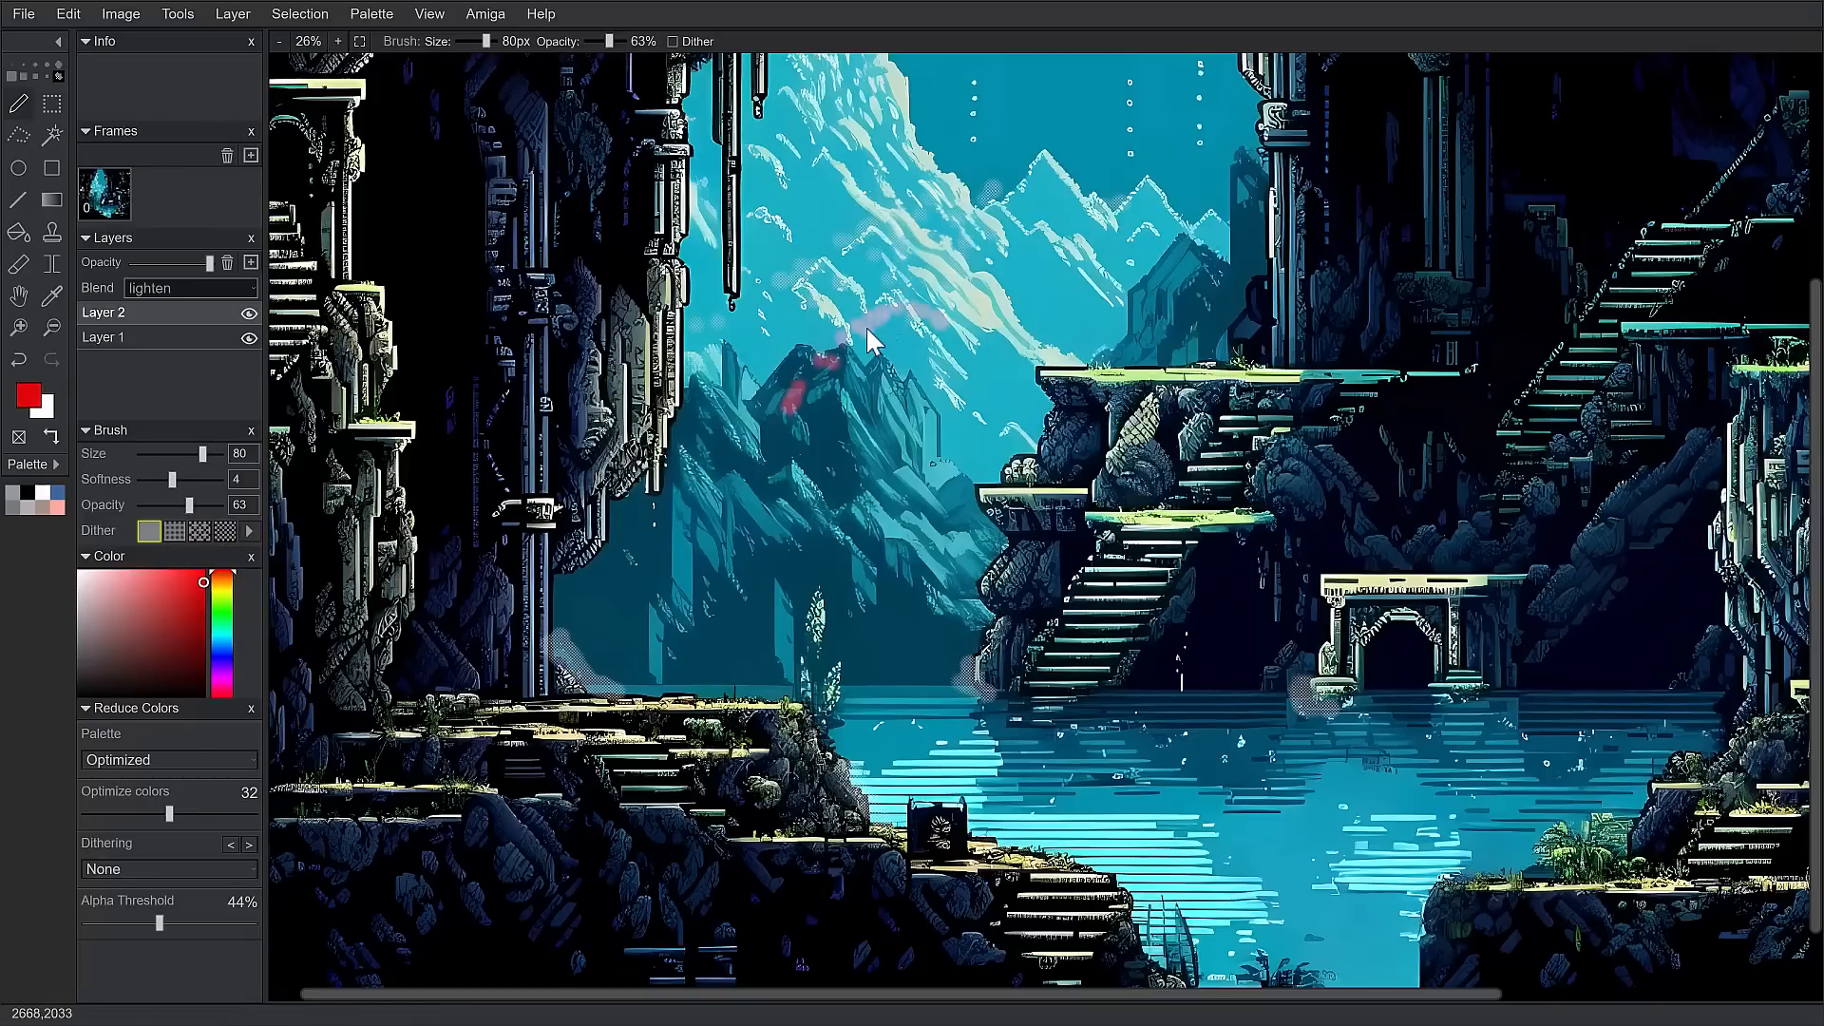
drag(180, 503, 215, 504)
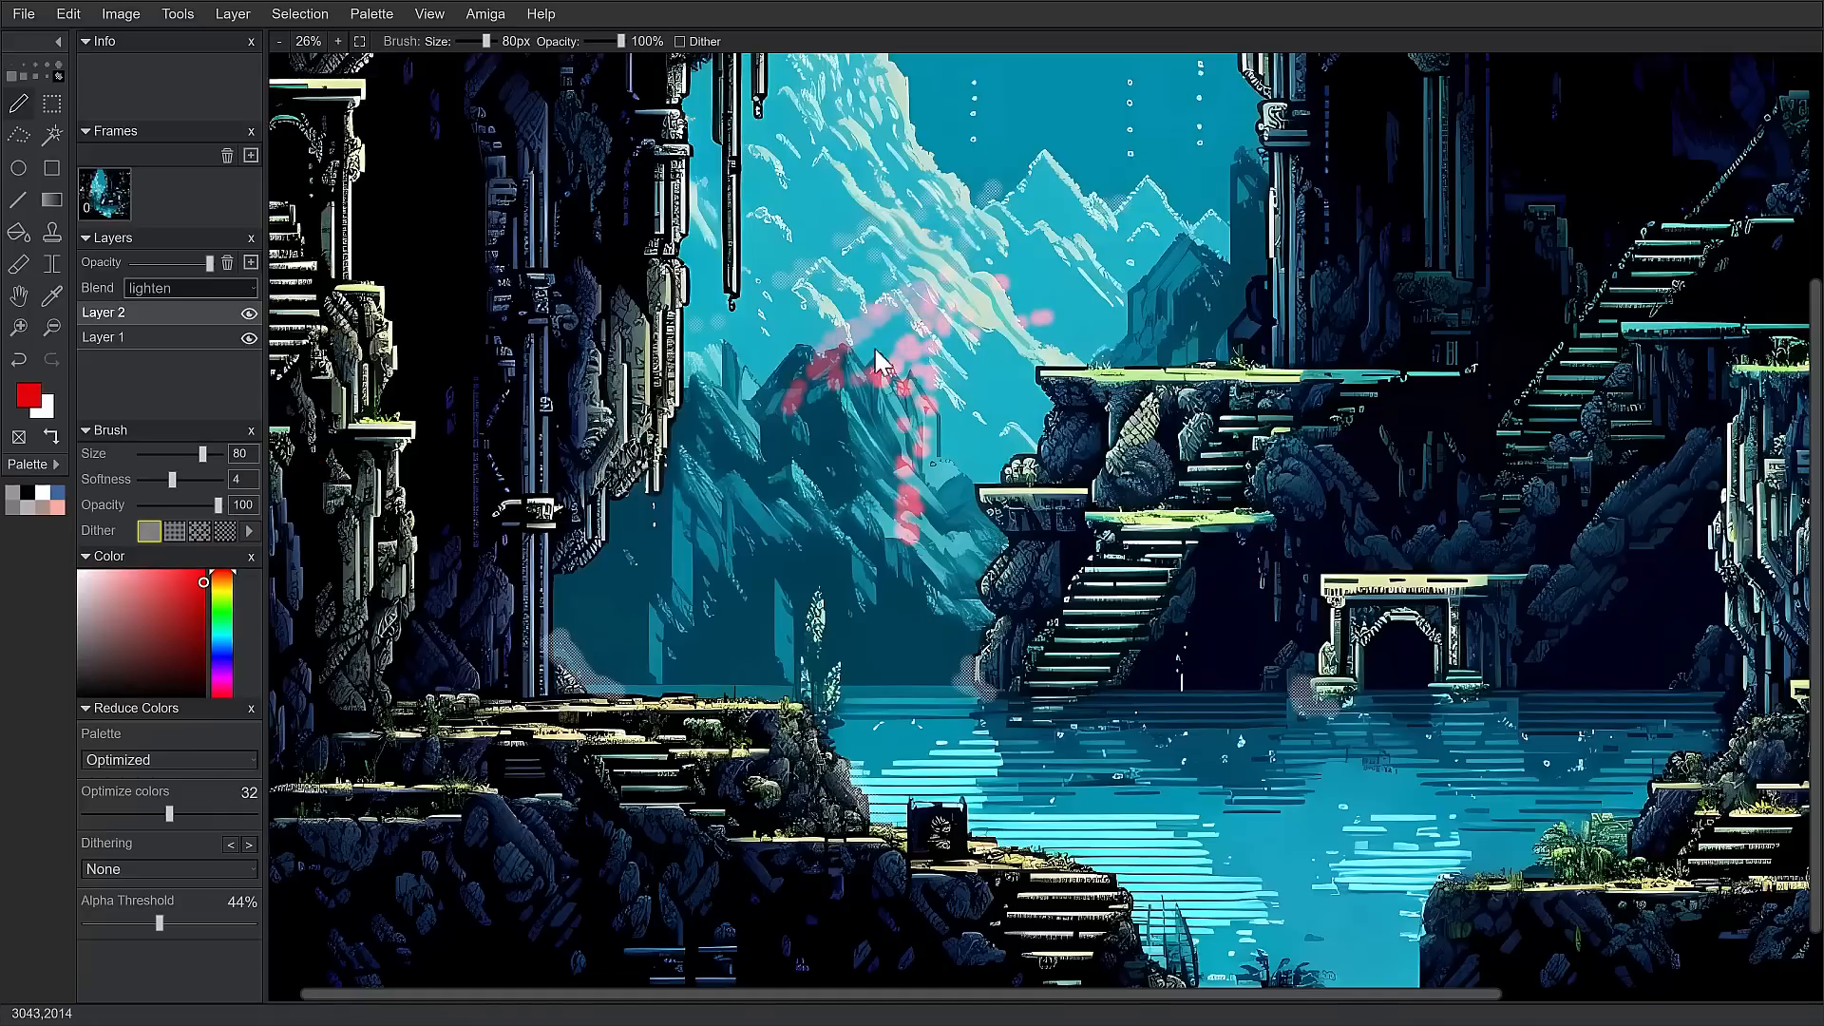
click(189, 287)
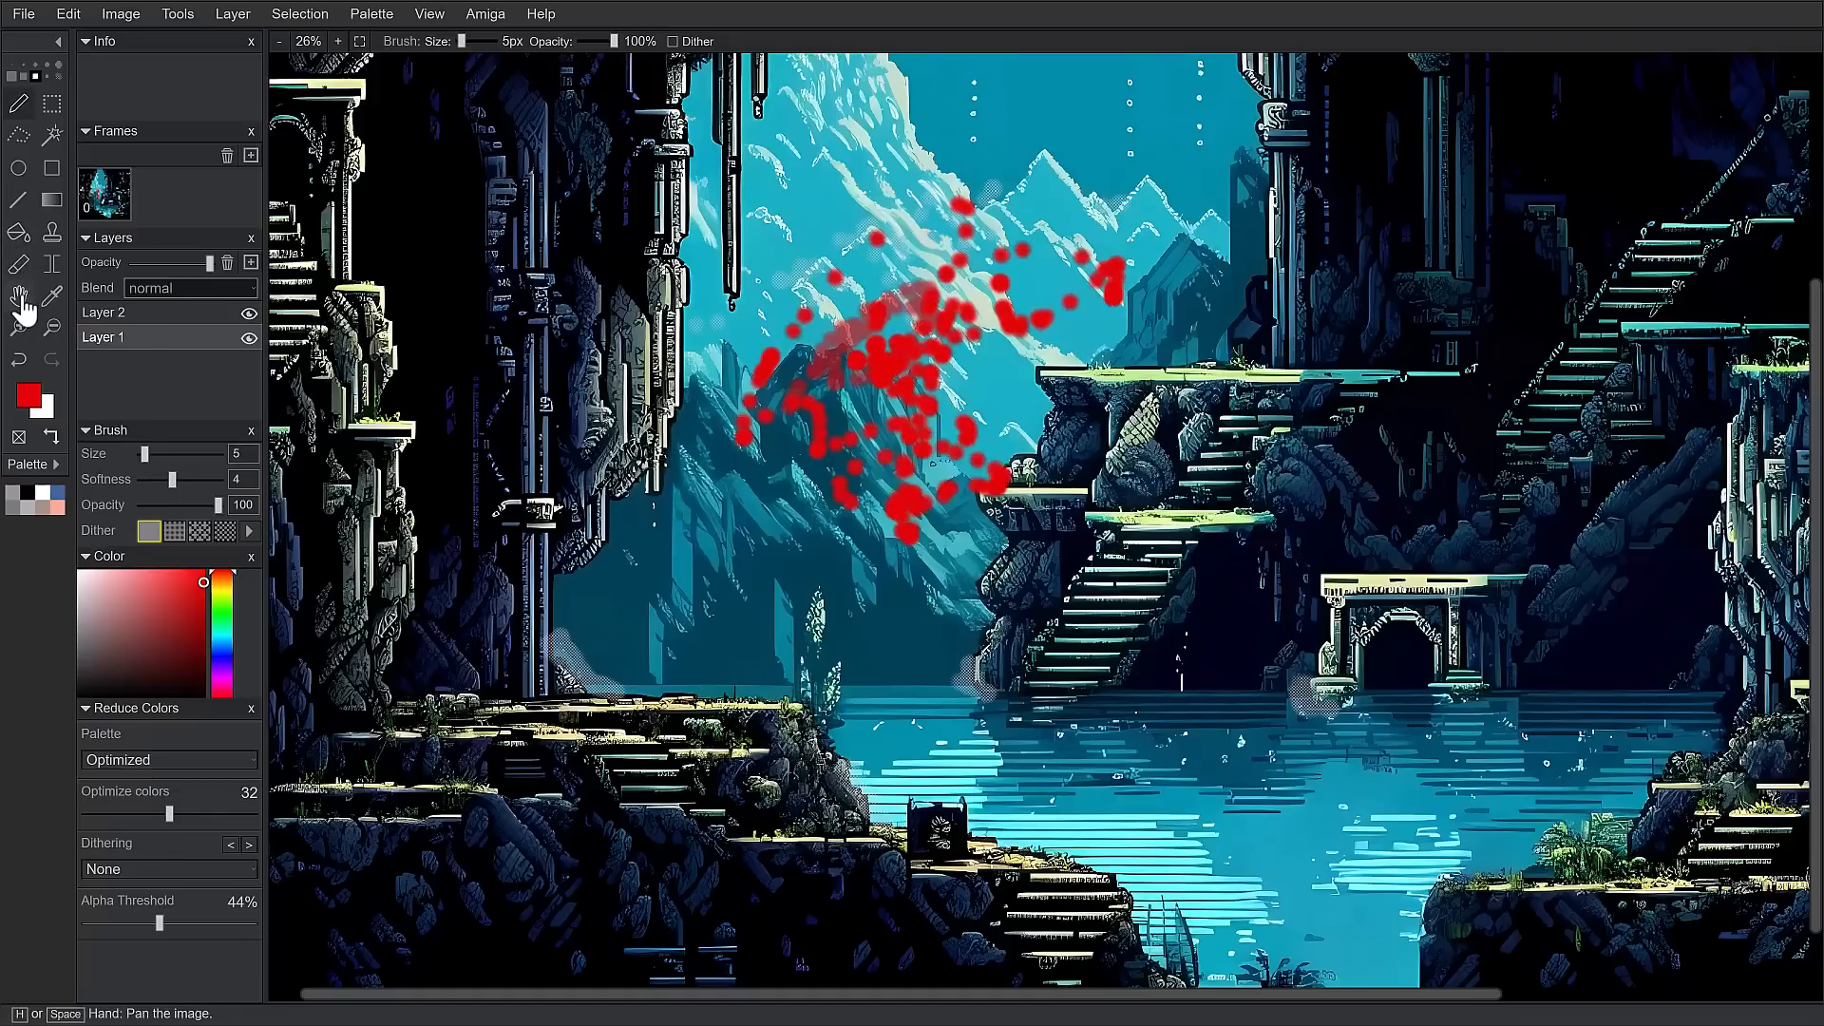
mouse_move(84, 465)
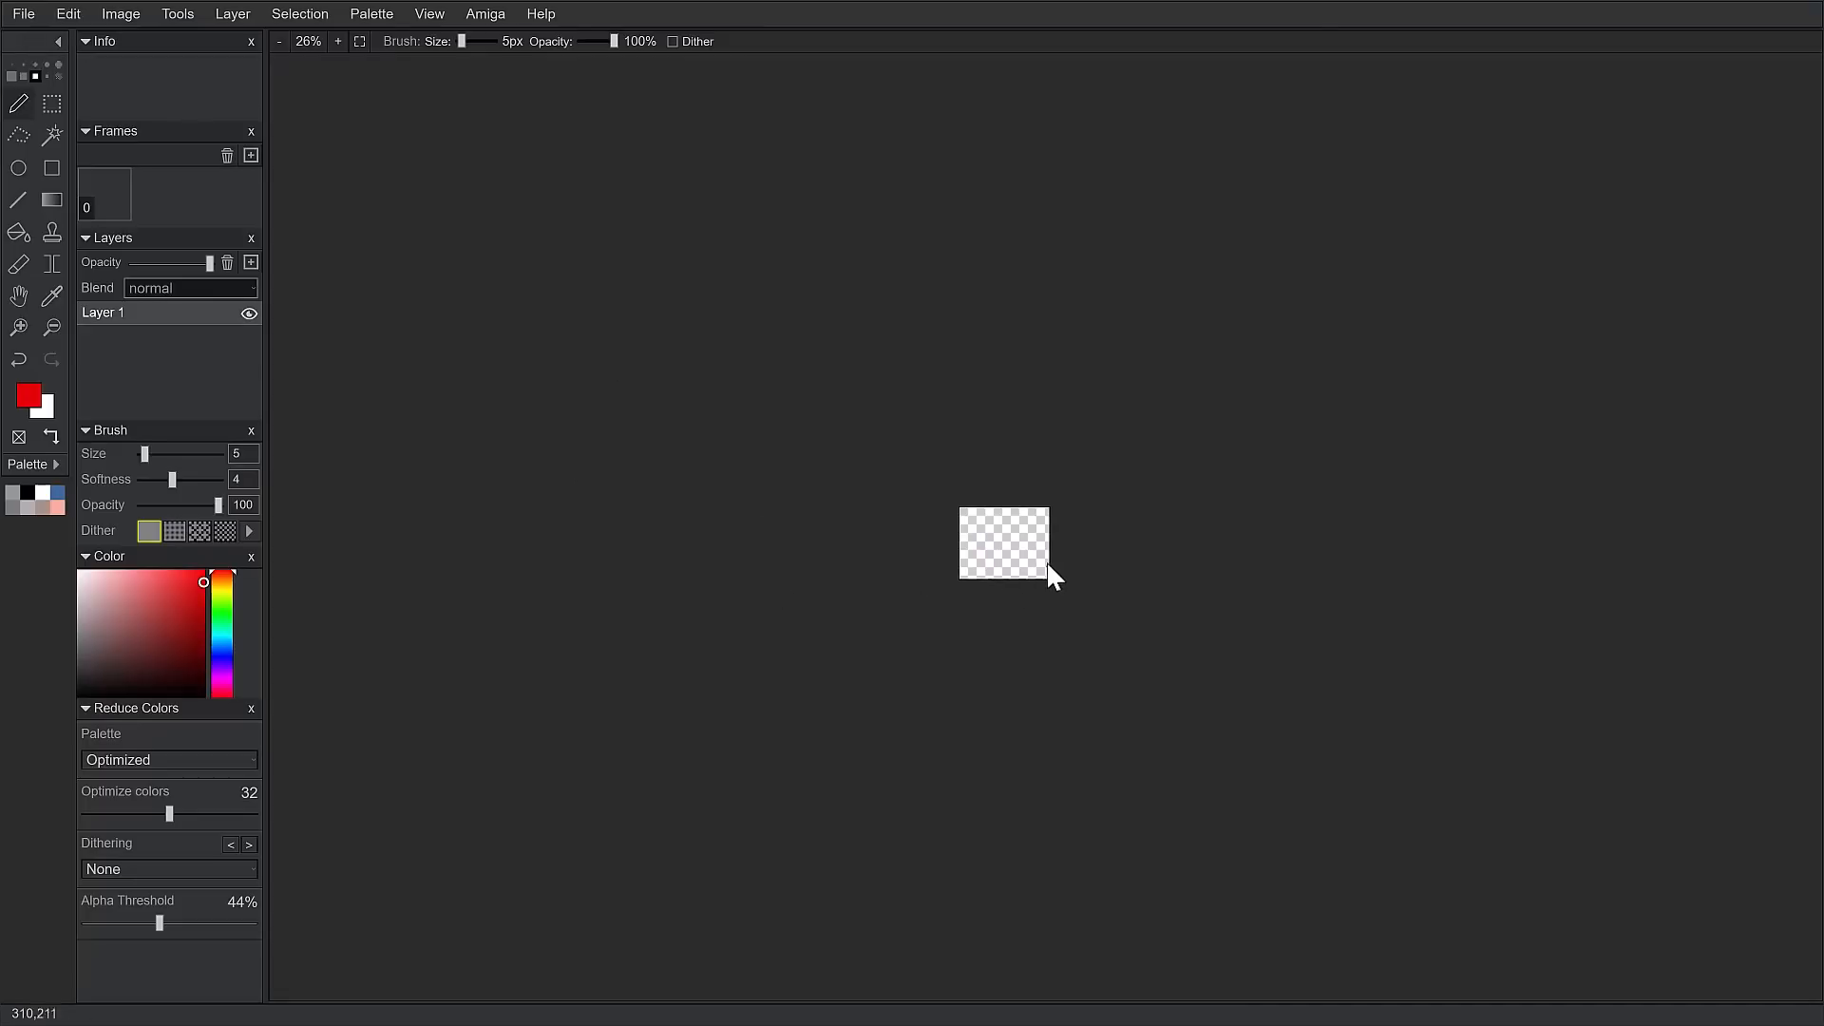
mouse_move(1071, 604)
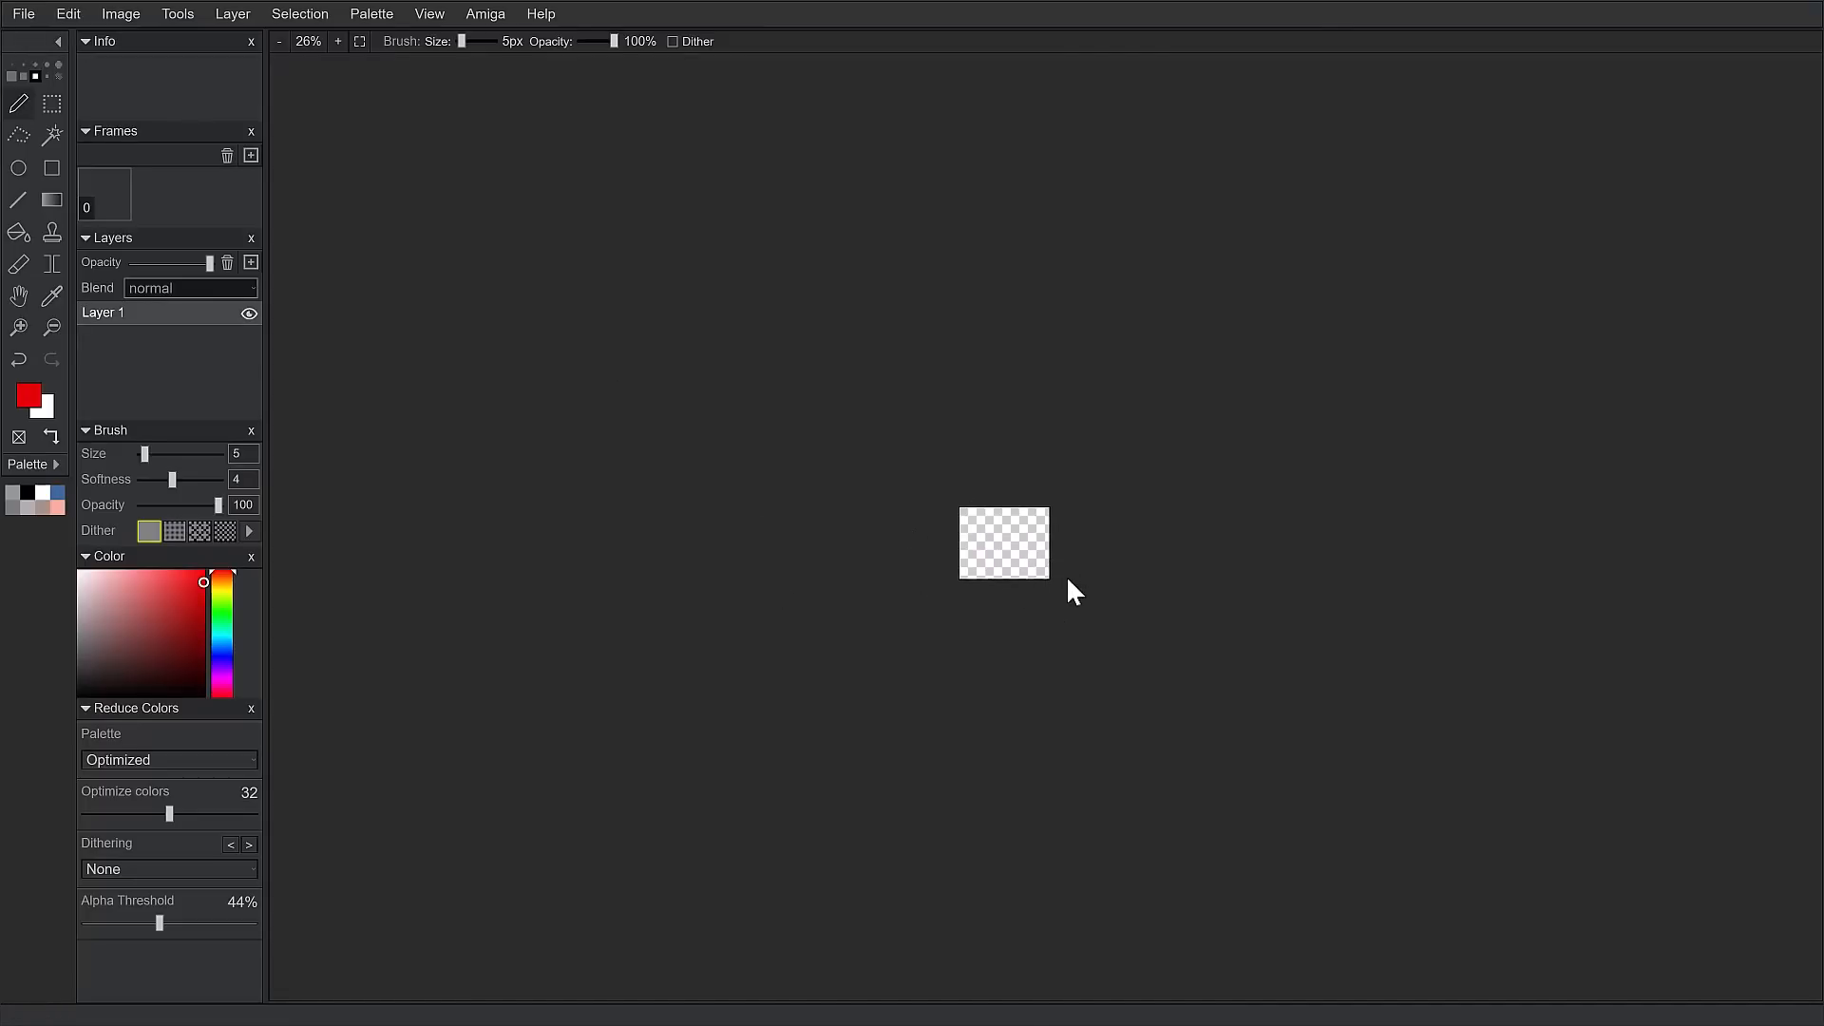
mouse_move(105, 193)
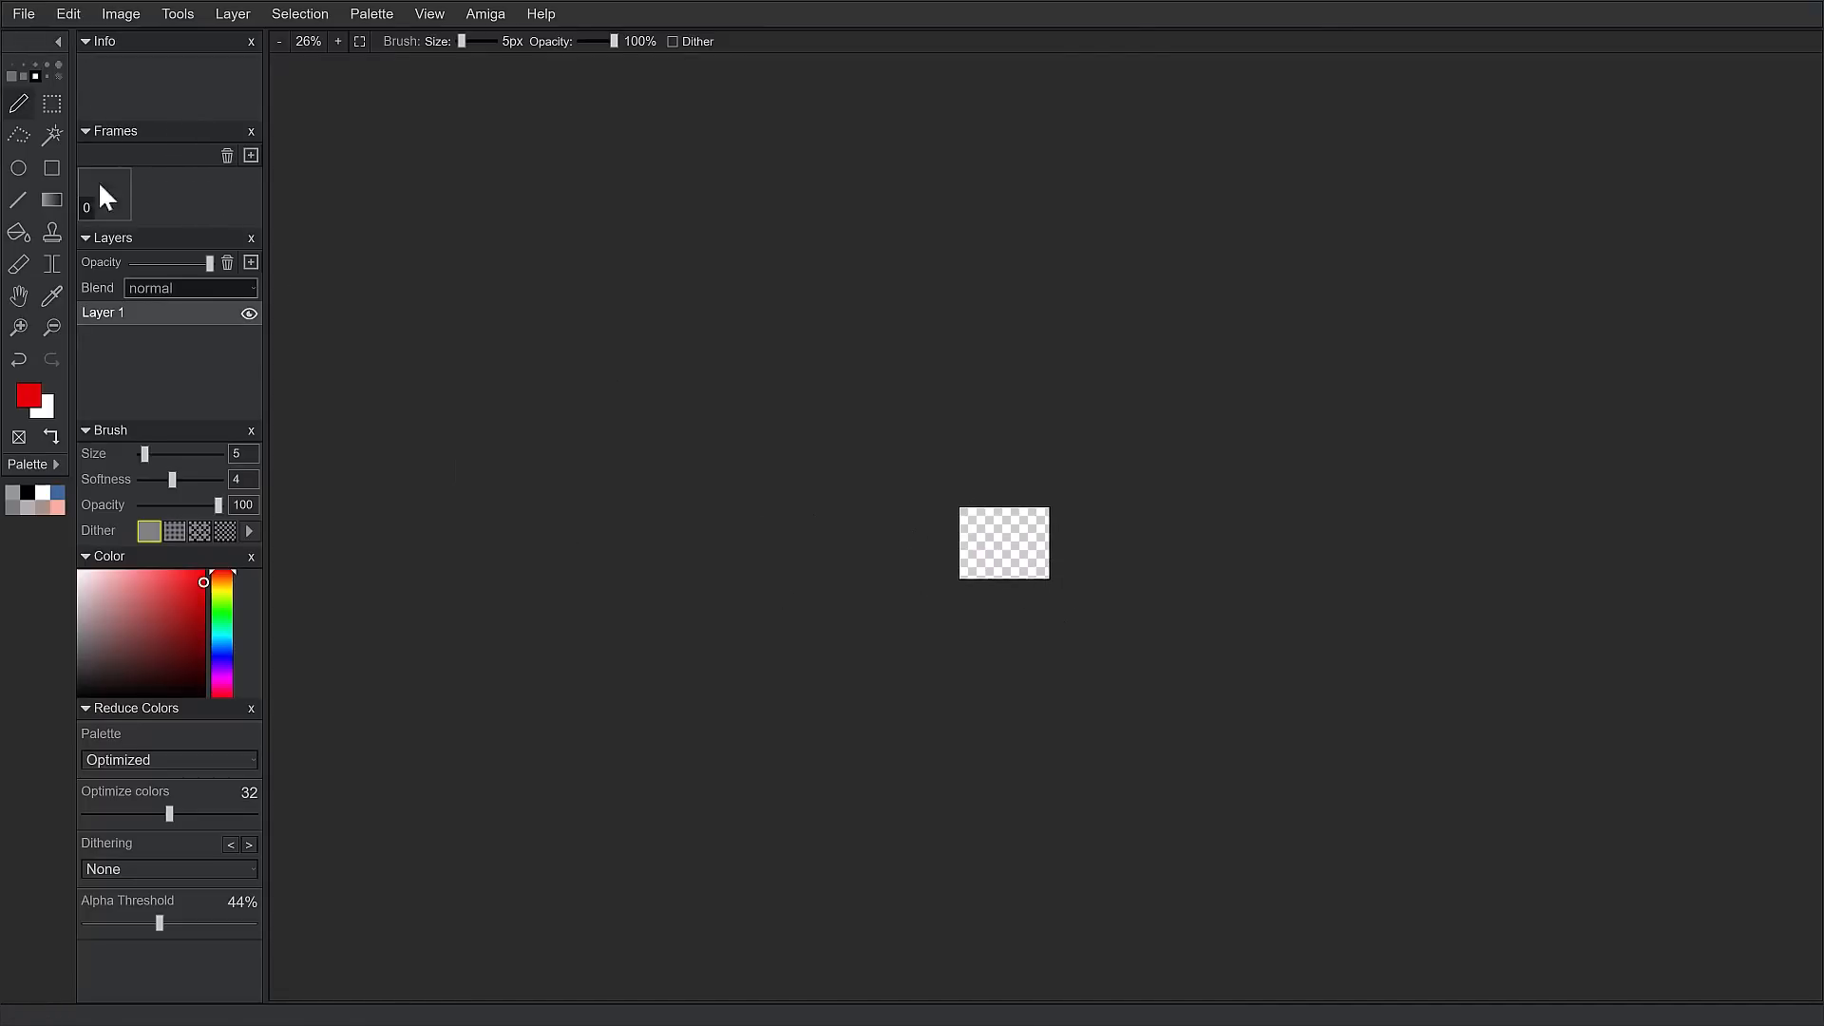
mouse_move(133, 825)
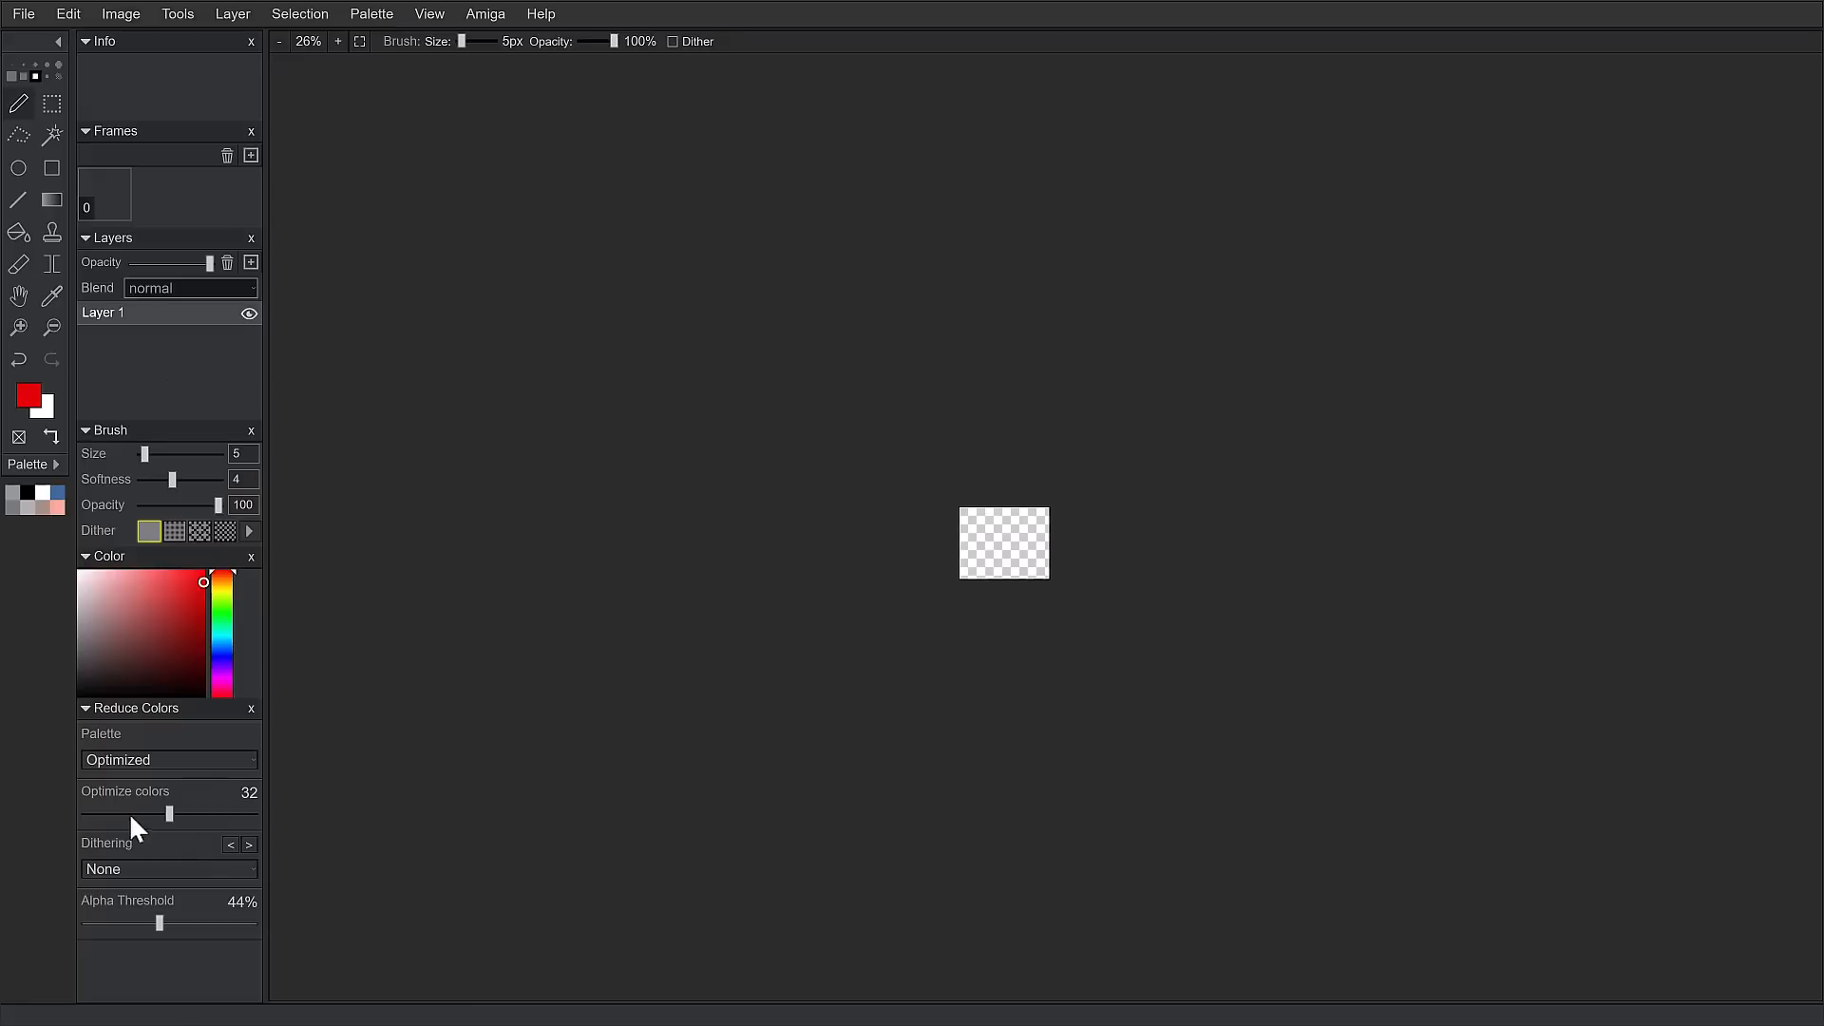
mouse_move(121, 542)
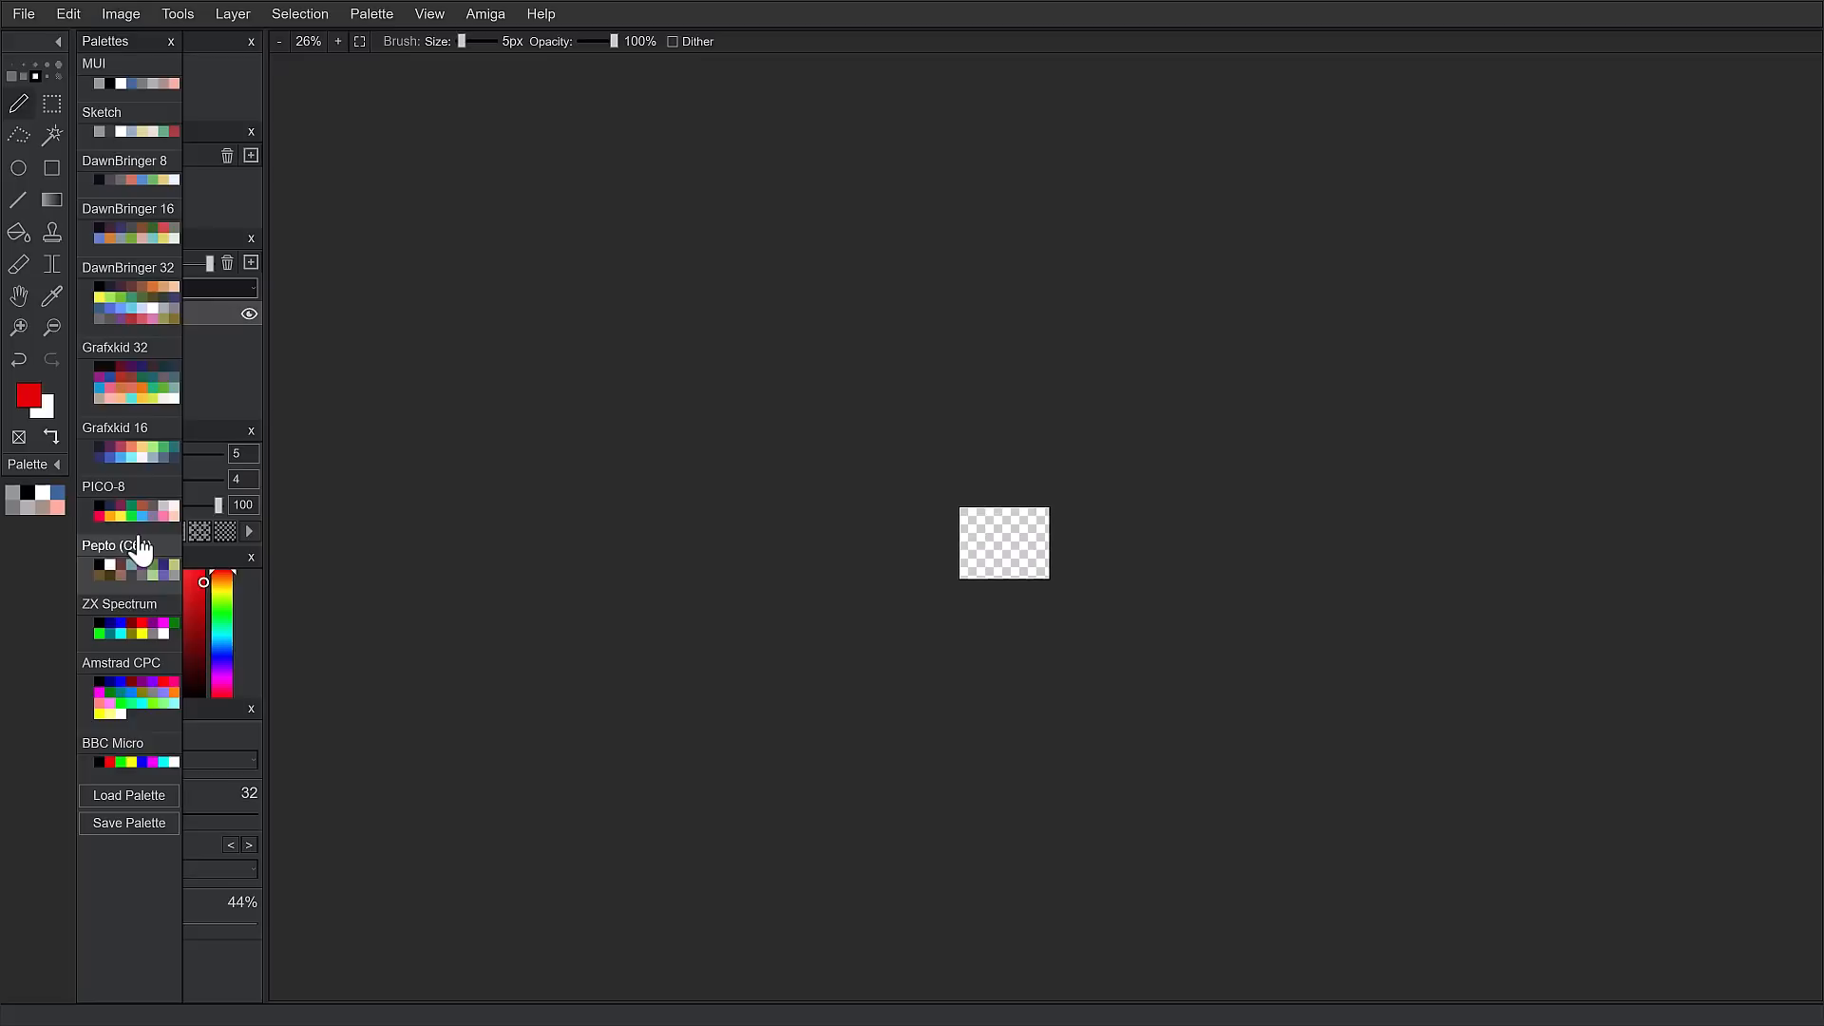
mouse_move(141, 609)
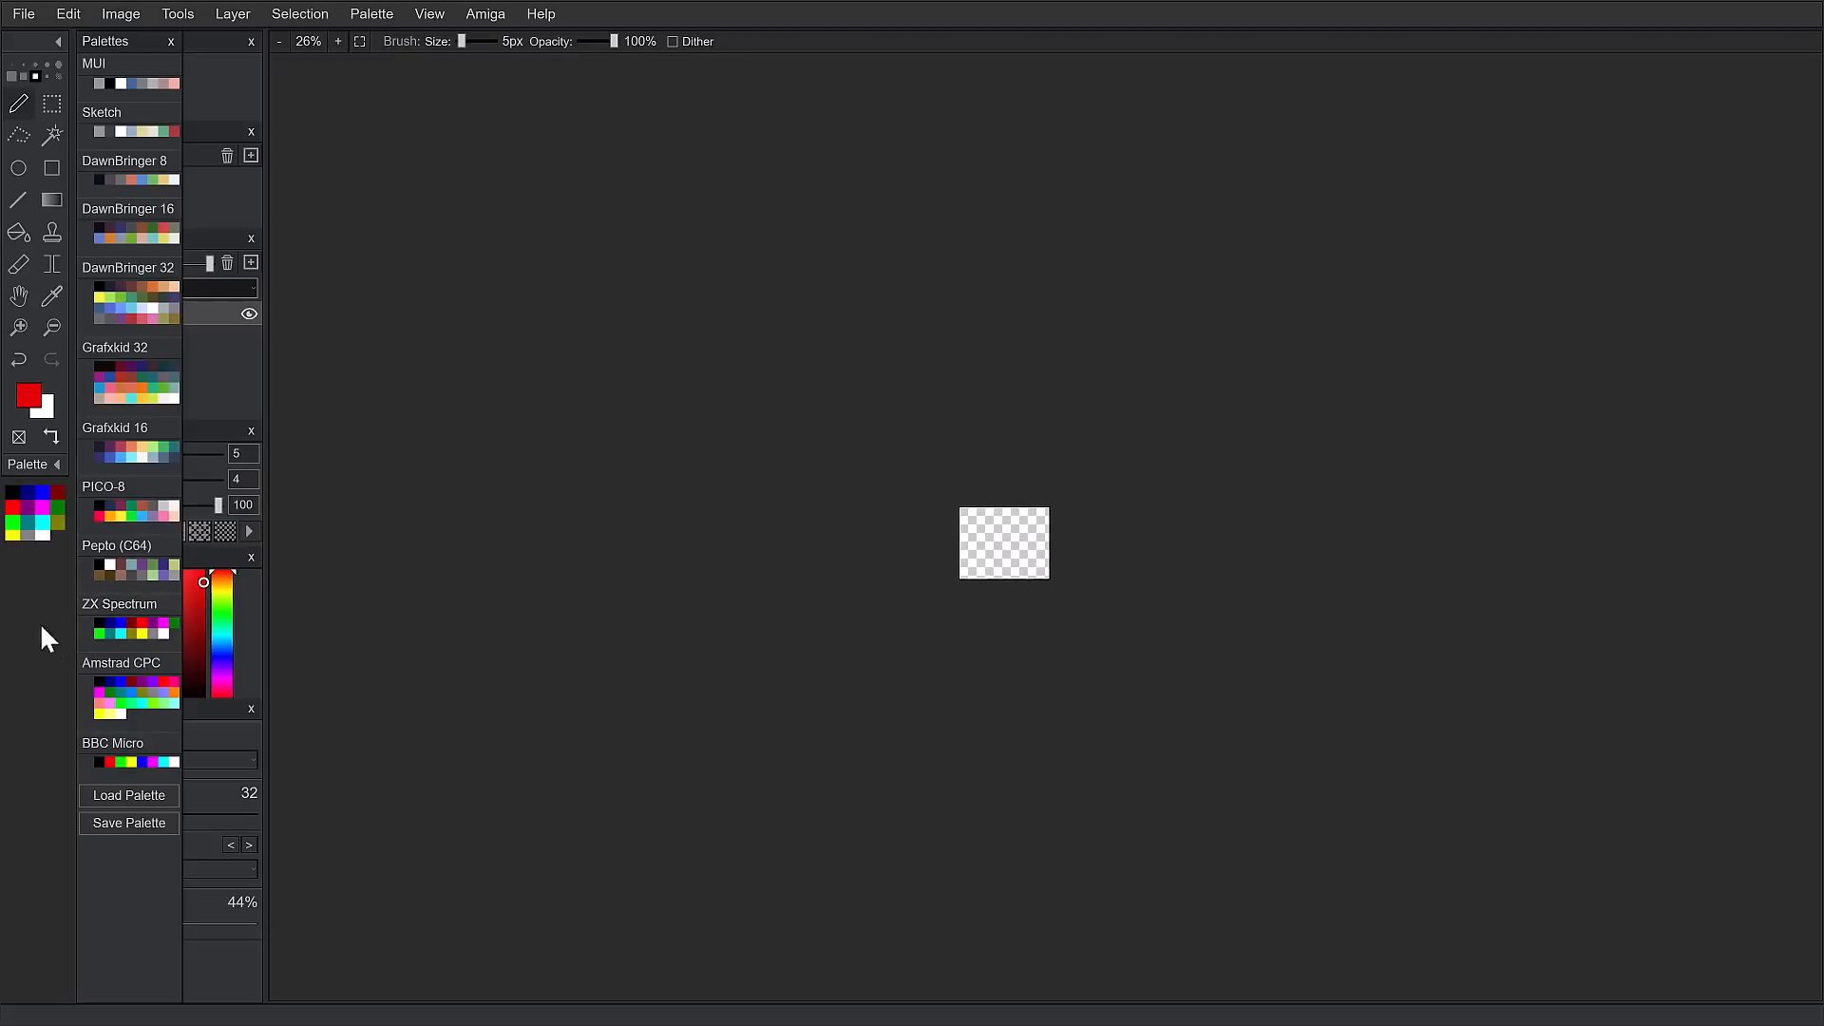
Pick dark blue from the preset palette swatches.
click(49, 498)
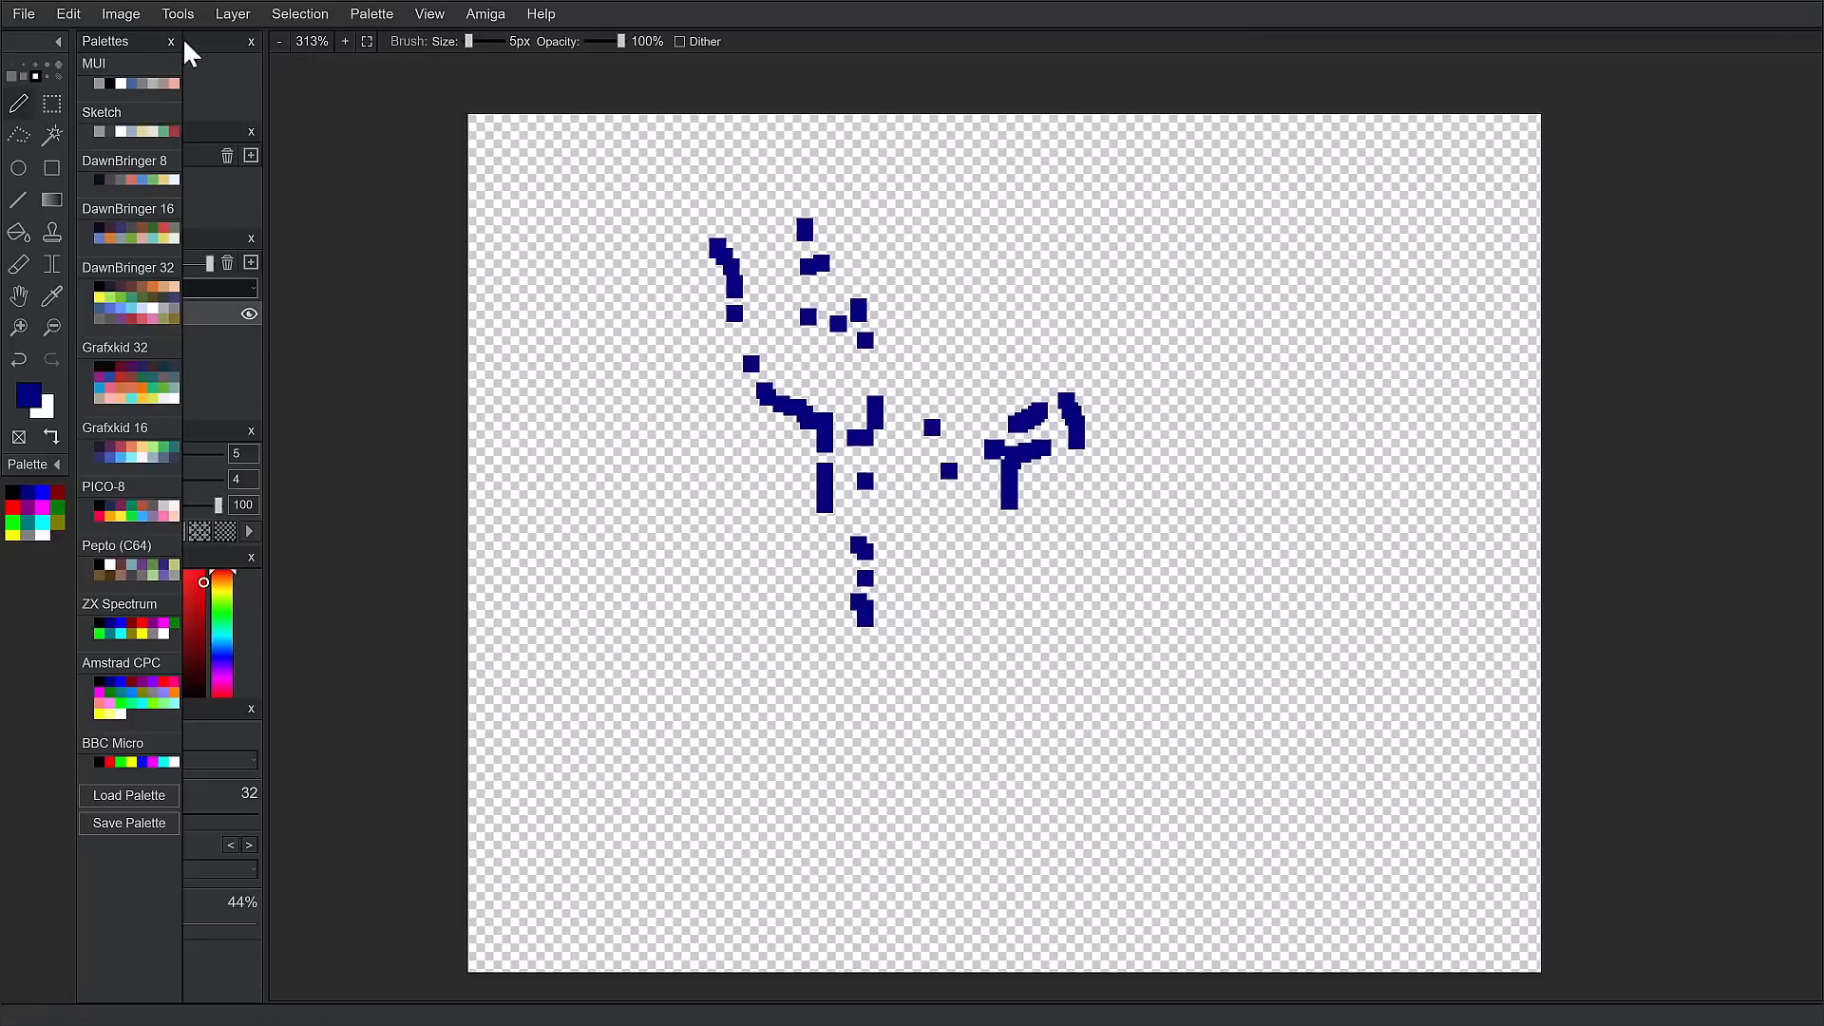
mouse_move(285, 662)
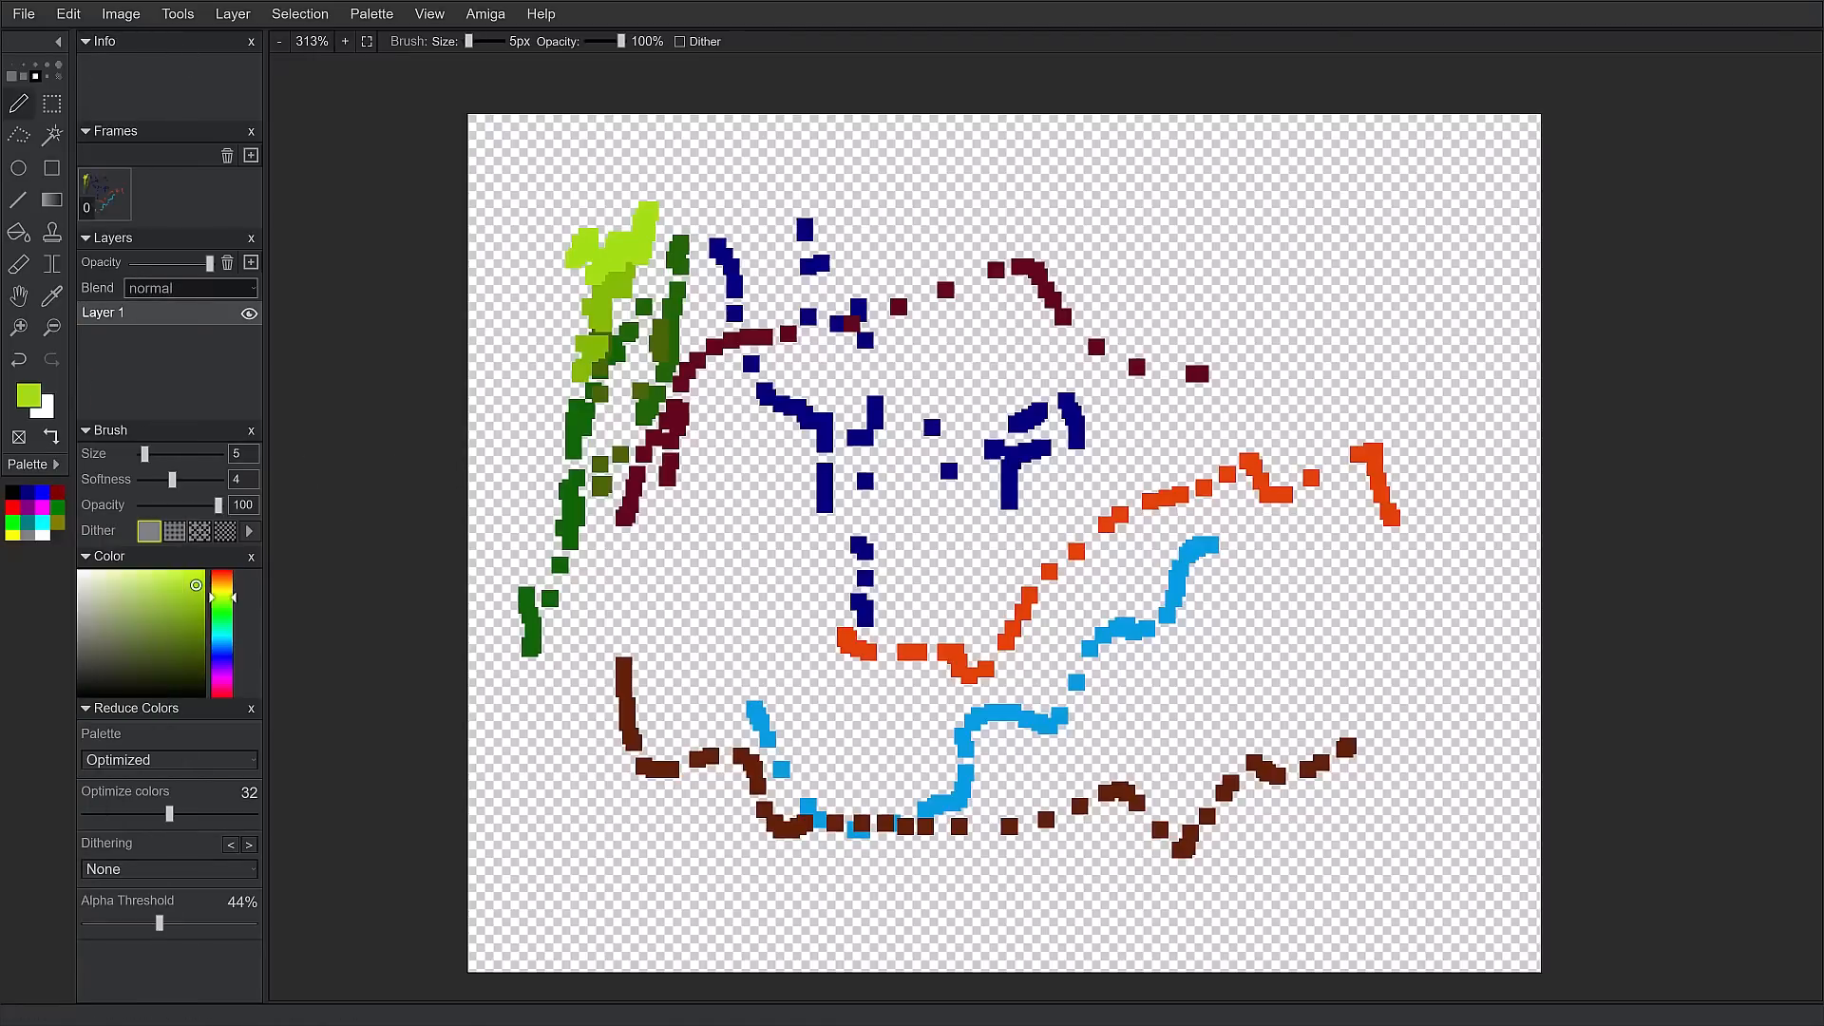
Add a lime green dab near the bottom right of the sketch.
click(1353, 827)
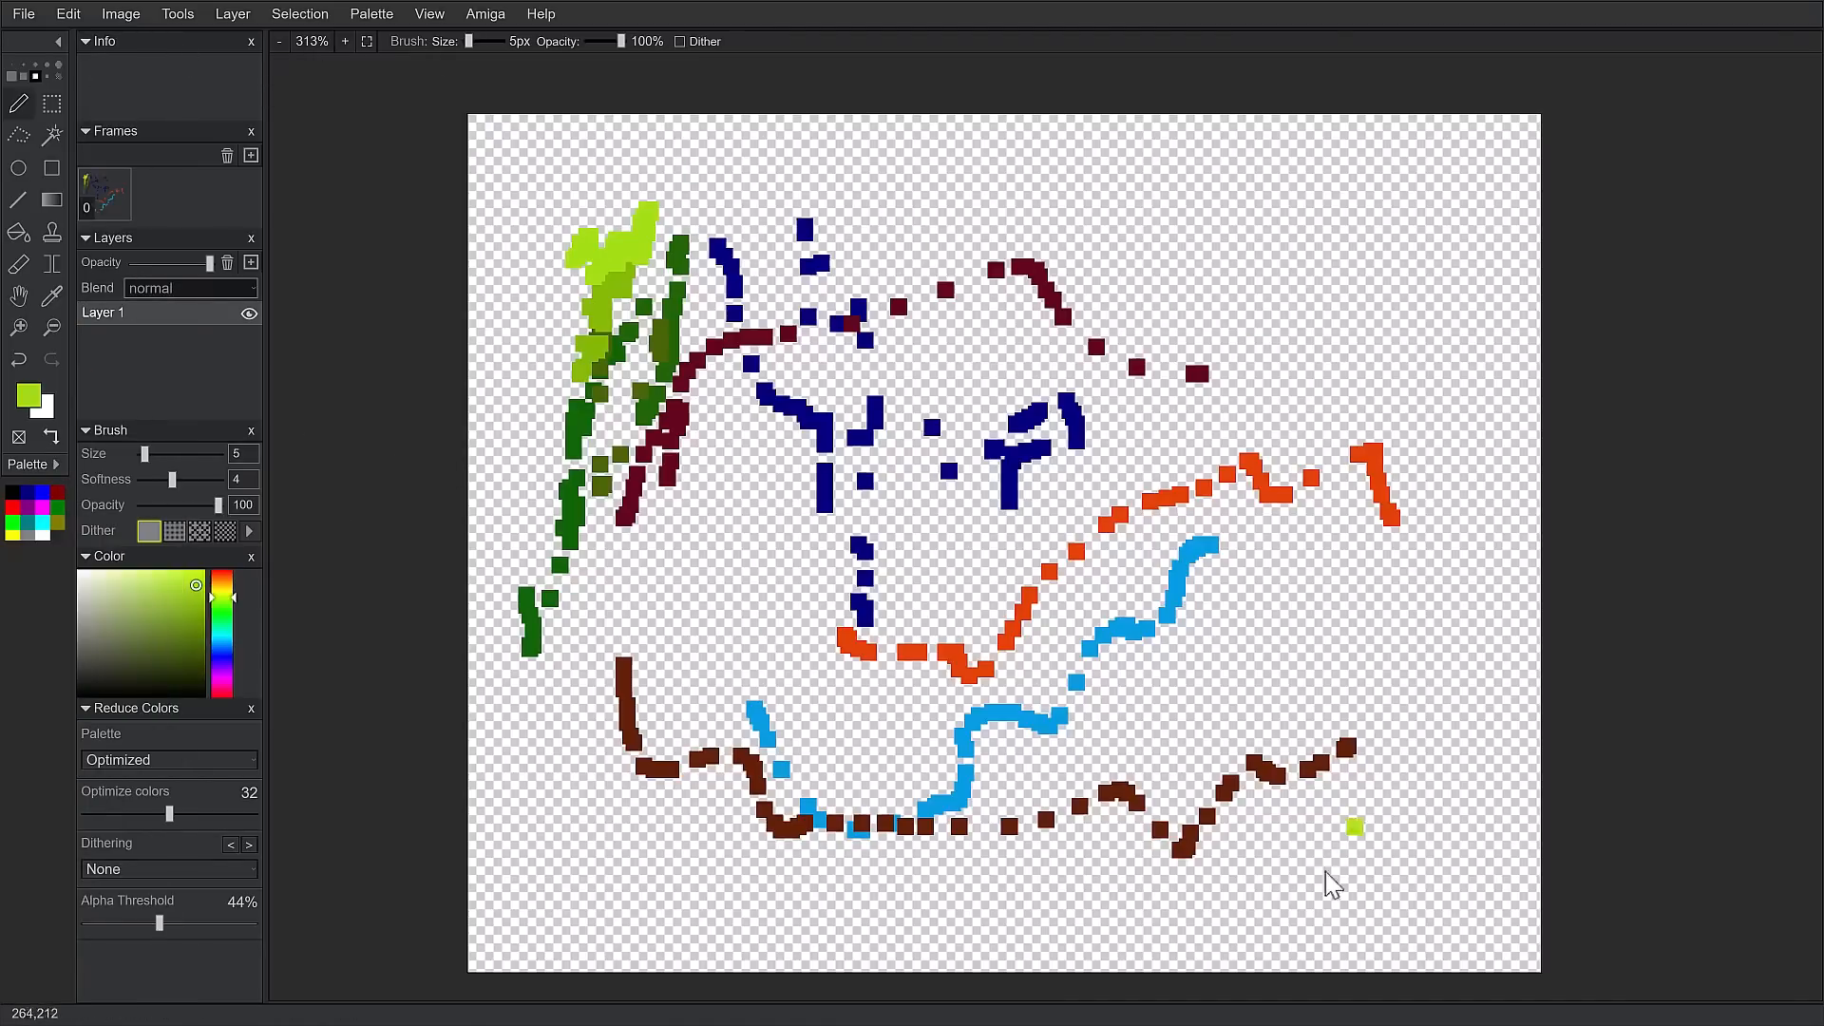
Replace the palette with the drawing's own colours, then use the top menu bar.
click(371, 13)
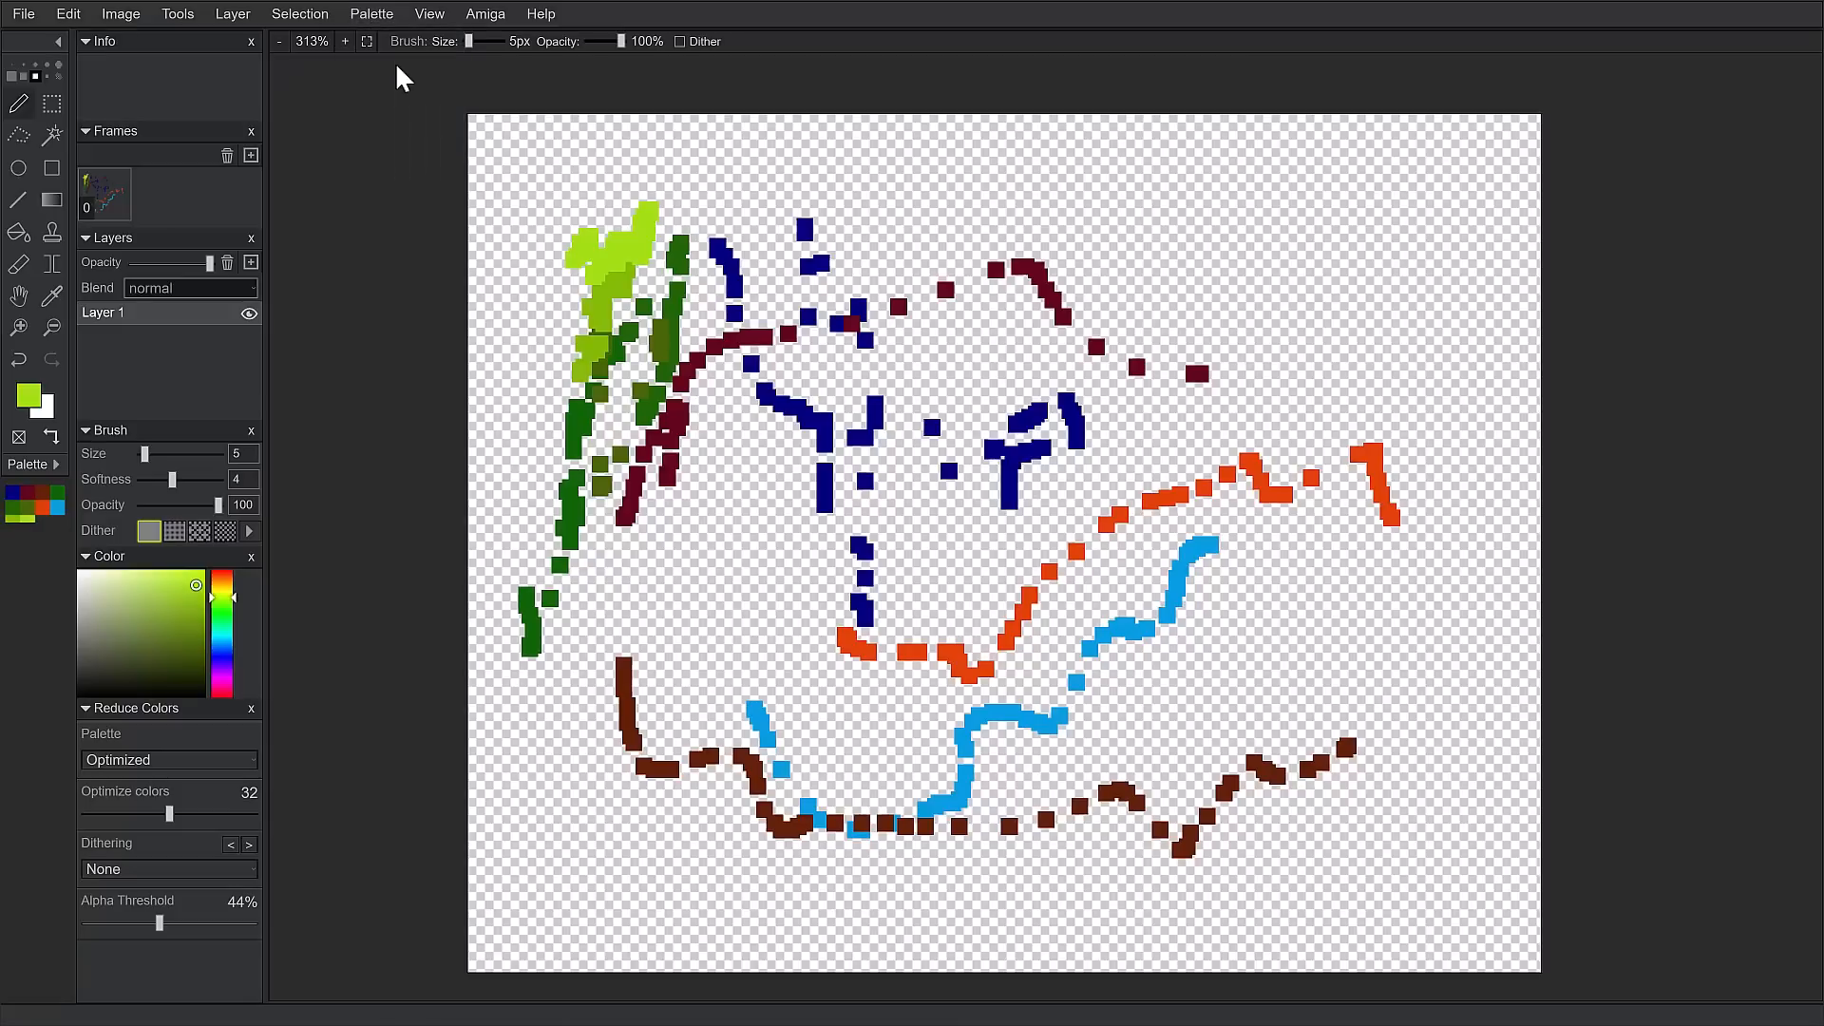
mouse_move(52, 506)
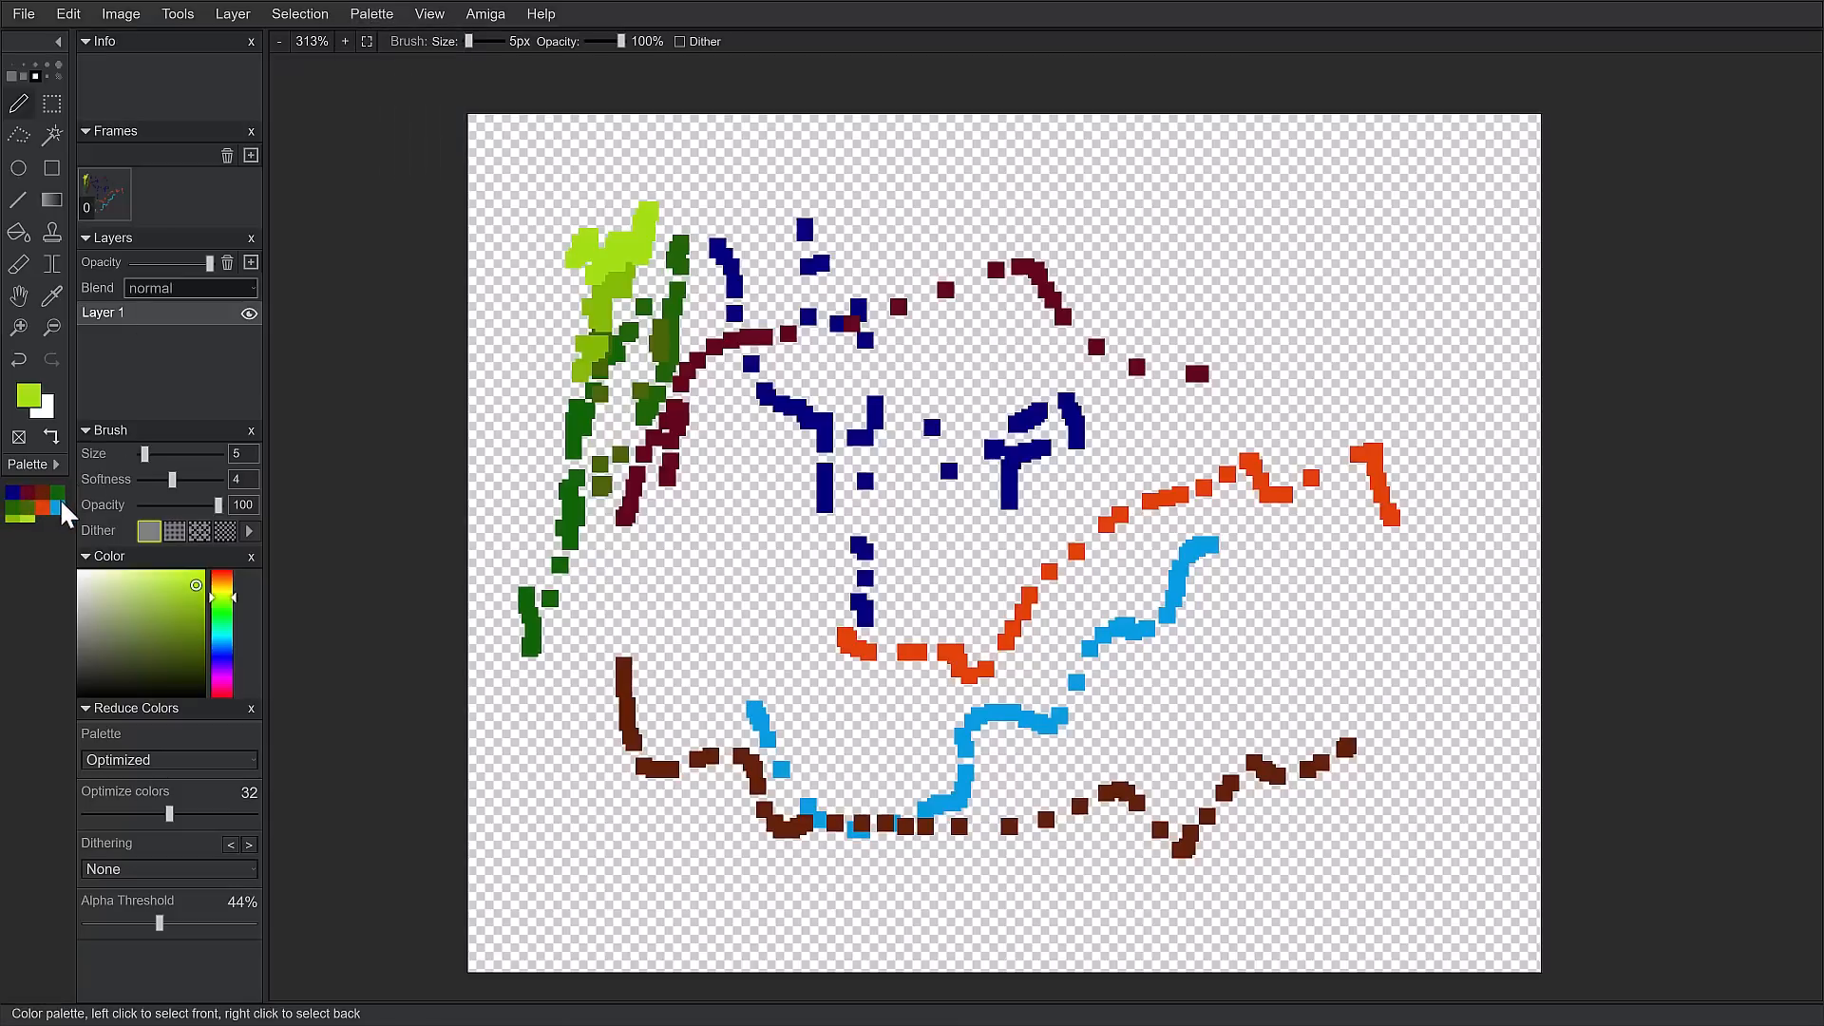
mouse_move(28, 540)
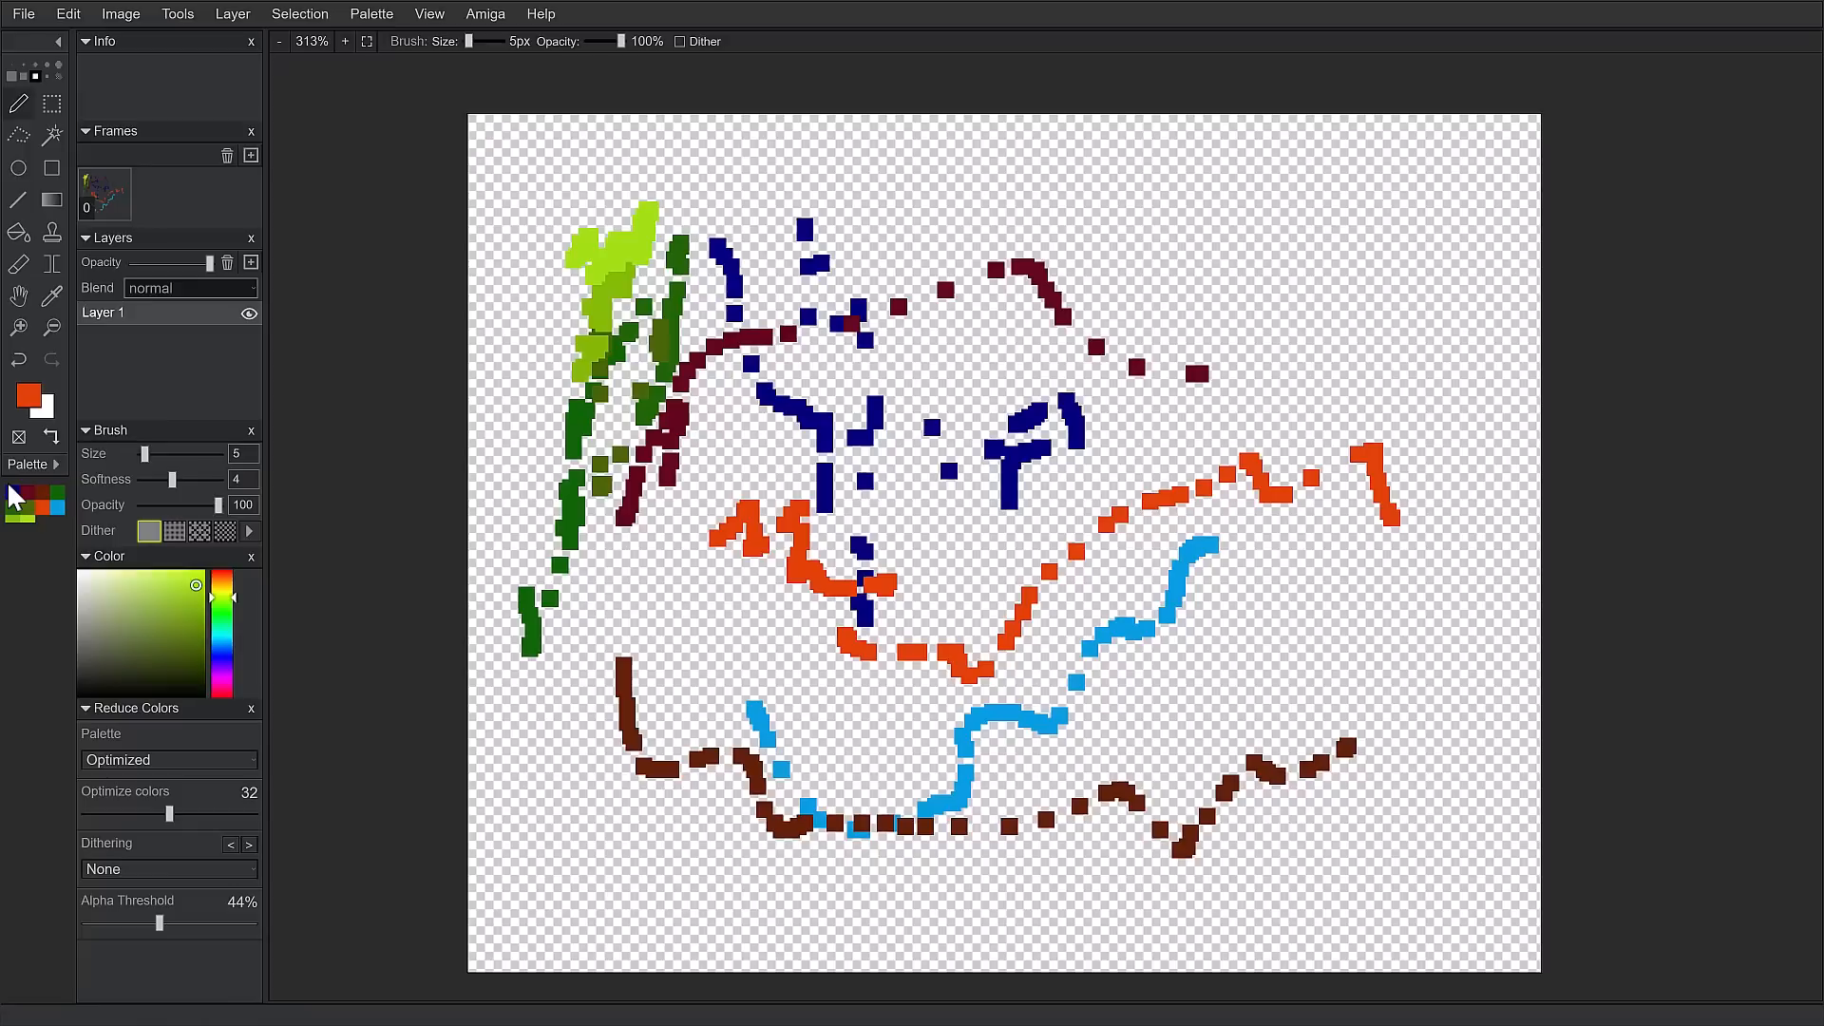
mouse_move(302, 778)
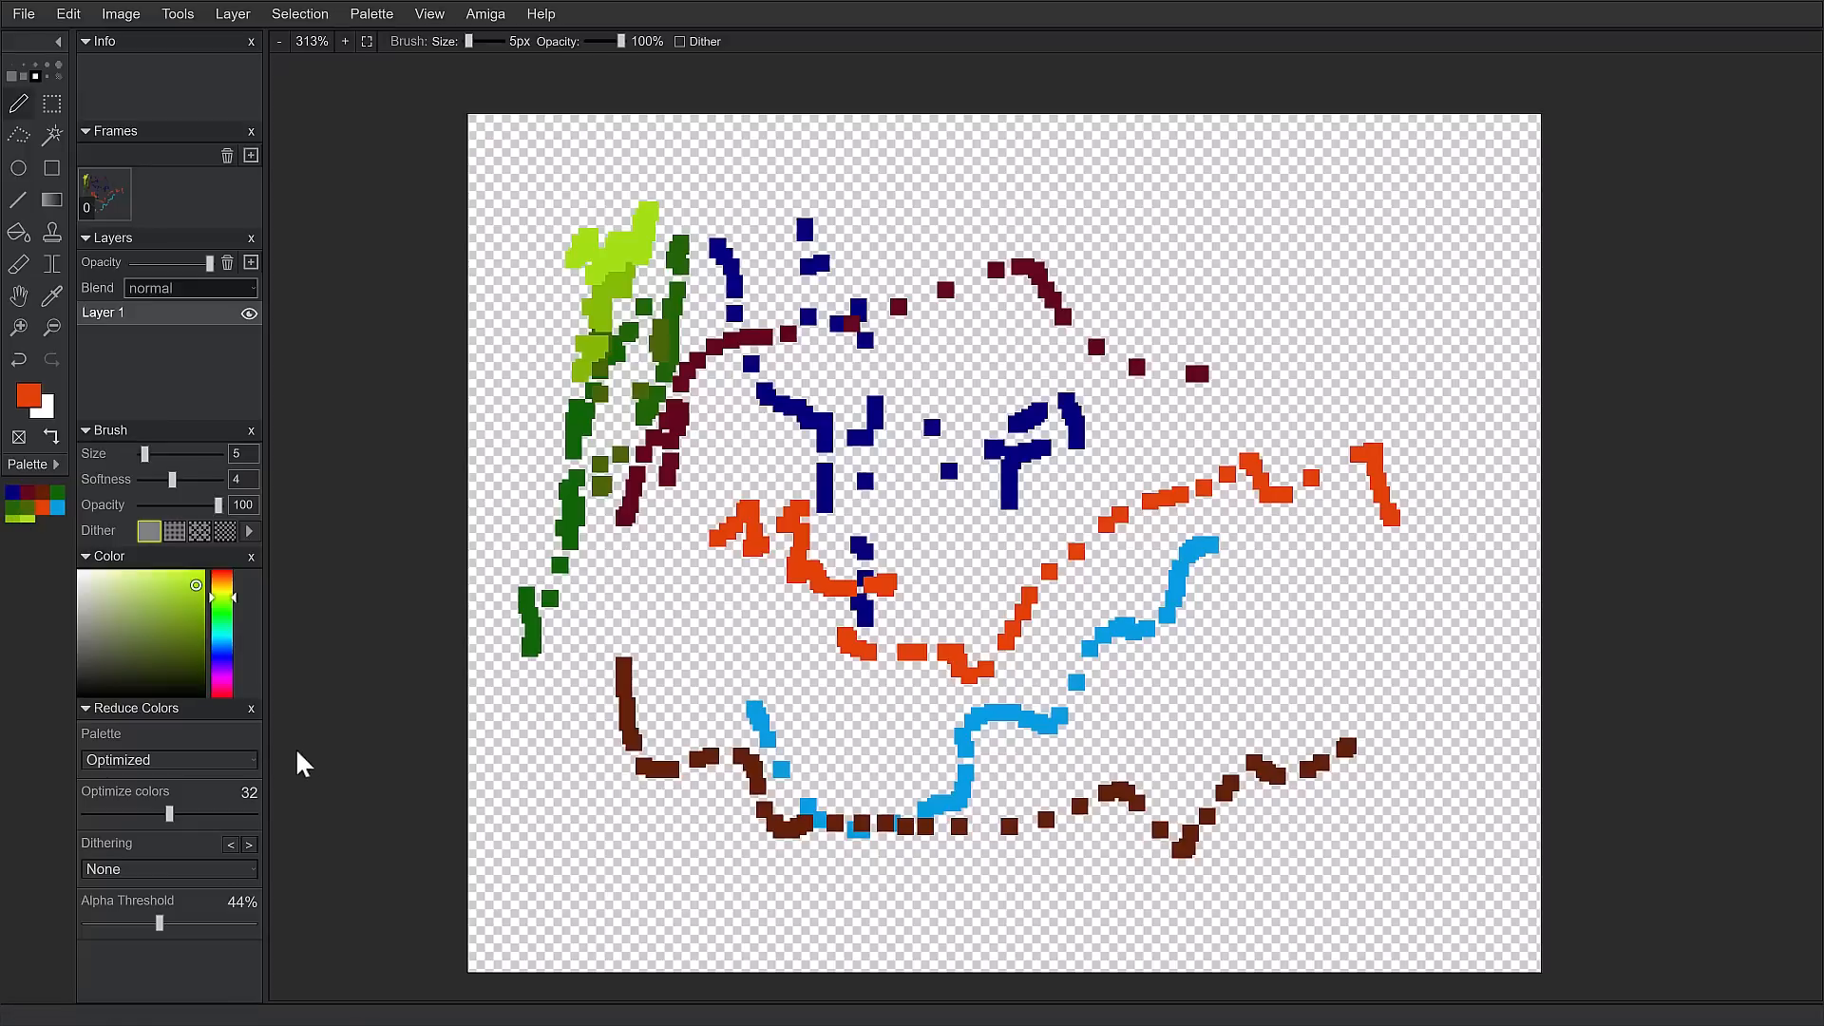
mouse_move(104, 274)
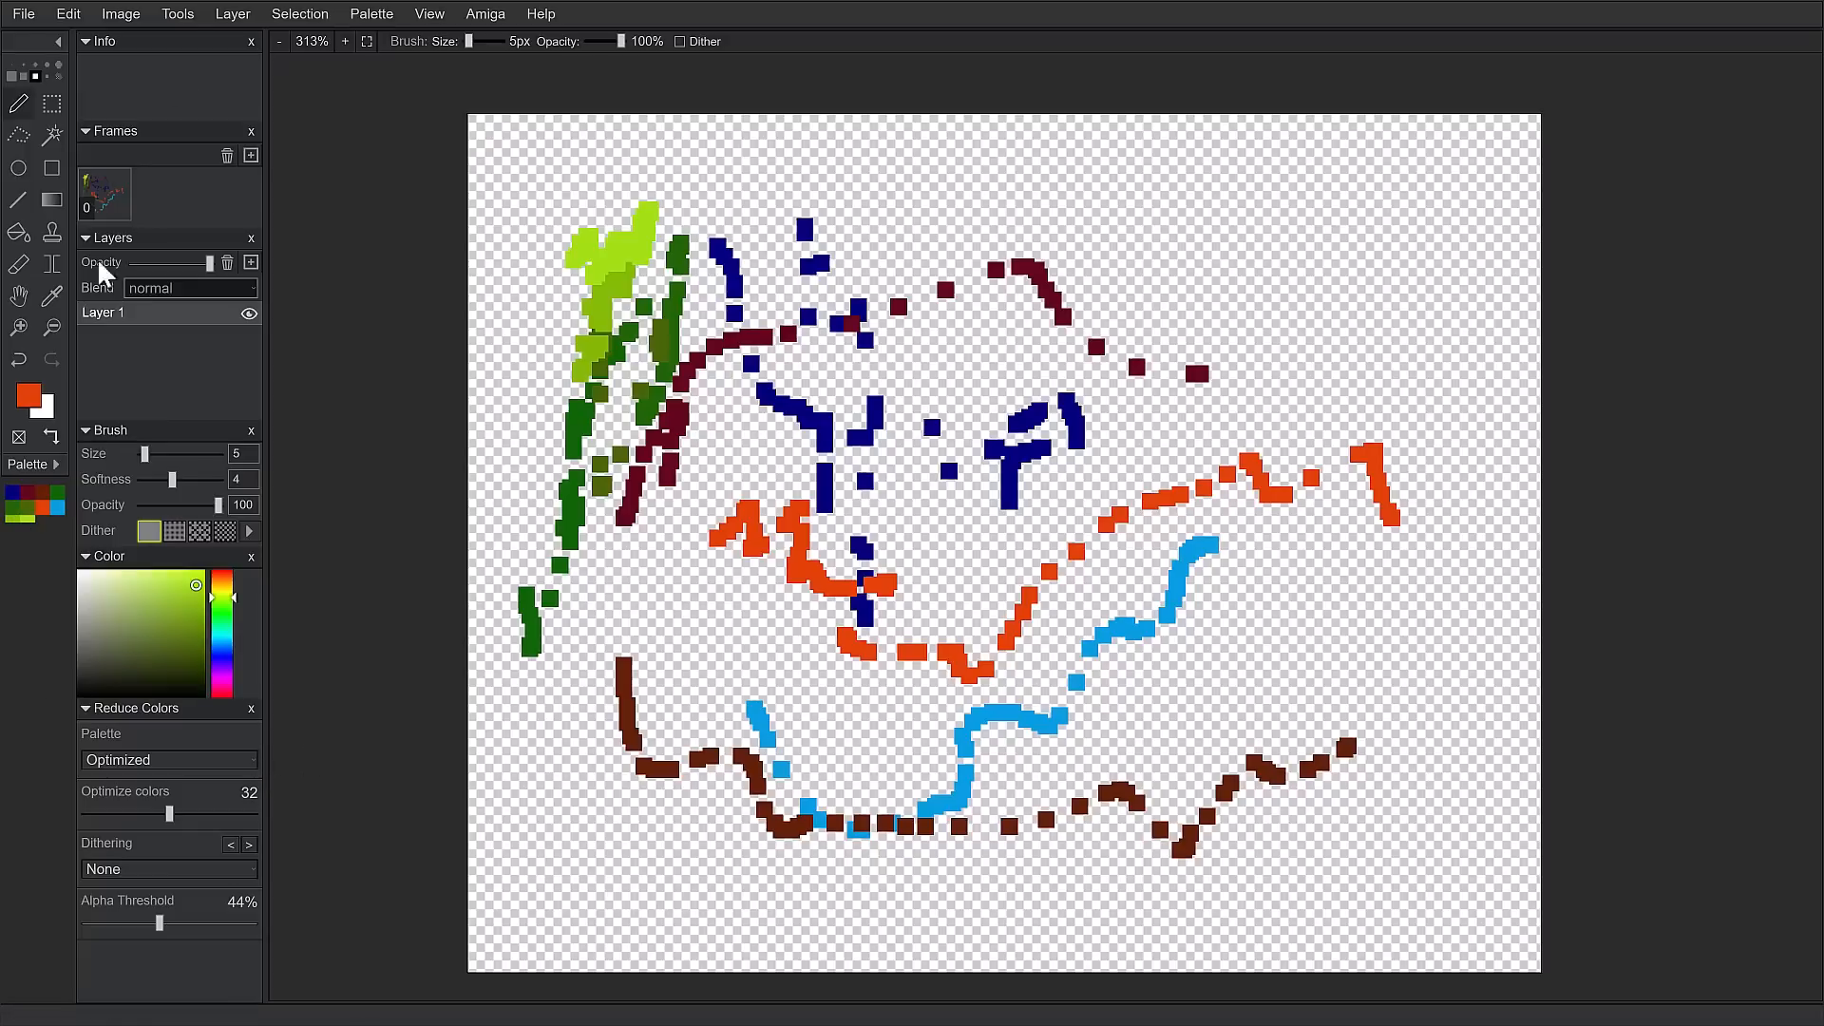
click(31, 15)
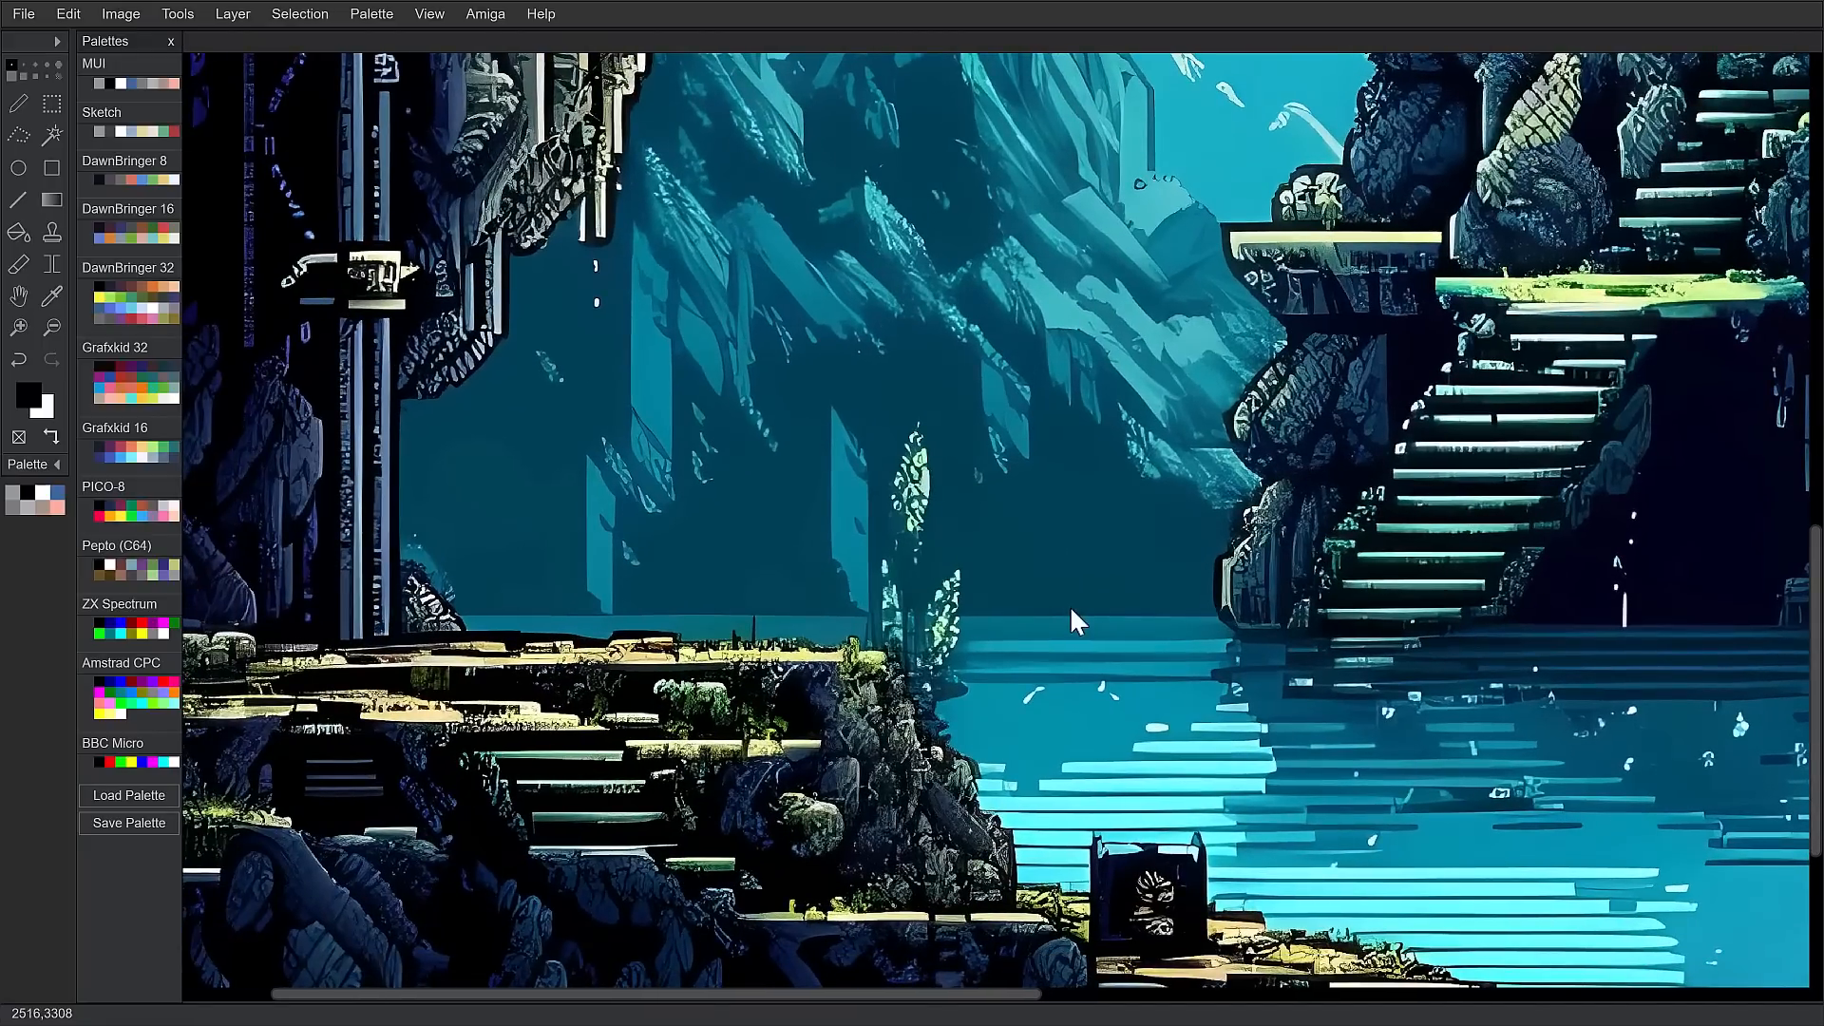
mouse_move(90, 114)
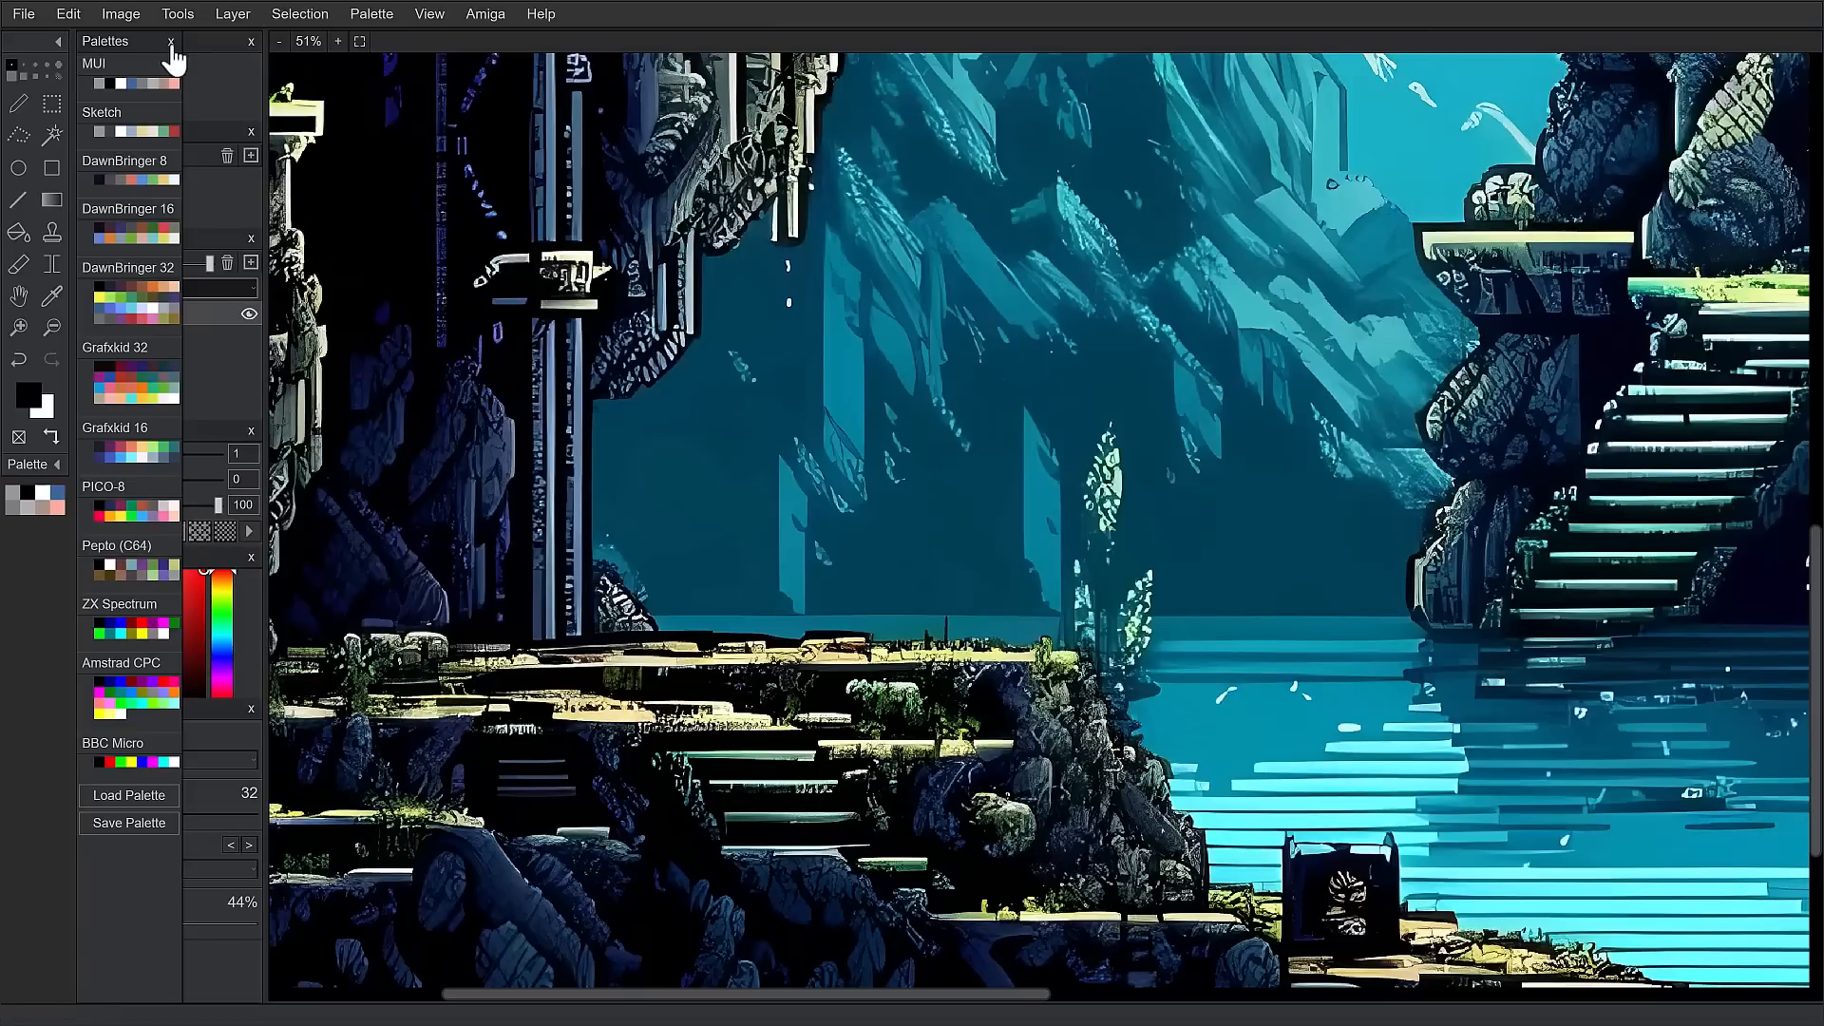
Close the palette list, set optimized colours to 64, zoom out, and reduce to Grafxkid 32.
click(173, 41)
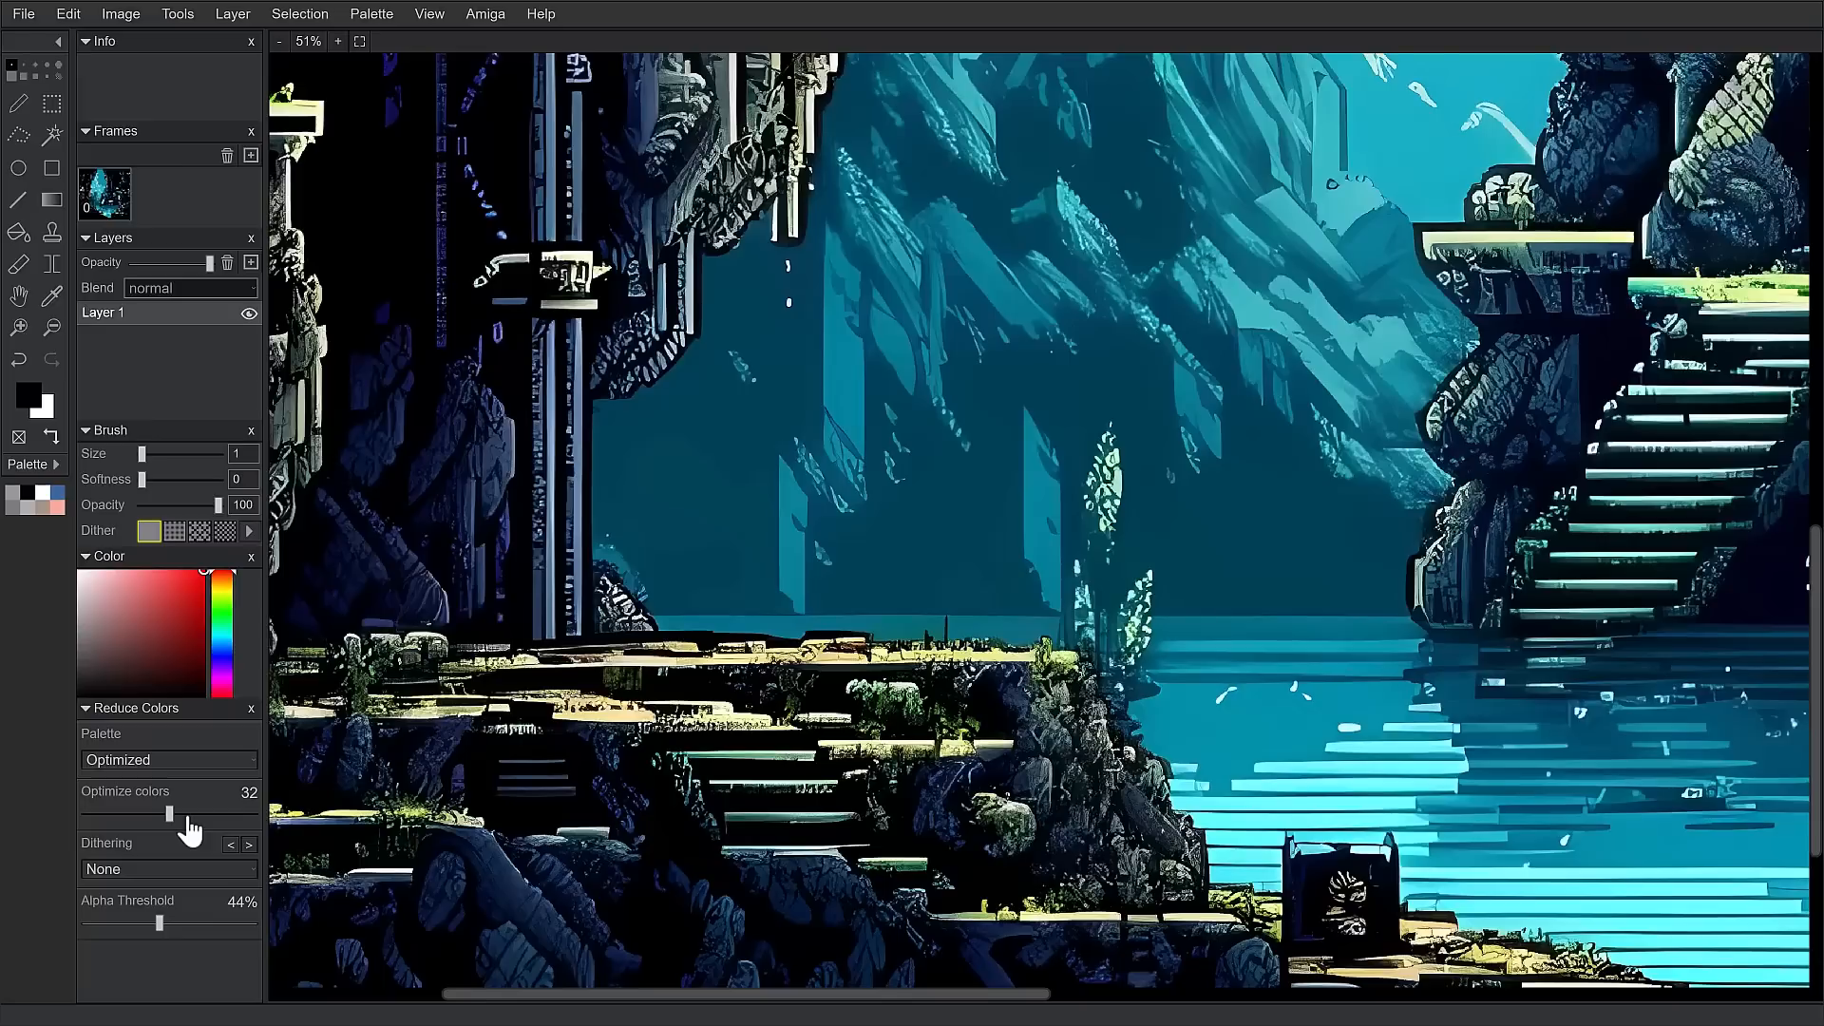
mouse_move(203, 852)
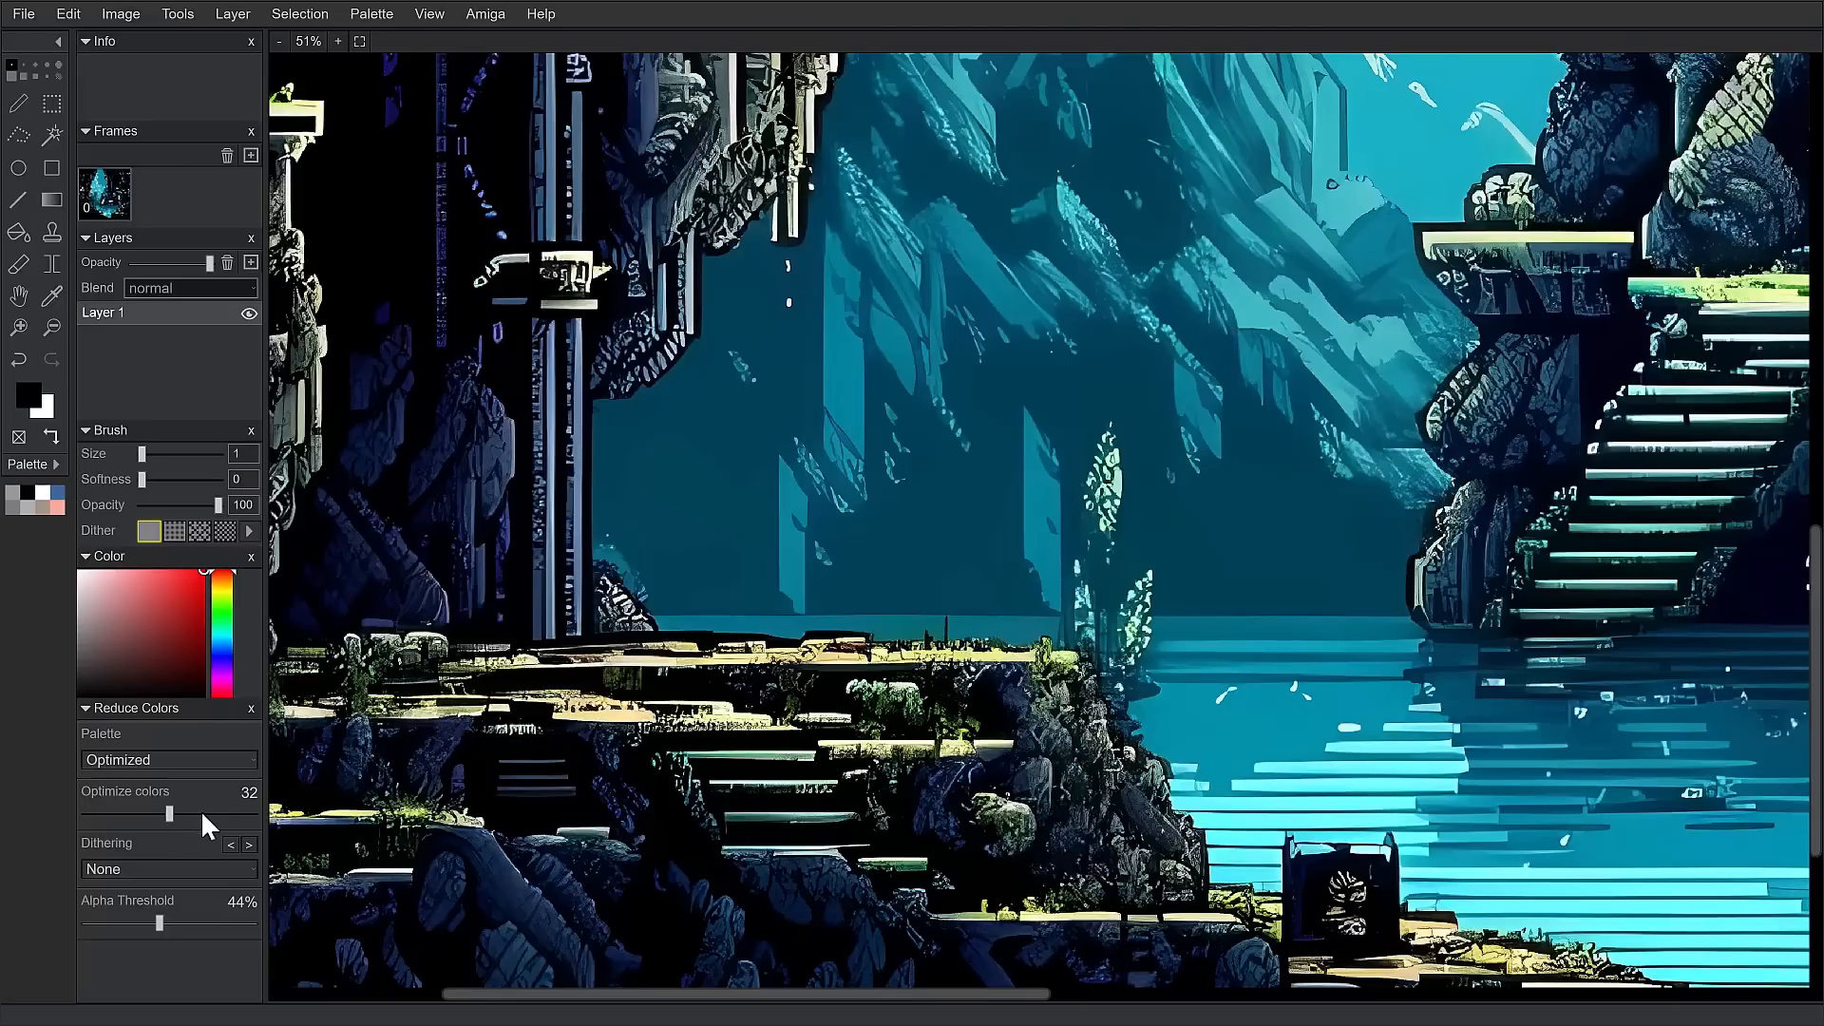
drag(175, 814, 233, 814)
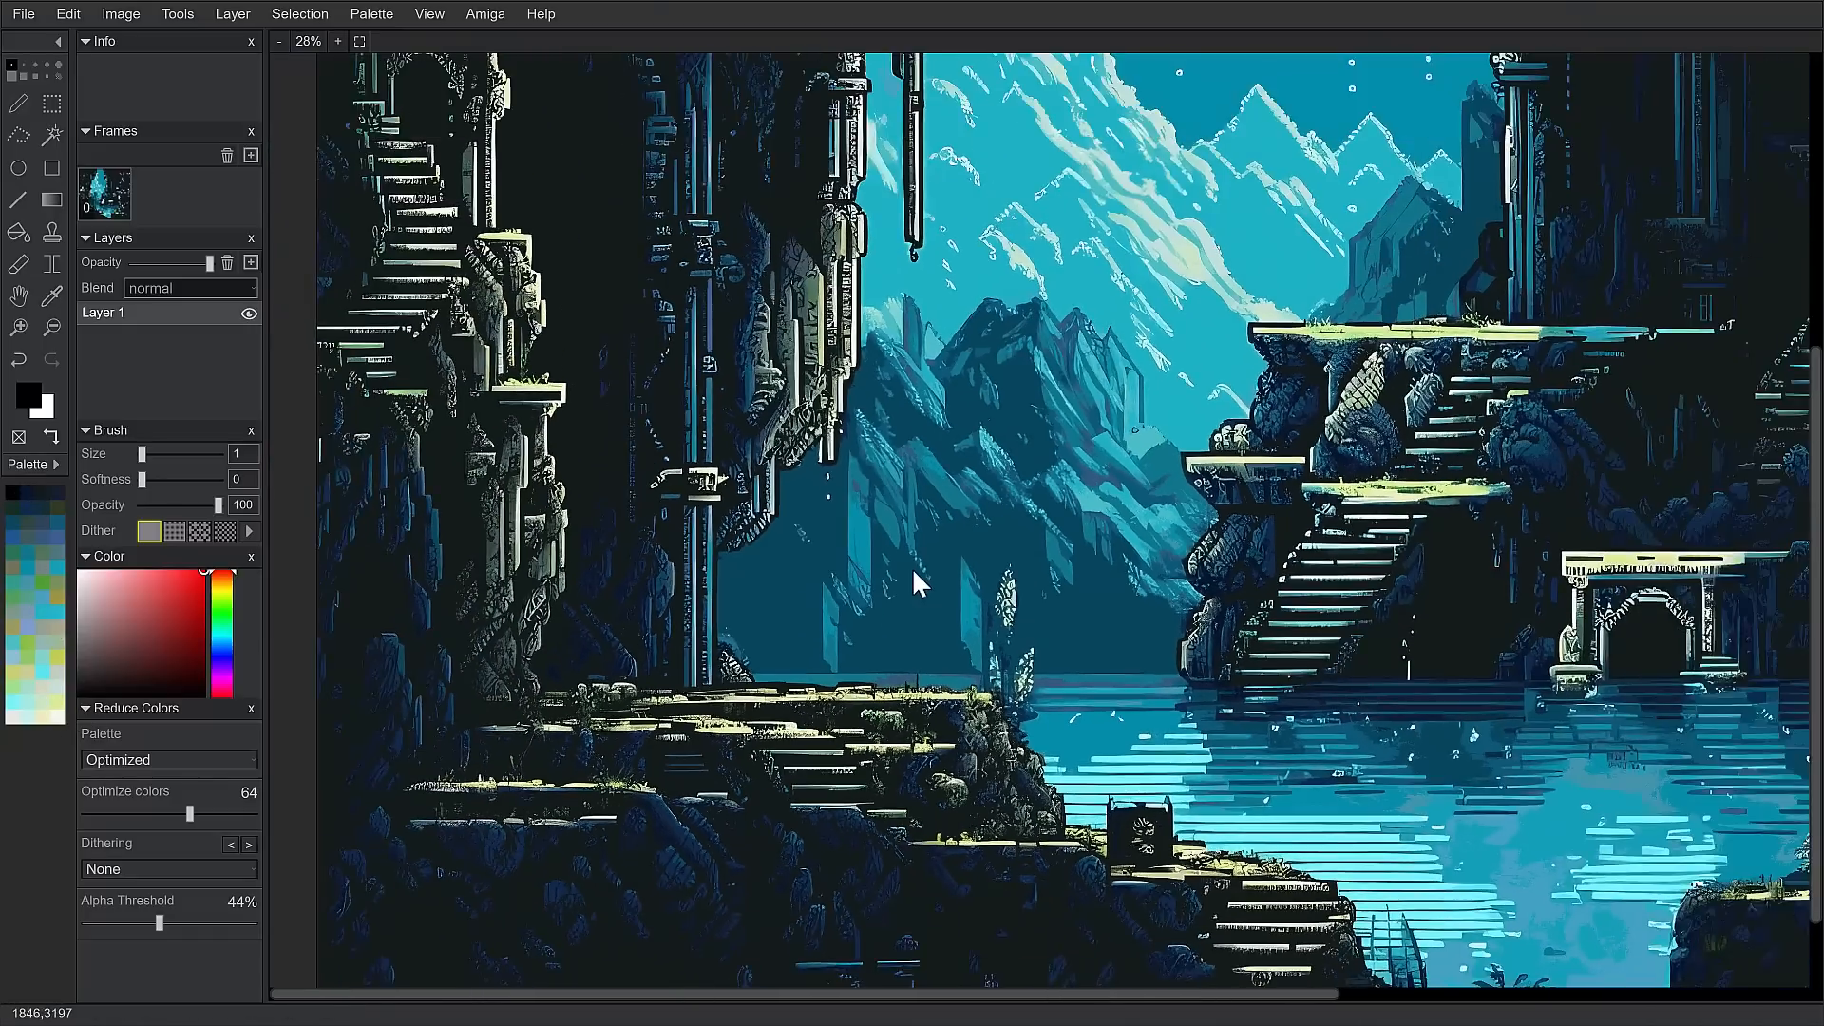
click(272, 41)
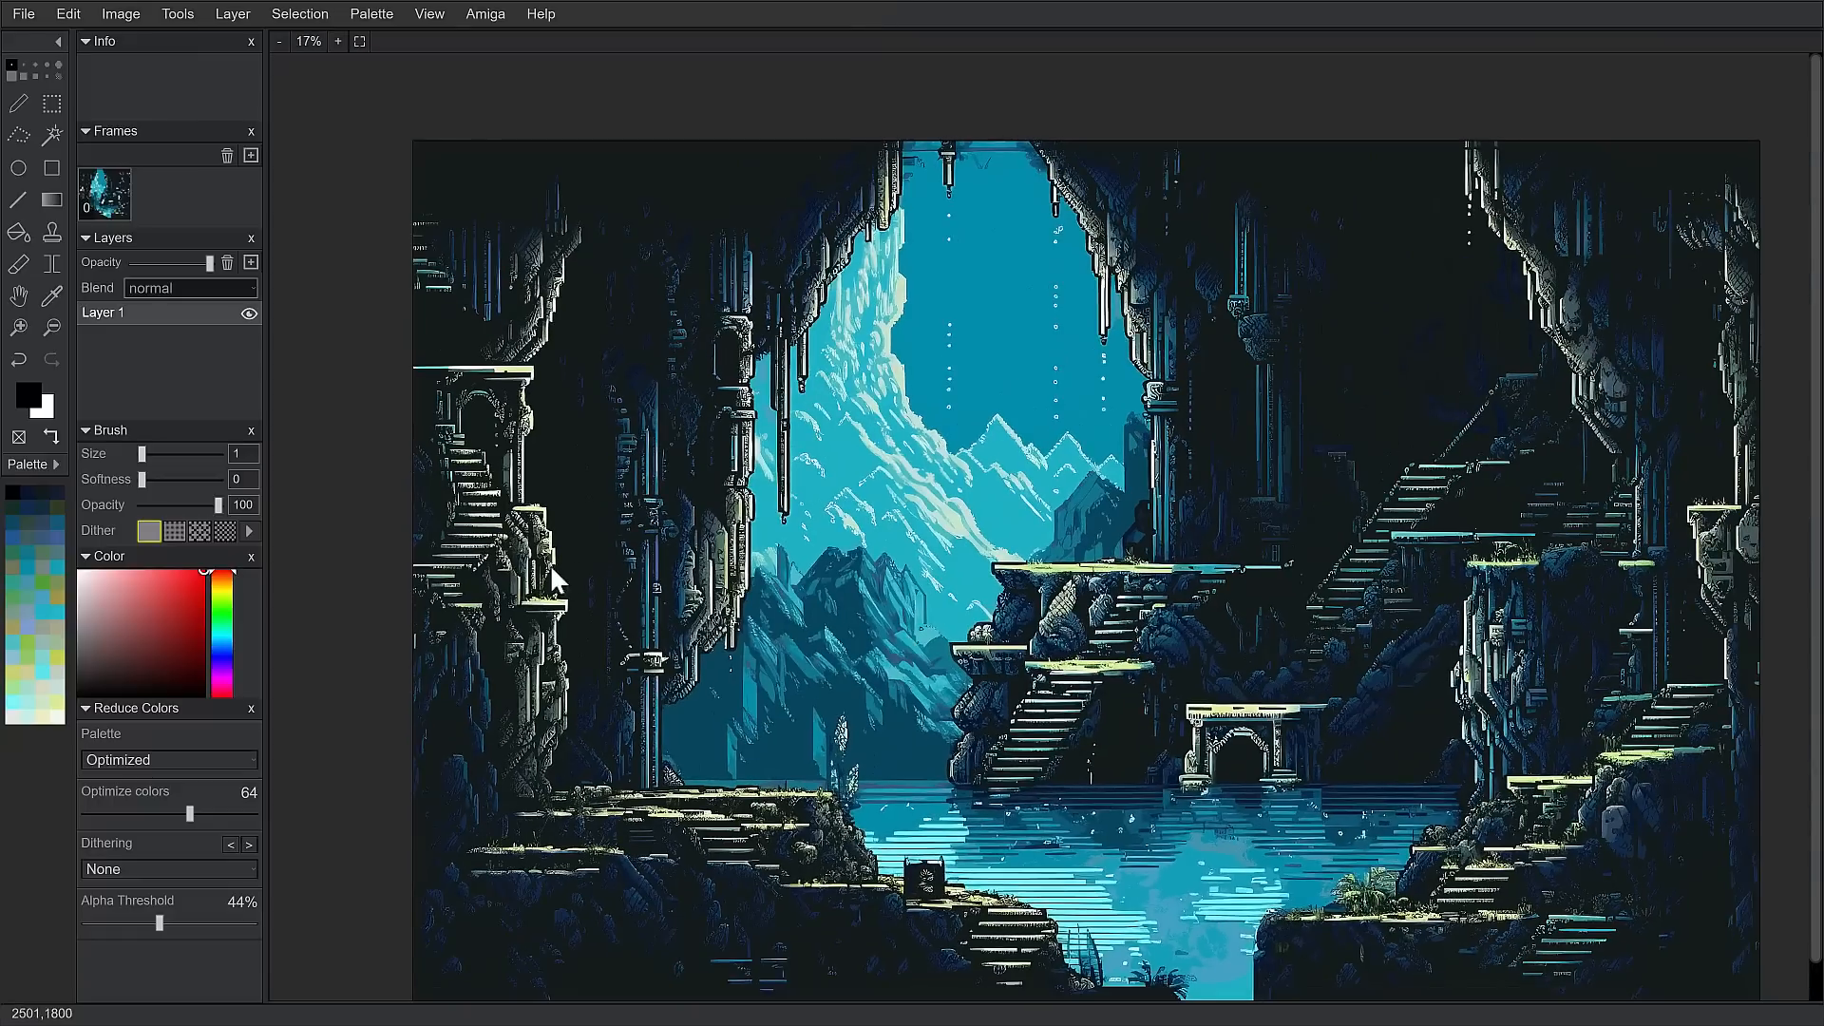
click(60, 464)
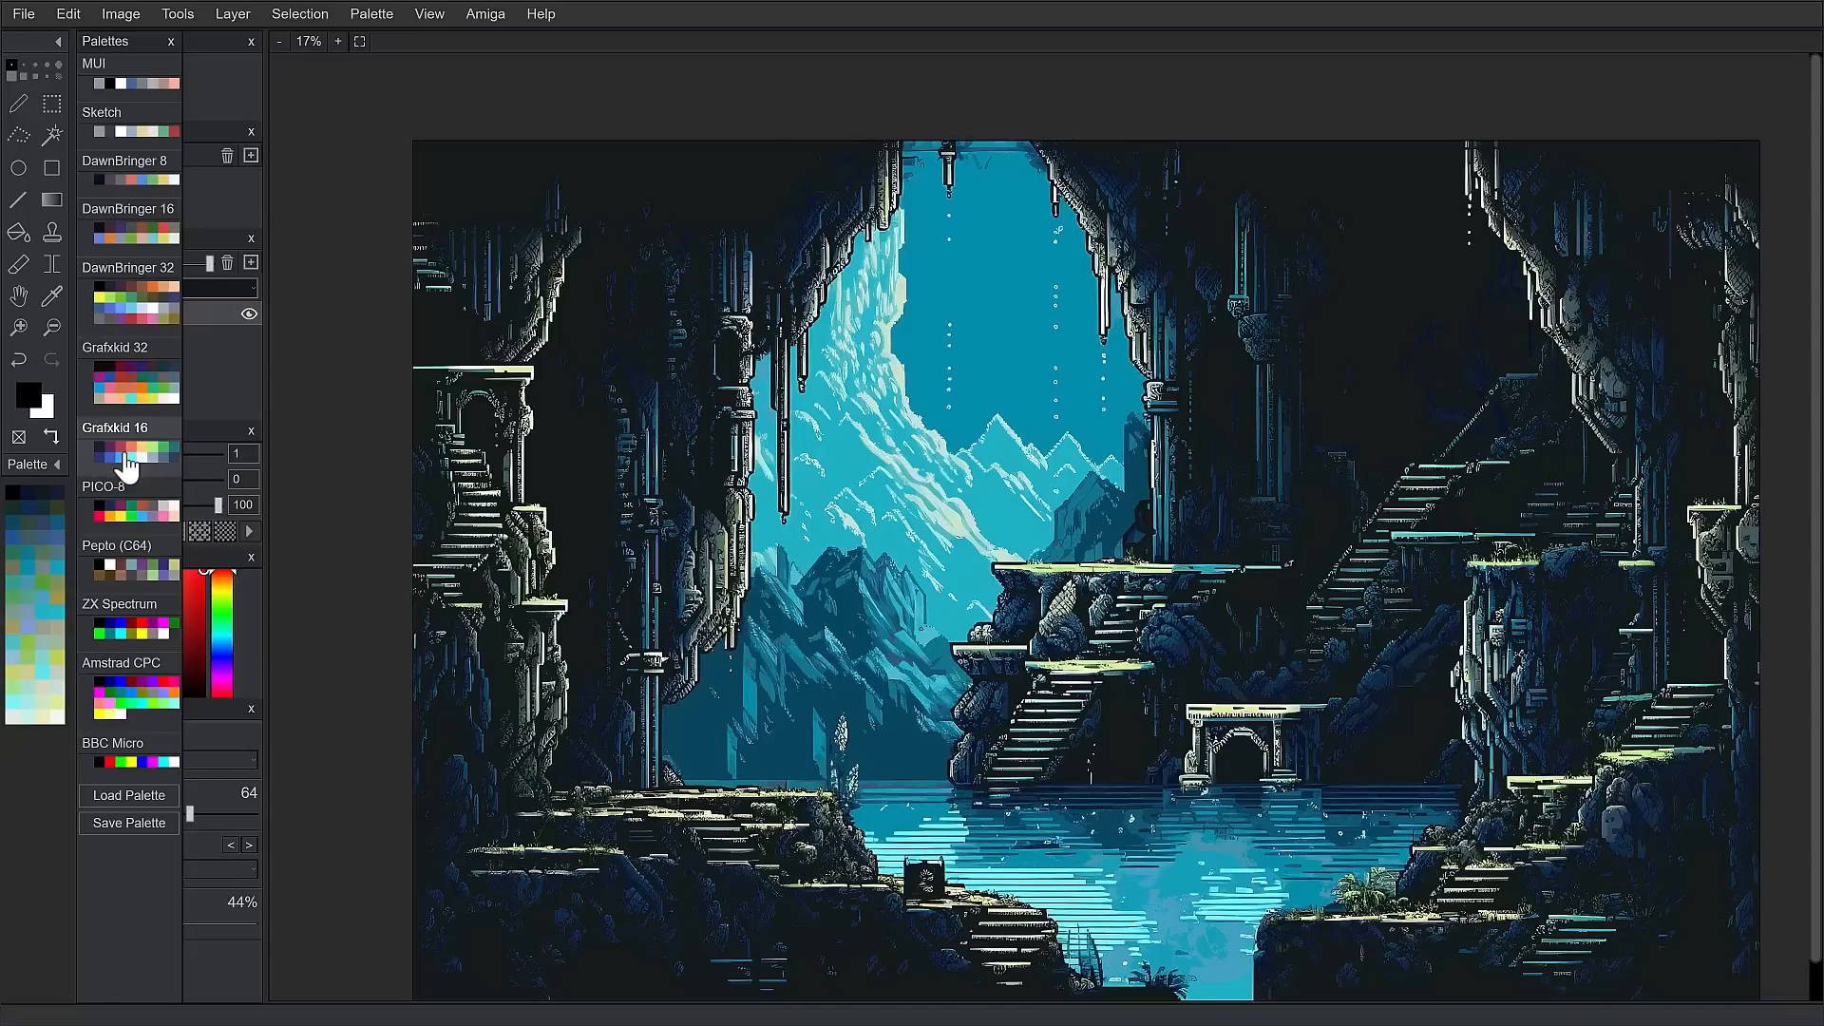
mouse_move(59, 468)
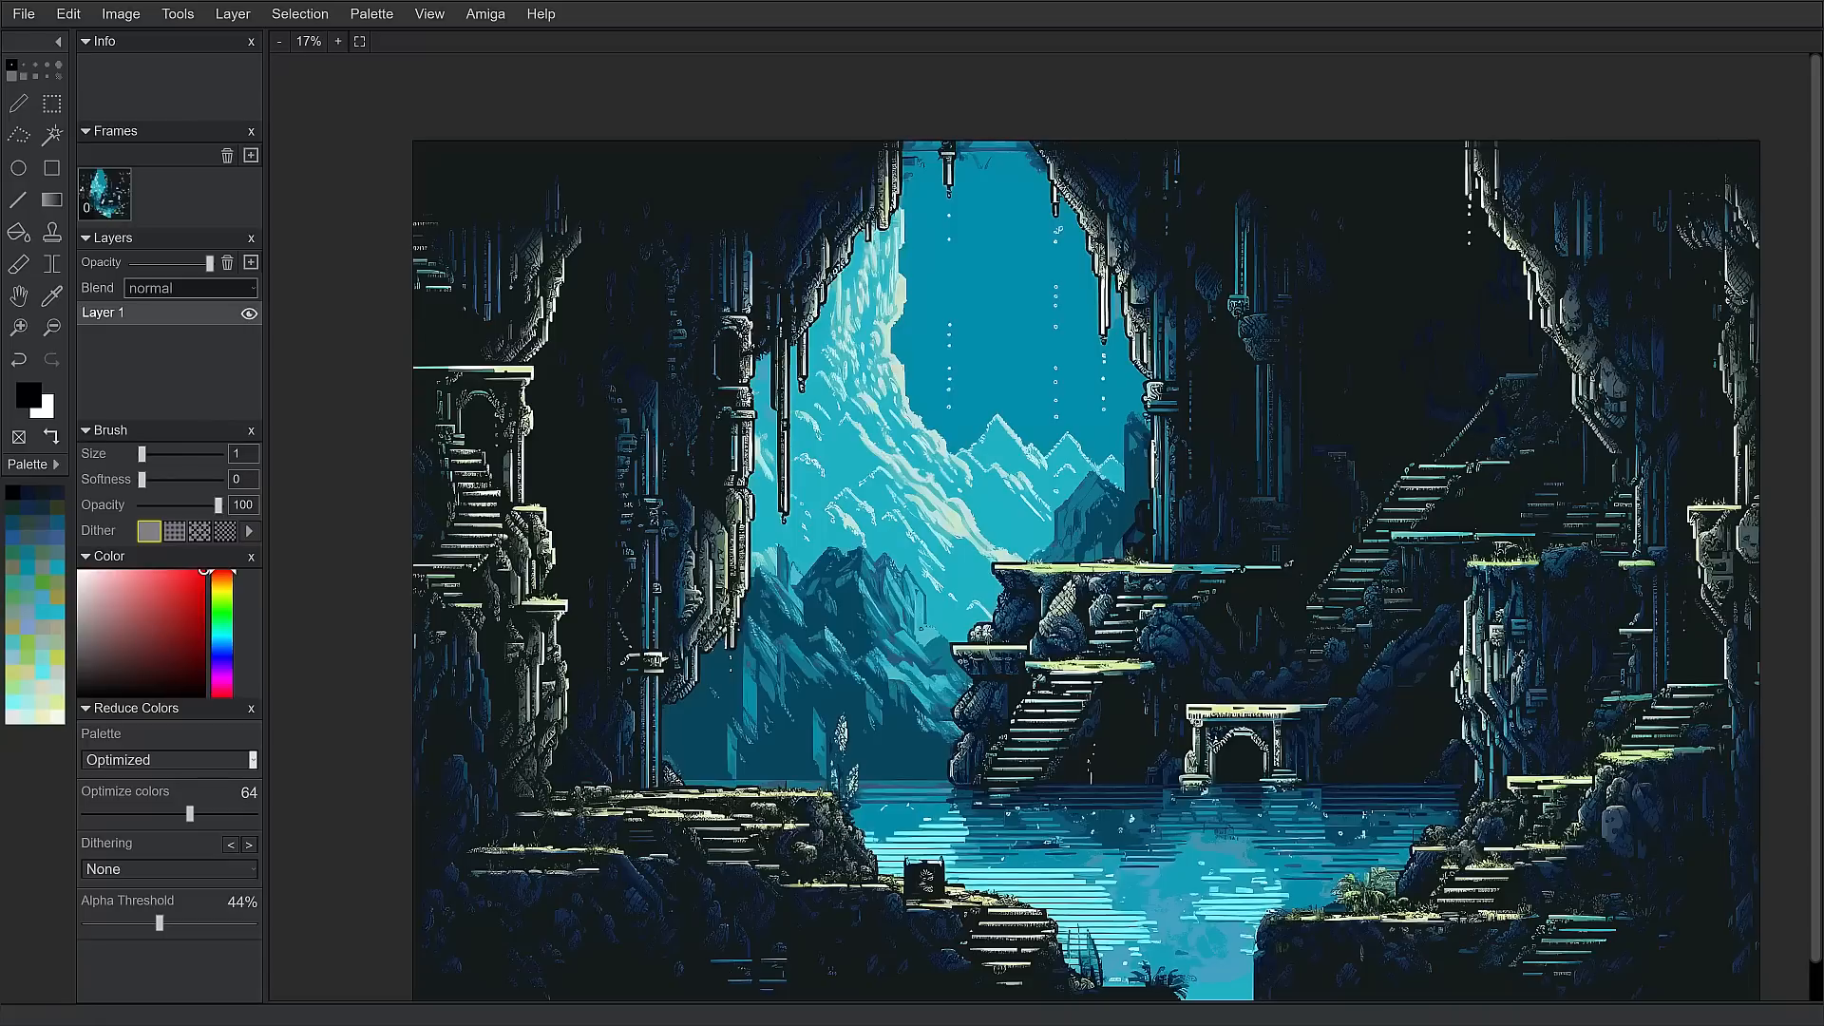
click(169, 760)
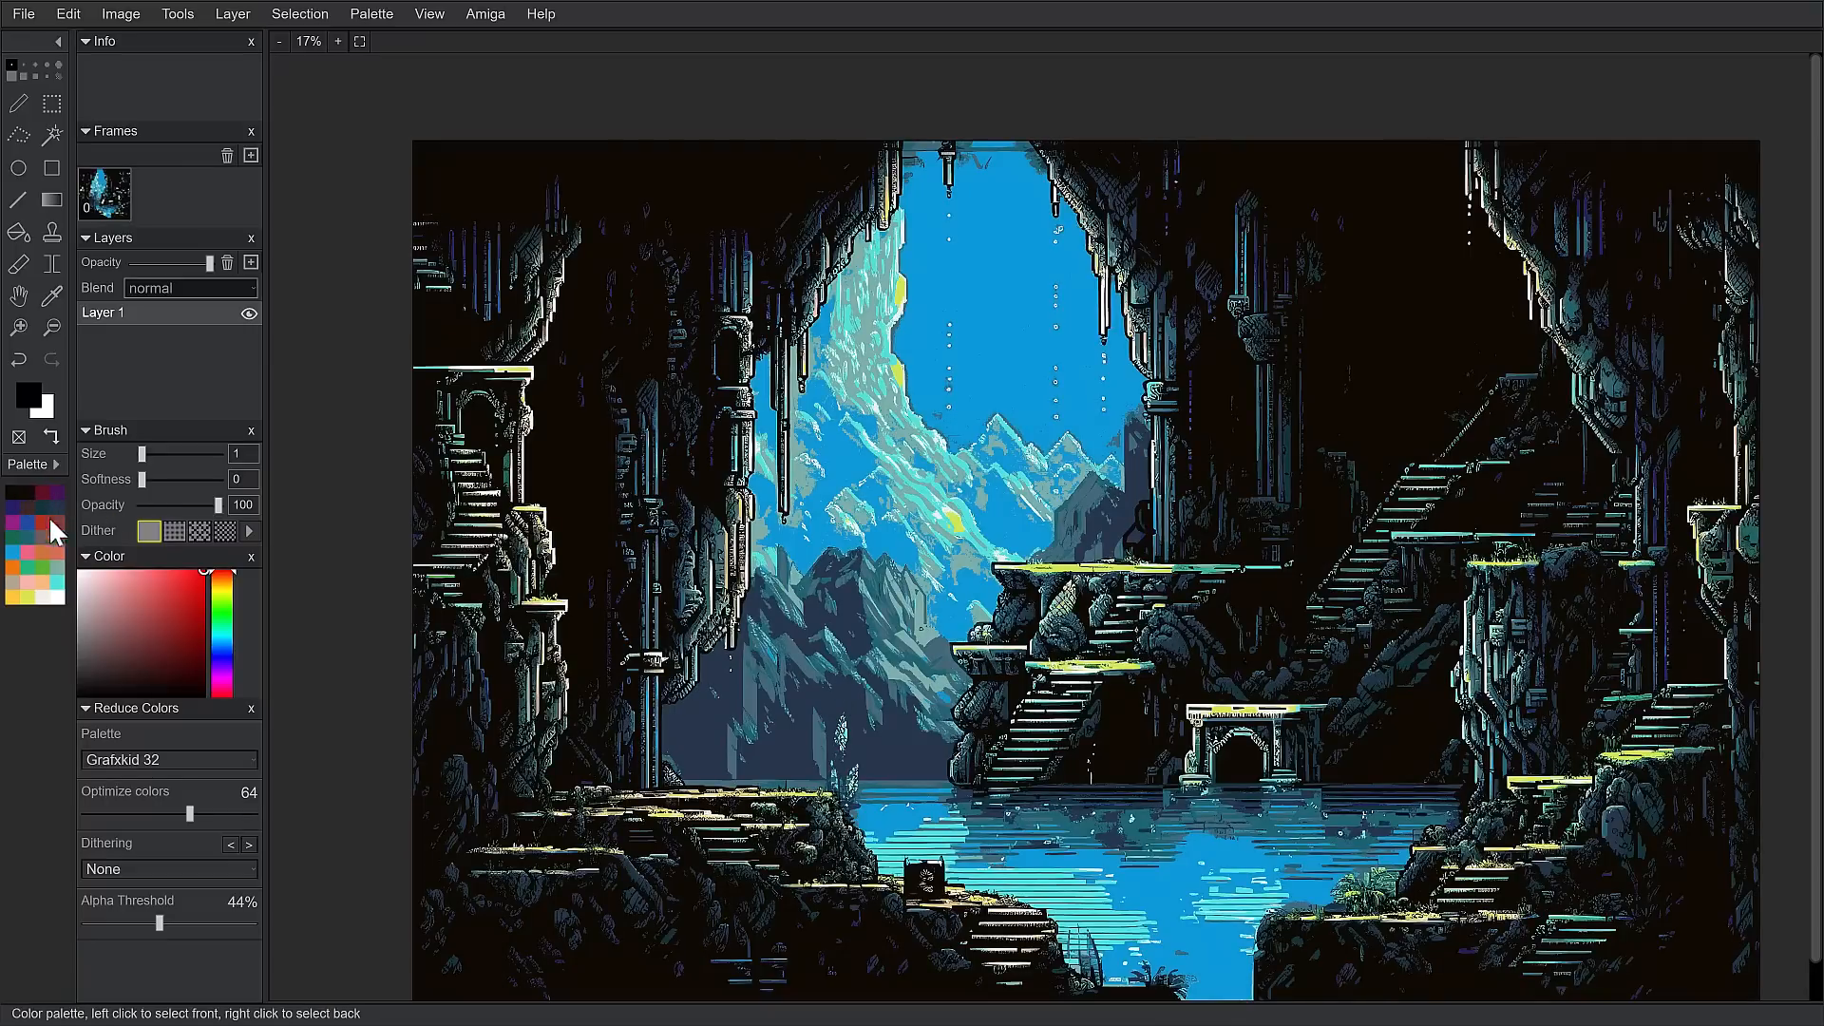
mouse_move(903, 631)
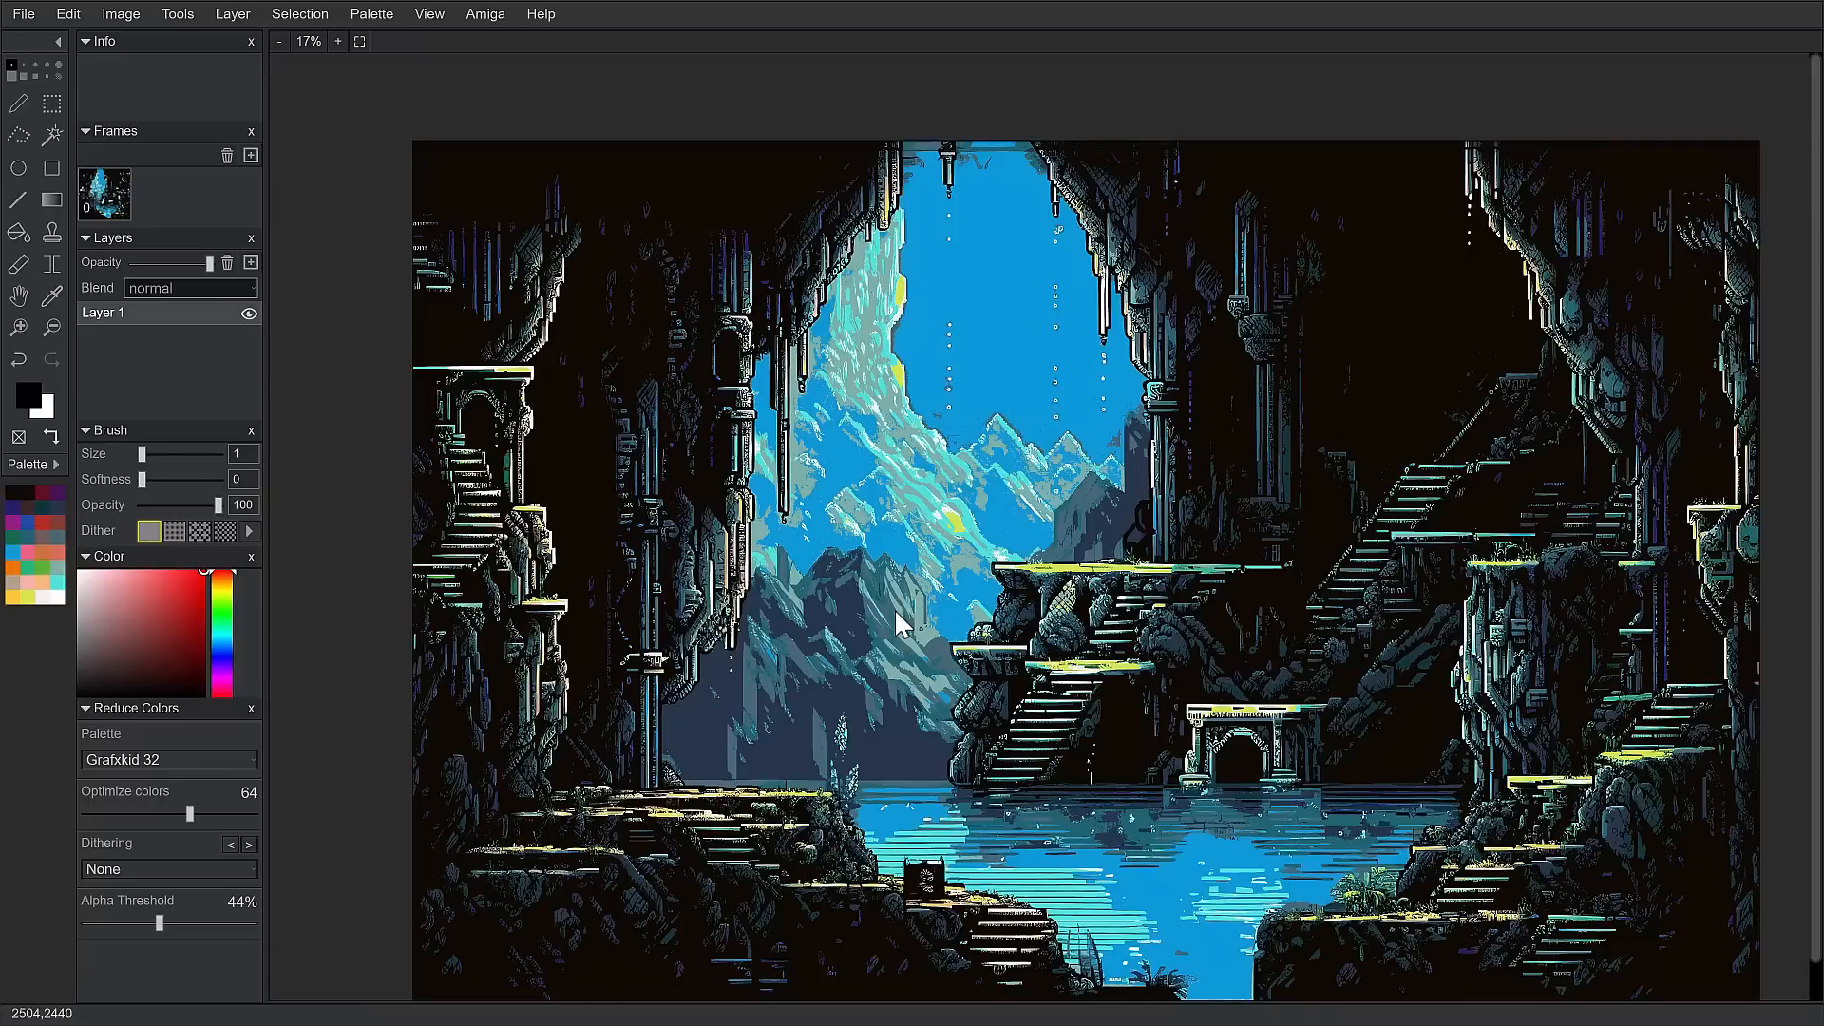
mouse_move(90, 418)
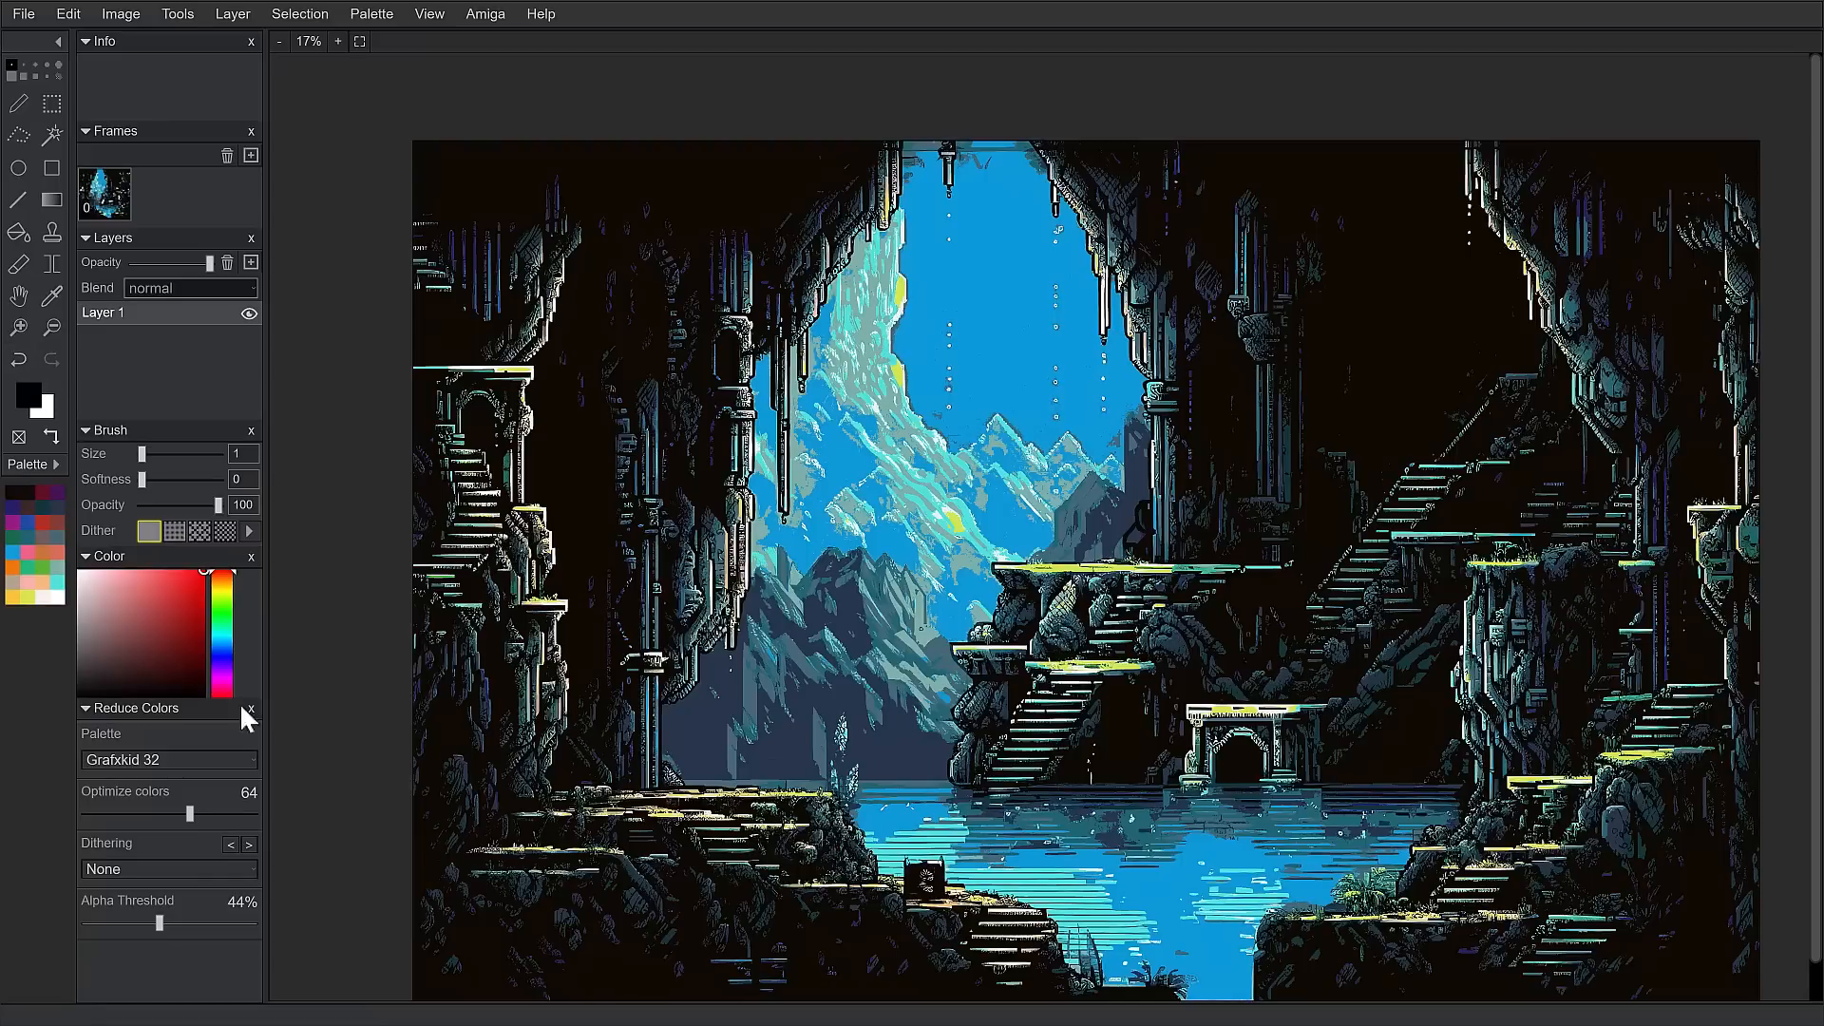
Browse the Reduce Colors dithering methods keeping None, and show the File menu.
click(169, 869)
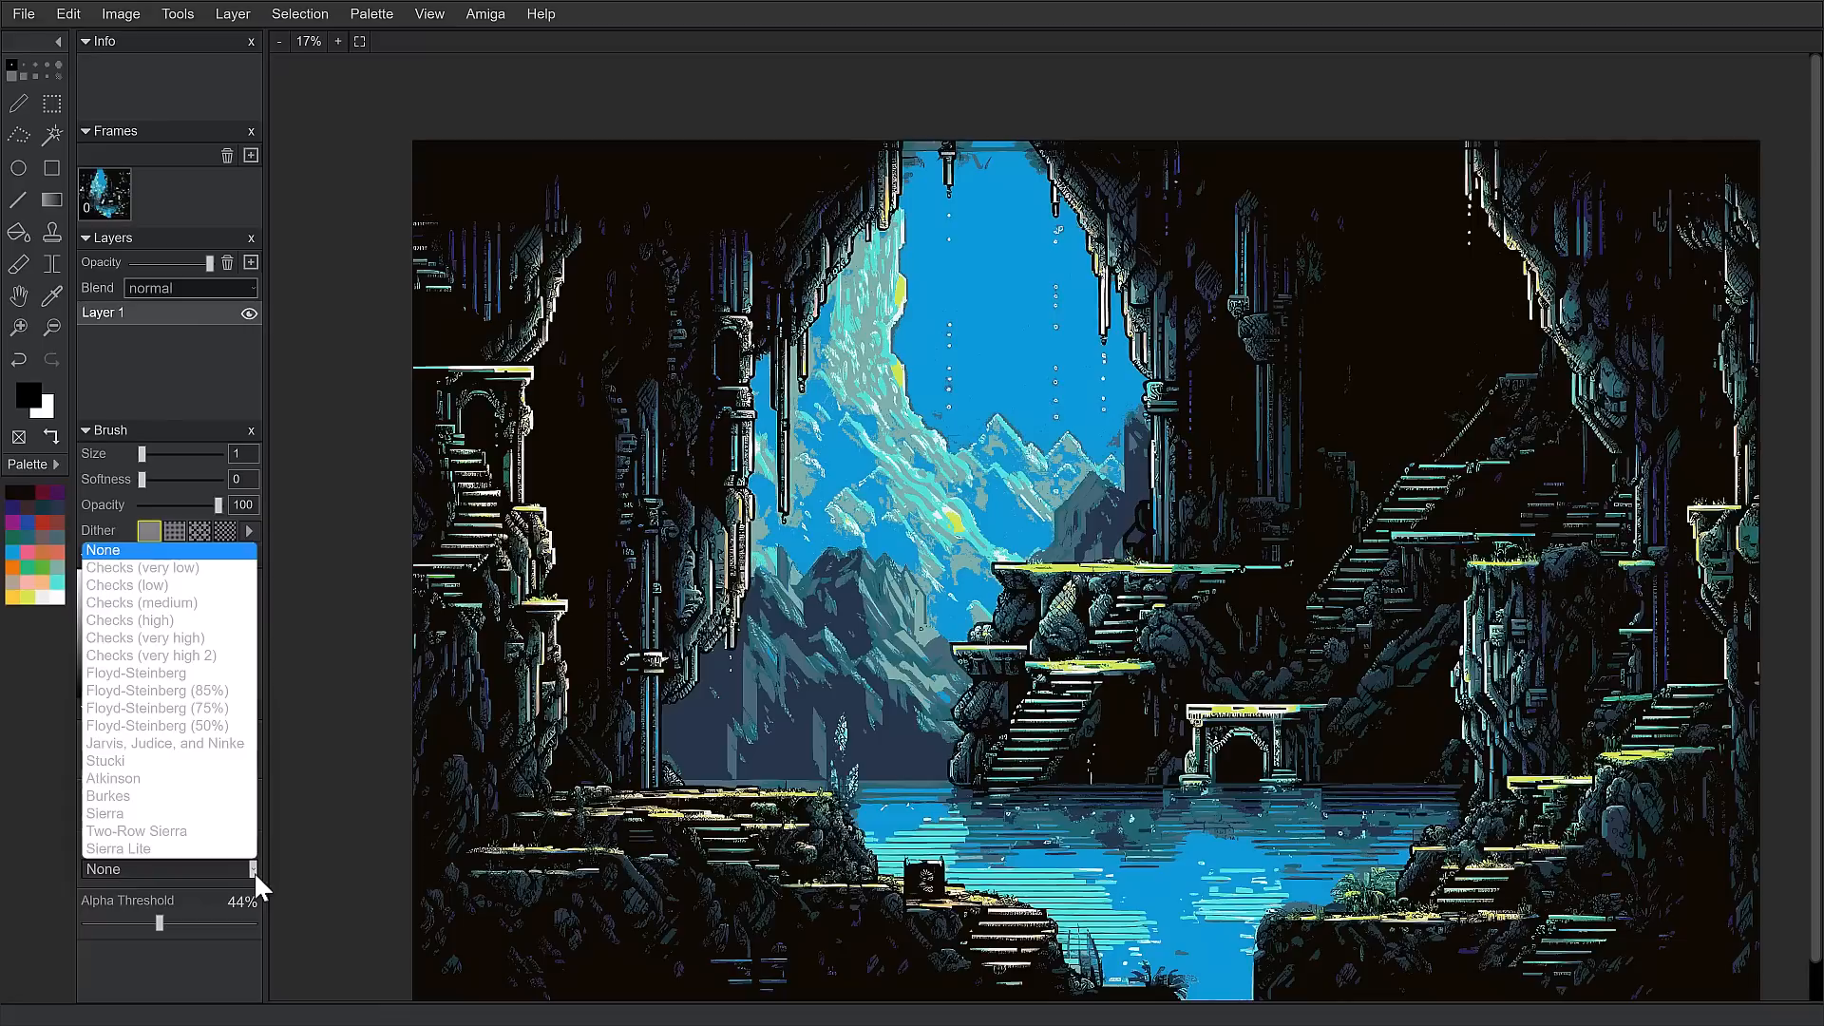
mouse_move(194, 743)
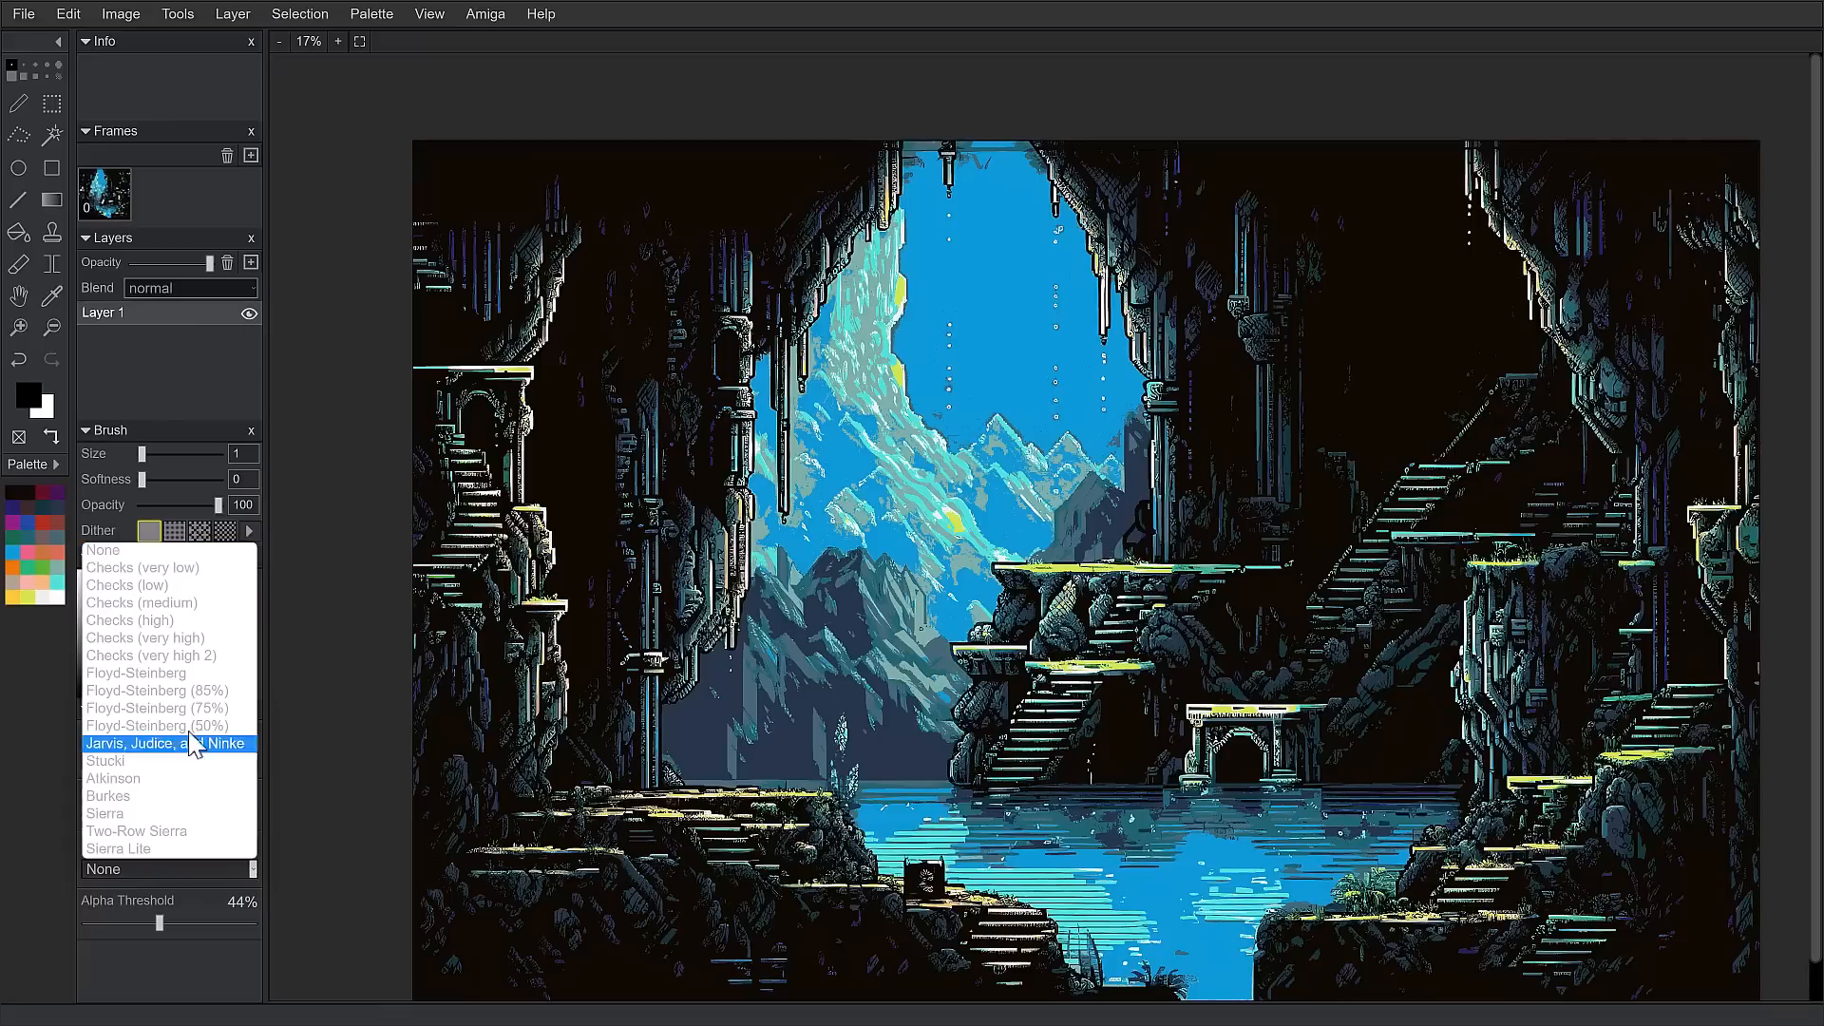
mouse_move(142, 602)
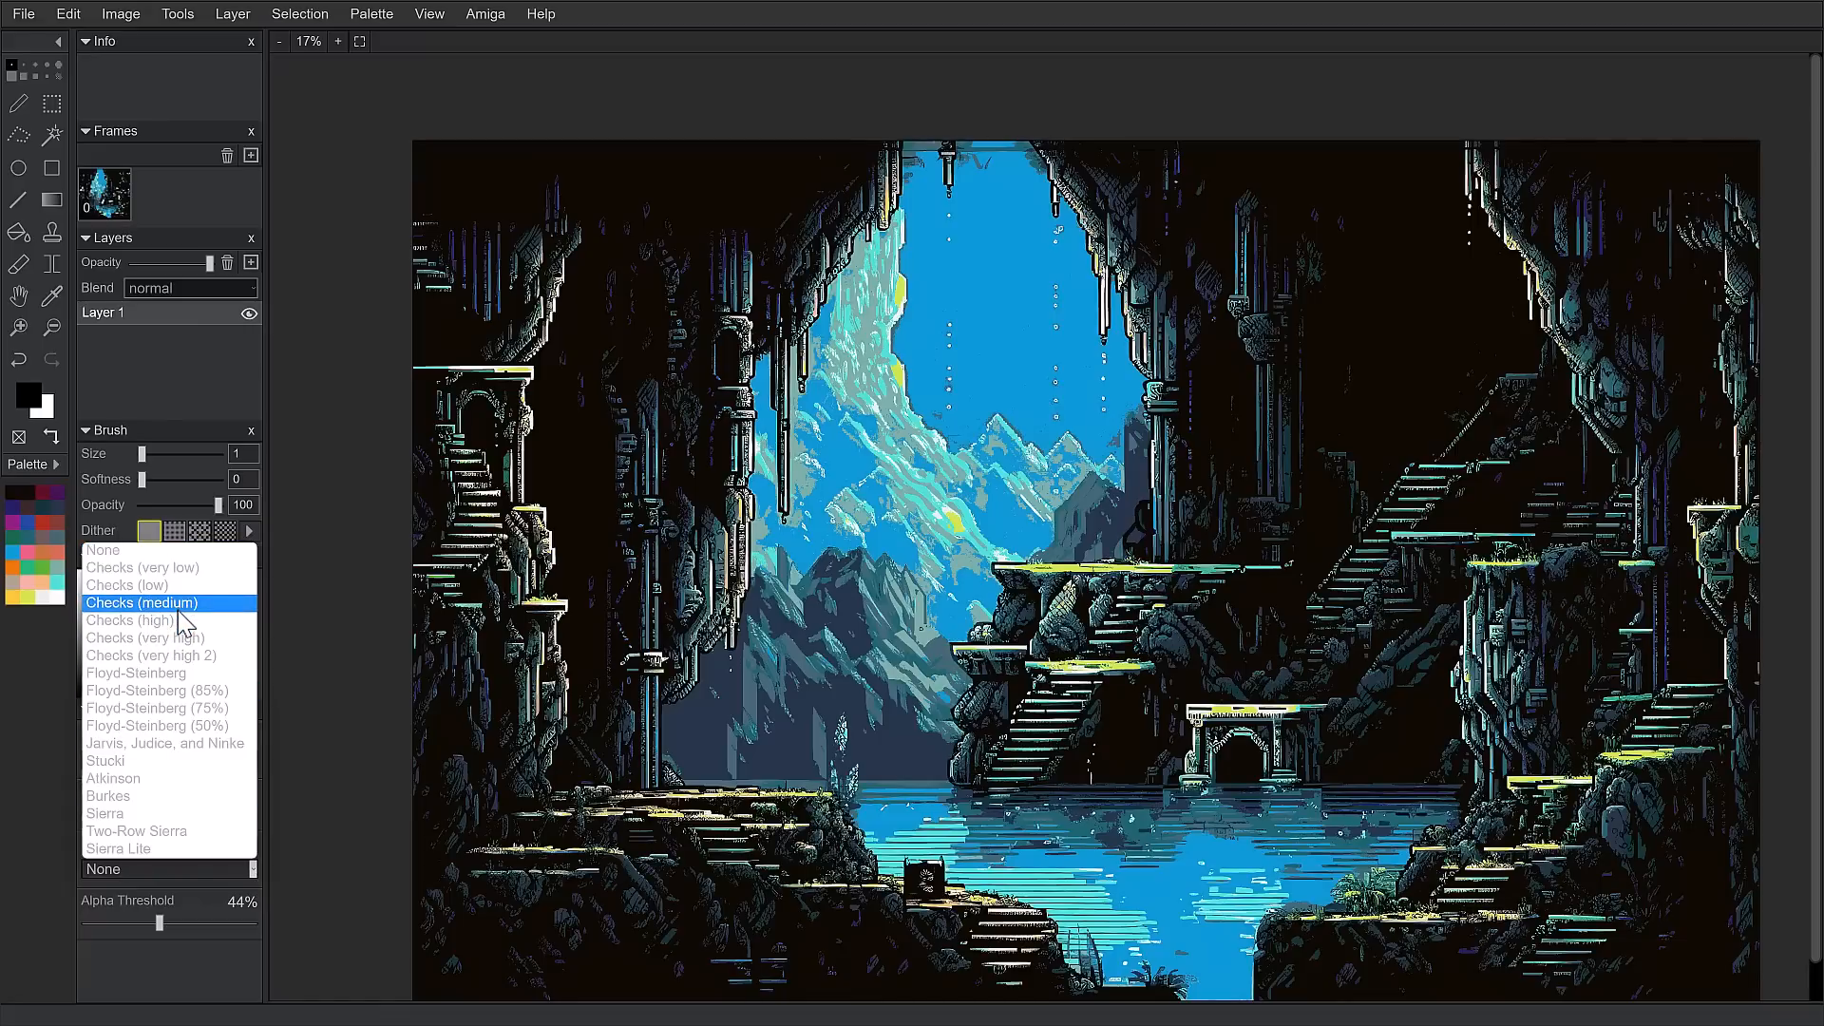
click(157, 689)
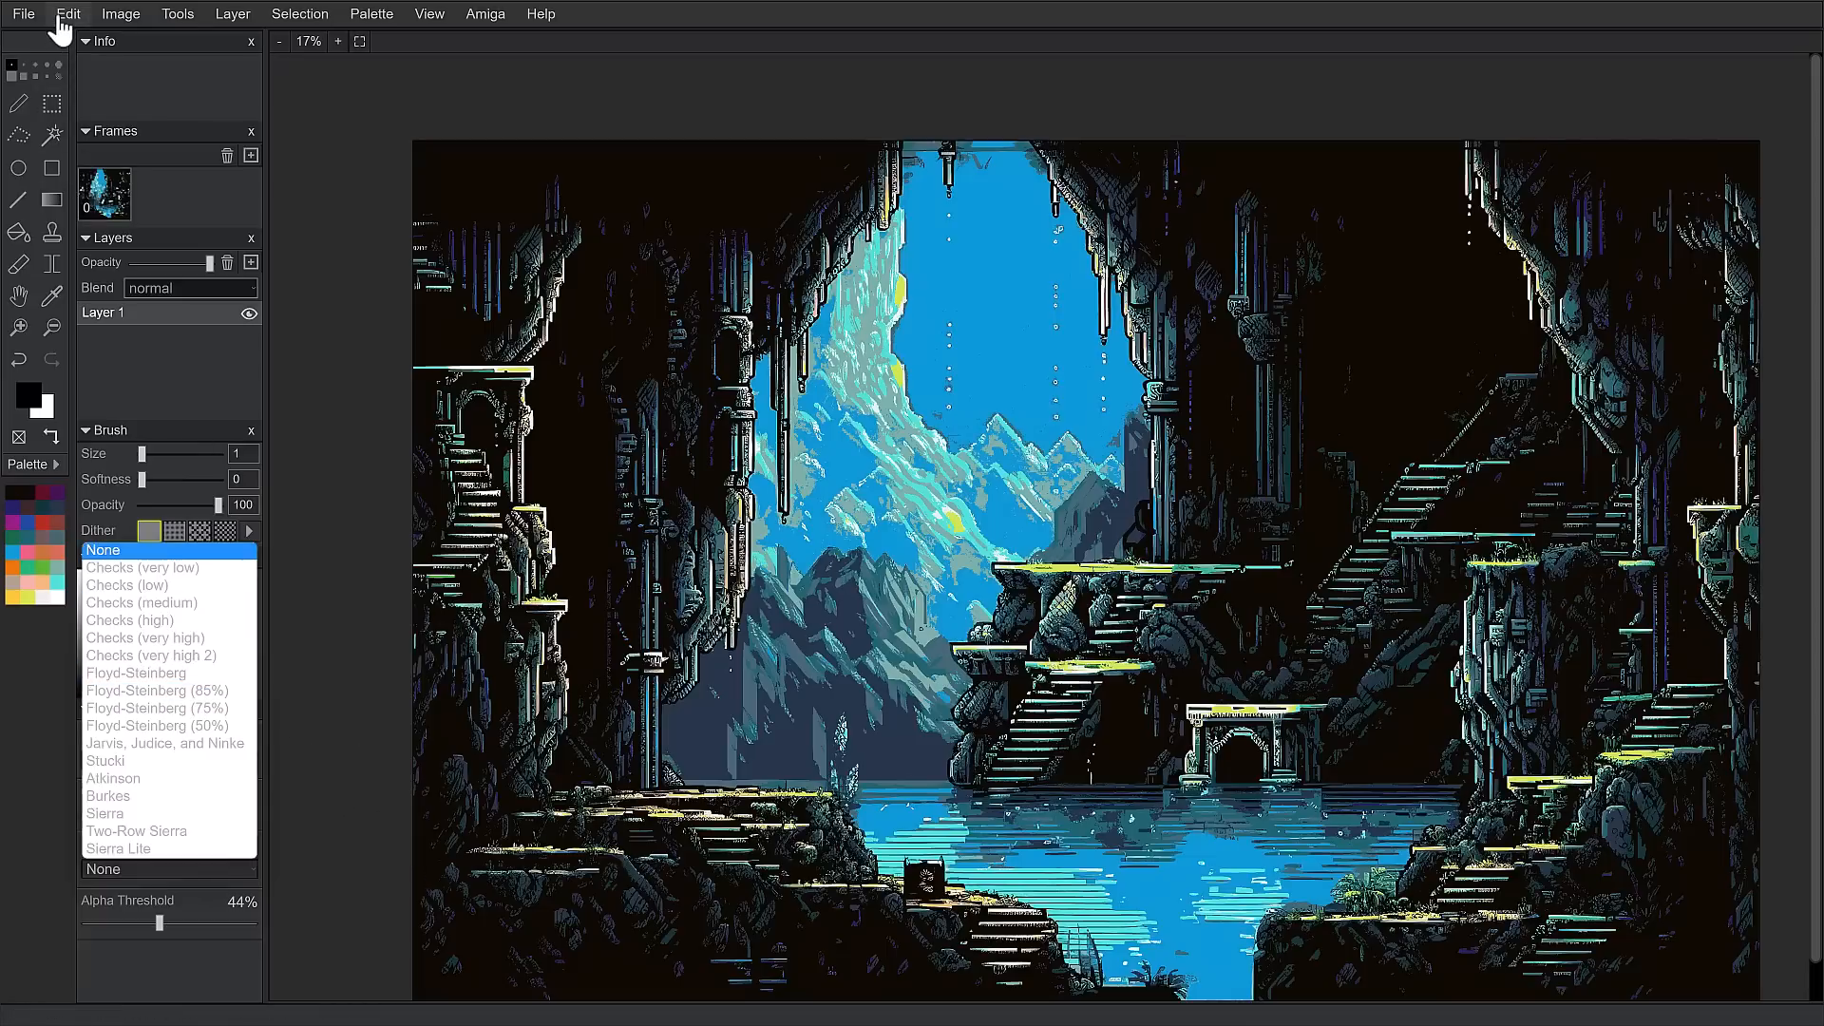
click(24, 16)
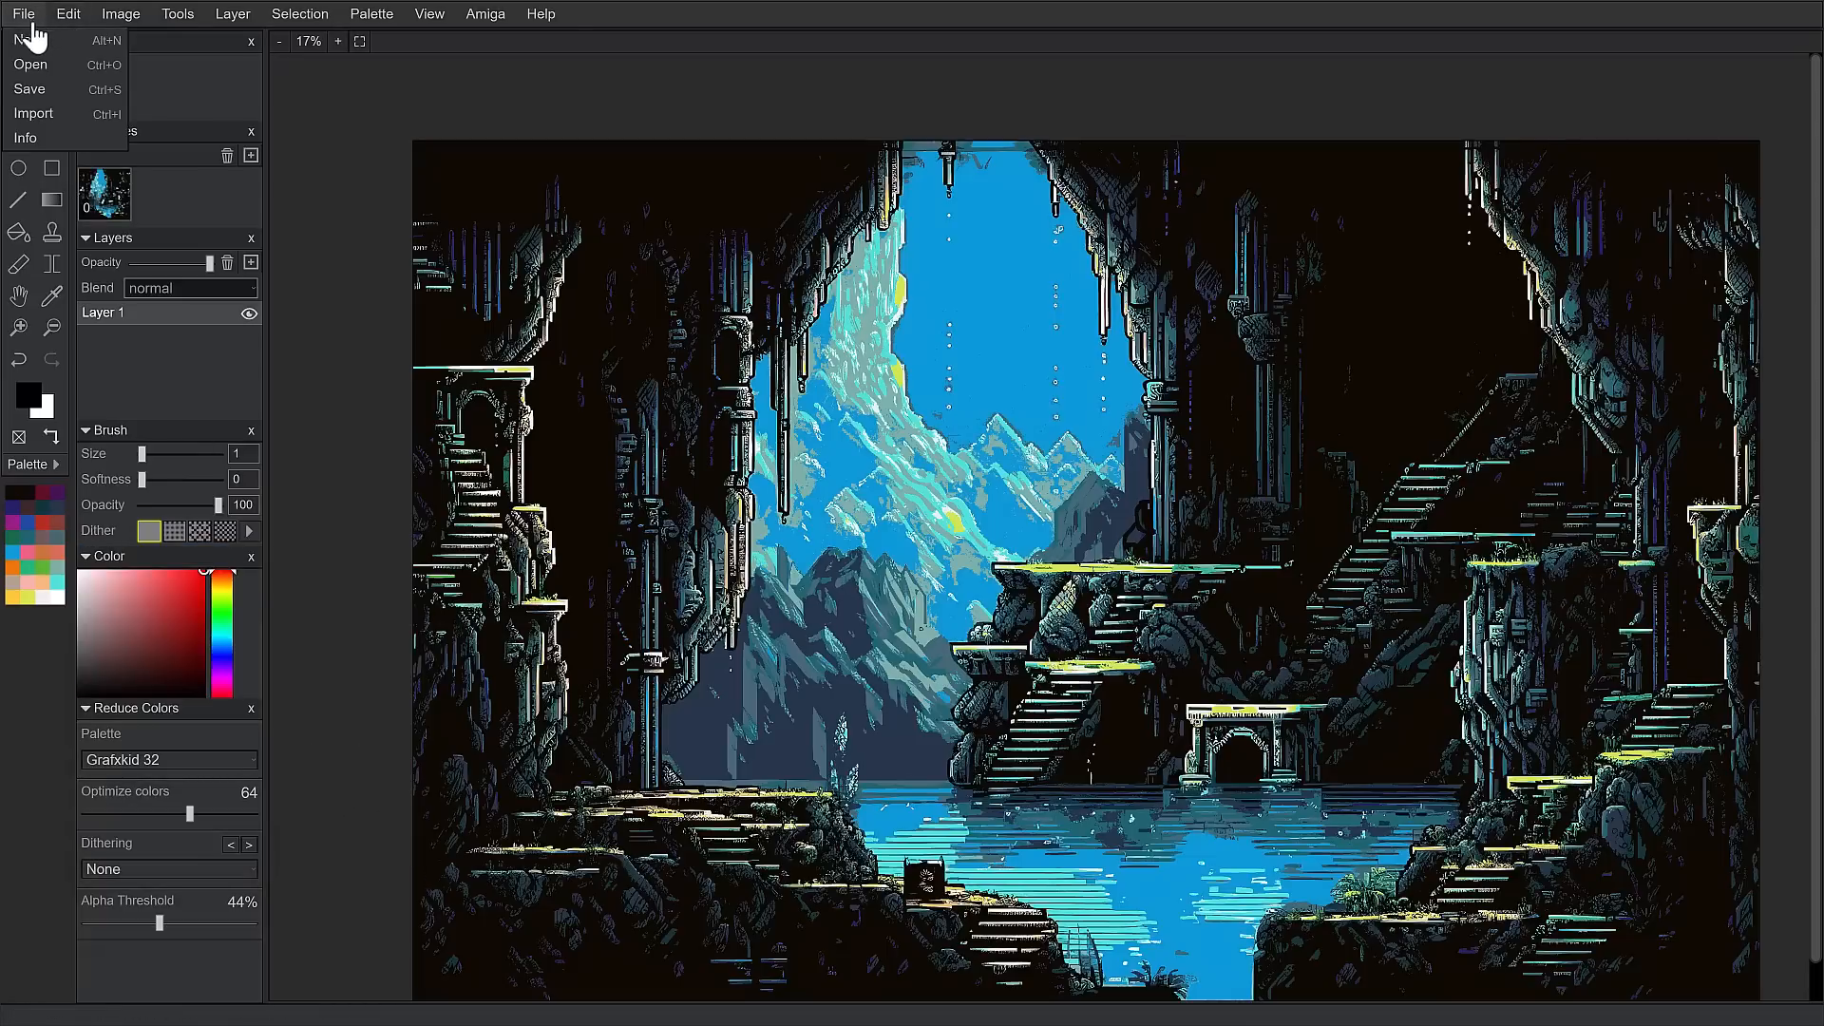
Open the Save File dialog to review the general and Amiga export formats.
click(29, 91)
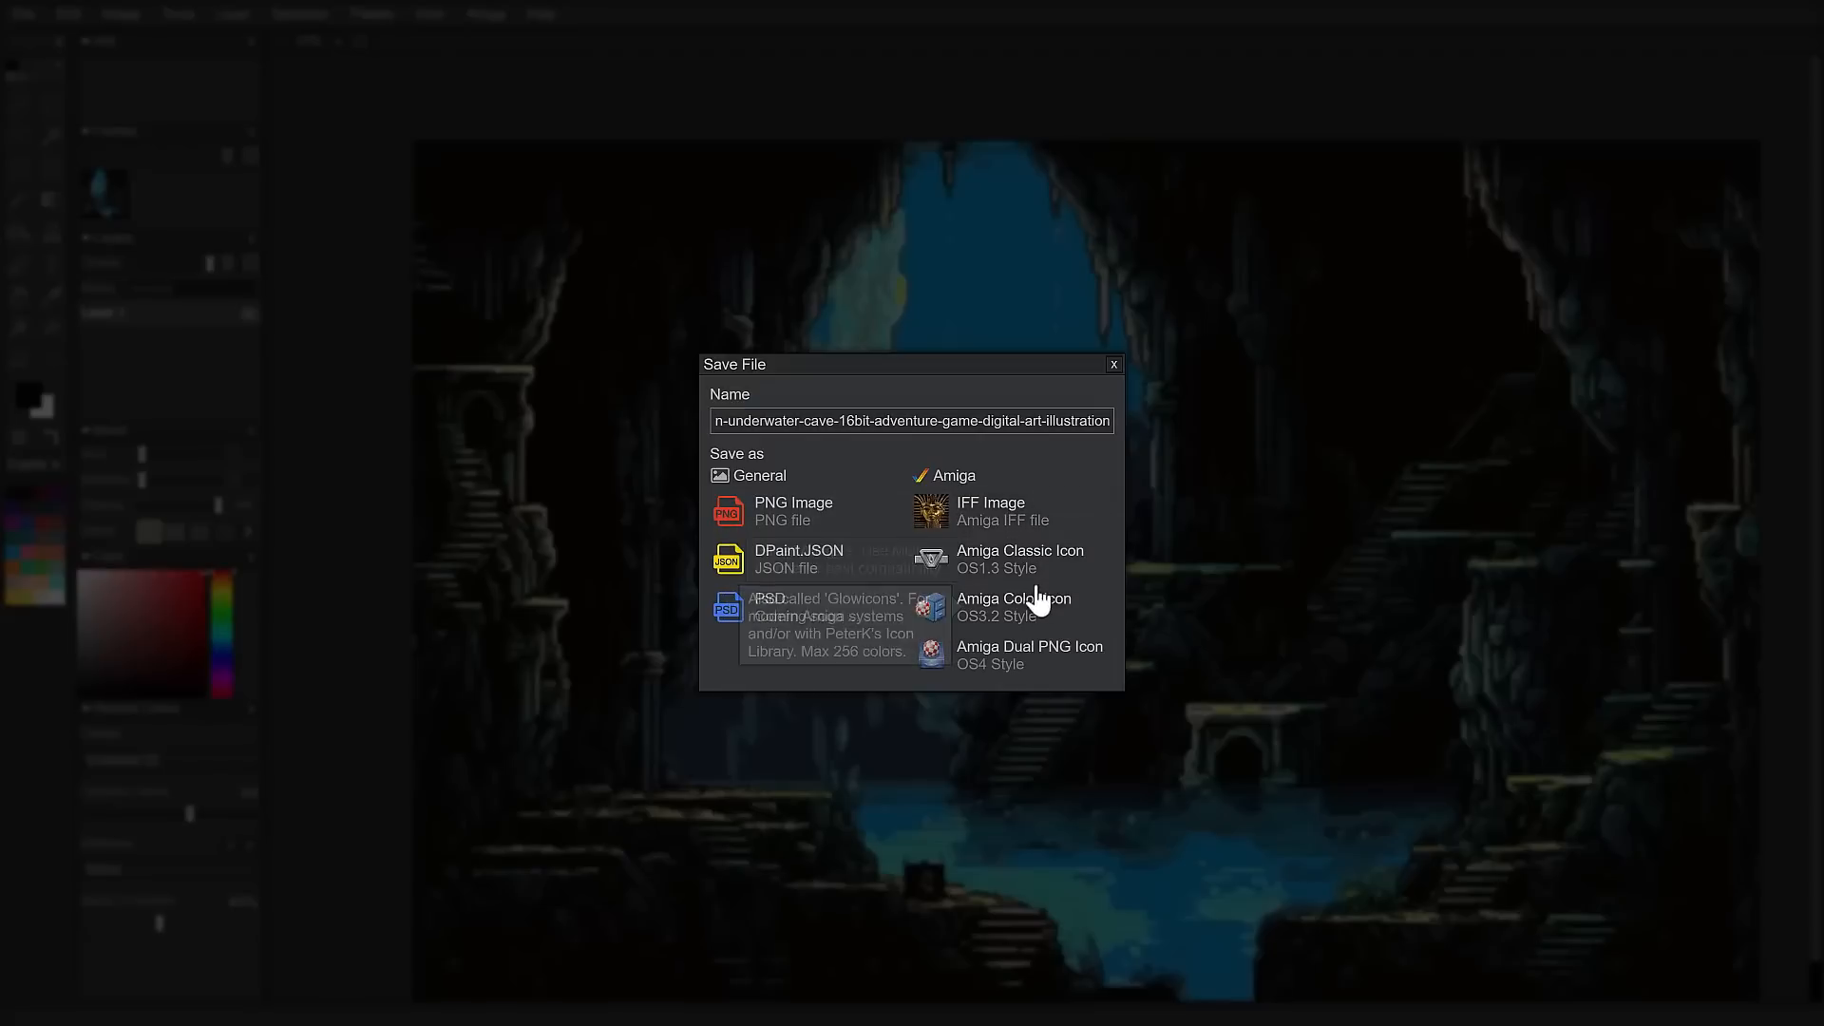
mouse_move(1112, 373)
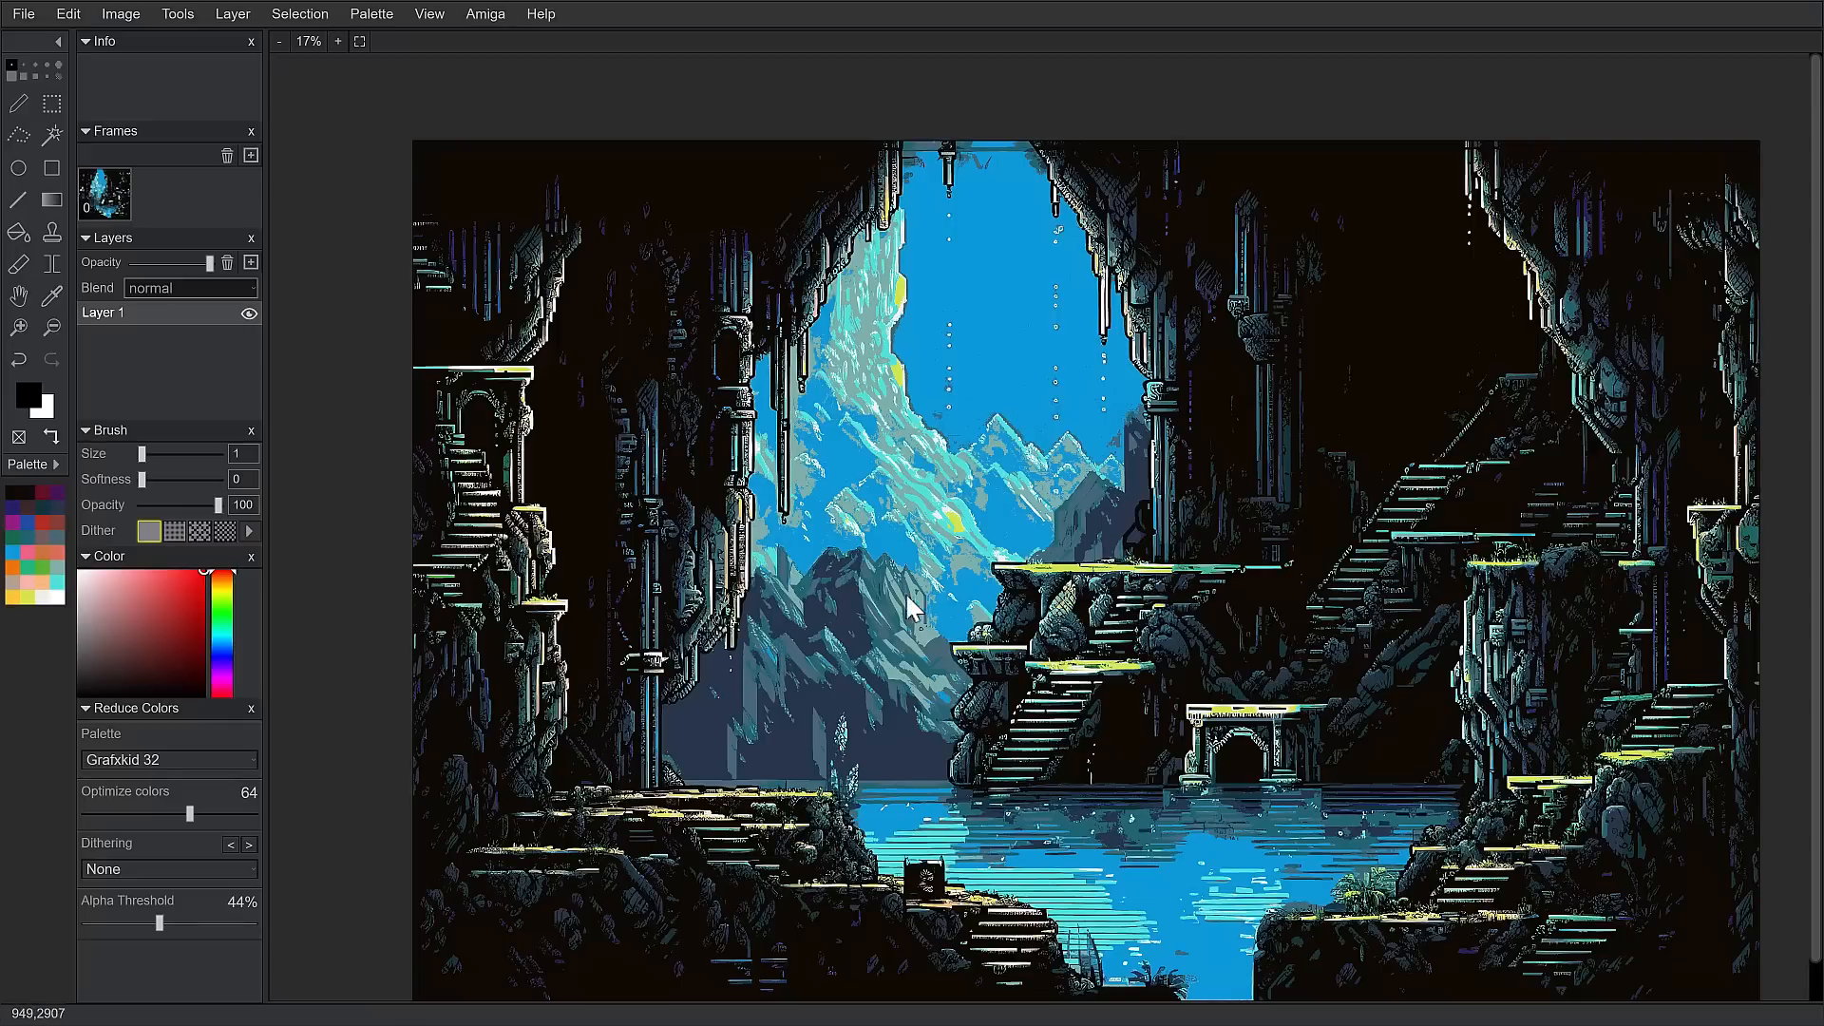
mouse_move(585, 499)
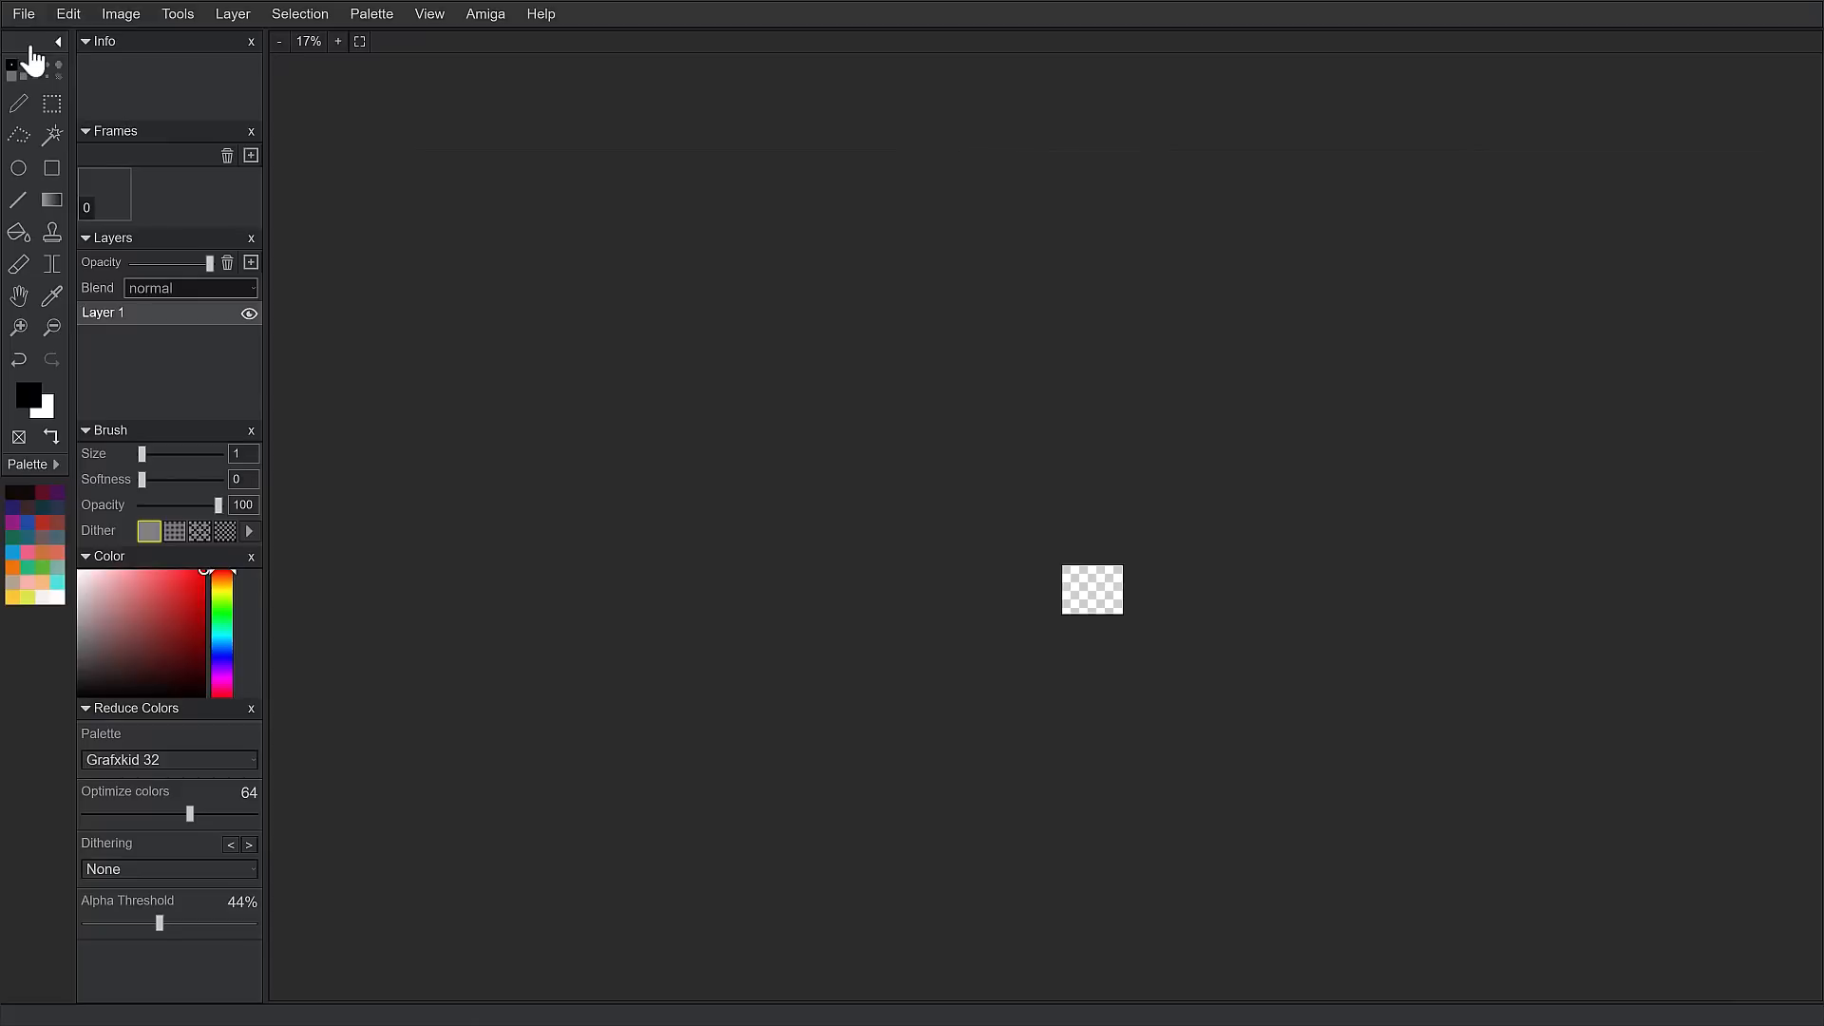
Draw a red freehand smiley on the canvas: two eye outlines and a wide grin.
click(338, 41)
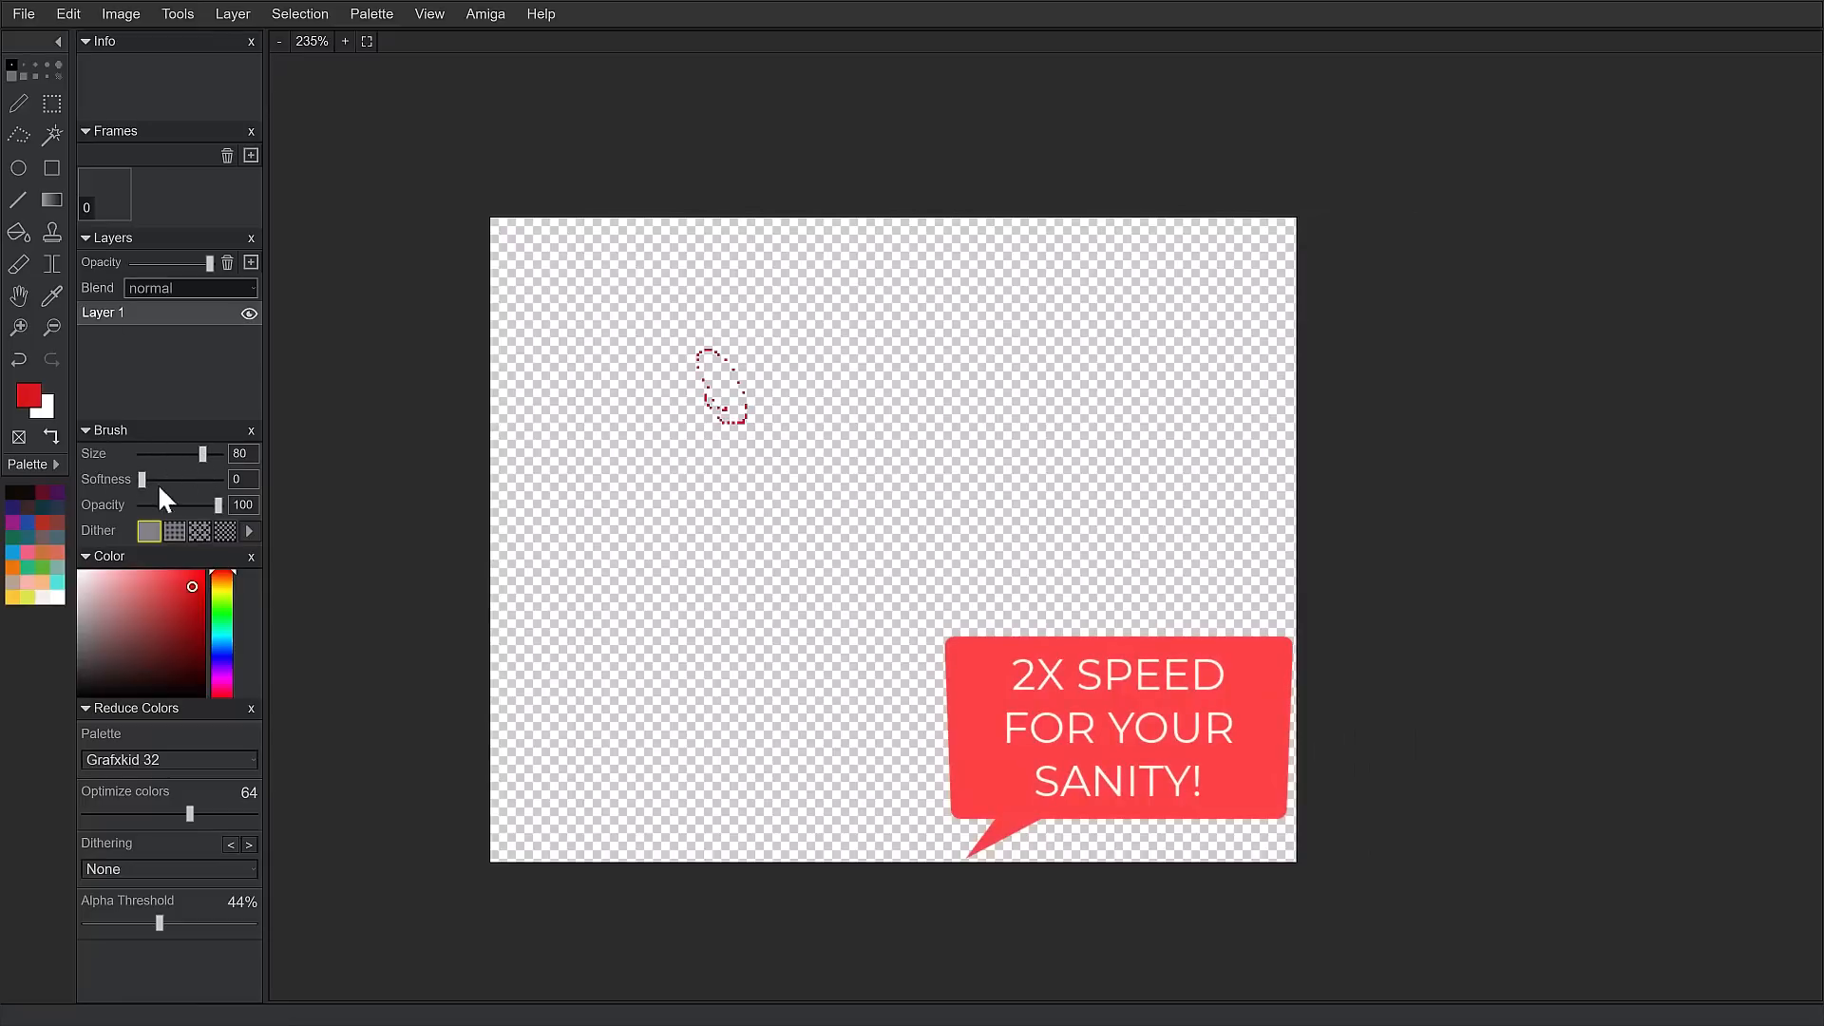
drag(142, 479, 176, 479)
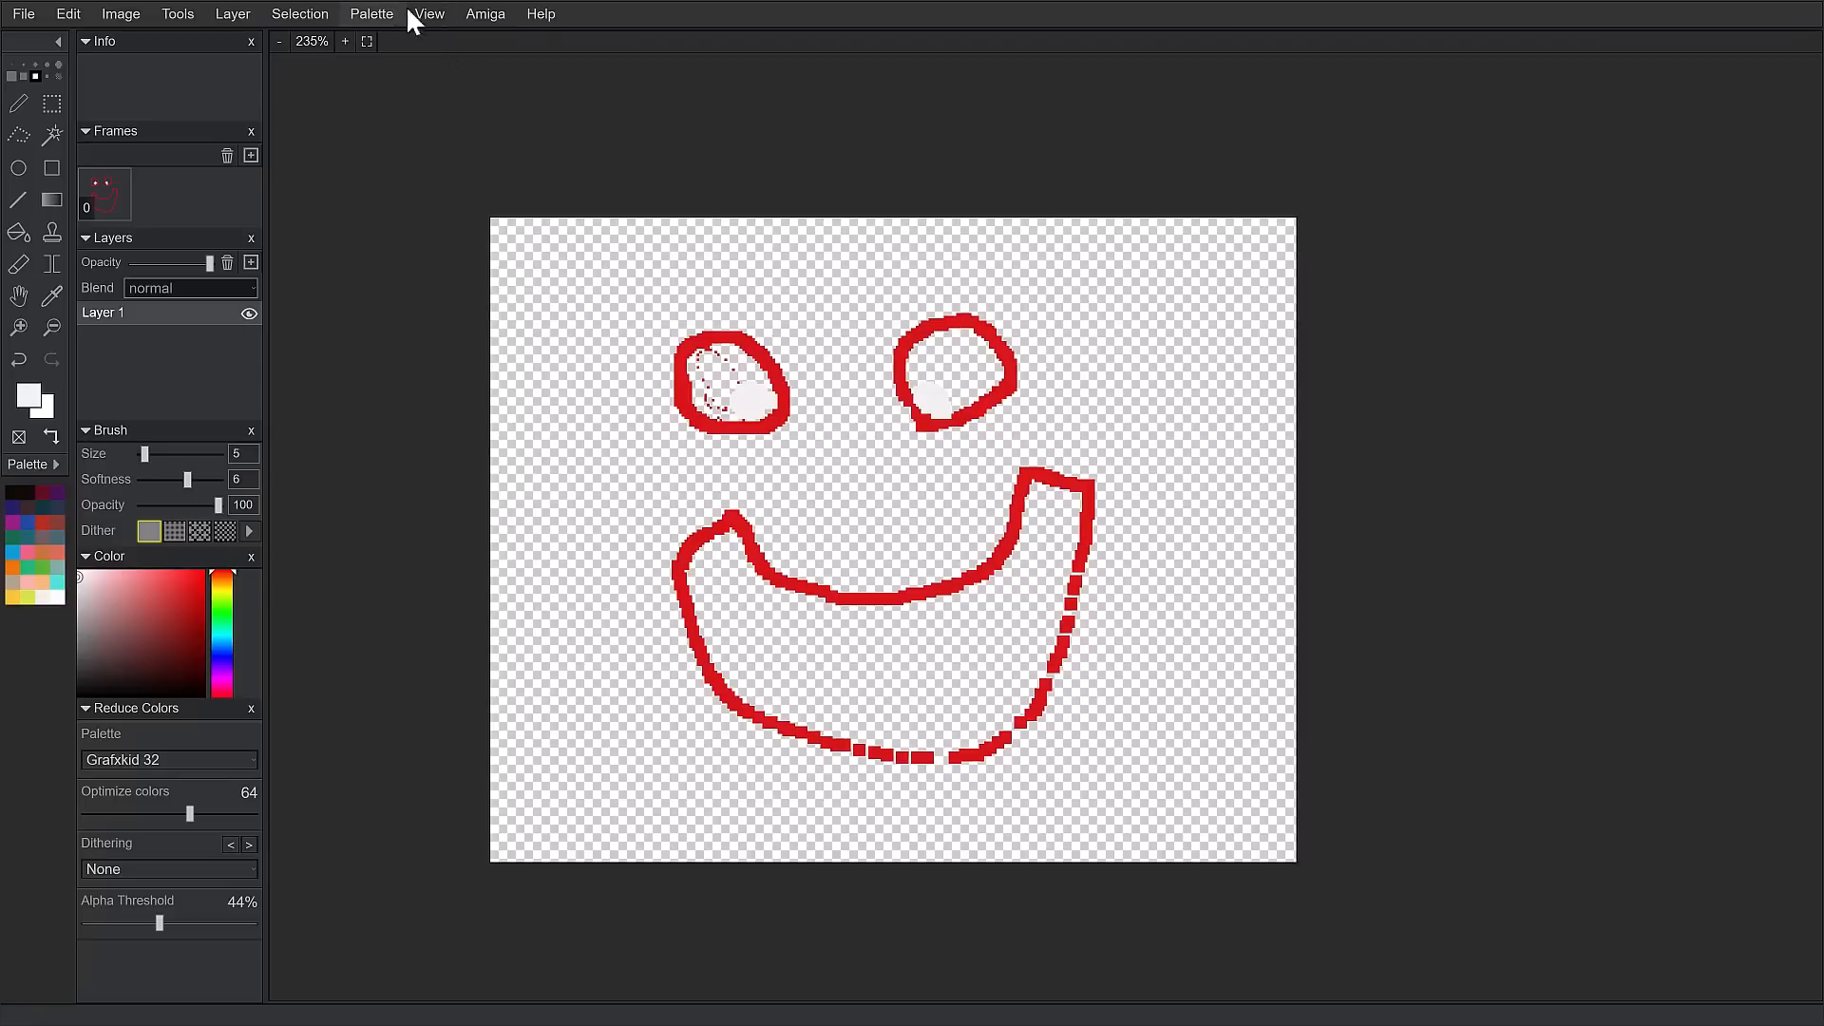
click(484, 13)
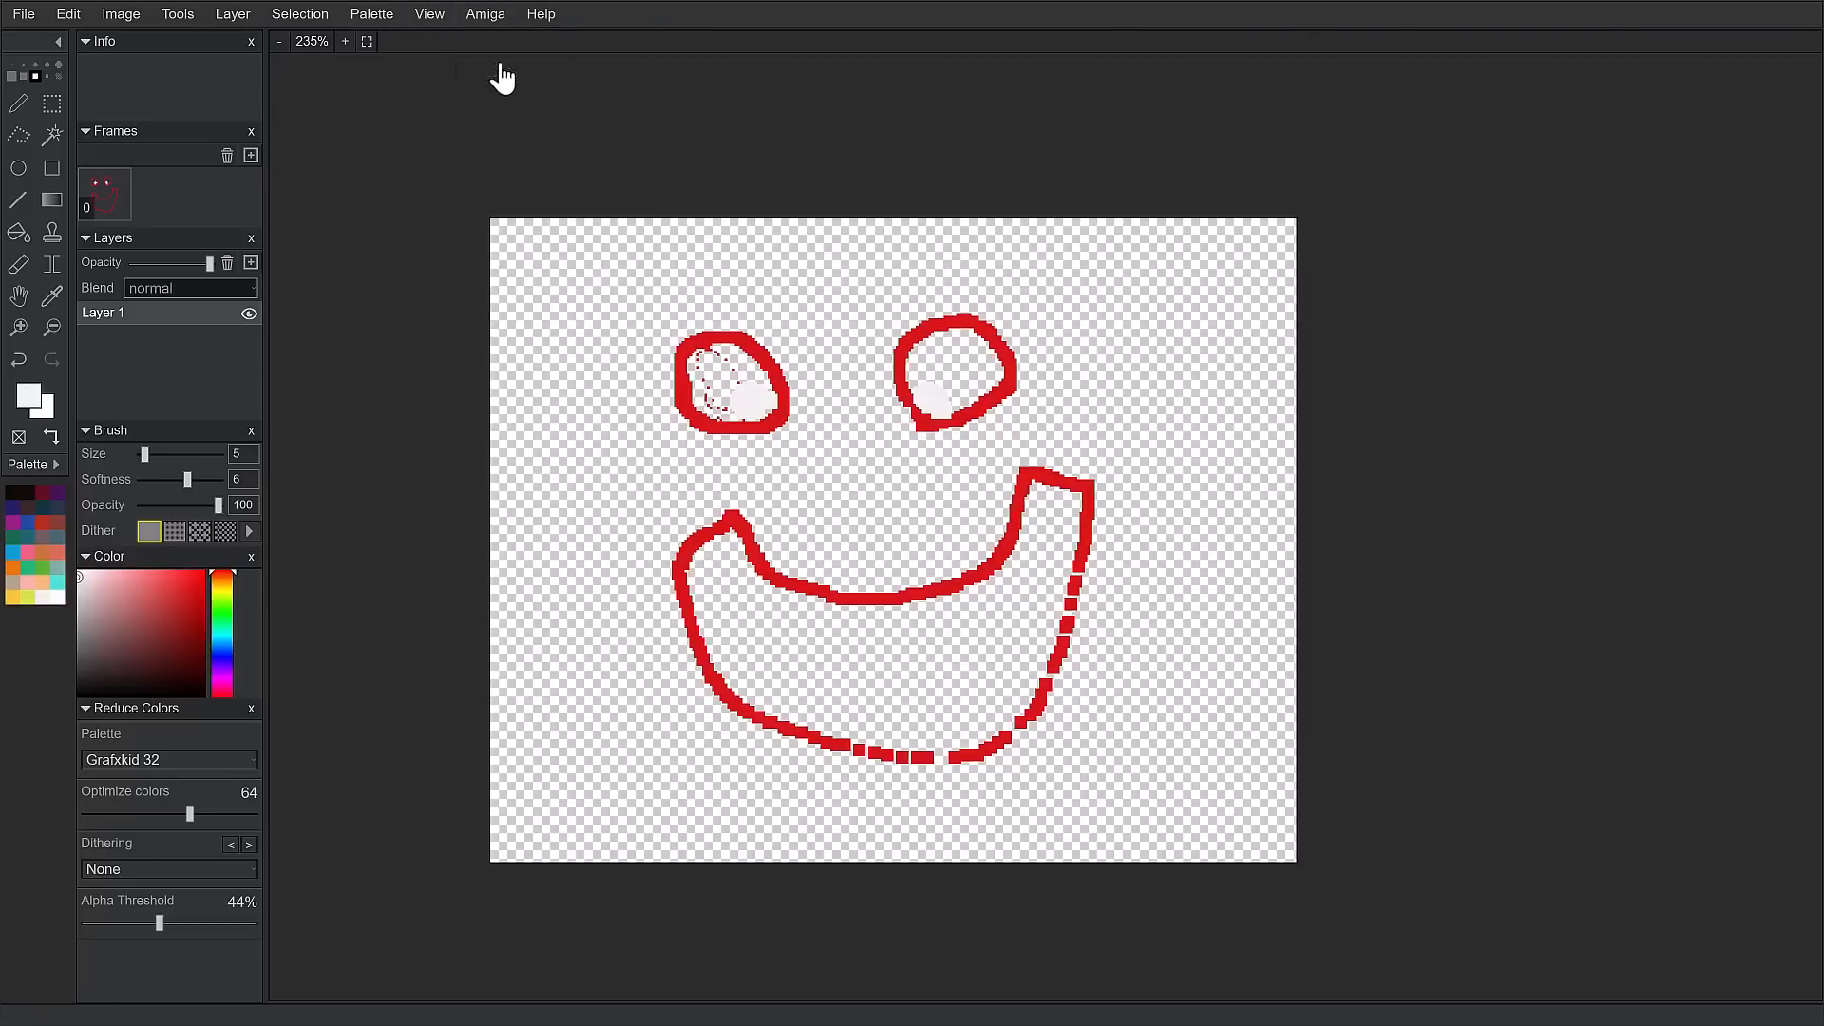
click(484, 13)
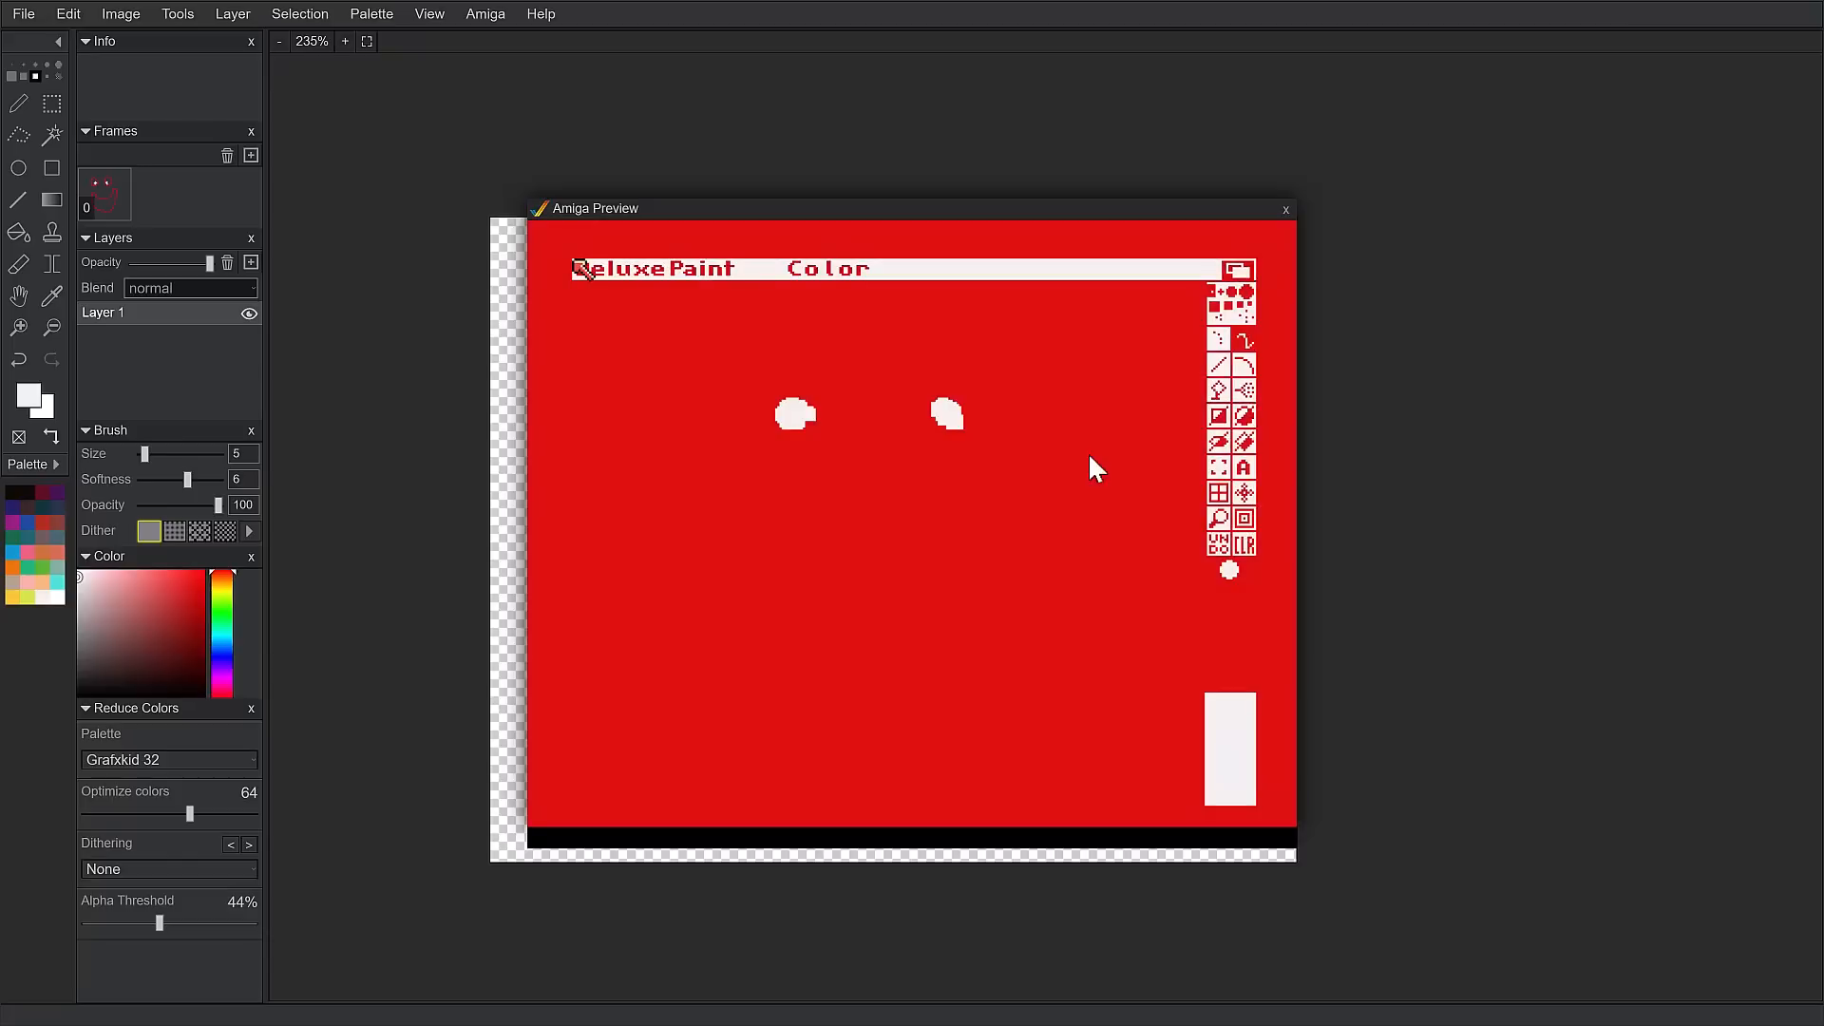
mouse_move(797, 473)
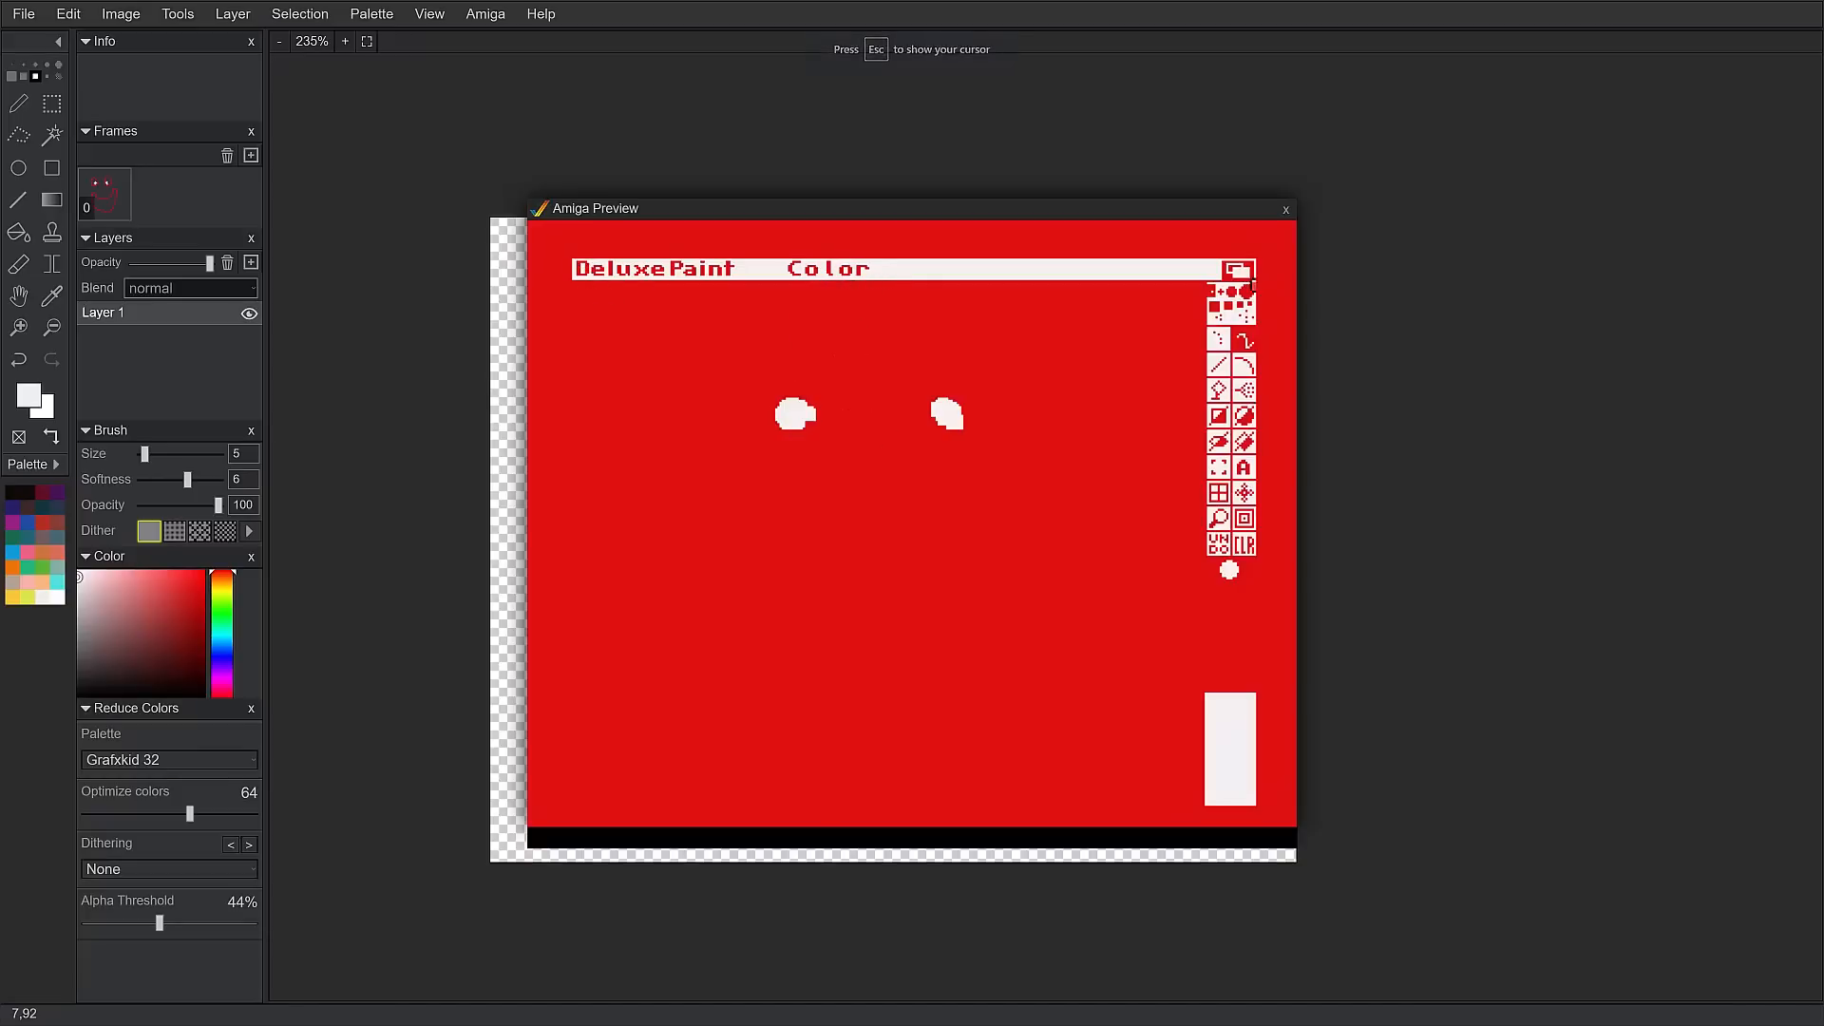
mouse_move(849, 523)
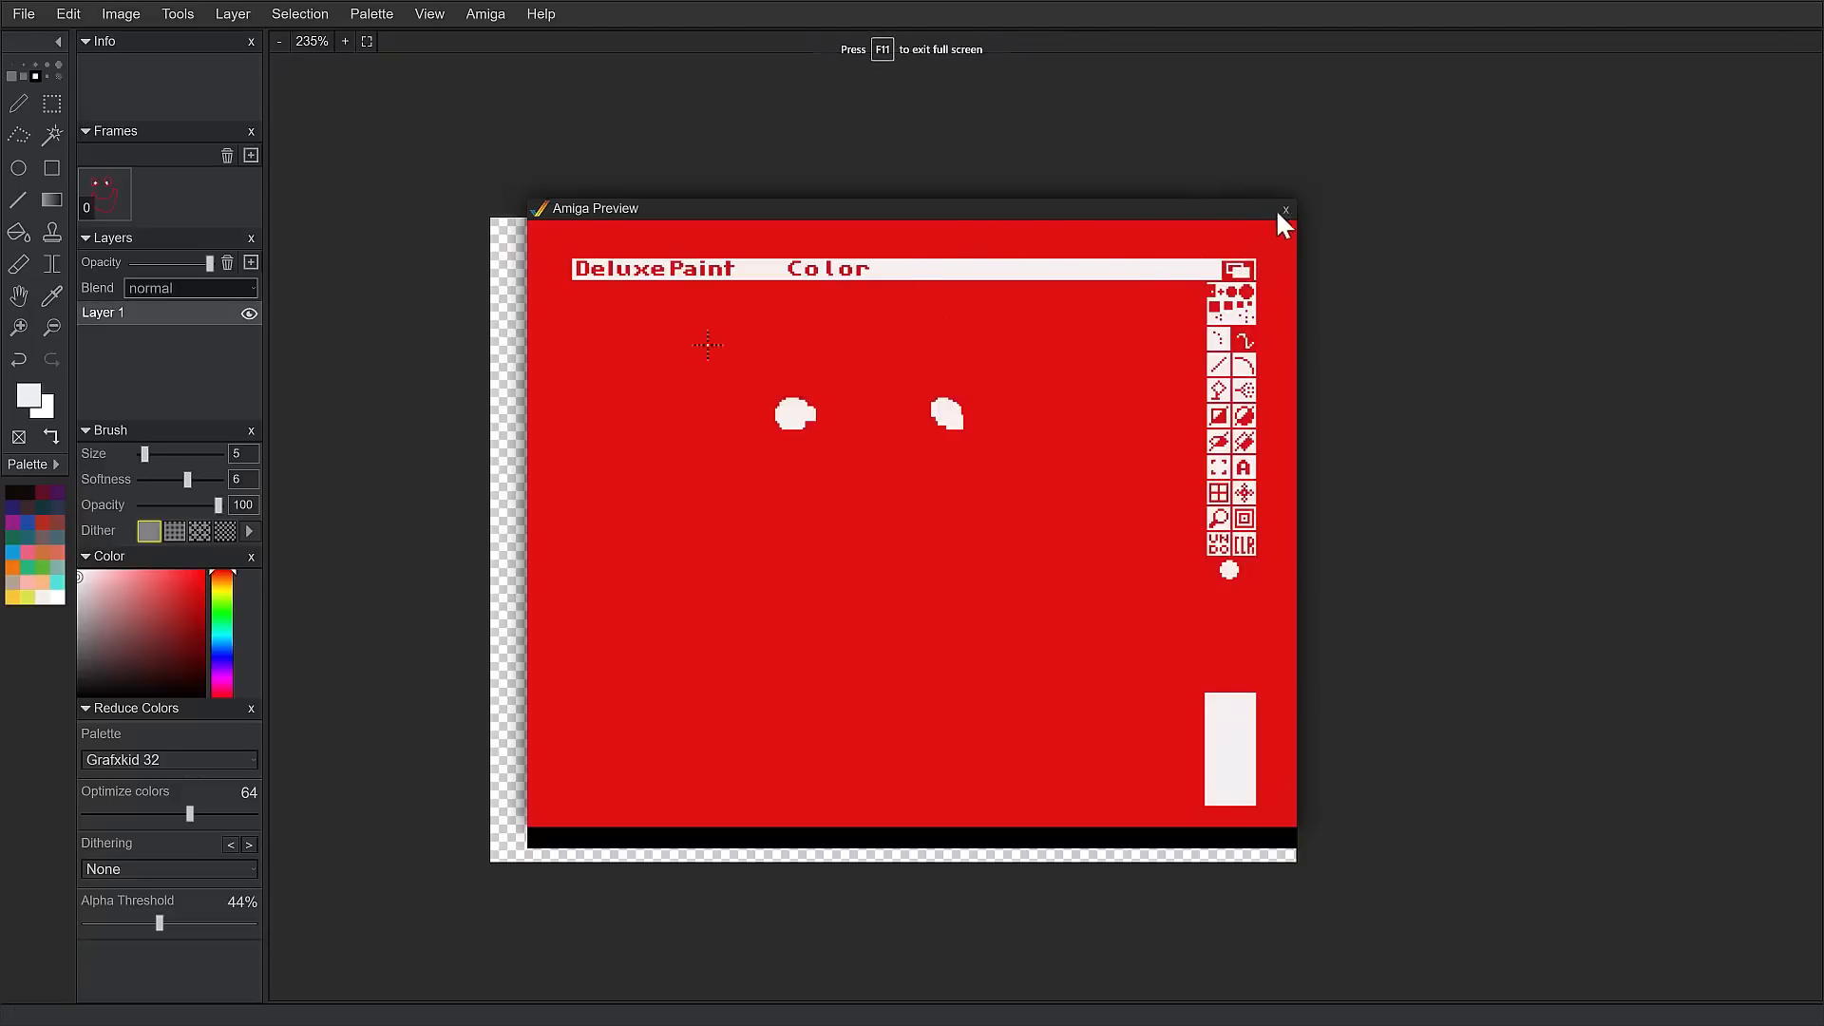
click(1285, 210)
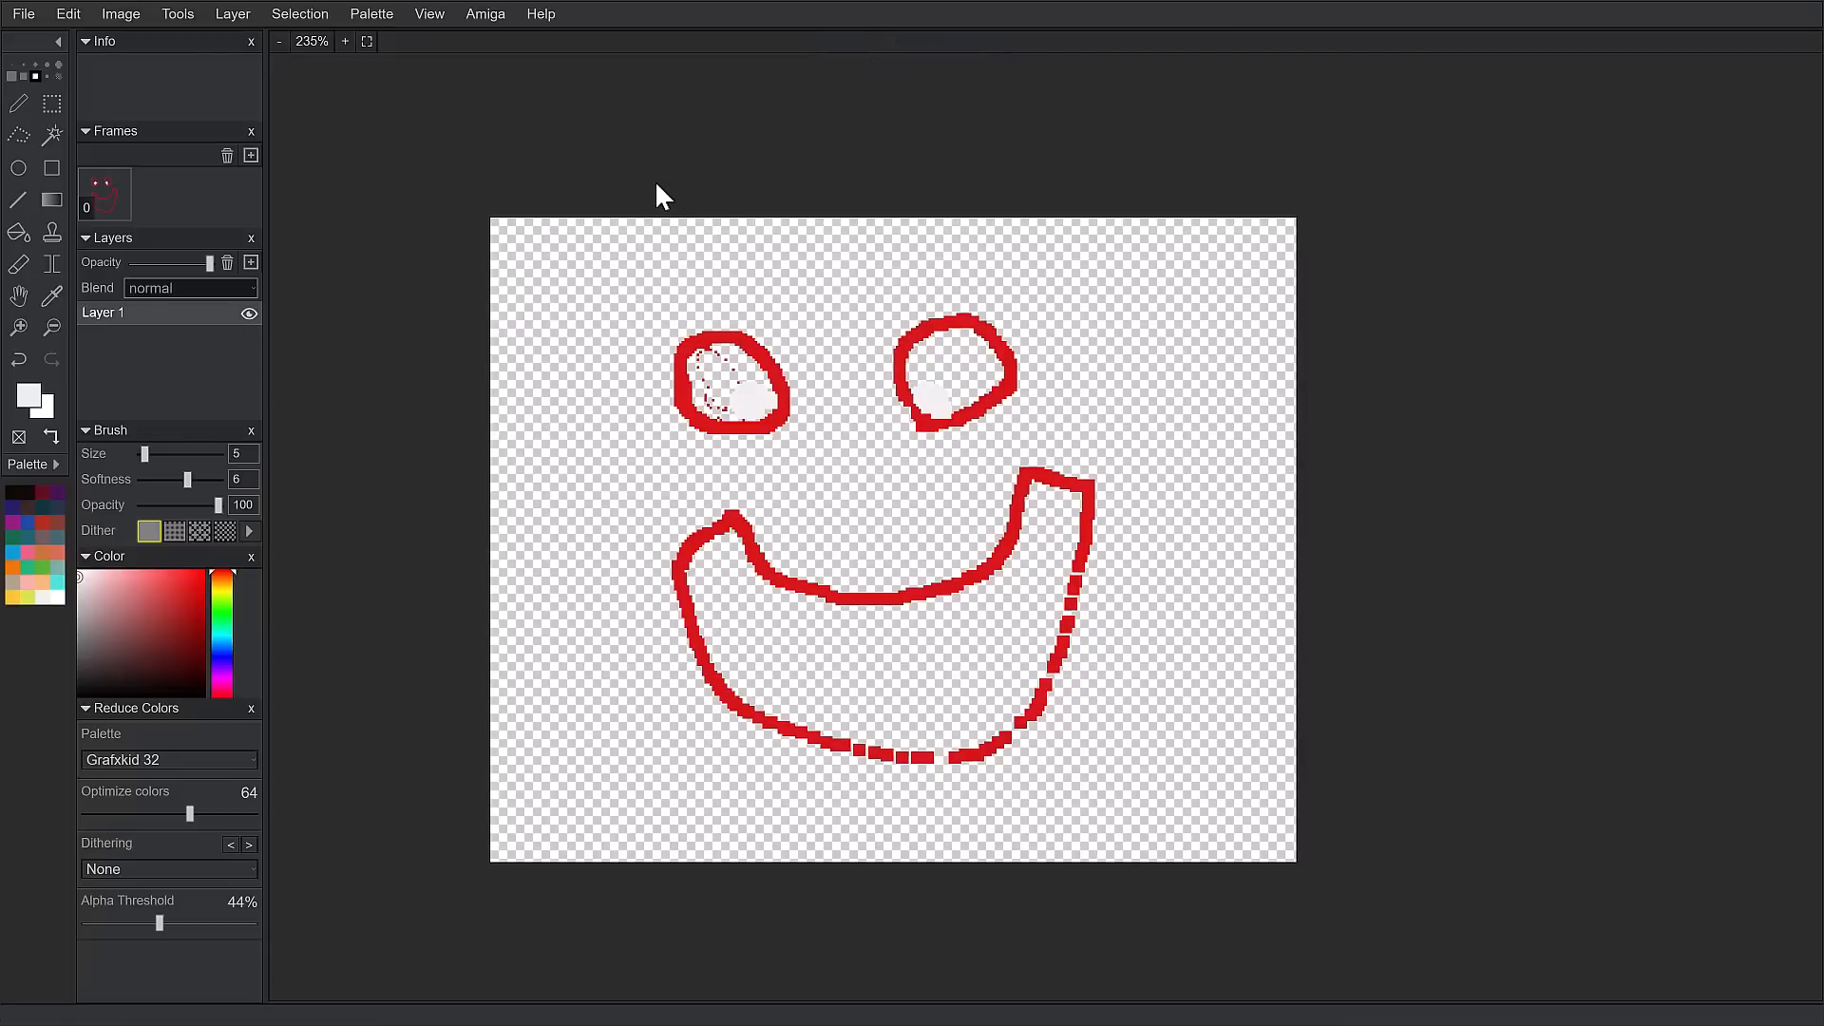
click(484, 13)
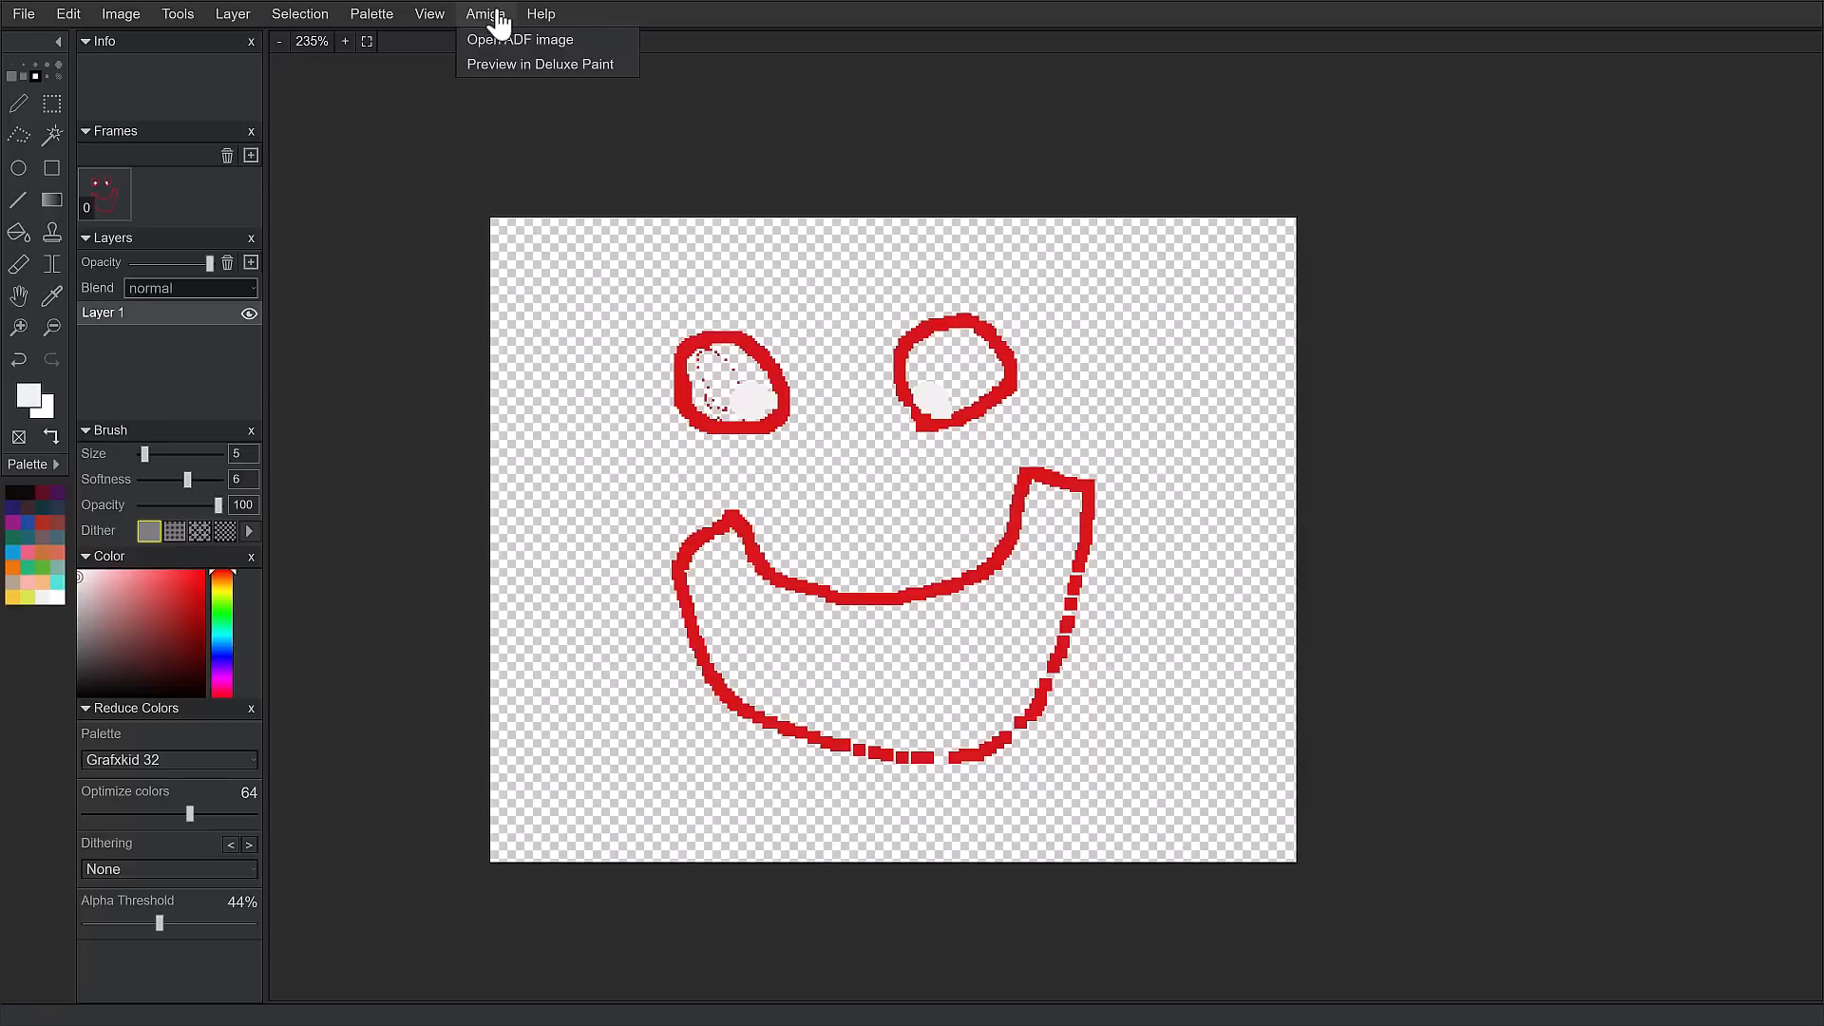
click(372, 13)
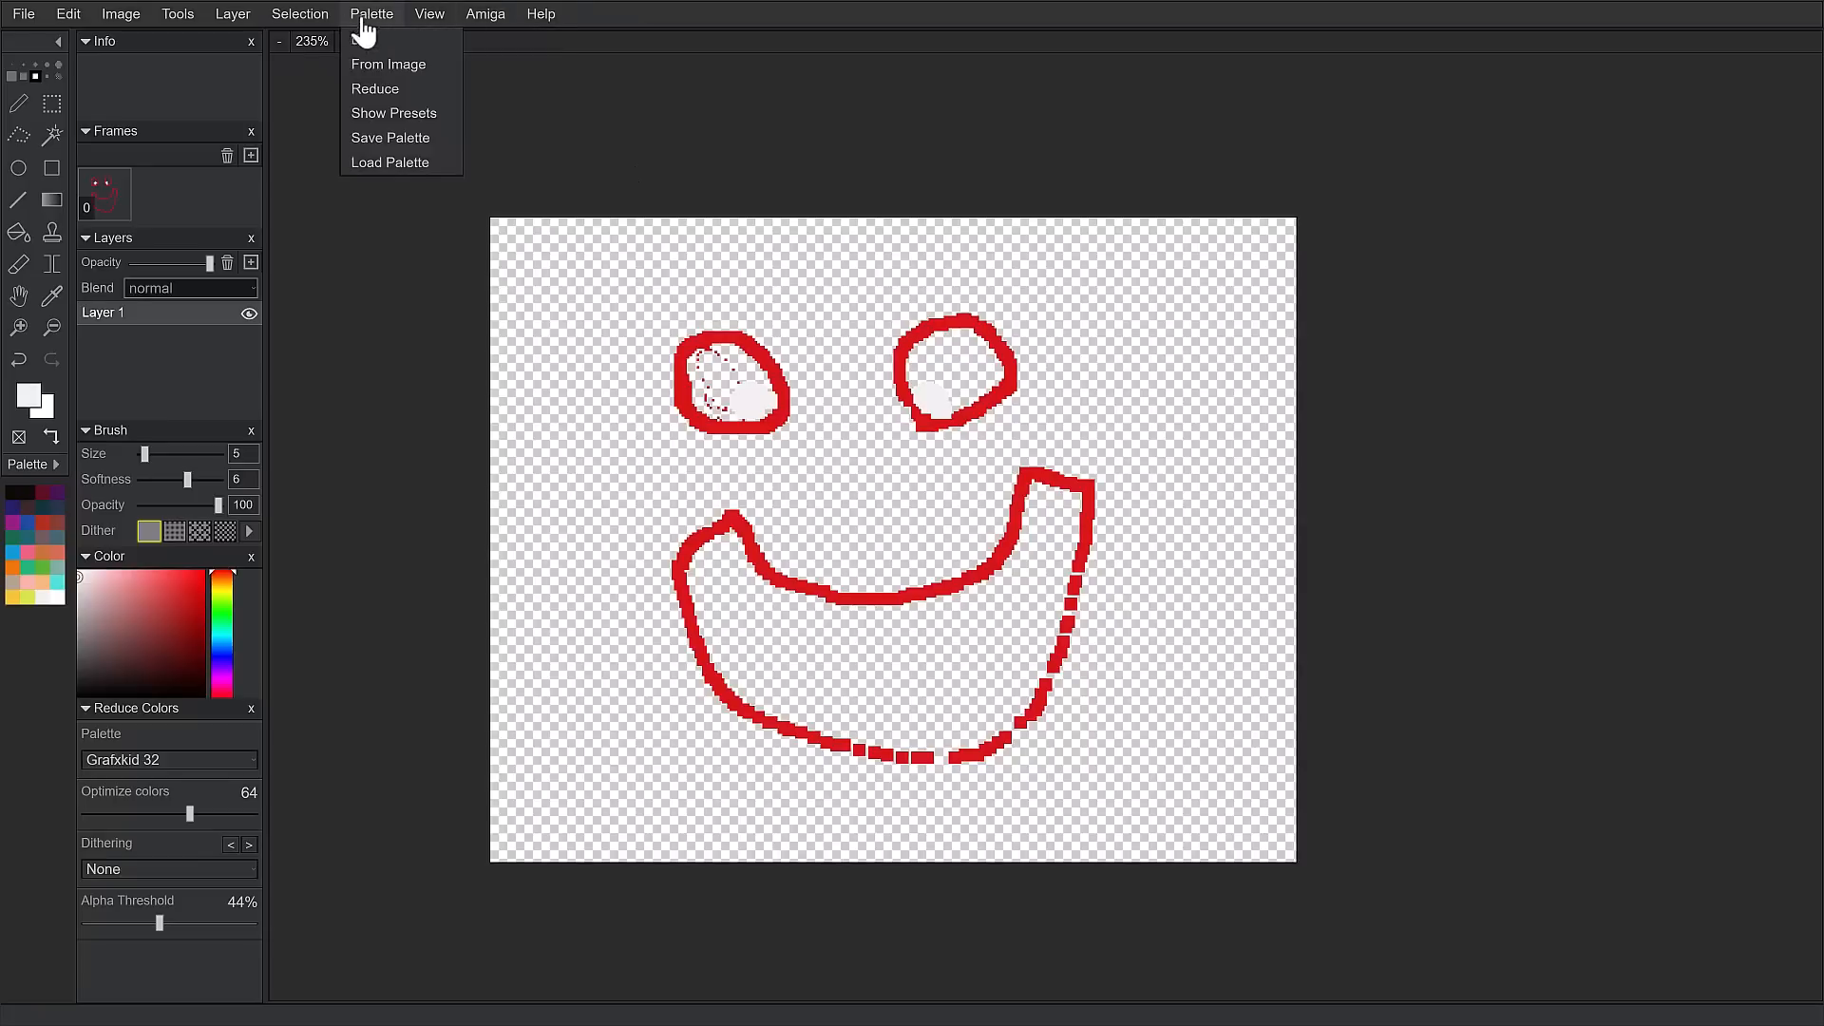
click(231, 14)
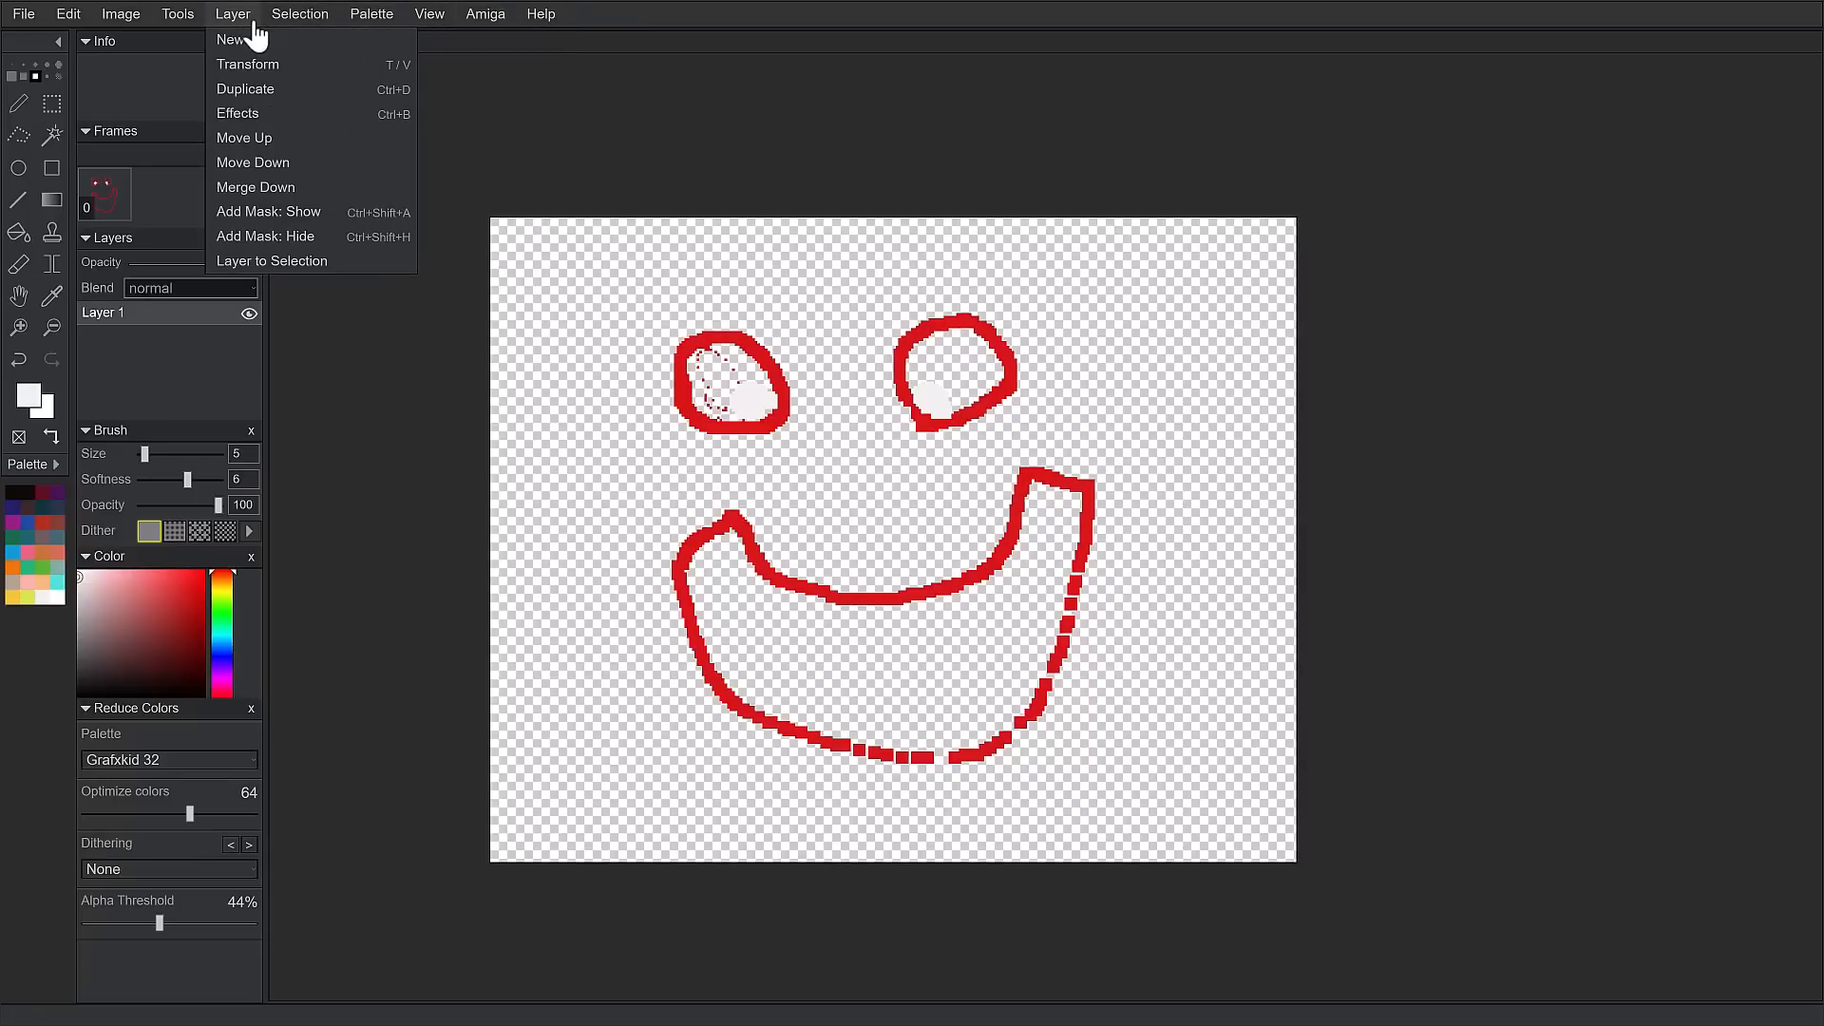
click(175, 14)
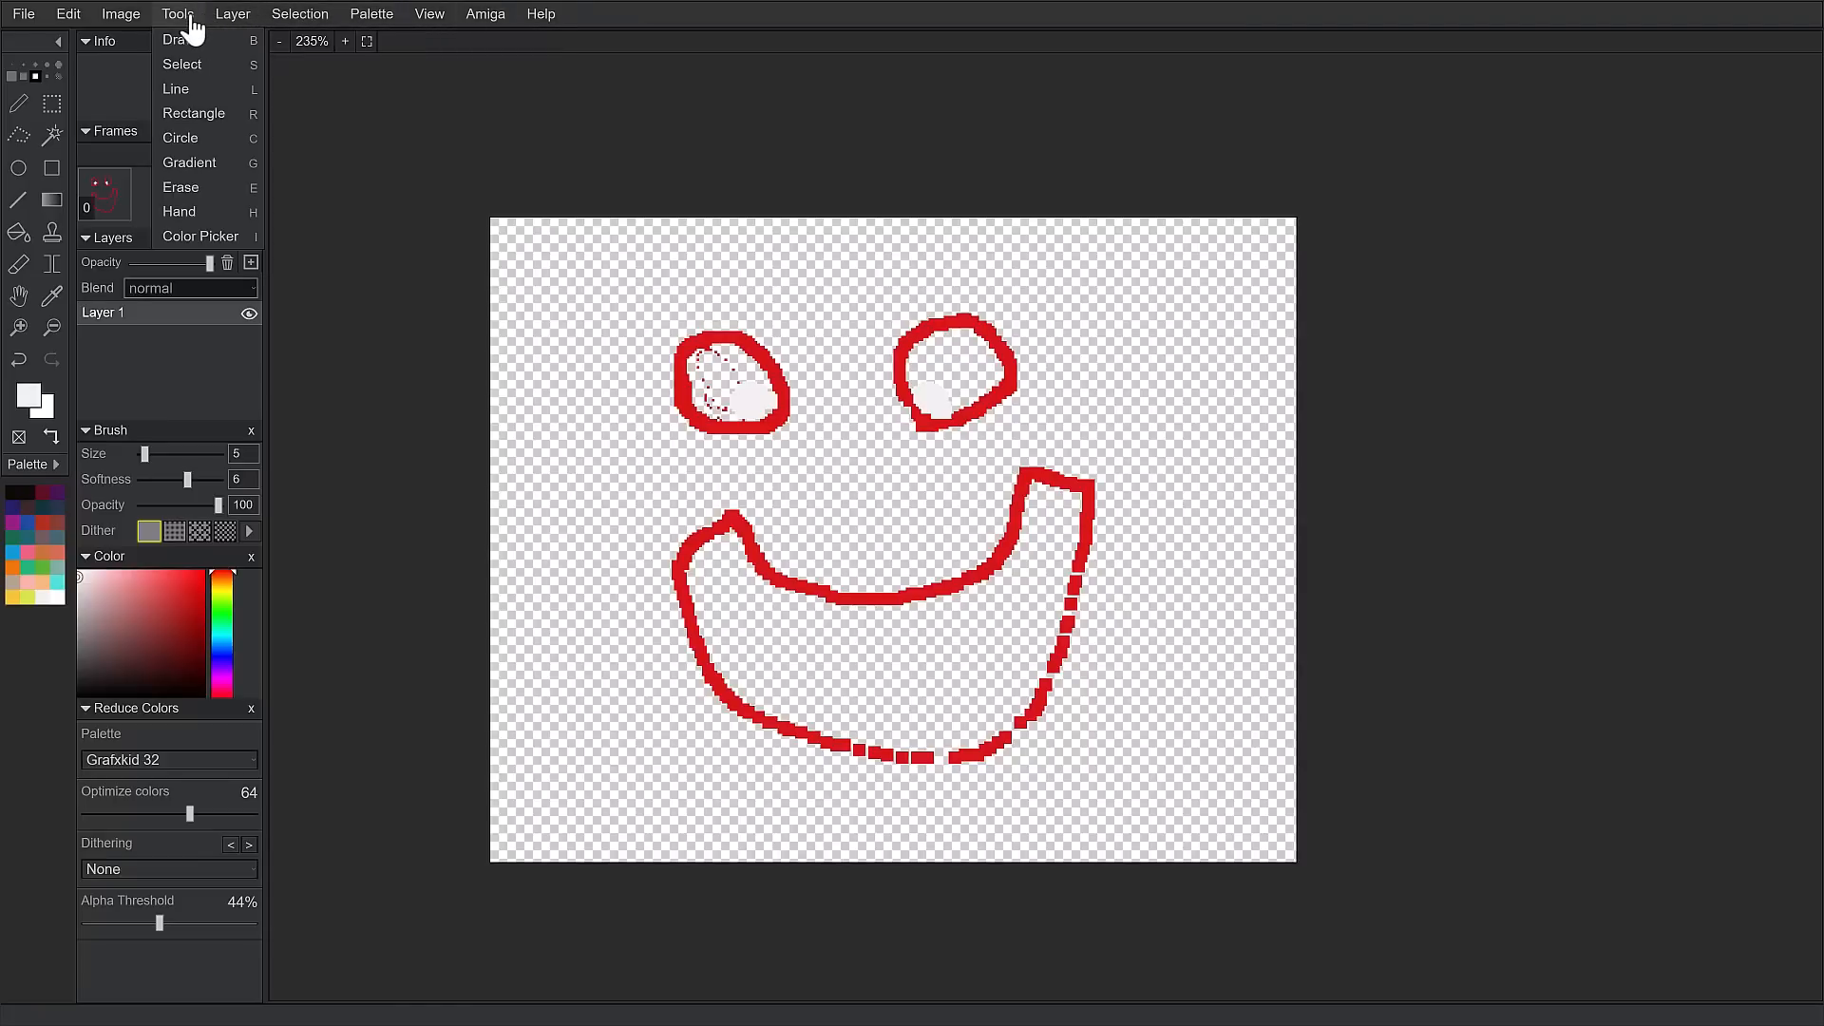
mouse_move(189, 243)
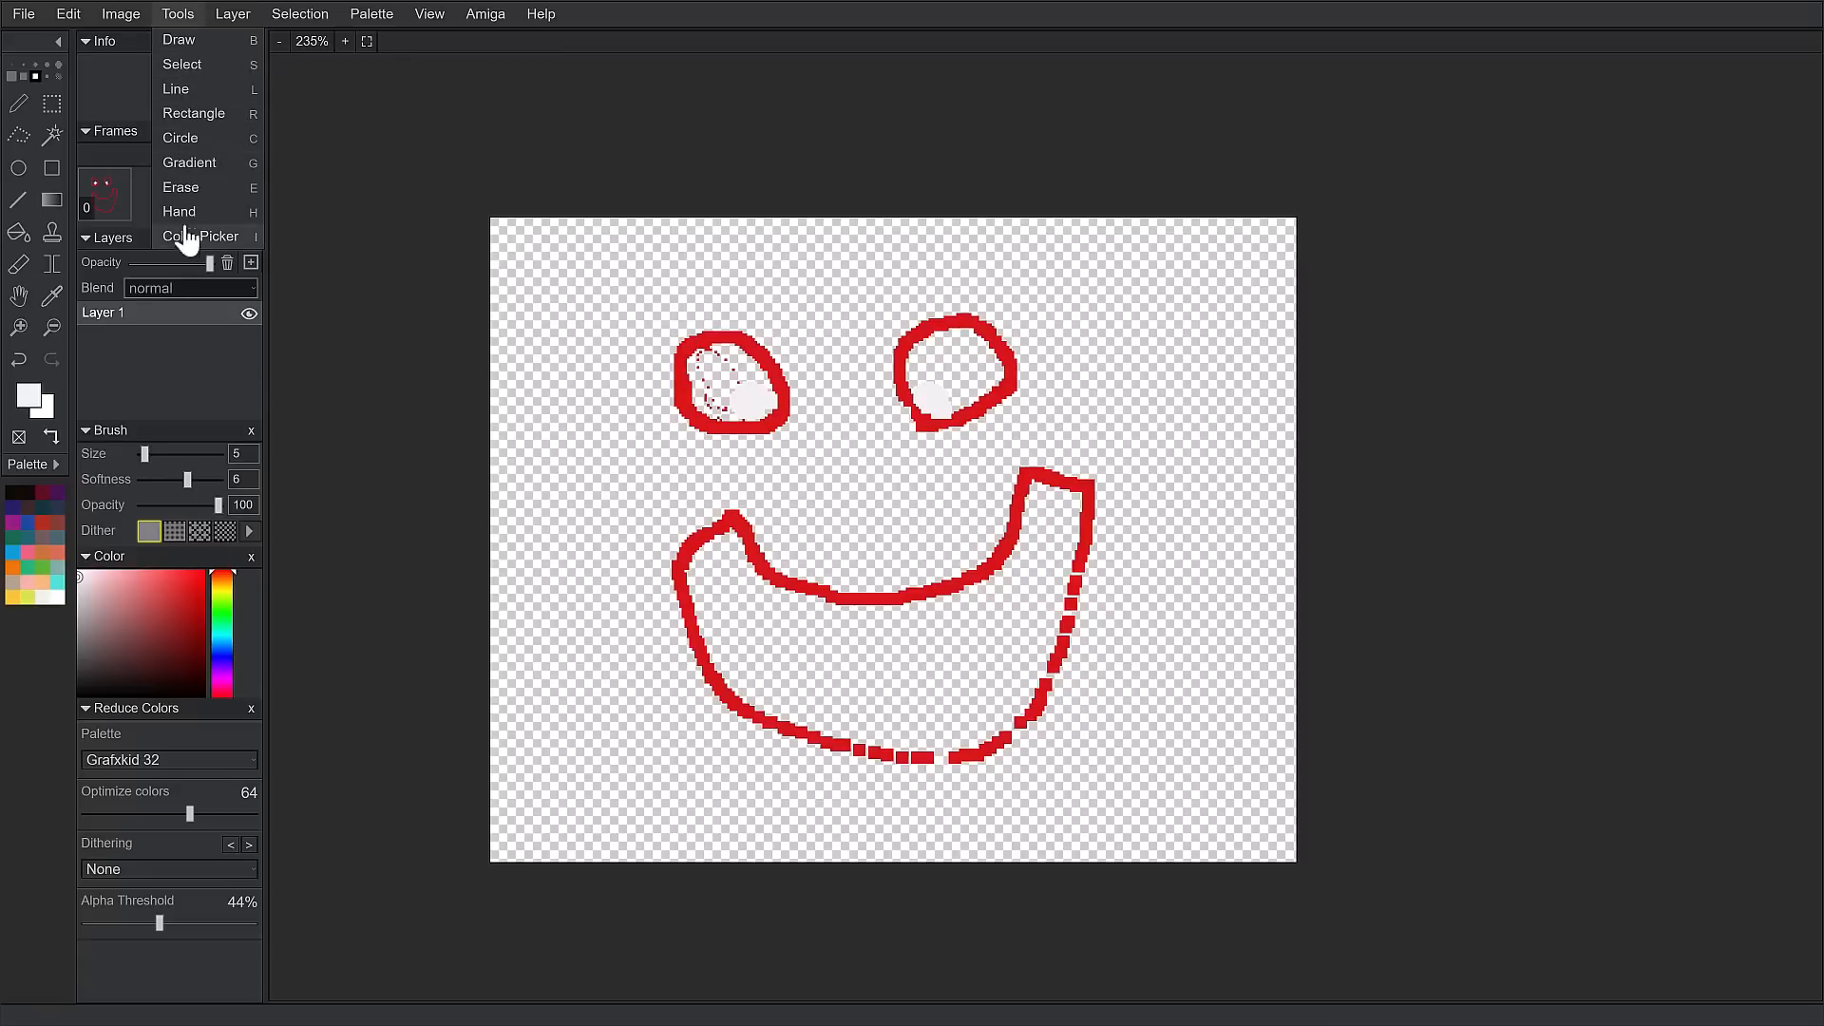
mouse_move(150, 55)
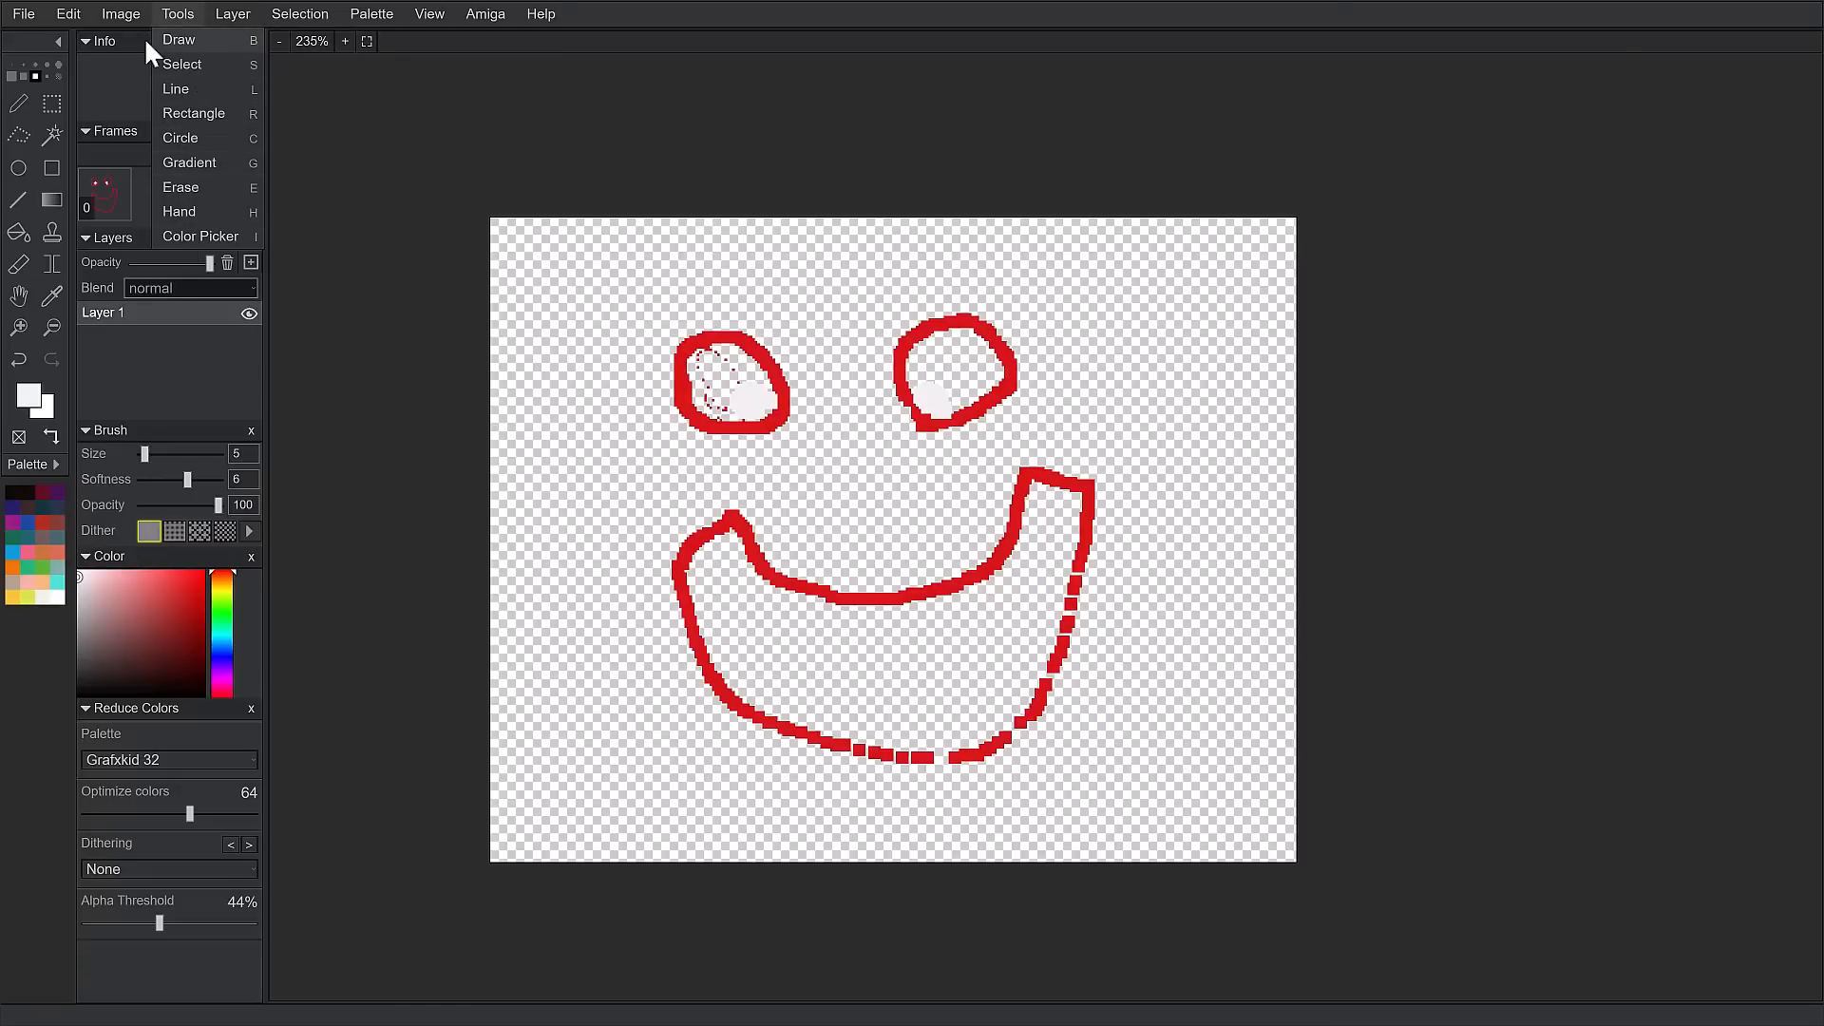
click(112, 14)
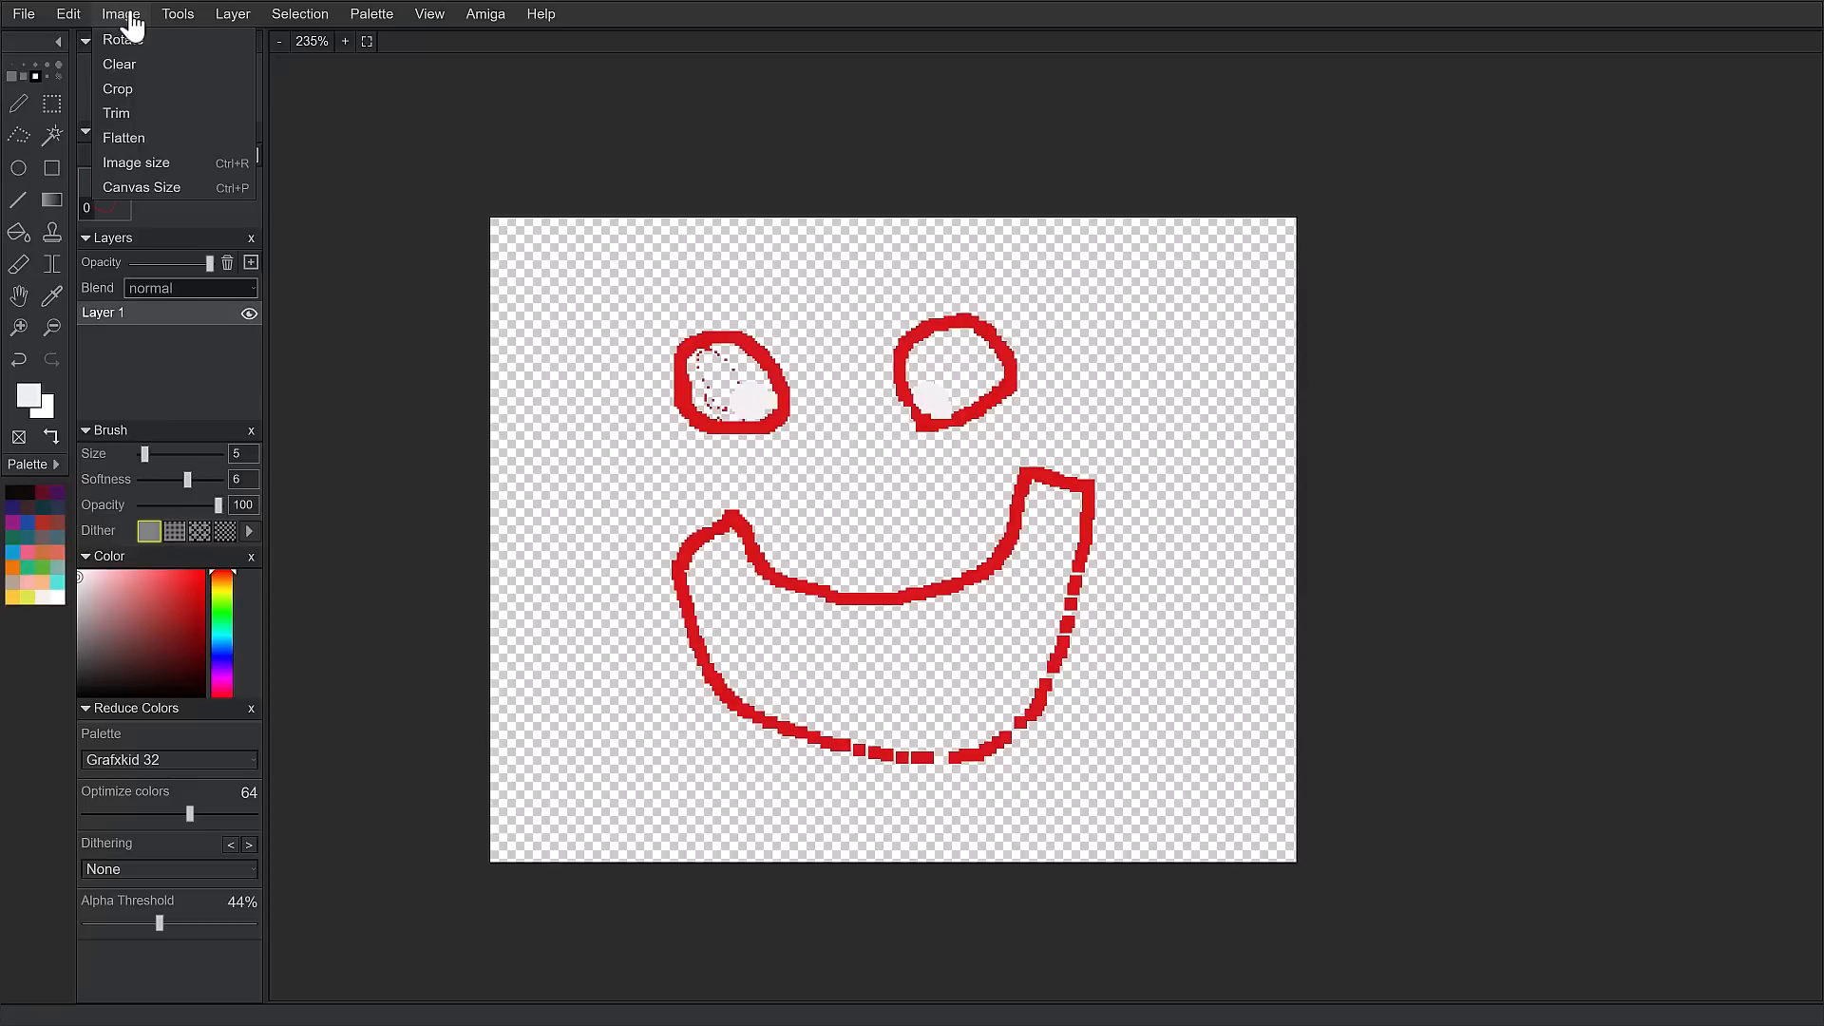
click(63, 14)
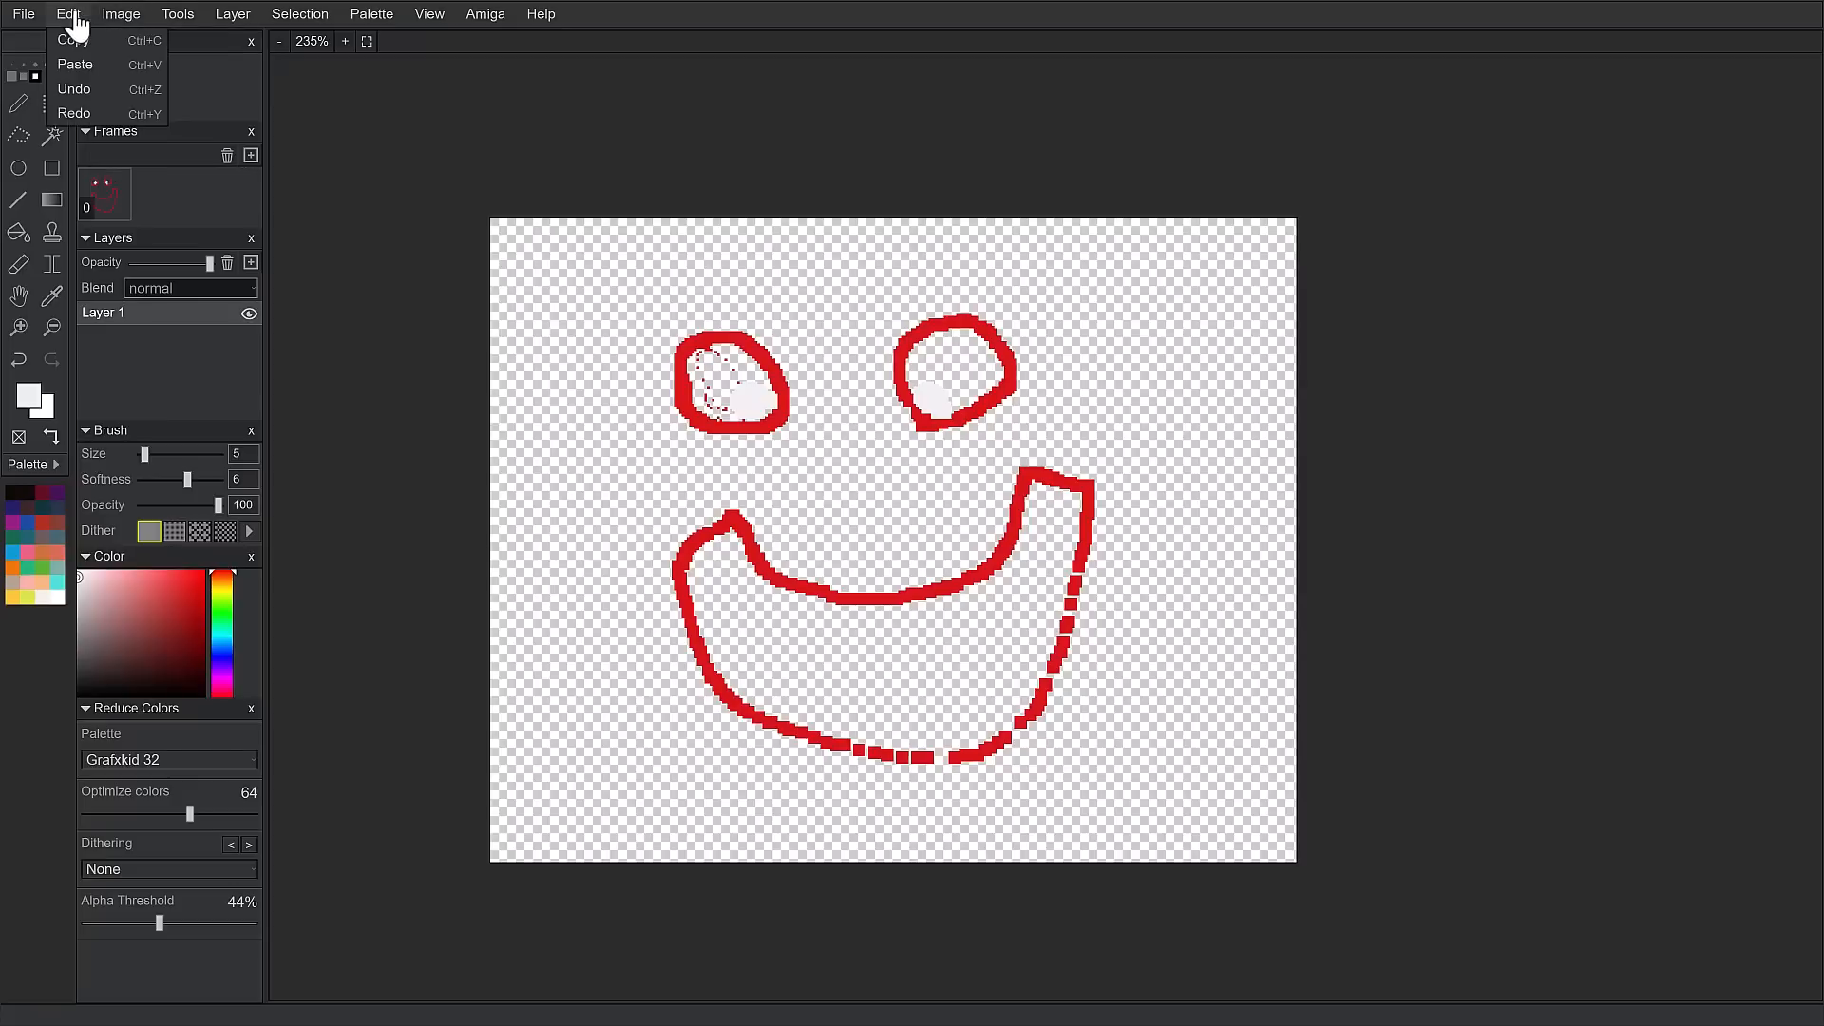
click(25, 14)
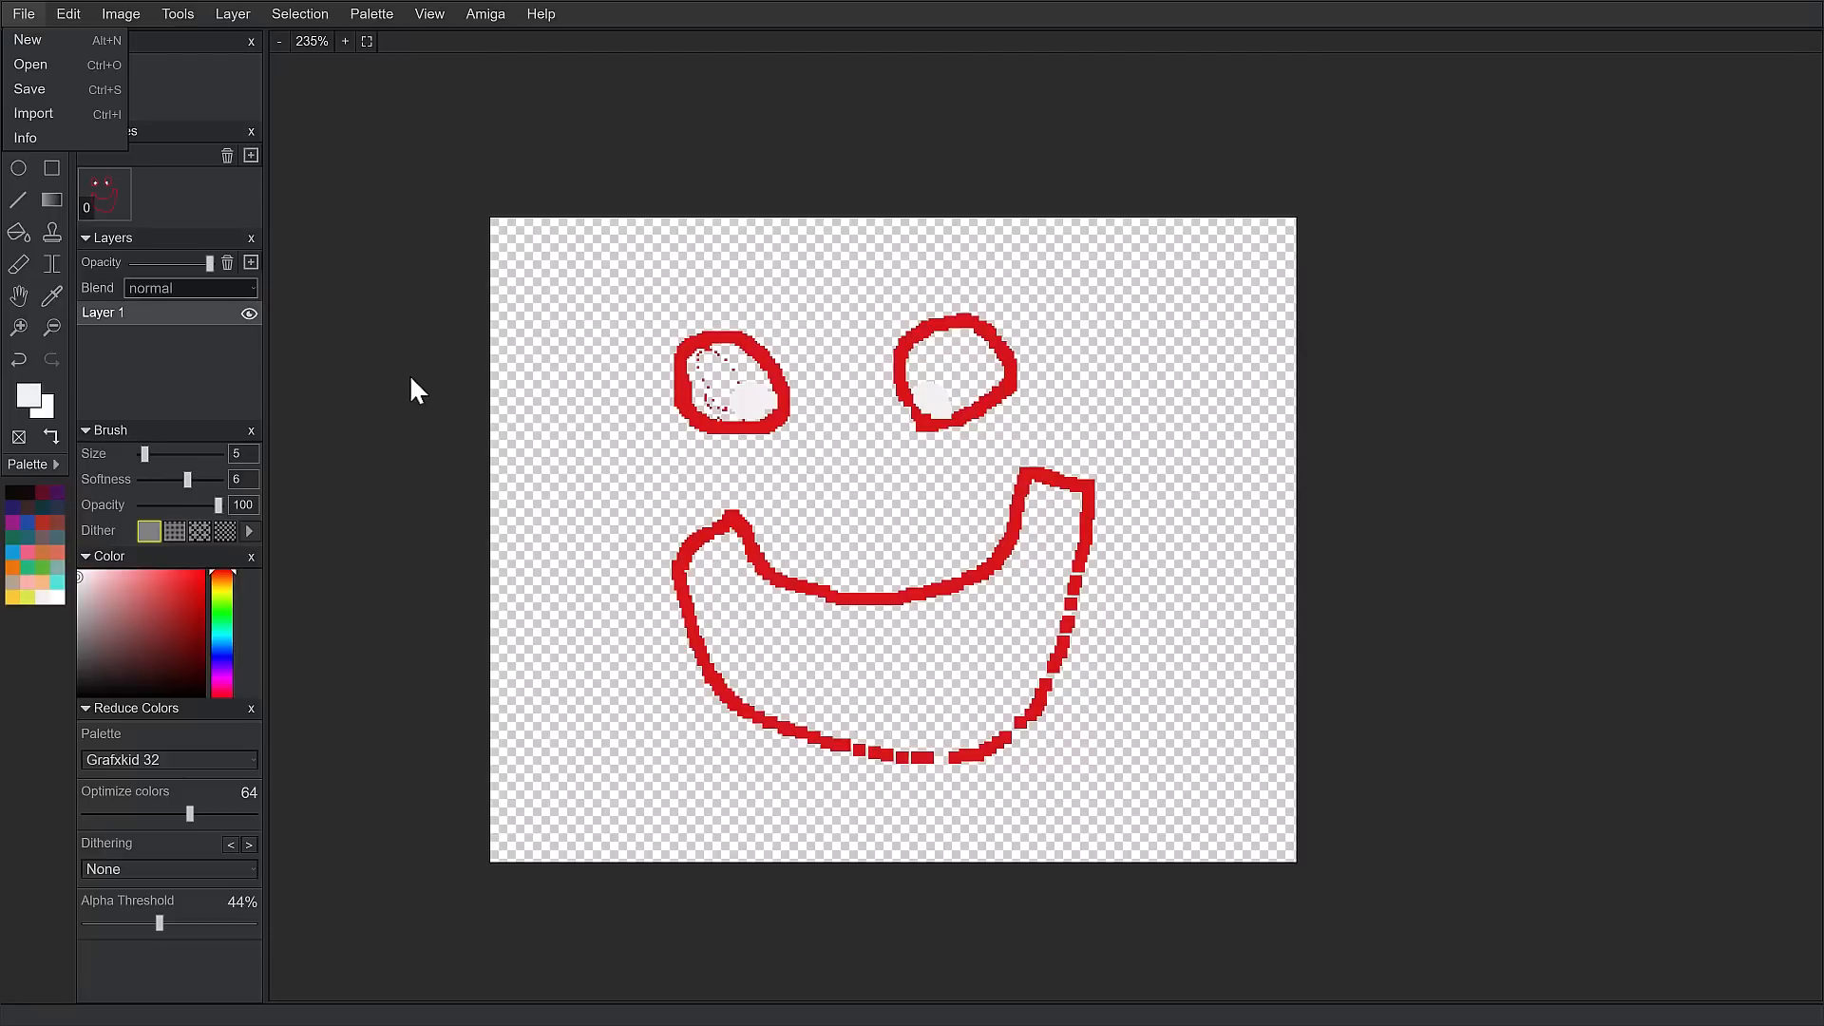
click(483, 14)
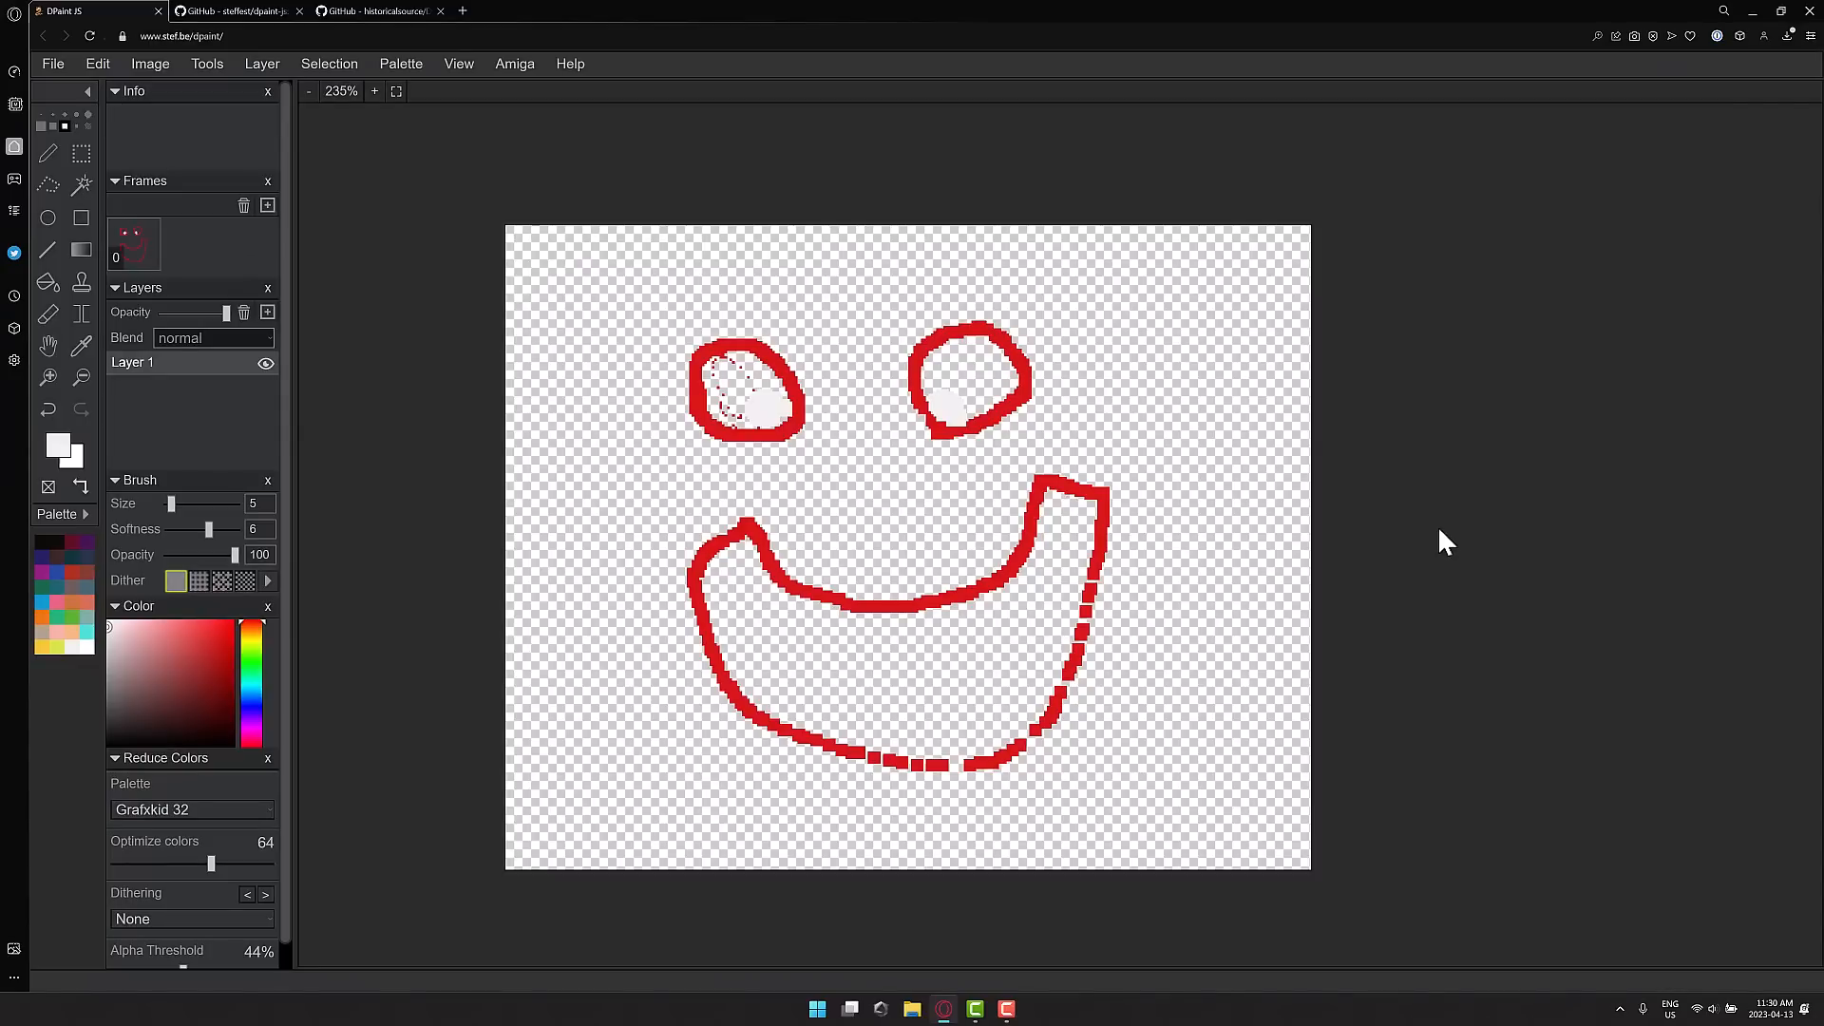
key(F11)
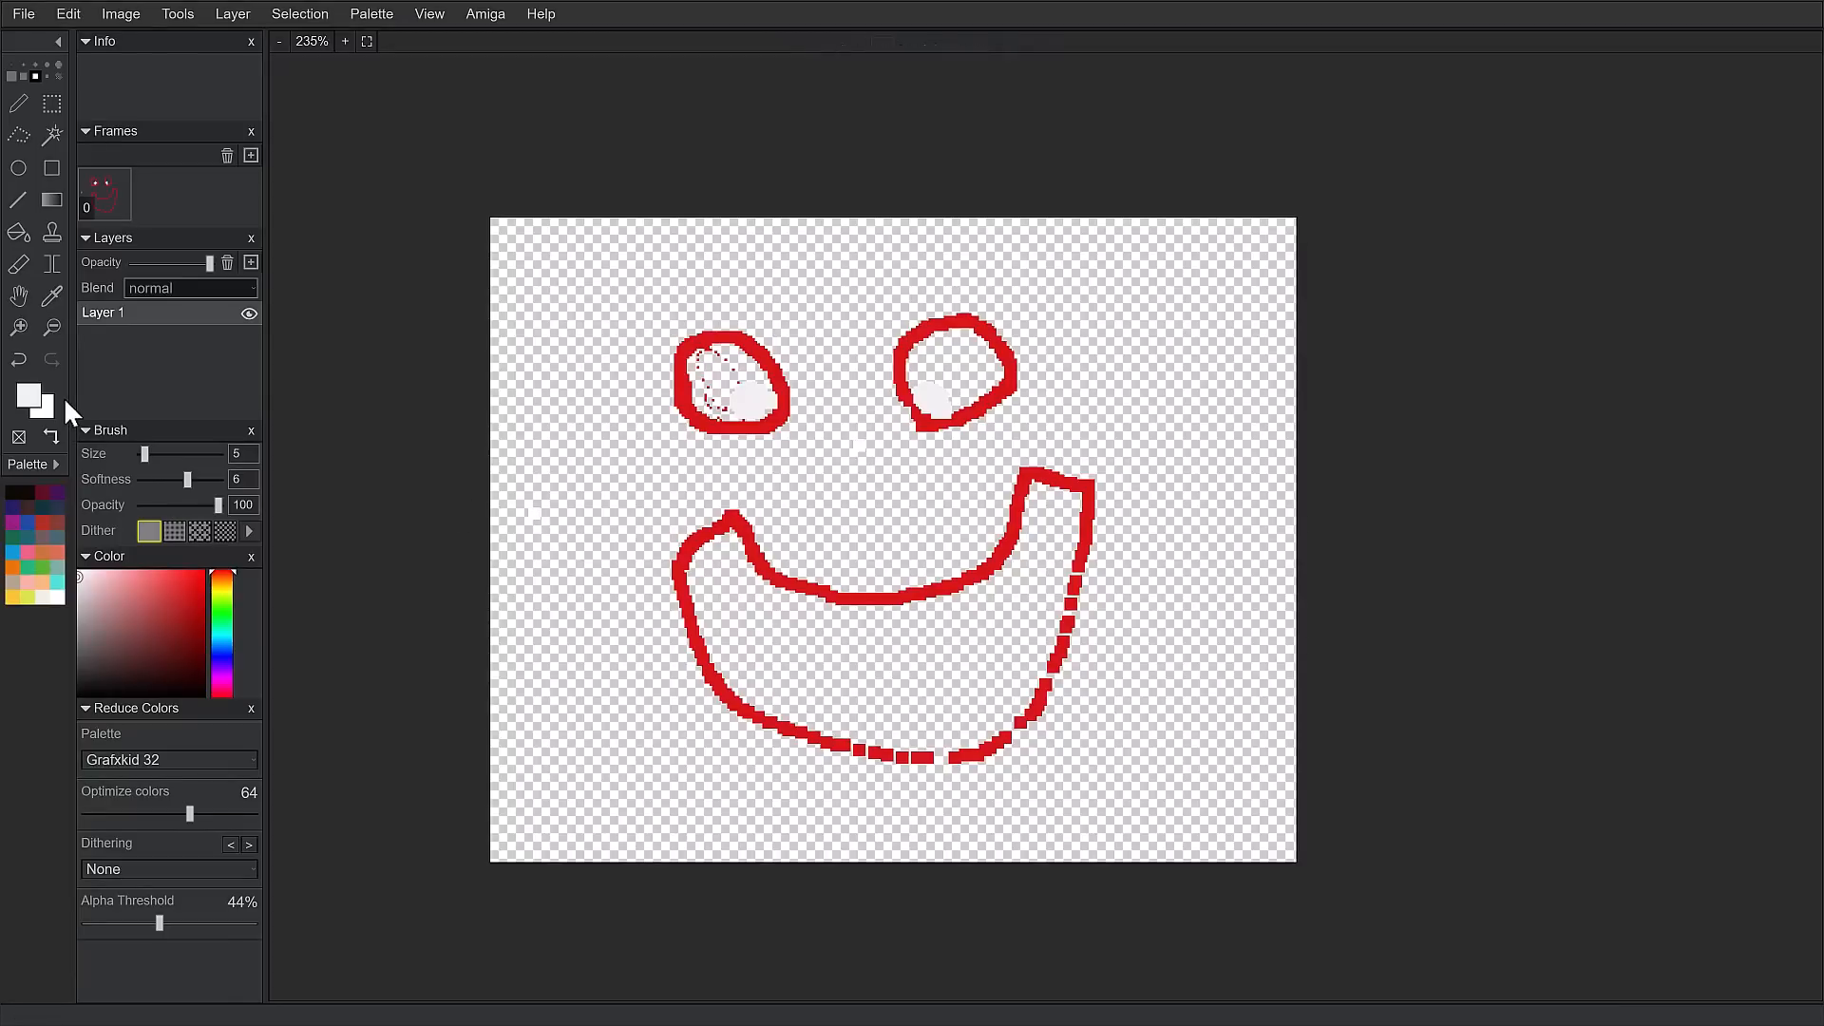
right_click(105, 312)
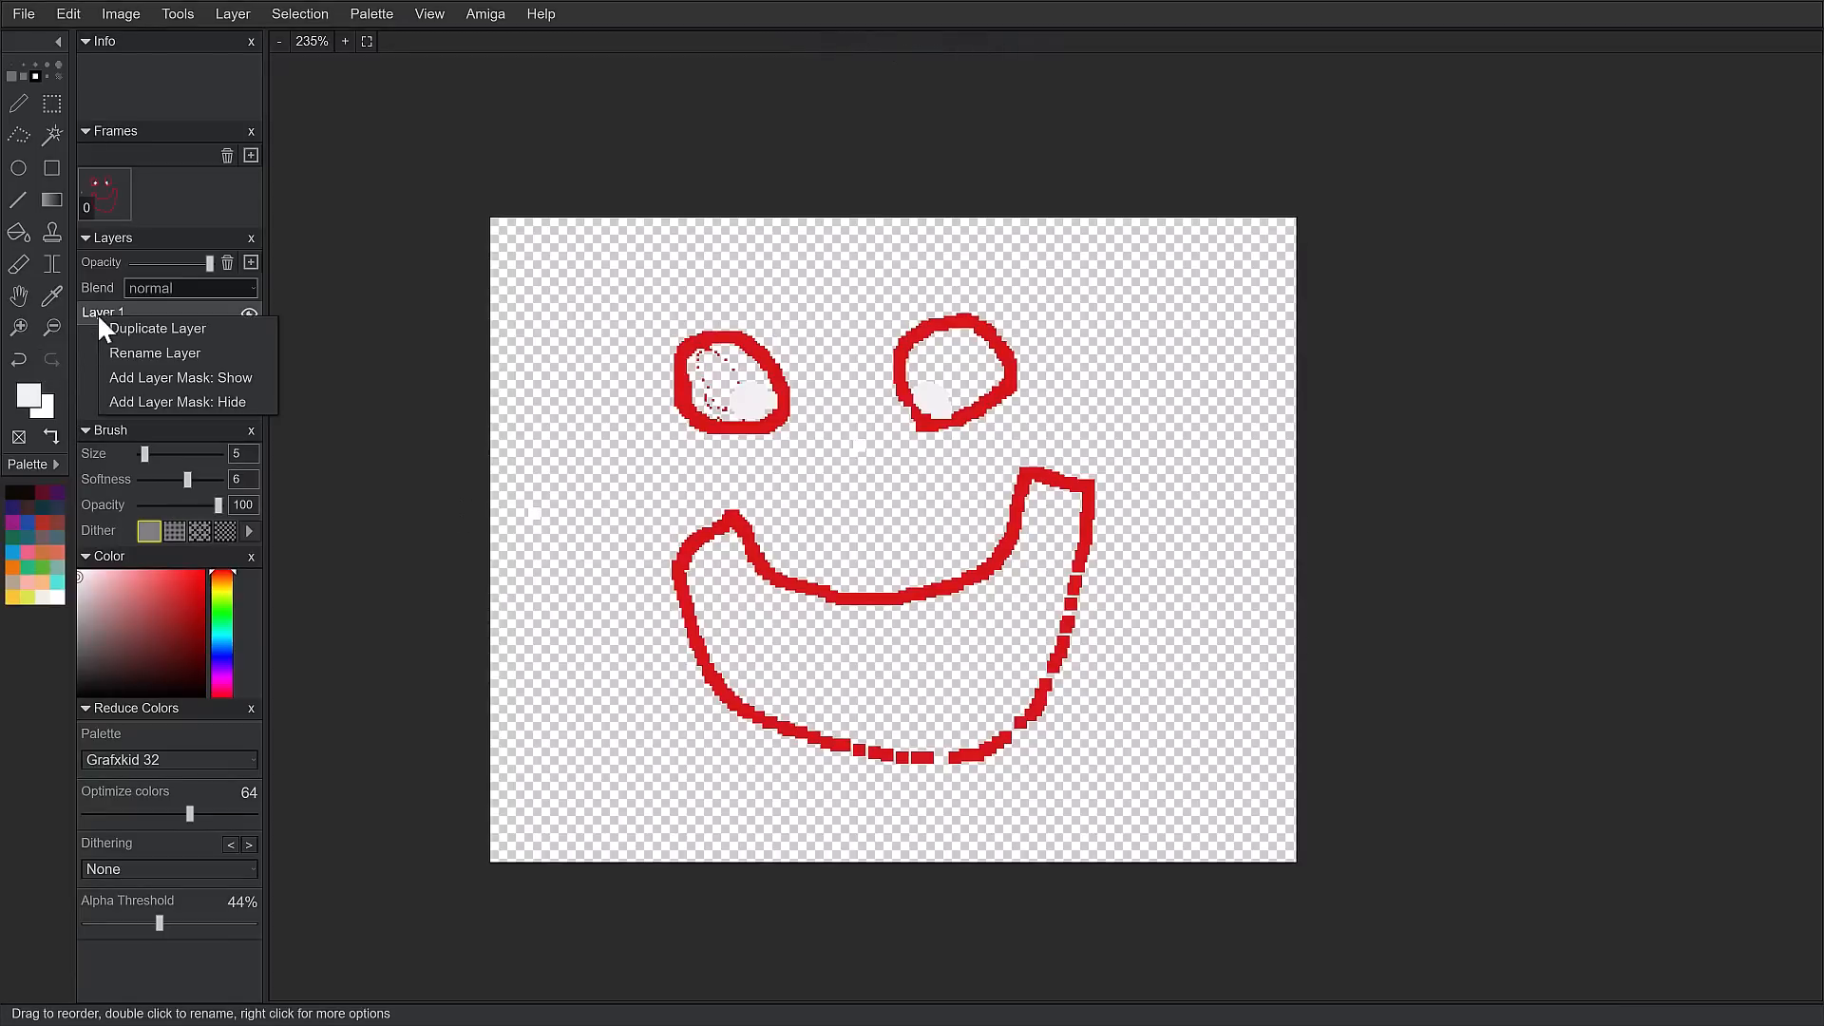
click(329, 482)
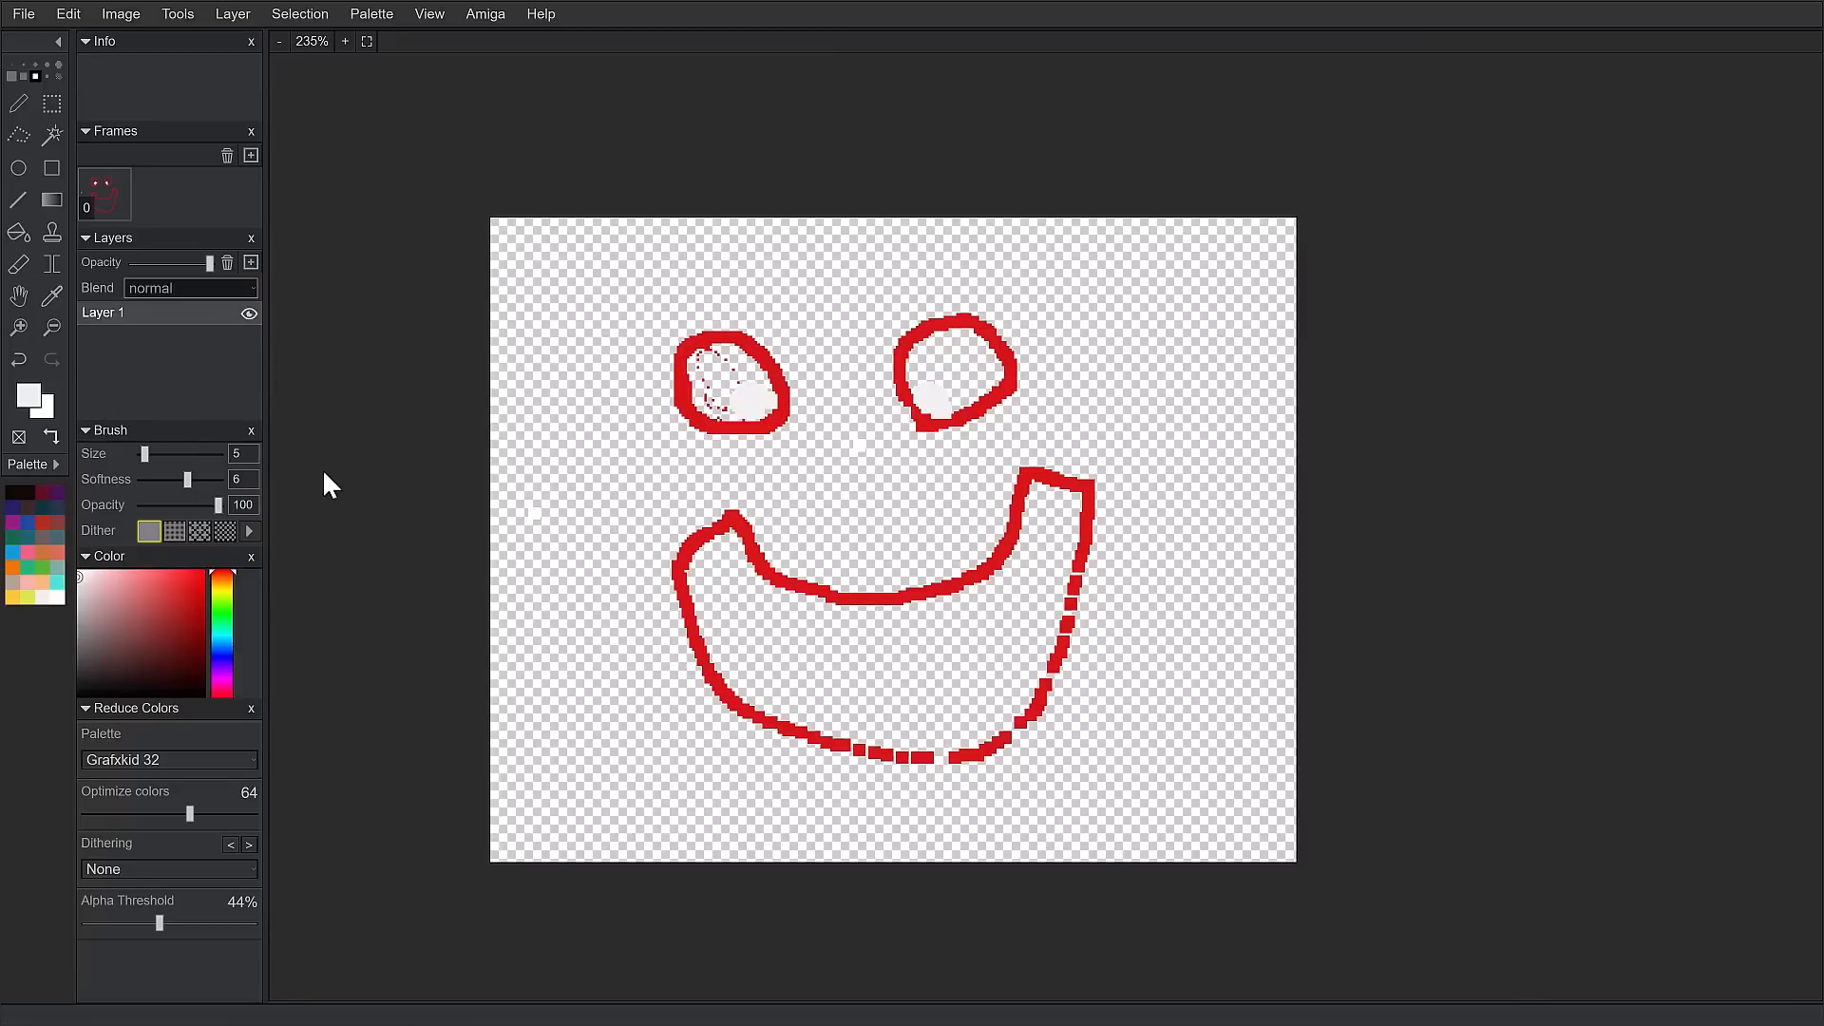
mouse_move(400, 451)
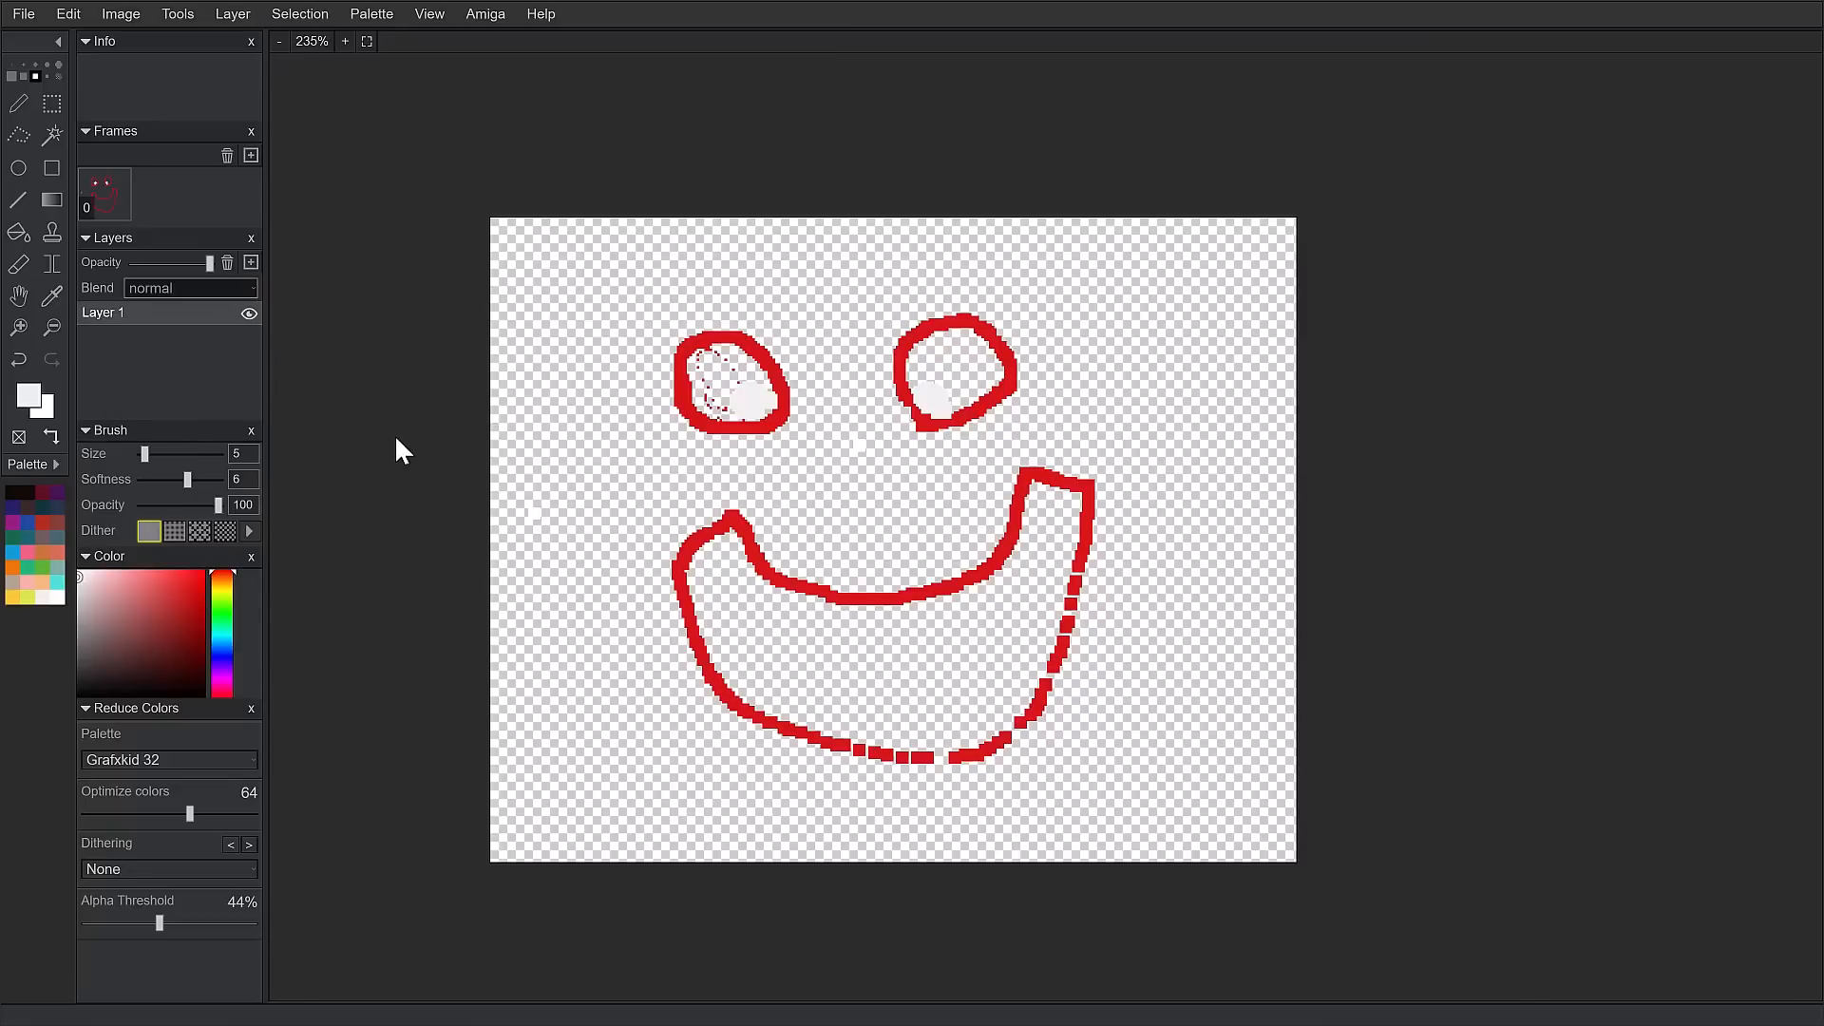
mouse_move(147, 746)
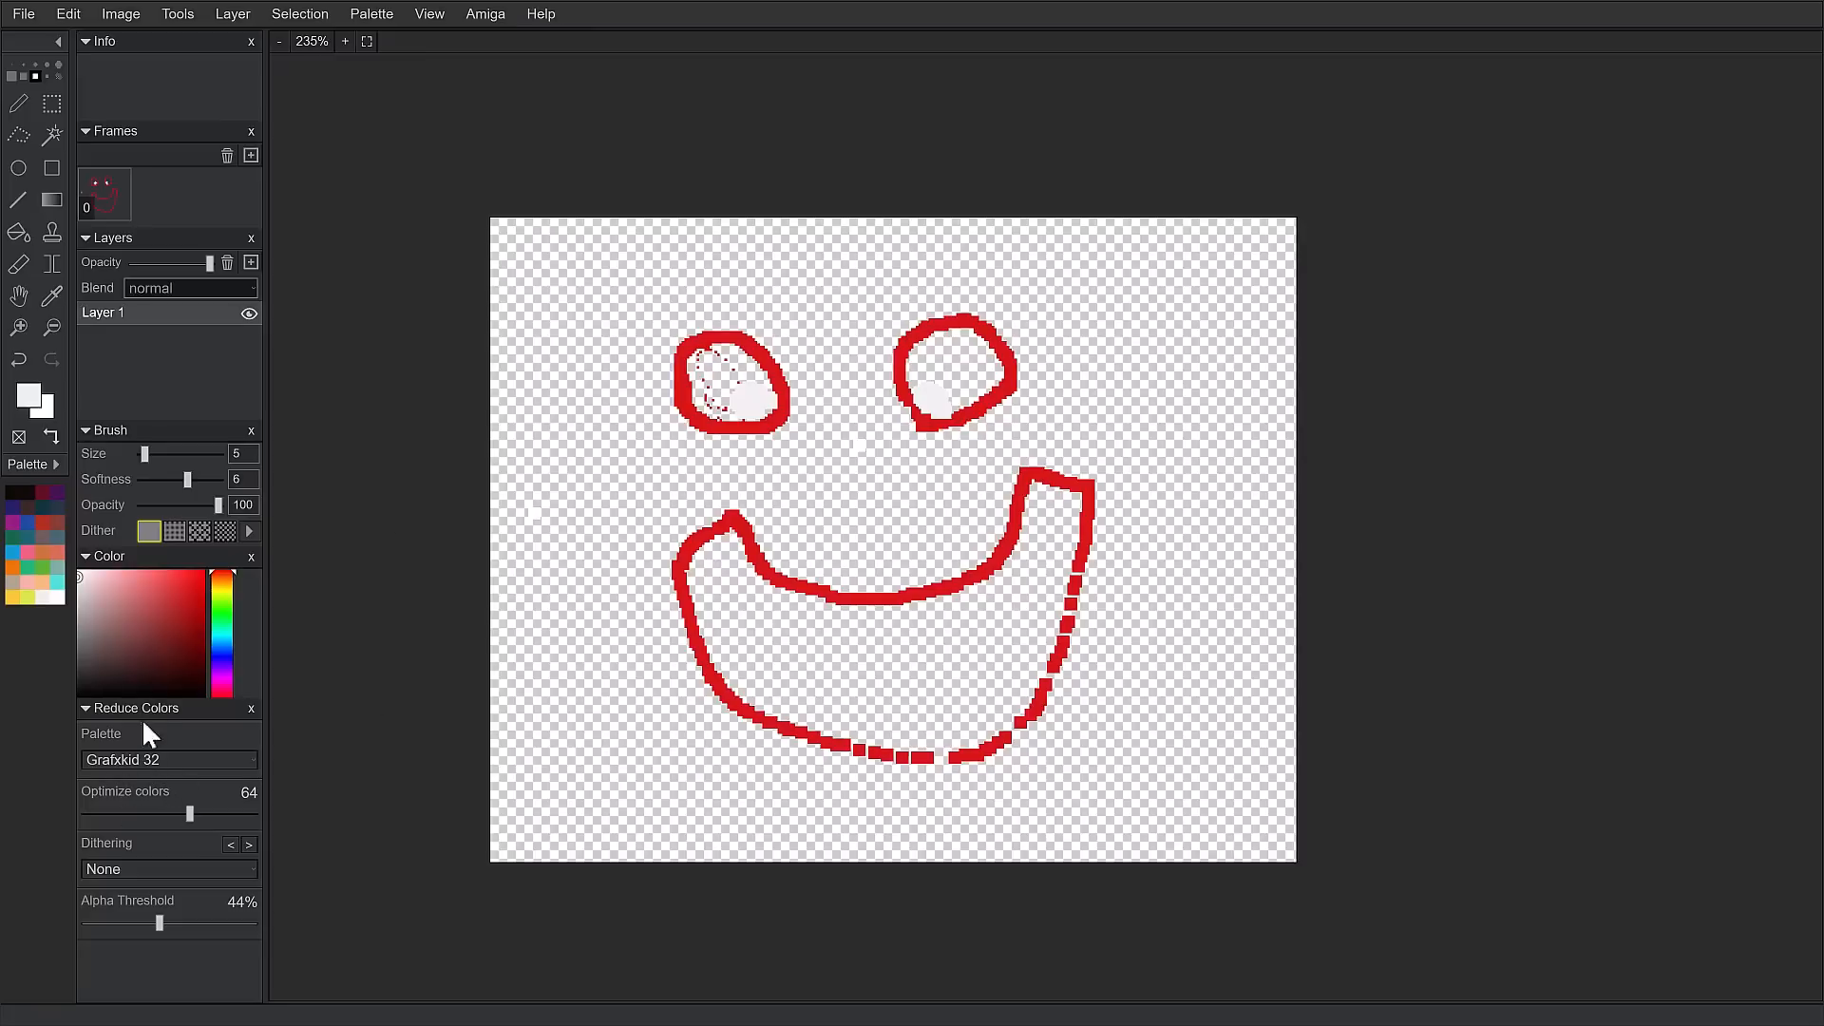
mouse_move(900, 466)
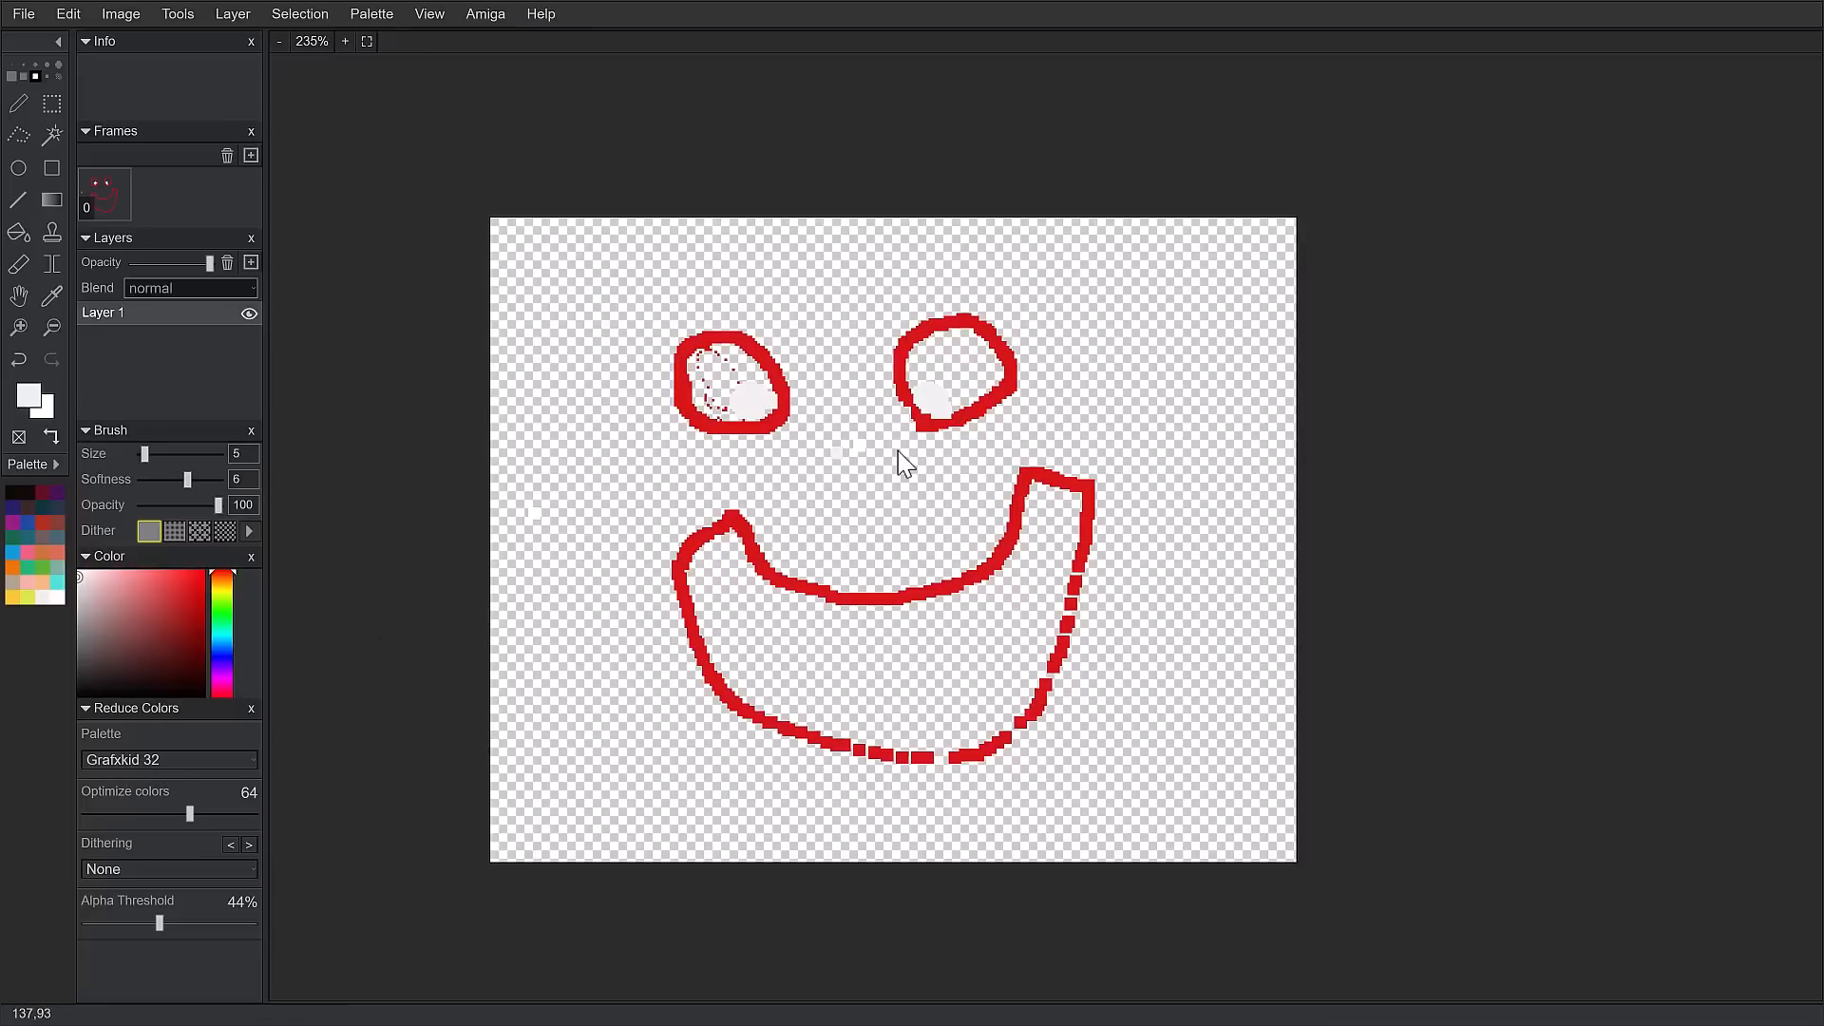
mouse_move(309, 390)
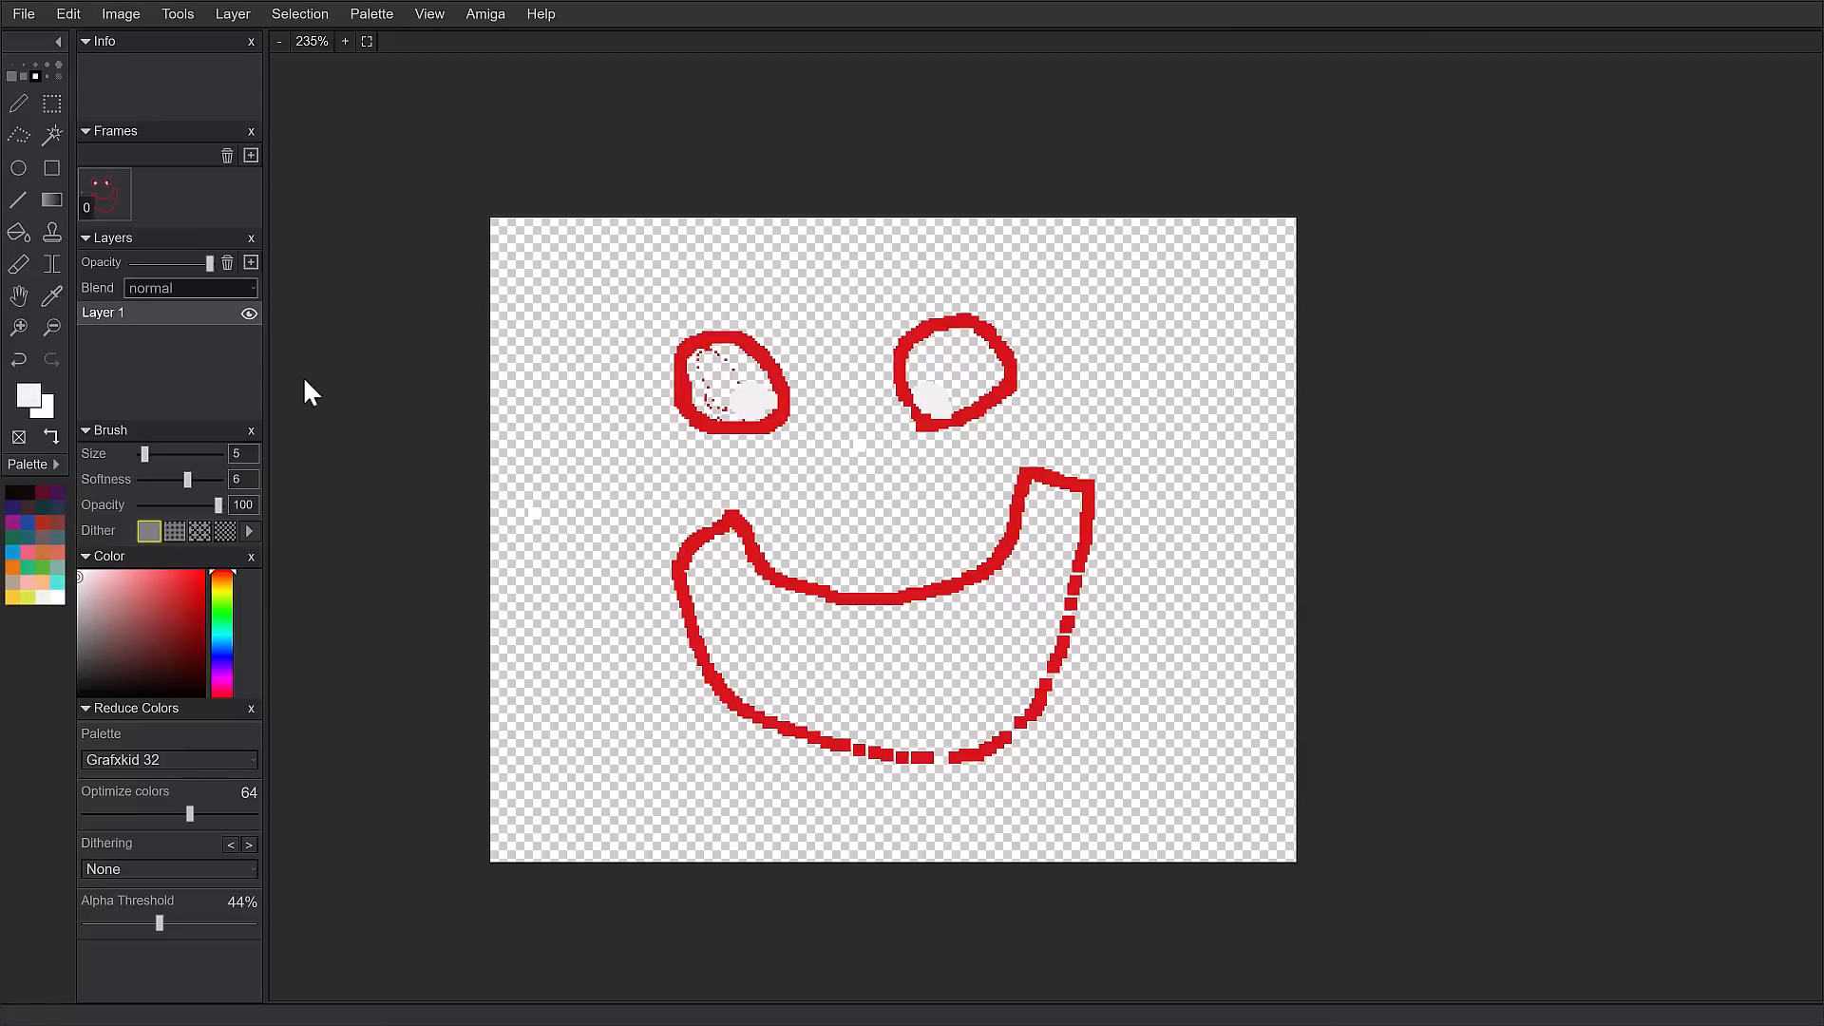
mouse_move(292, 449)
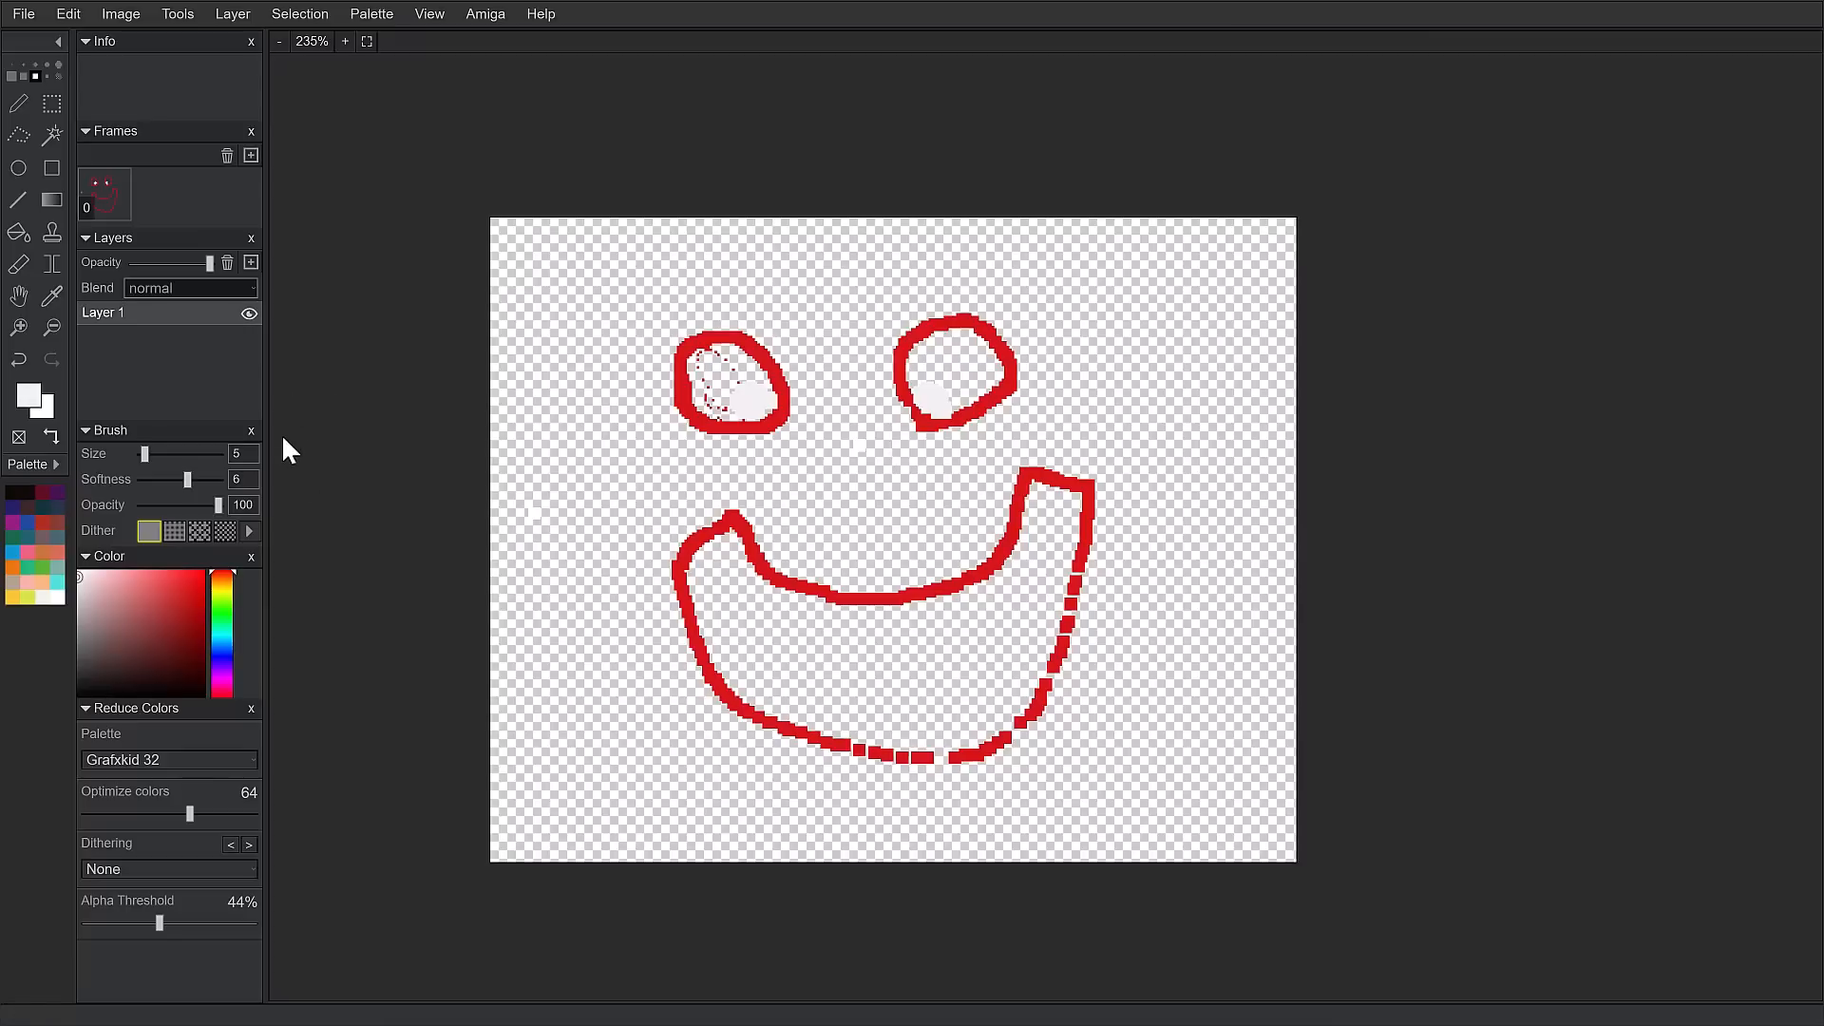
mouse_move(133, 255)
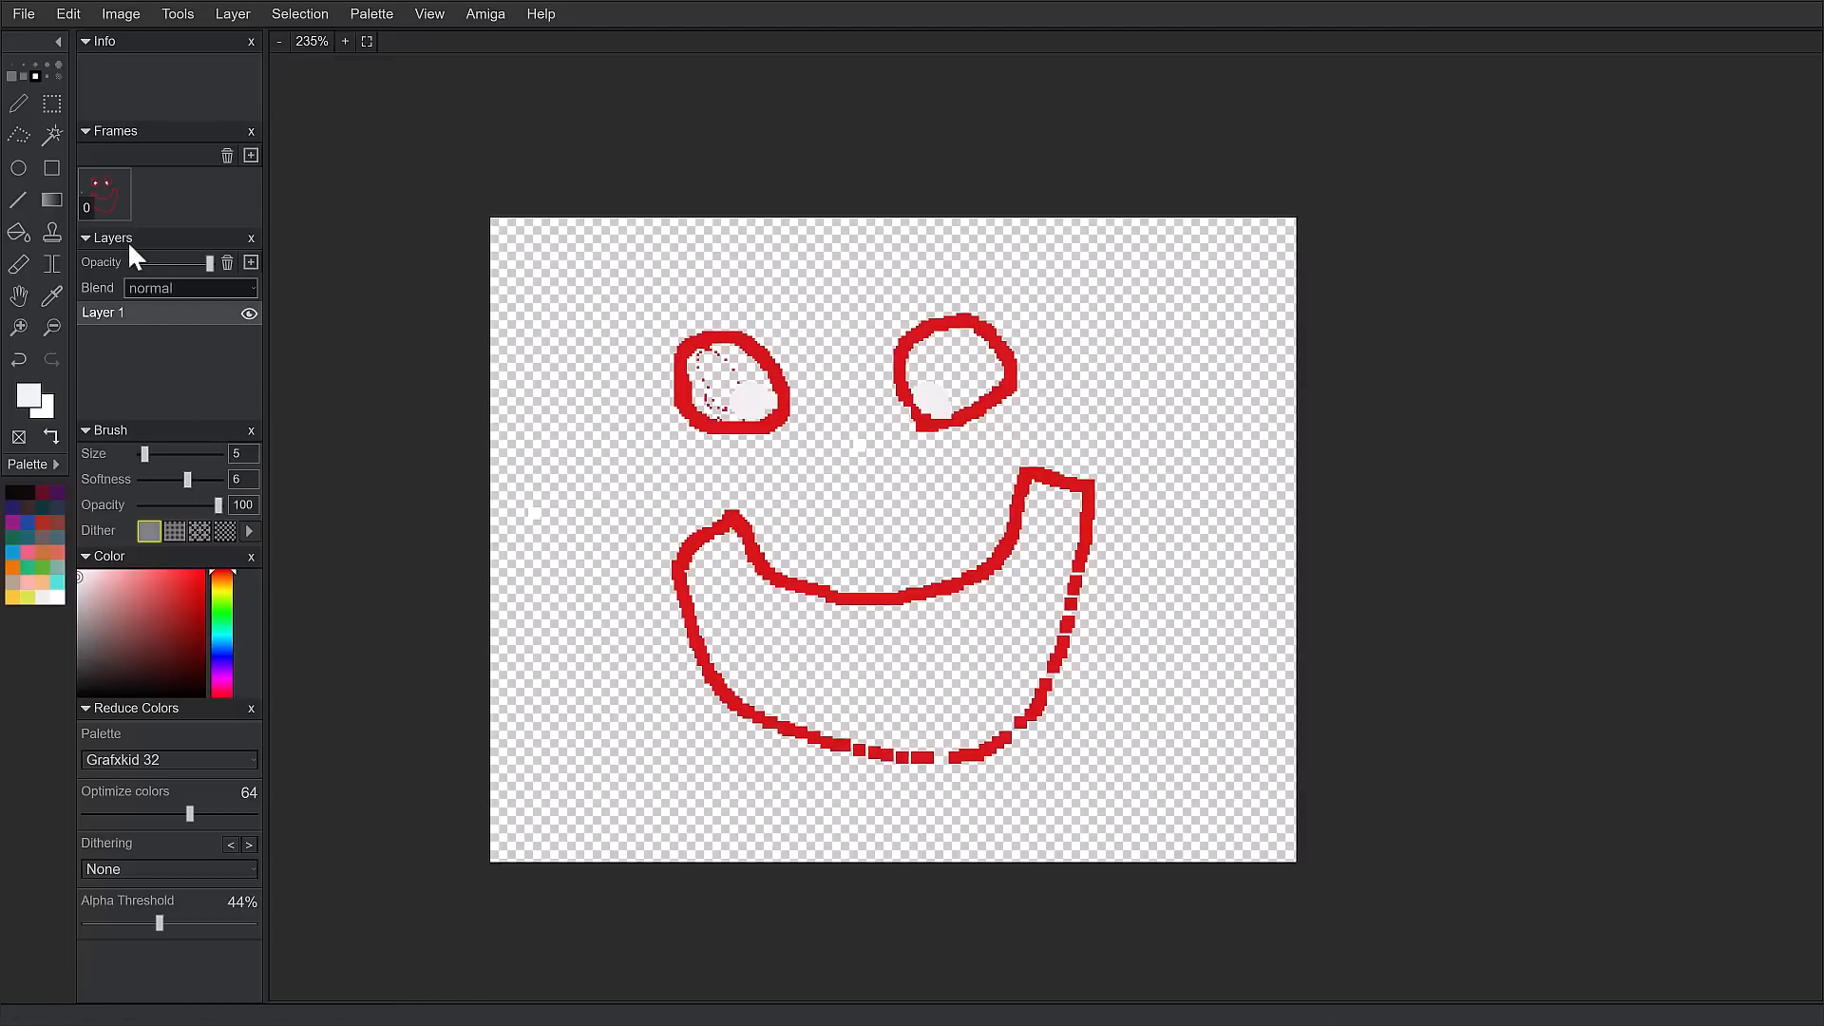
mouse_move(328, 318)
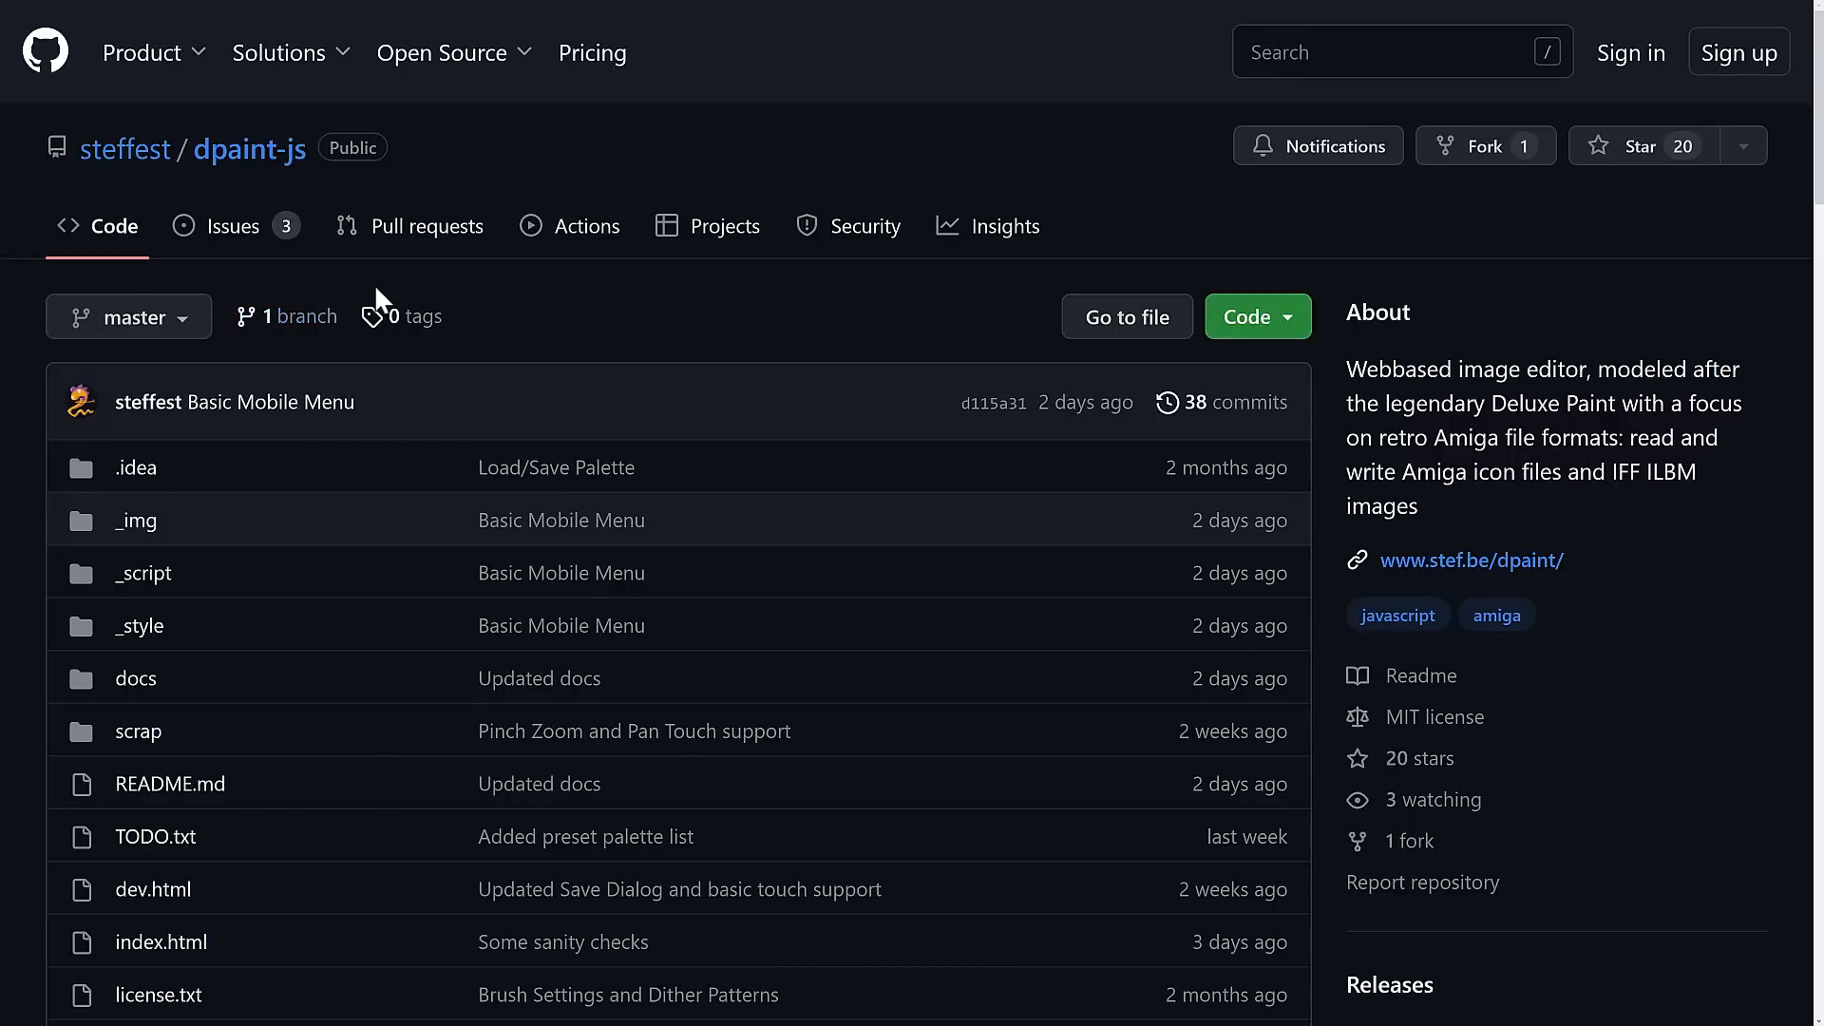
mouse_move(684, 256)
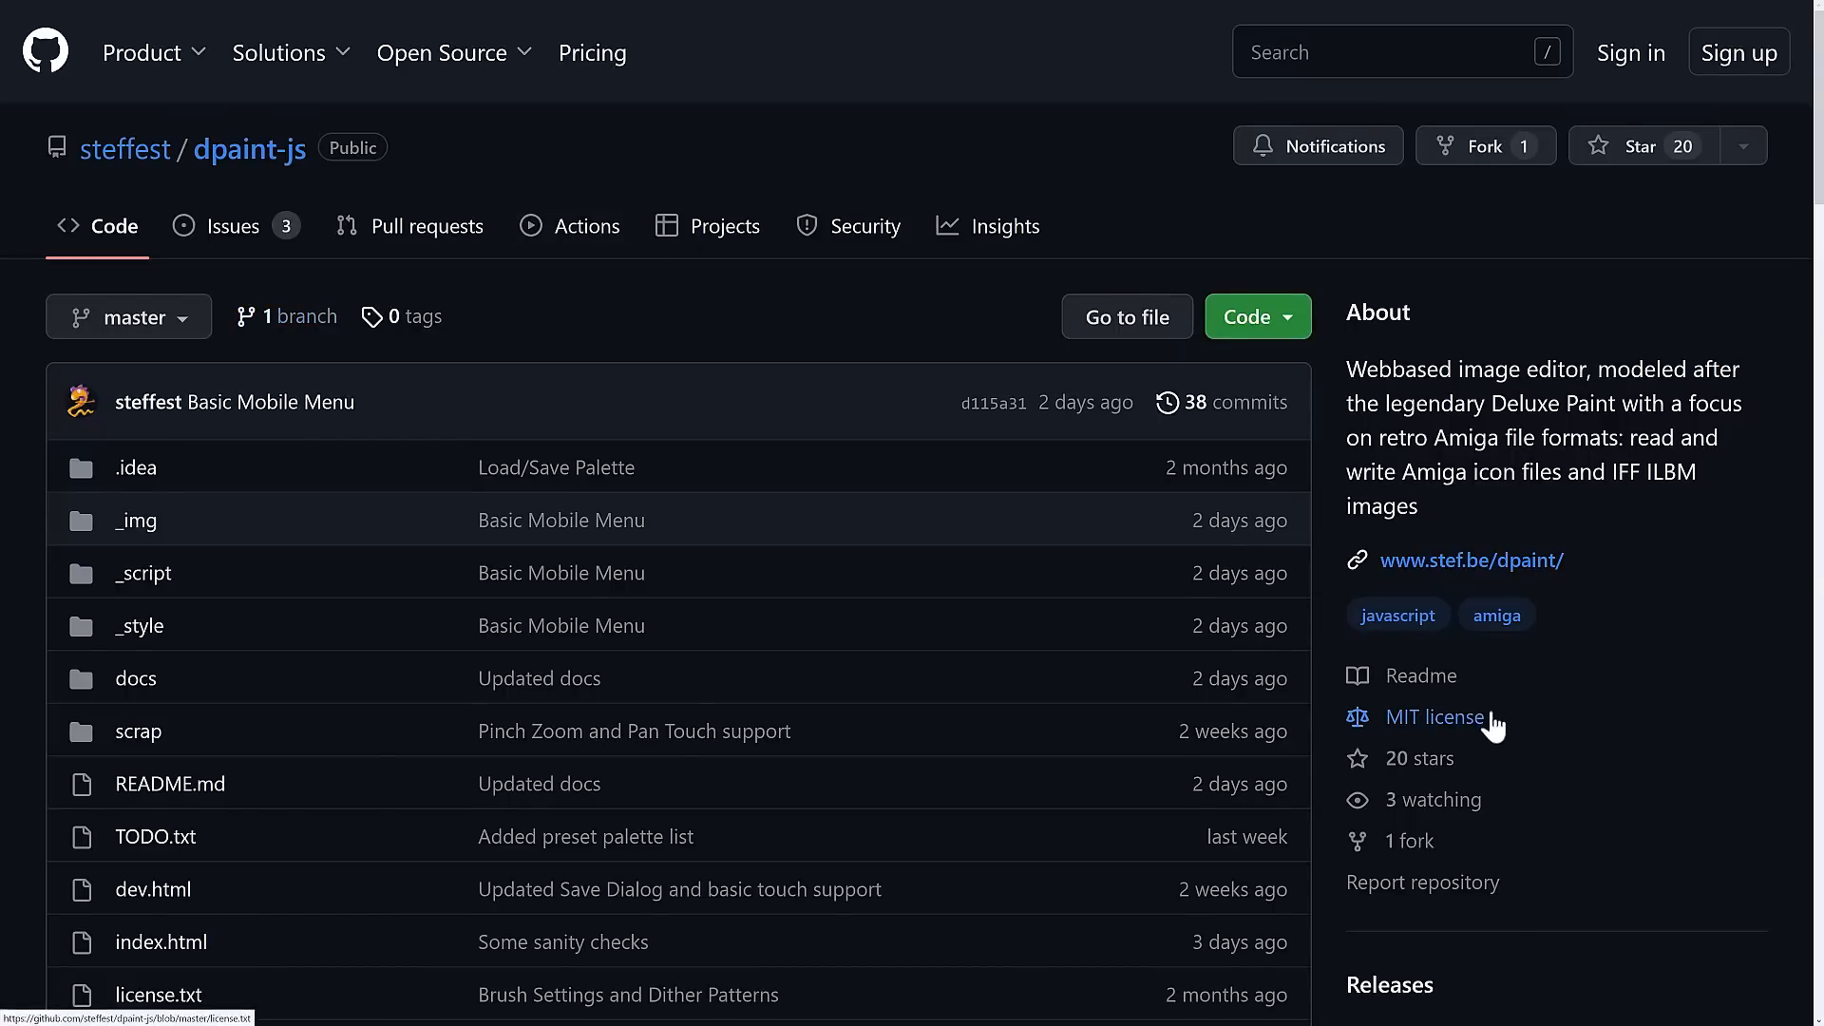
Scroll through the README's Main Features and select the Amiga Disk Files (ADF) text.
scroll(down, 3)
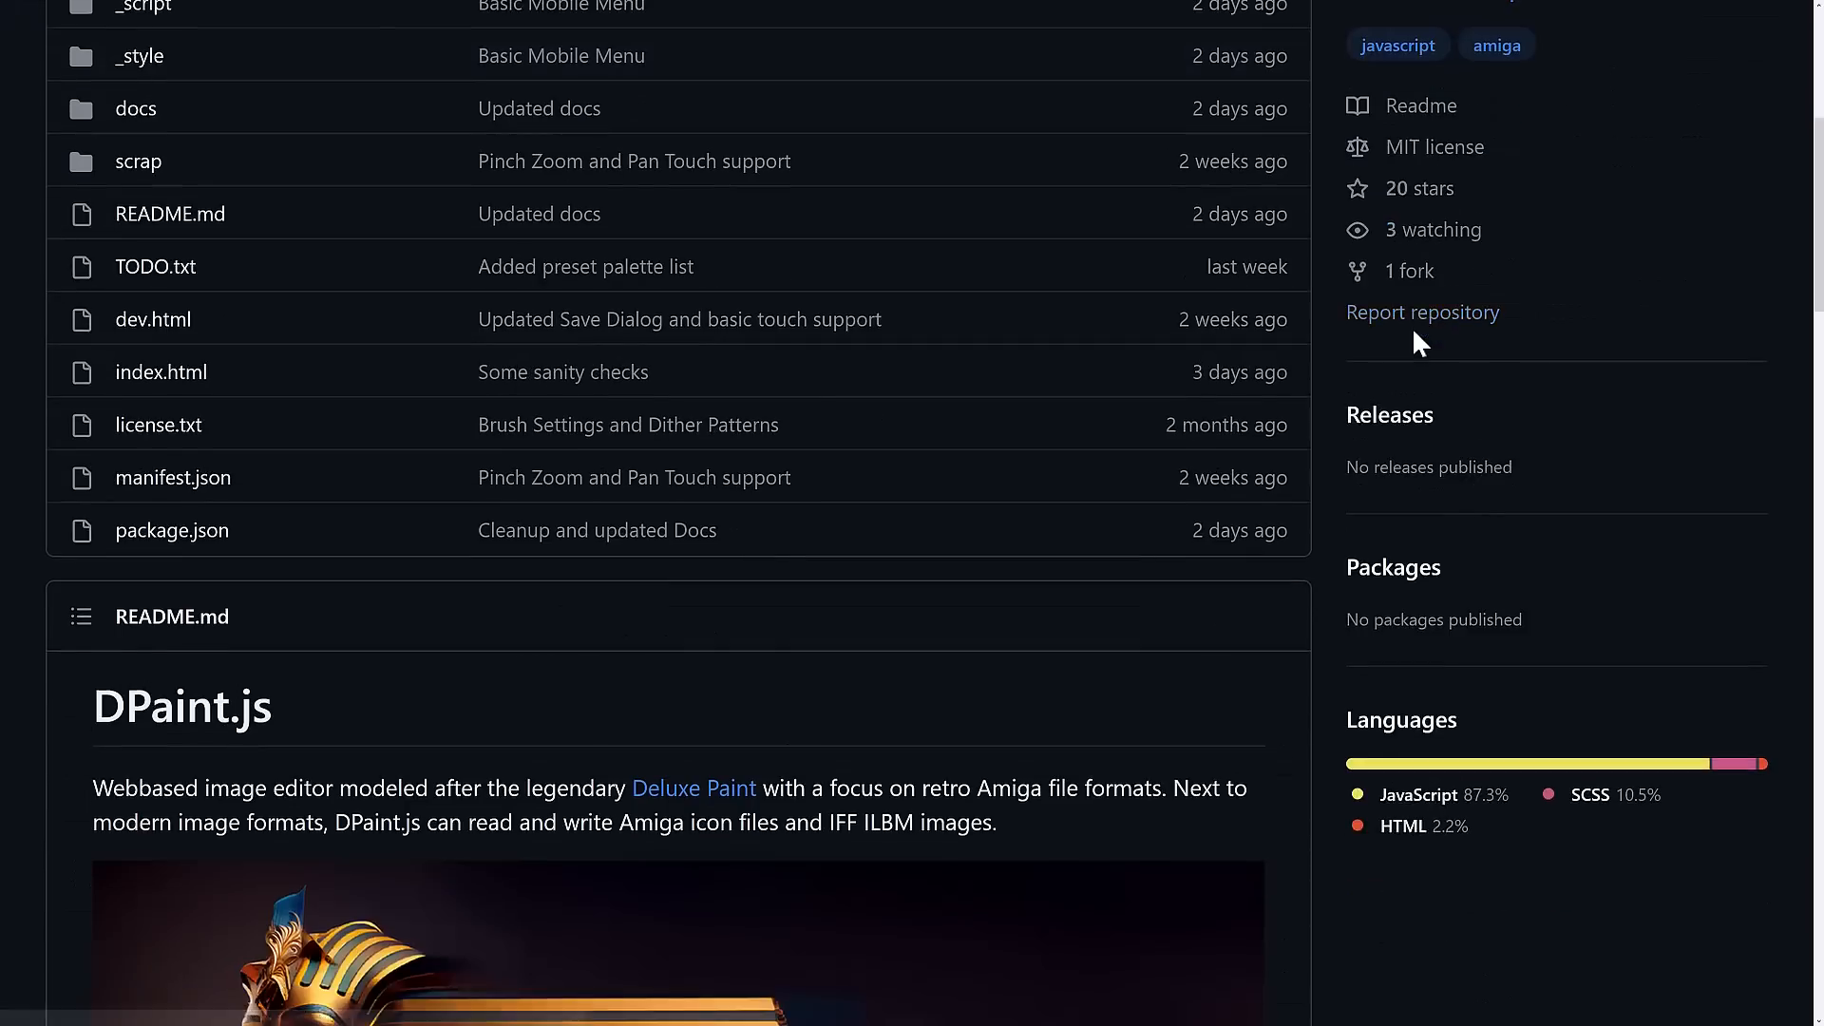
scroll(down, 3)
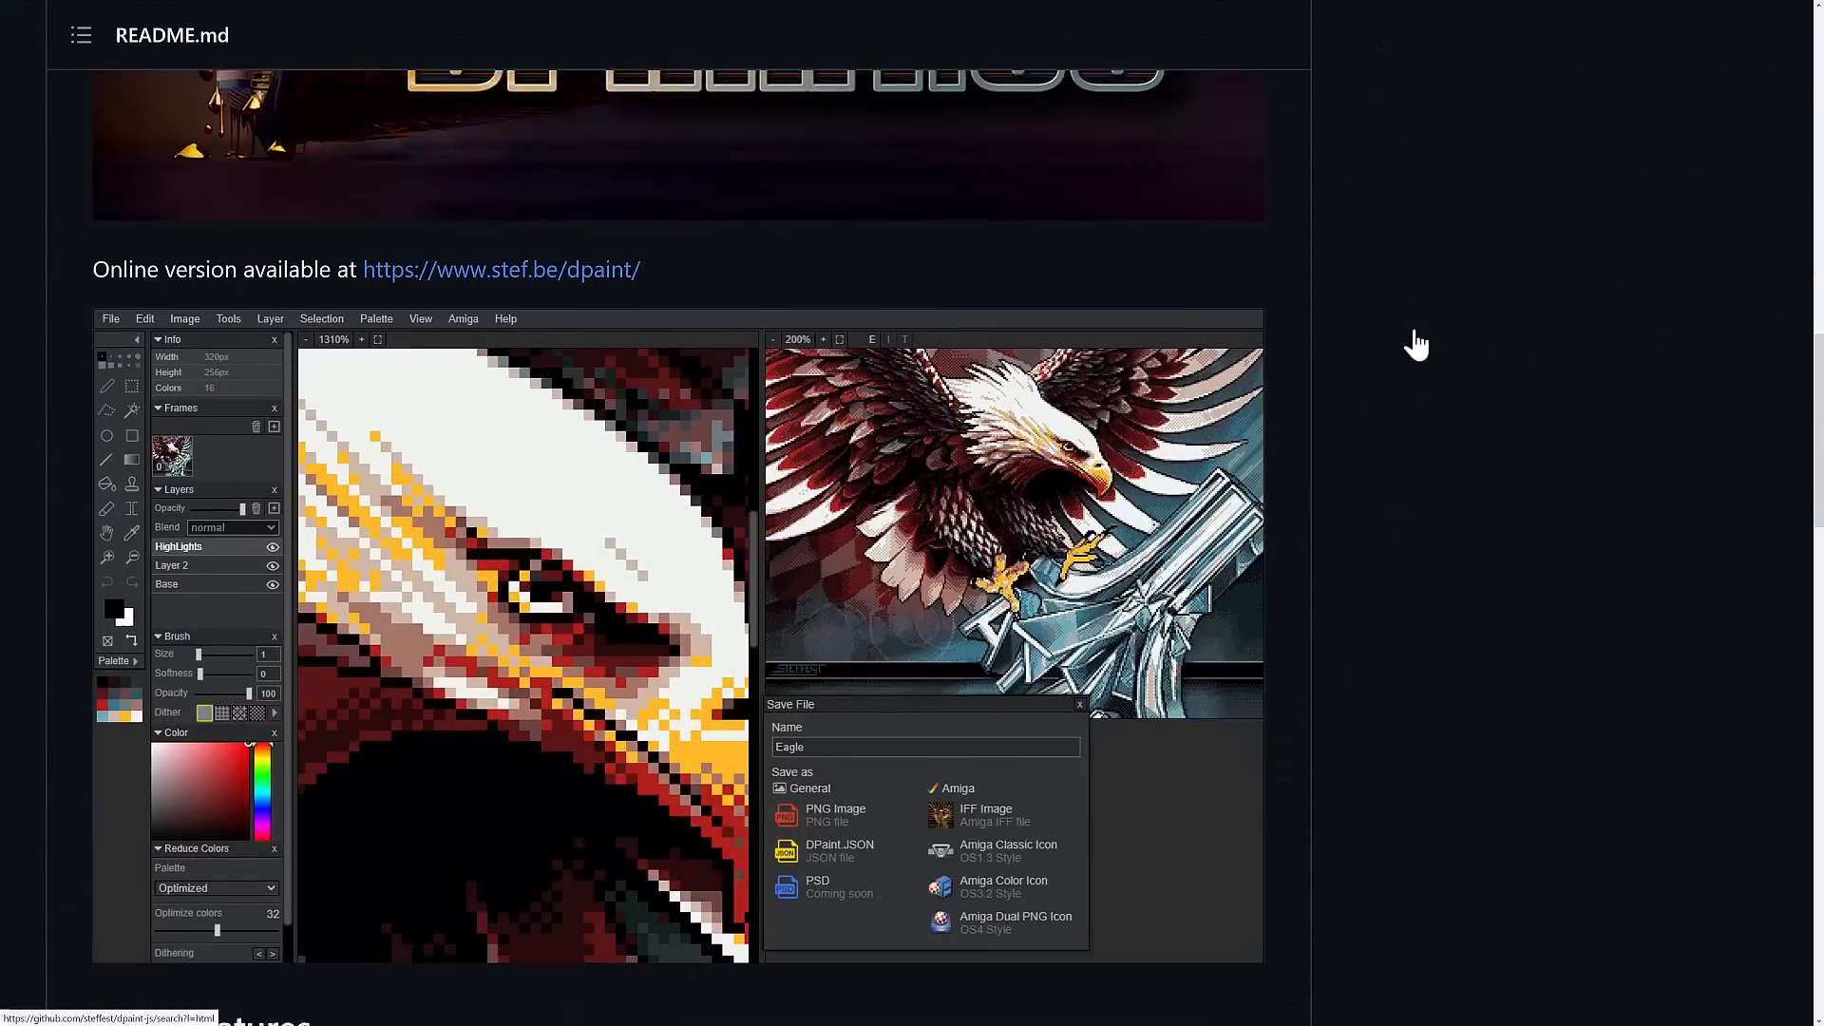
scroll(down, 3)
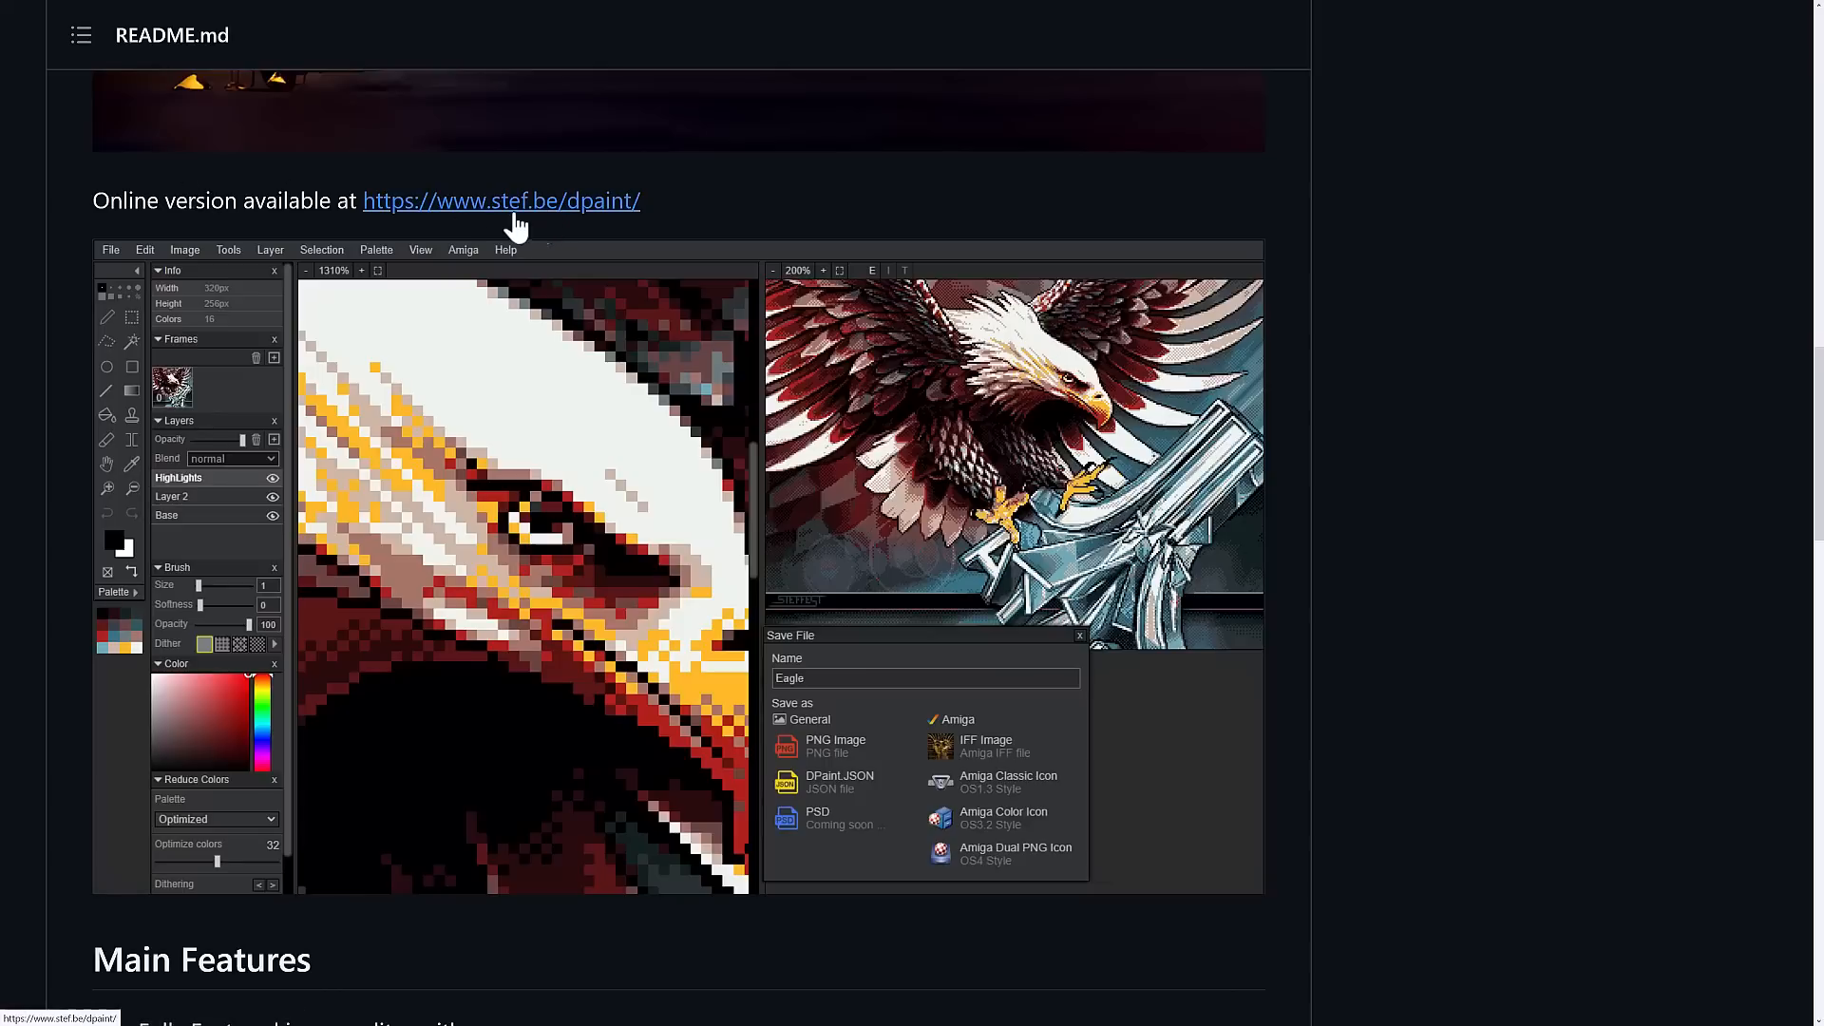
scroll(down, 3)
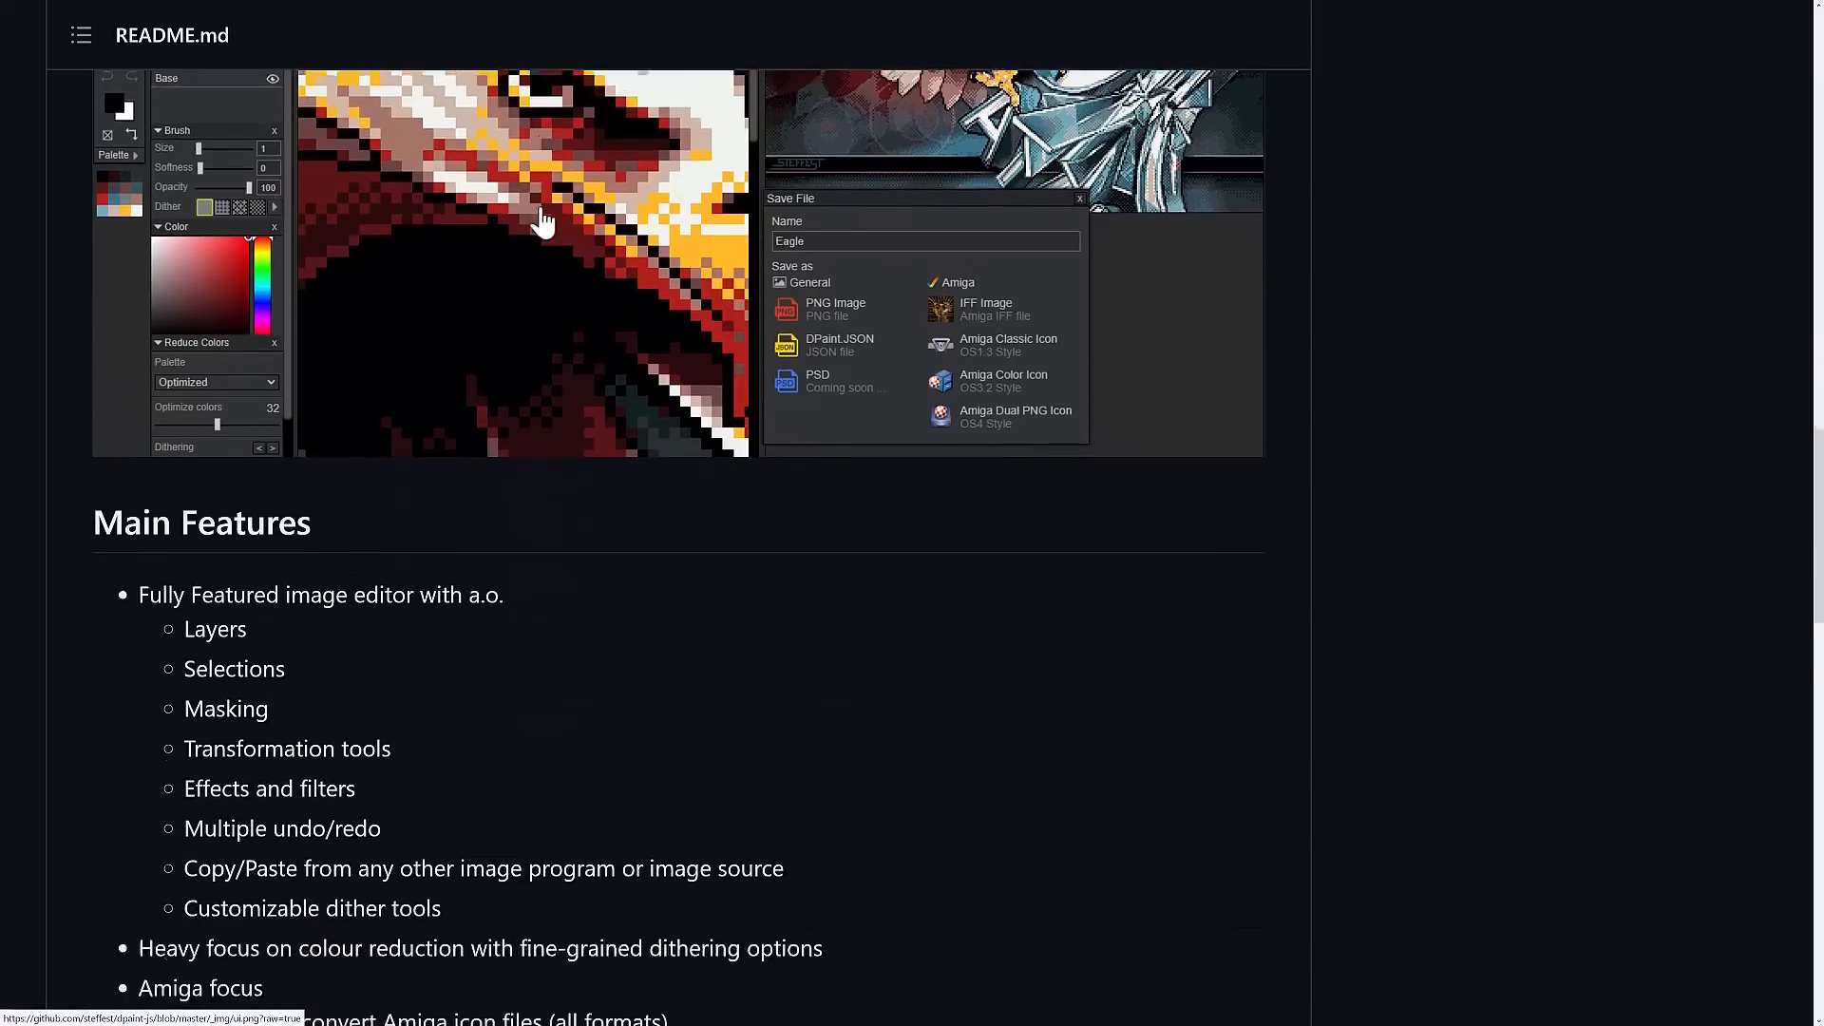
scroll(down, 3)
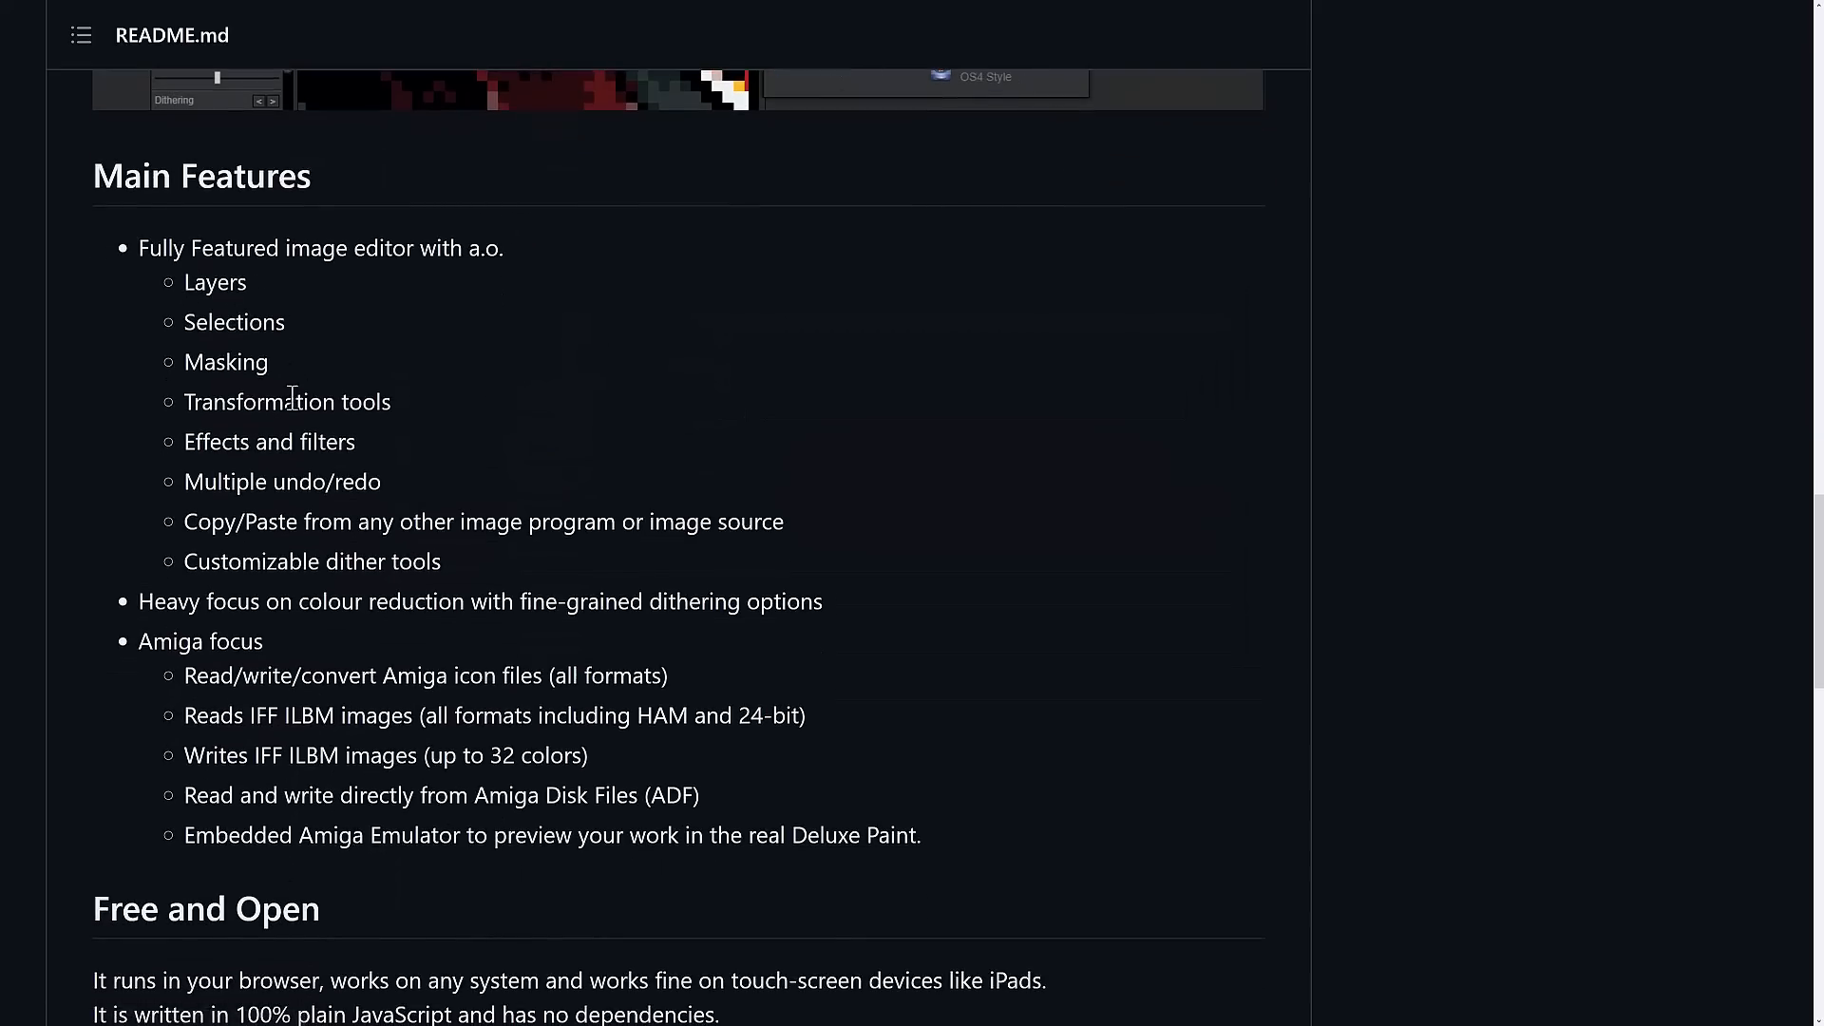
mouse_move(281, 473)
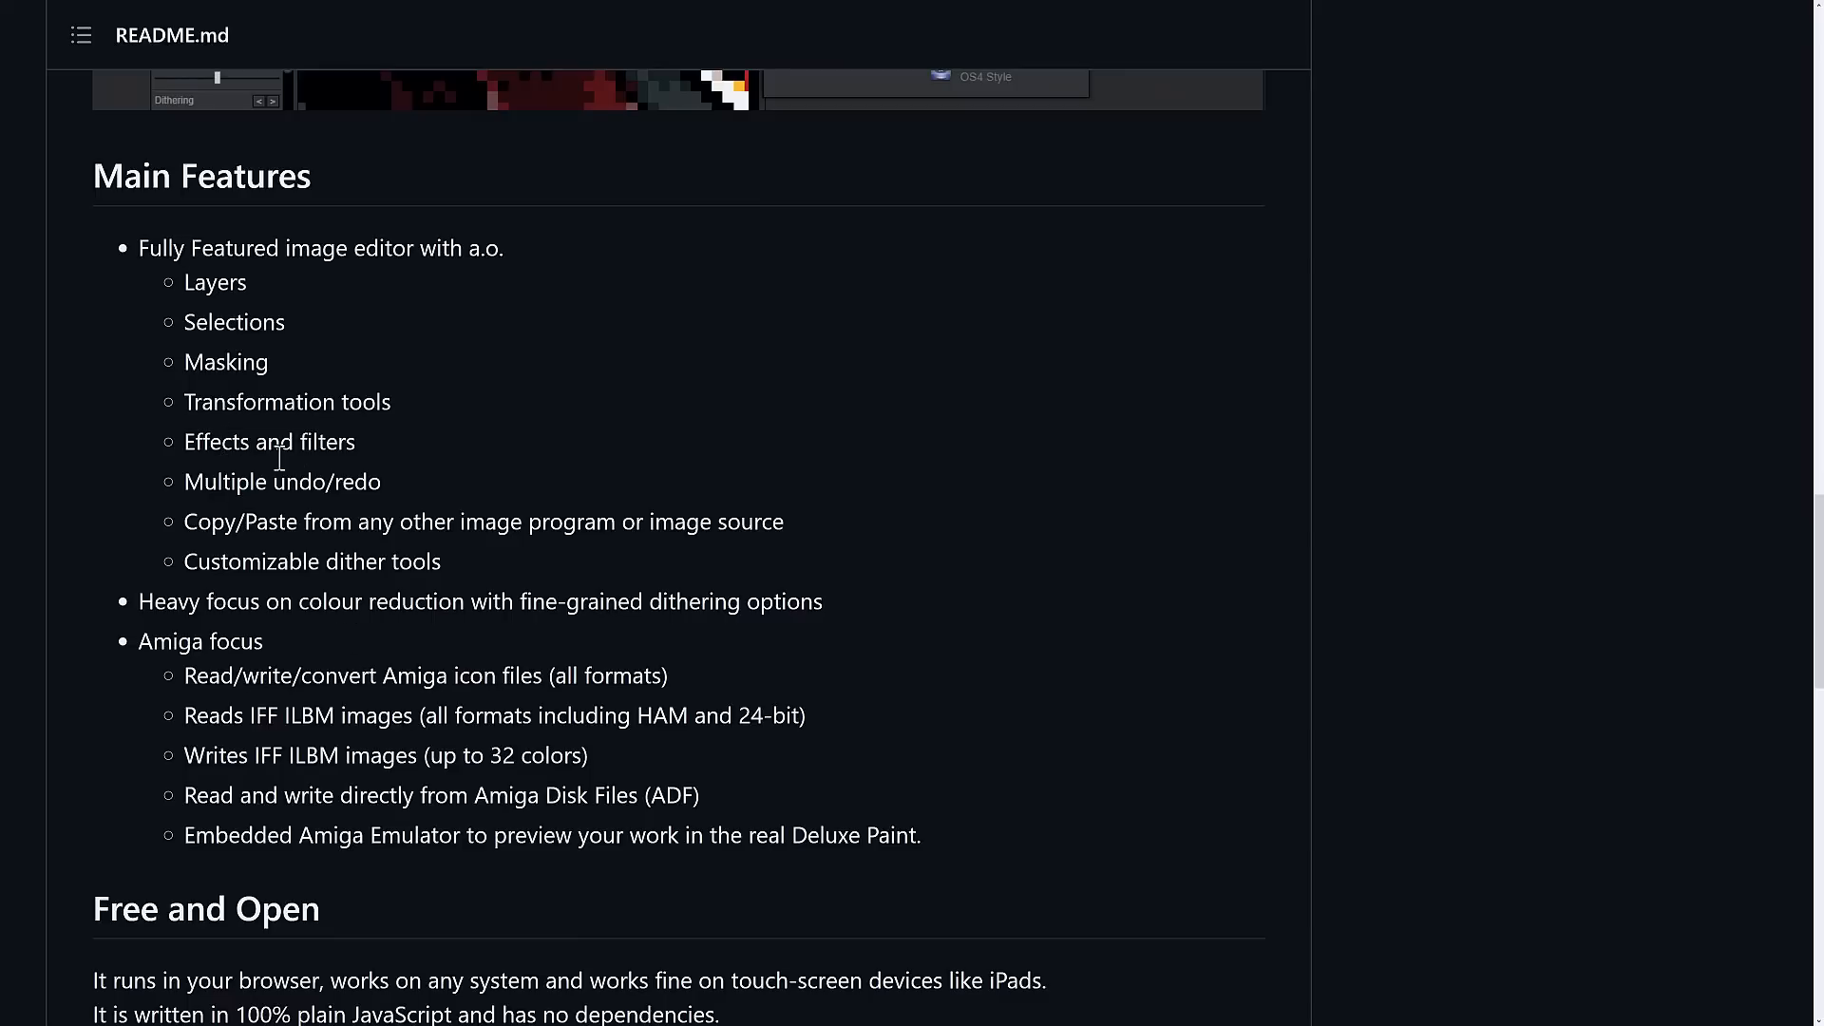
scroll(down, 3)
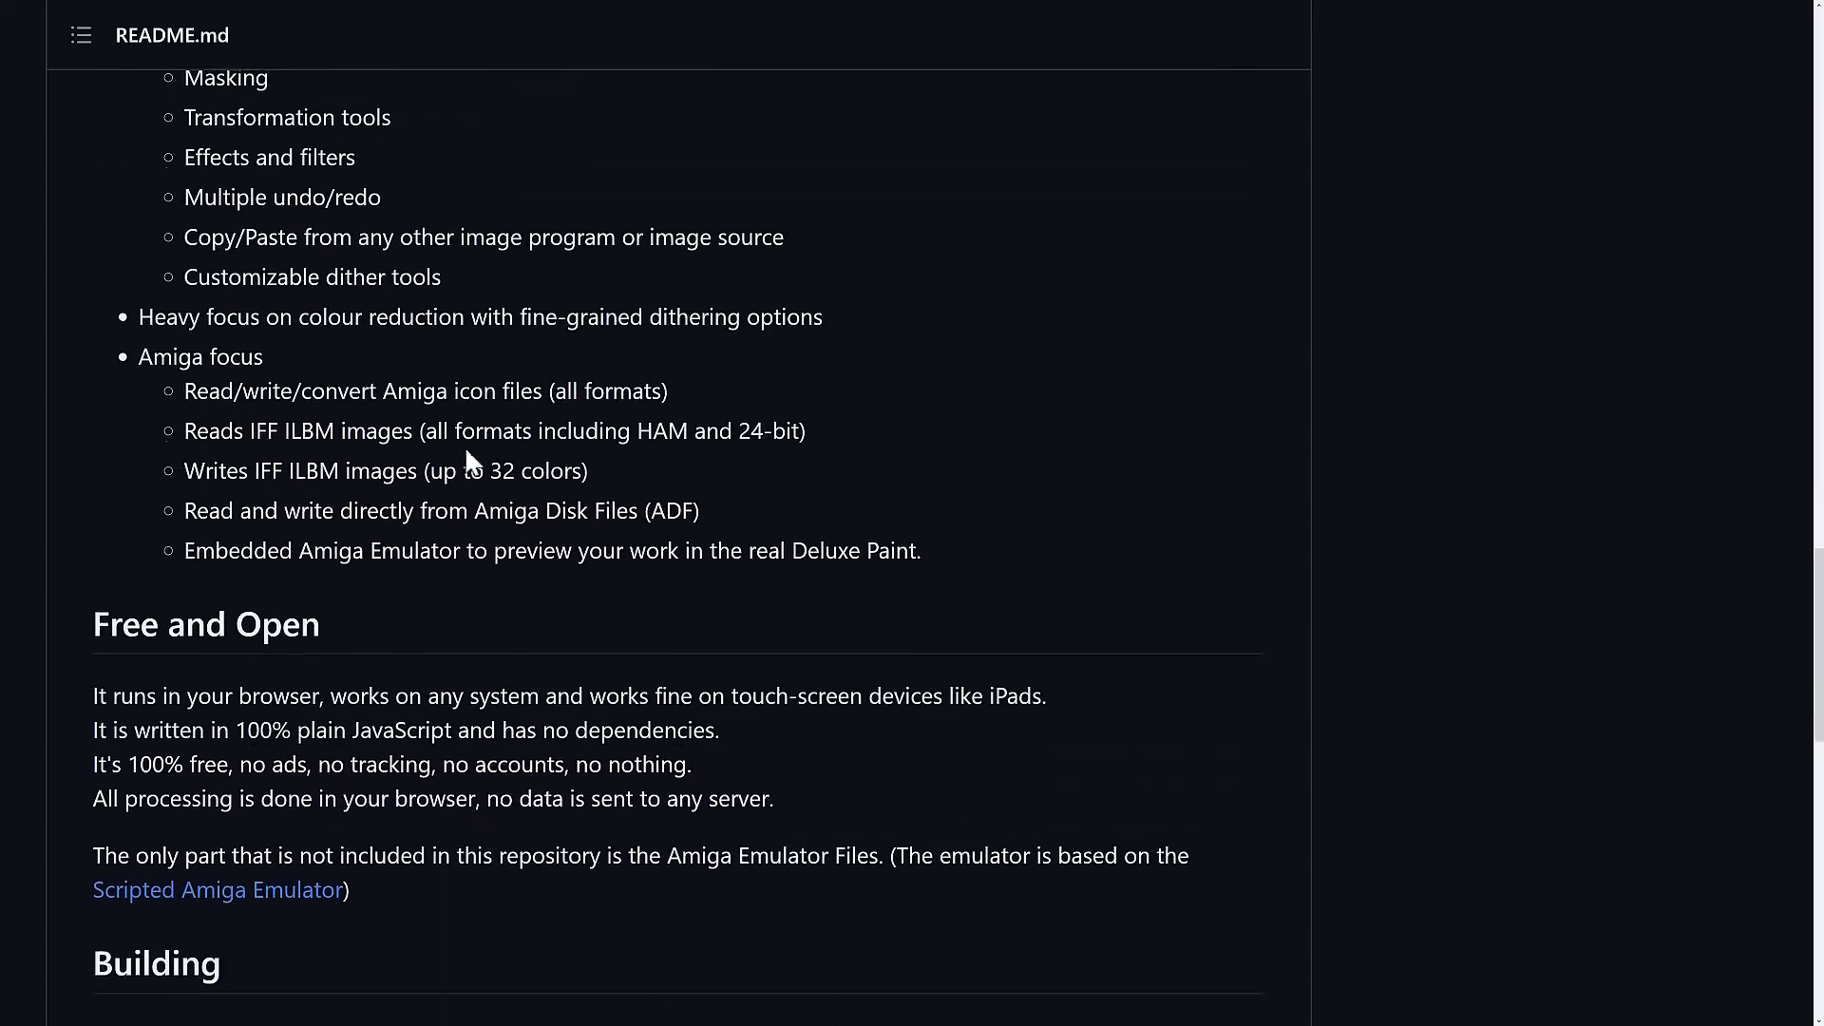
drag(182, 389, 700, 509)
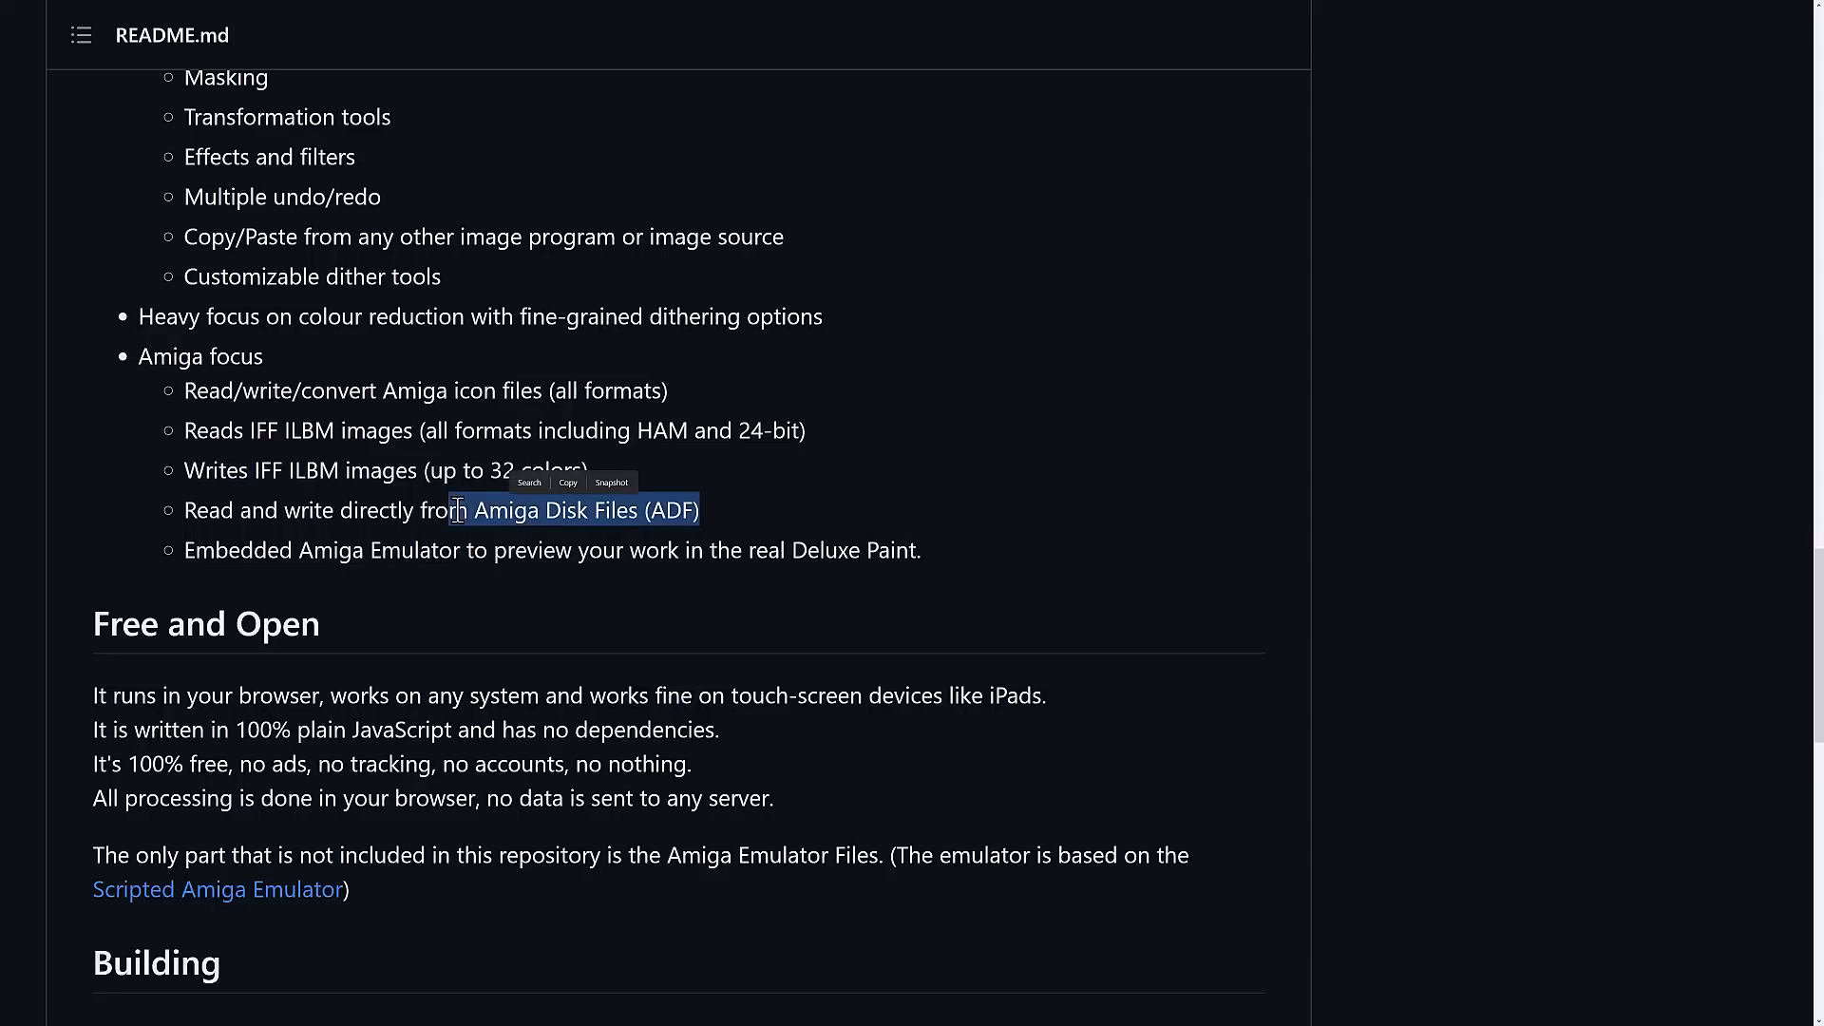
Read Building, Documentation and Missing Features, then follow the link to historicalsource/DeluxePaint.
scroll(down, 3)
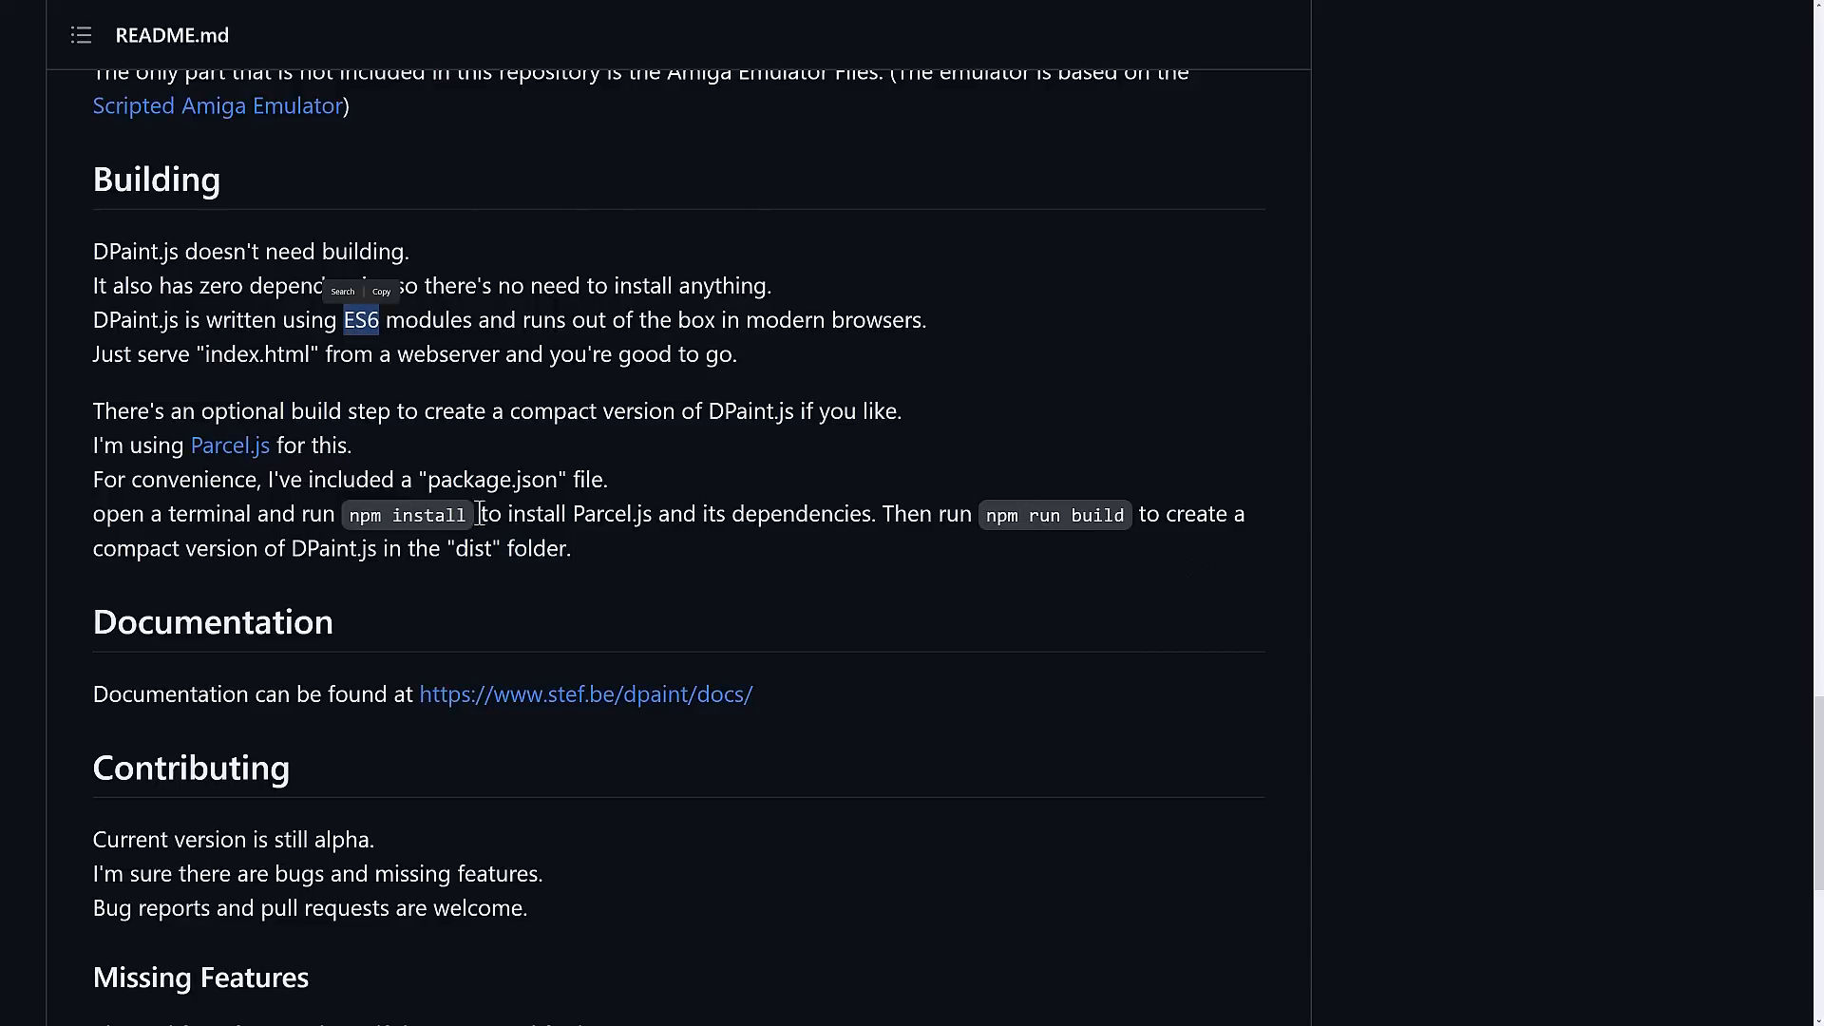
mouse_move(649, 459)
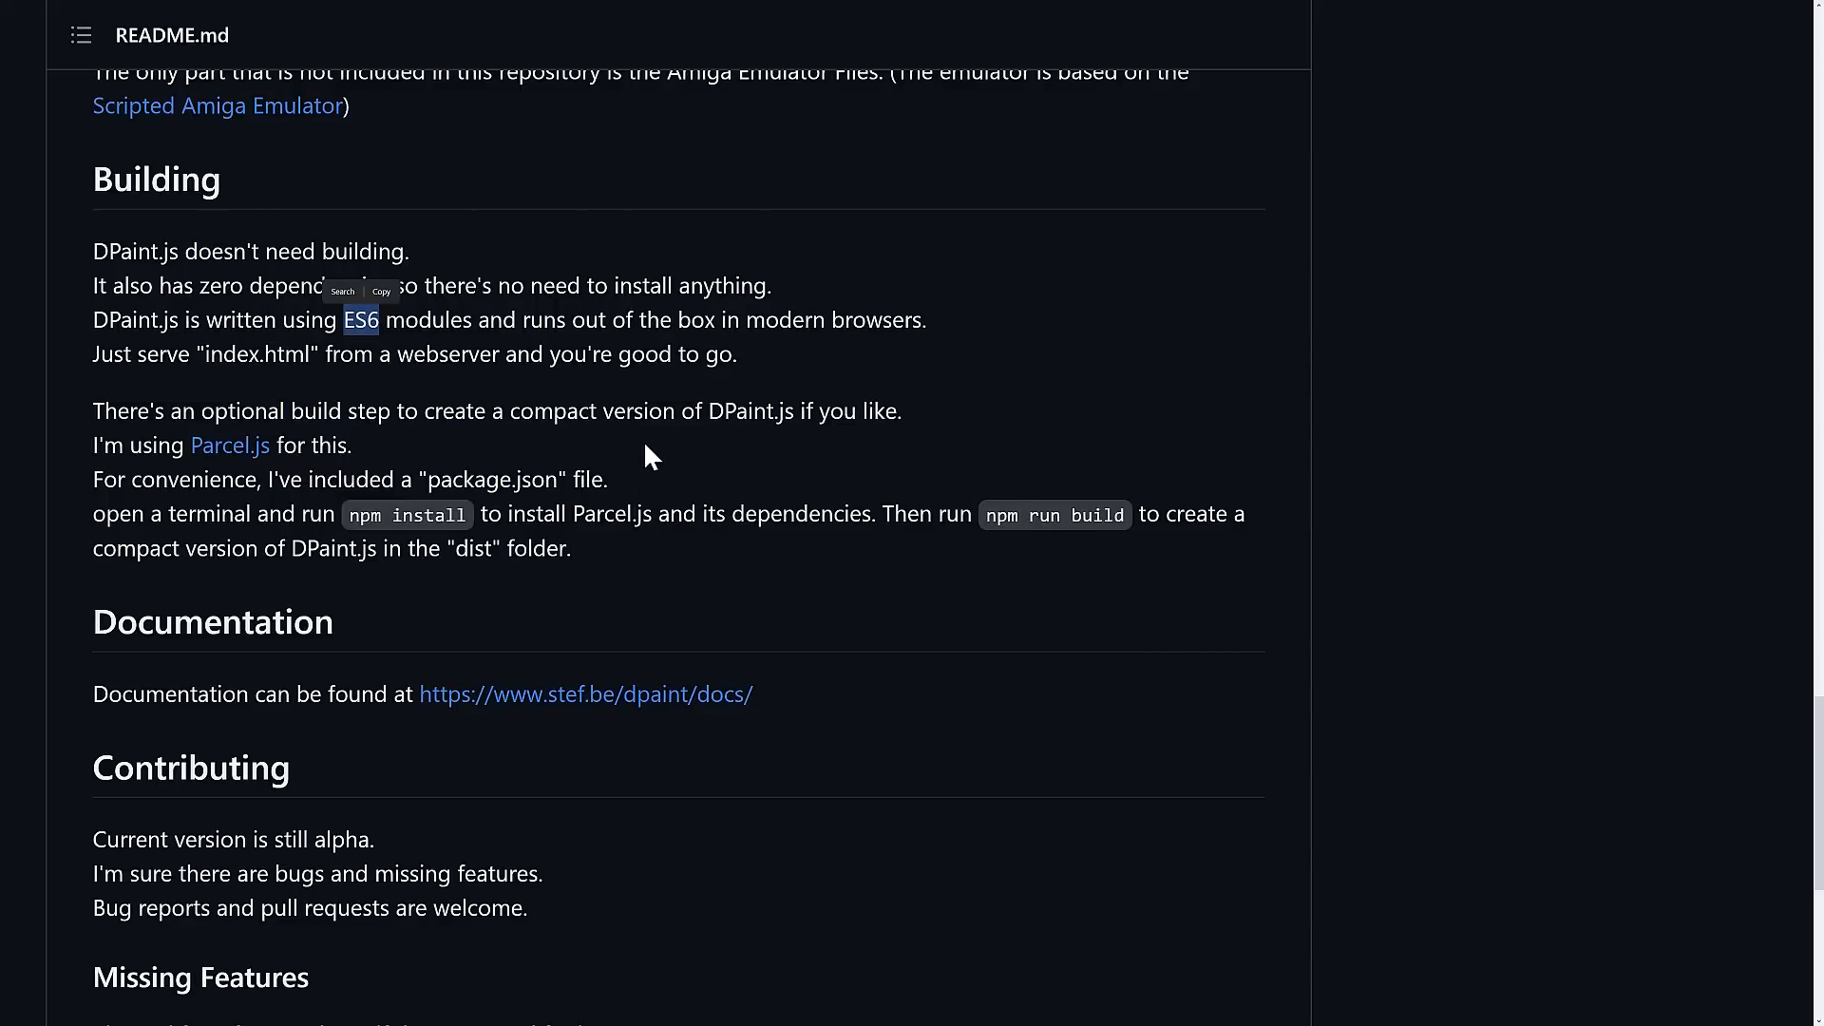
scroll(down, 3)
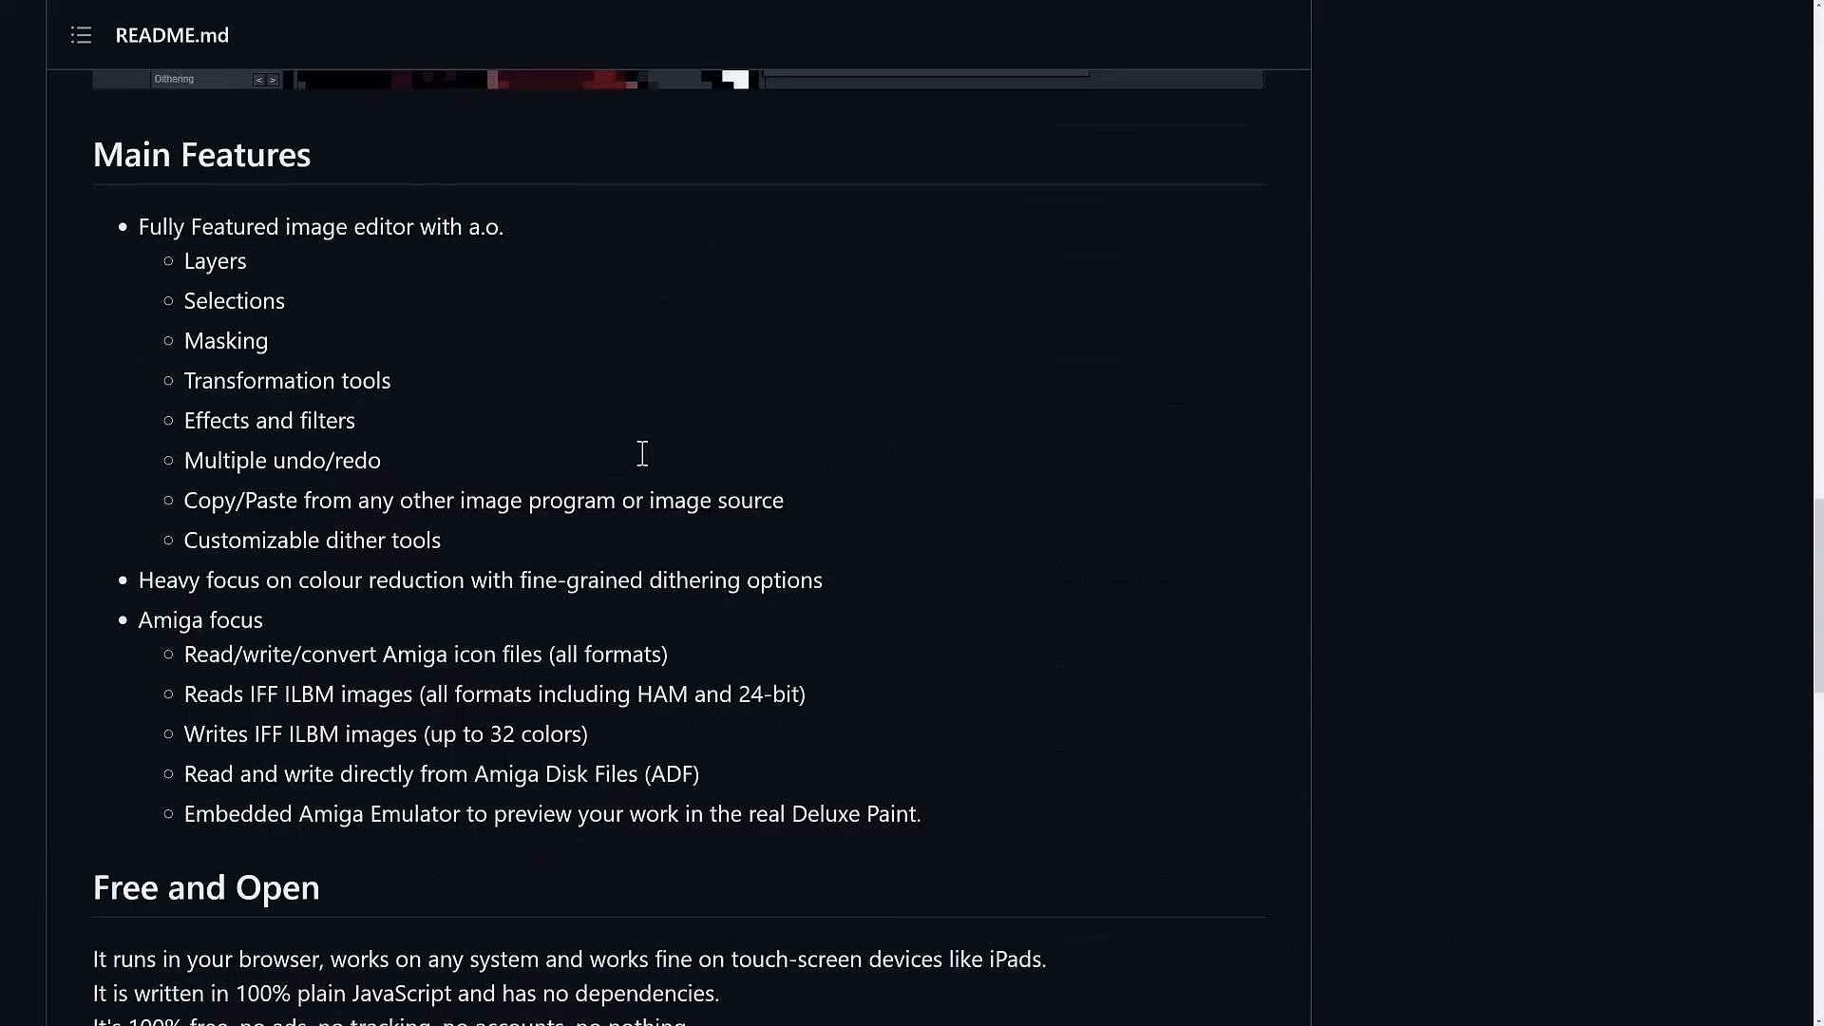
scroll(down, 3)
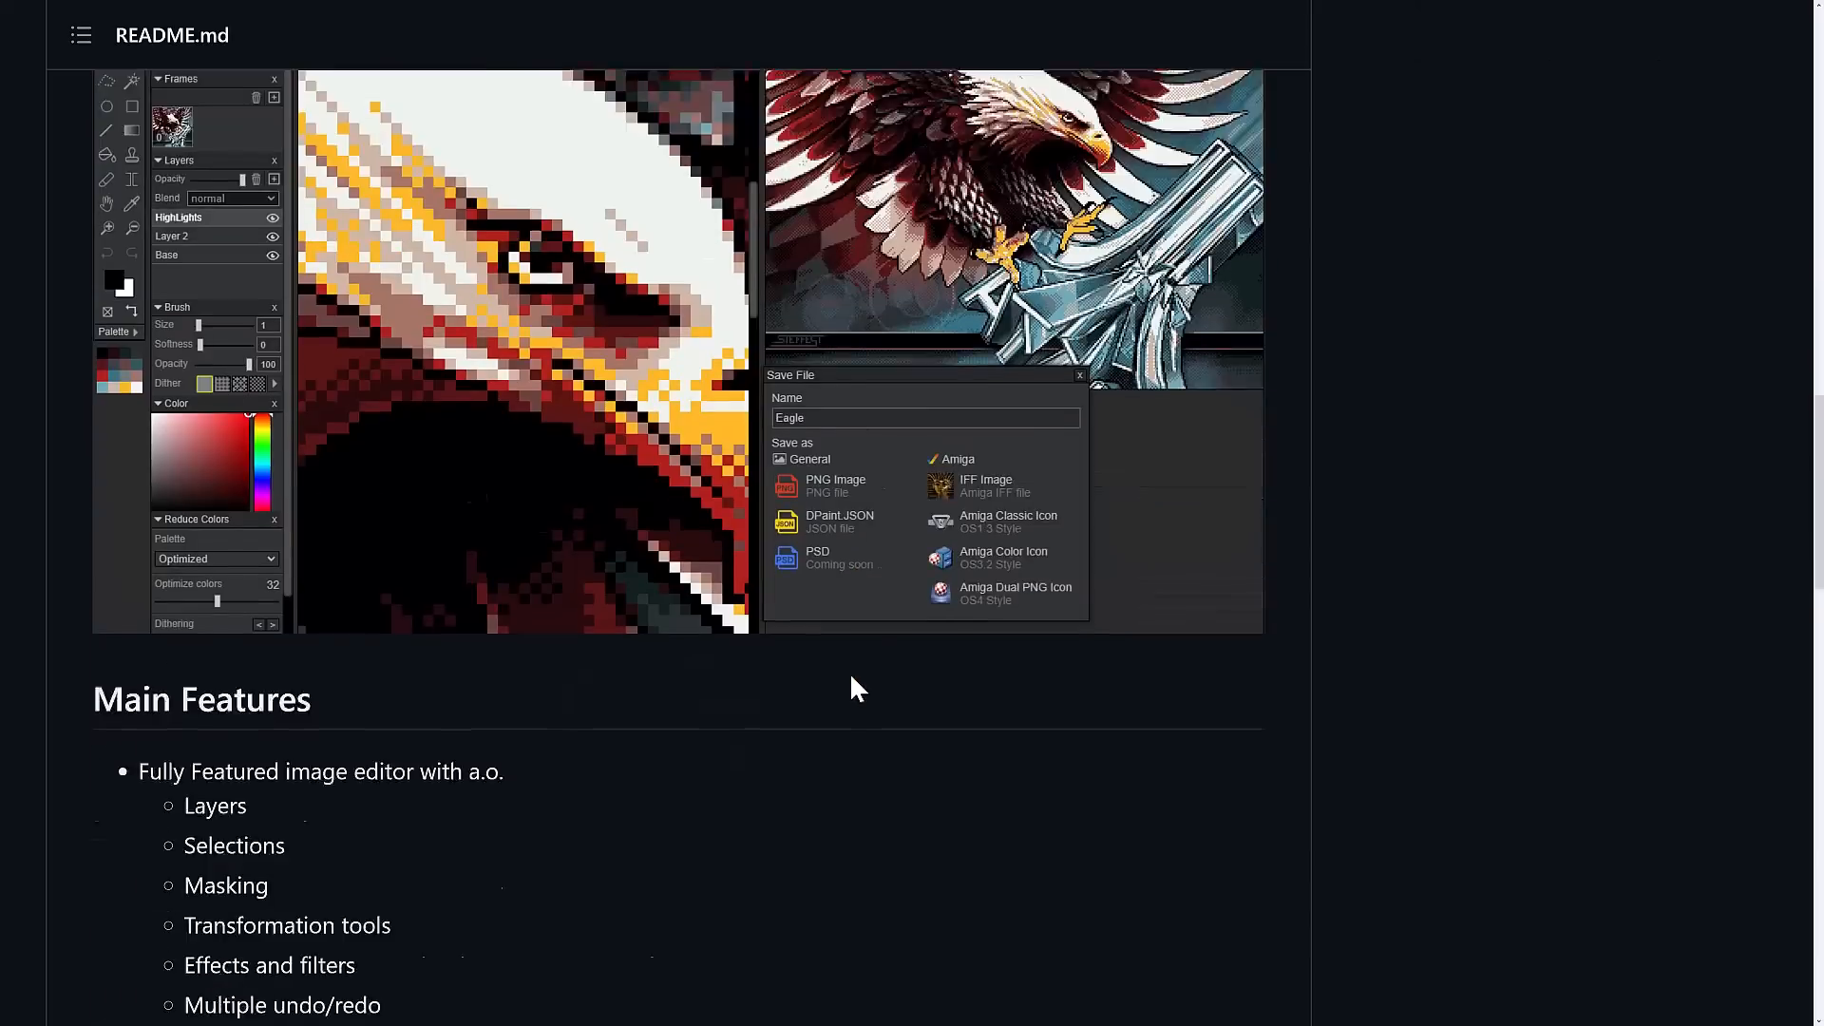
scroll(down, 3)
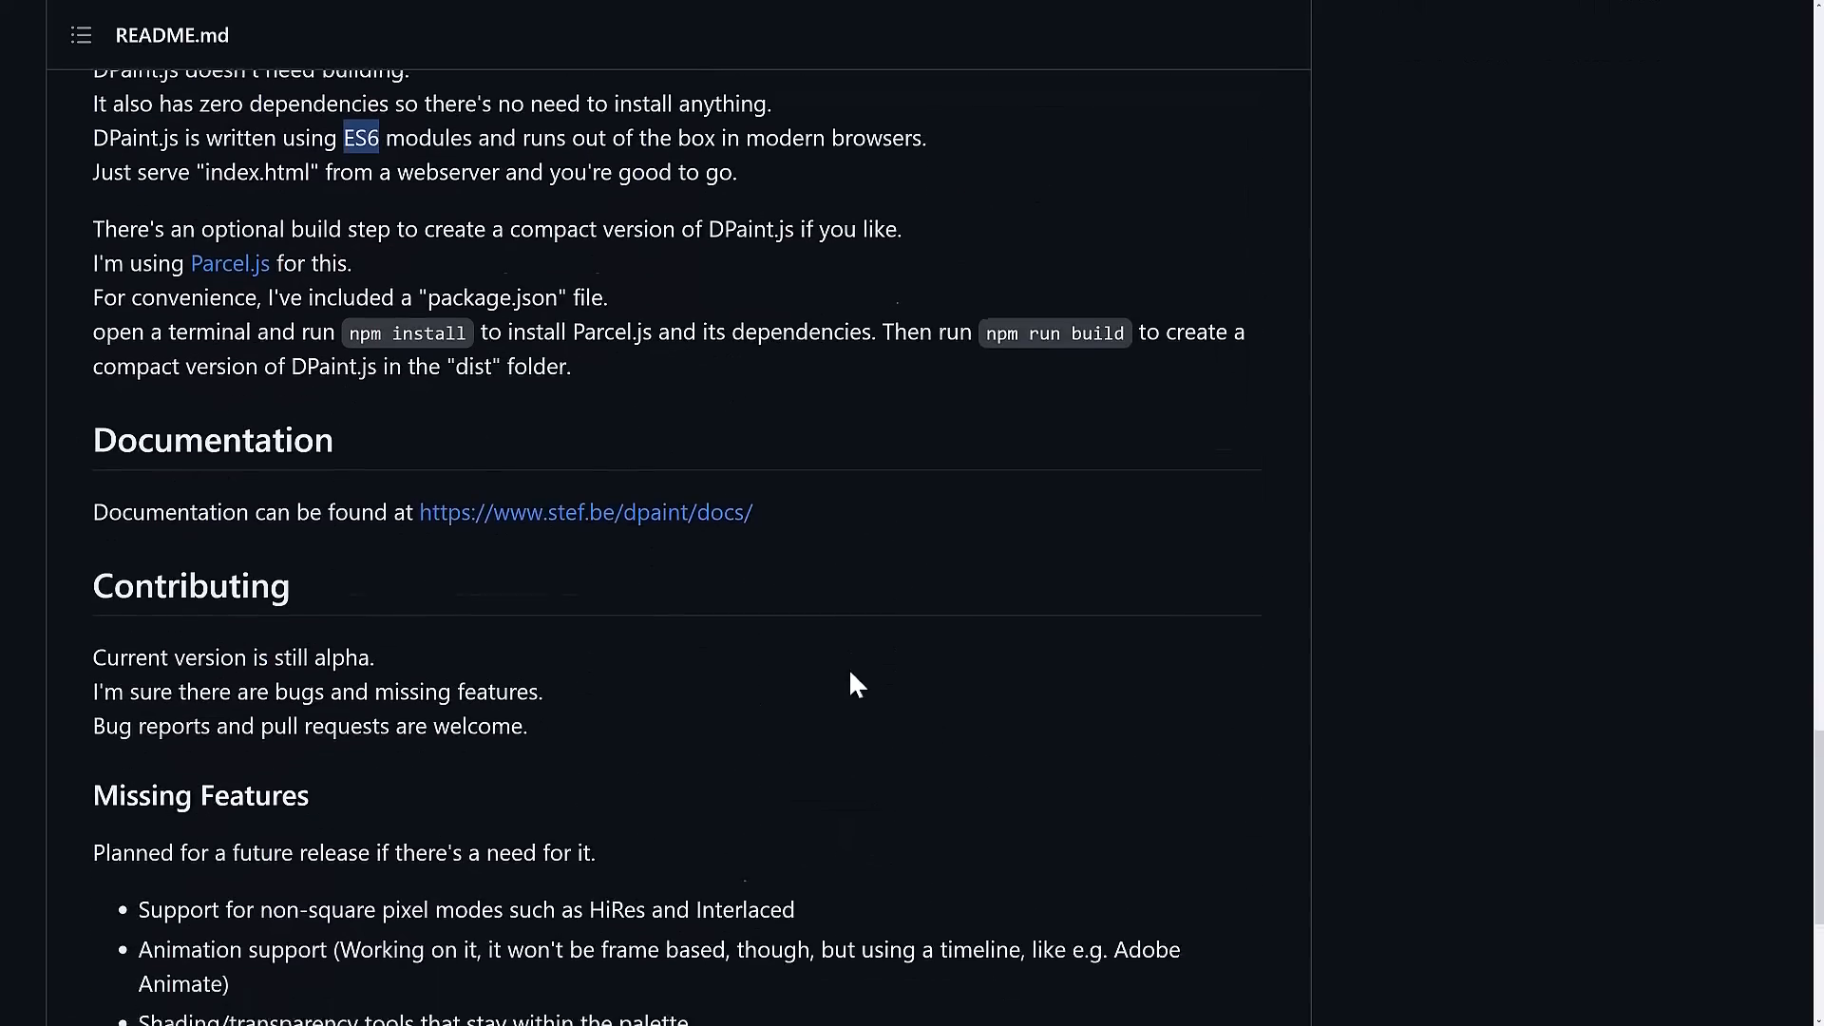
scroll(down, 3)
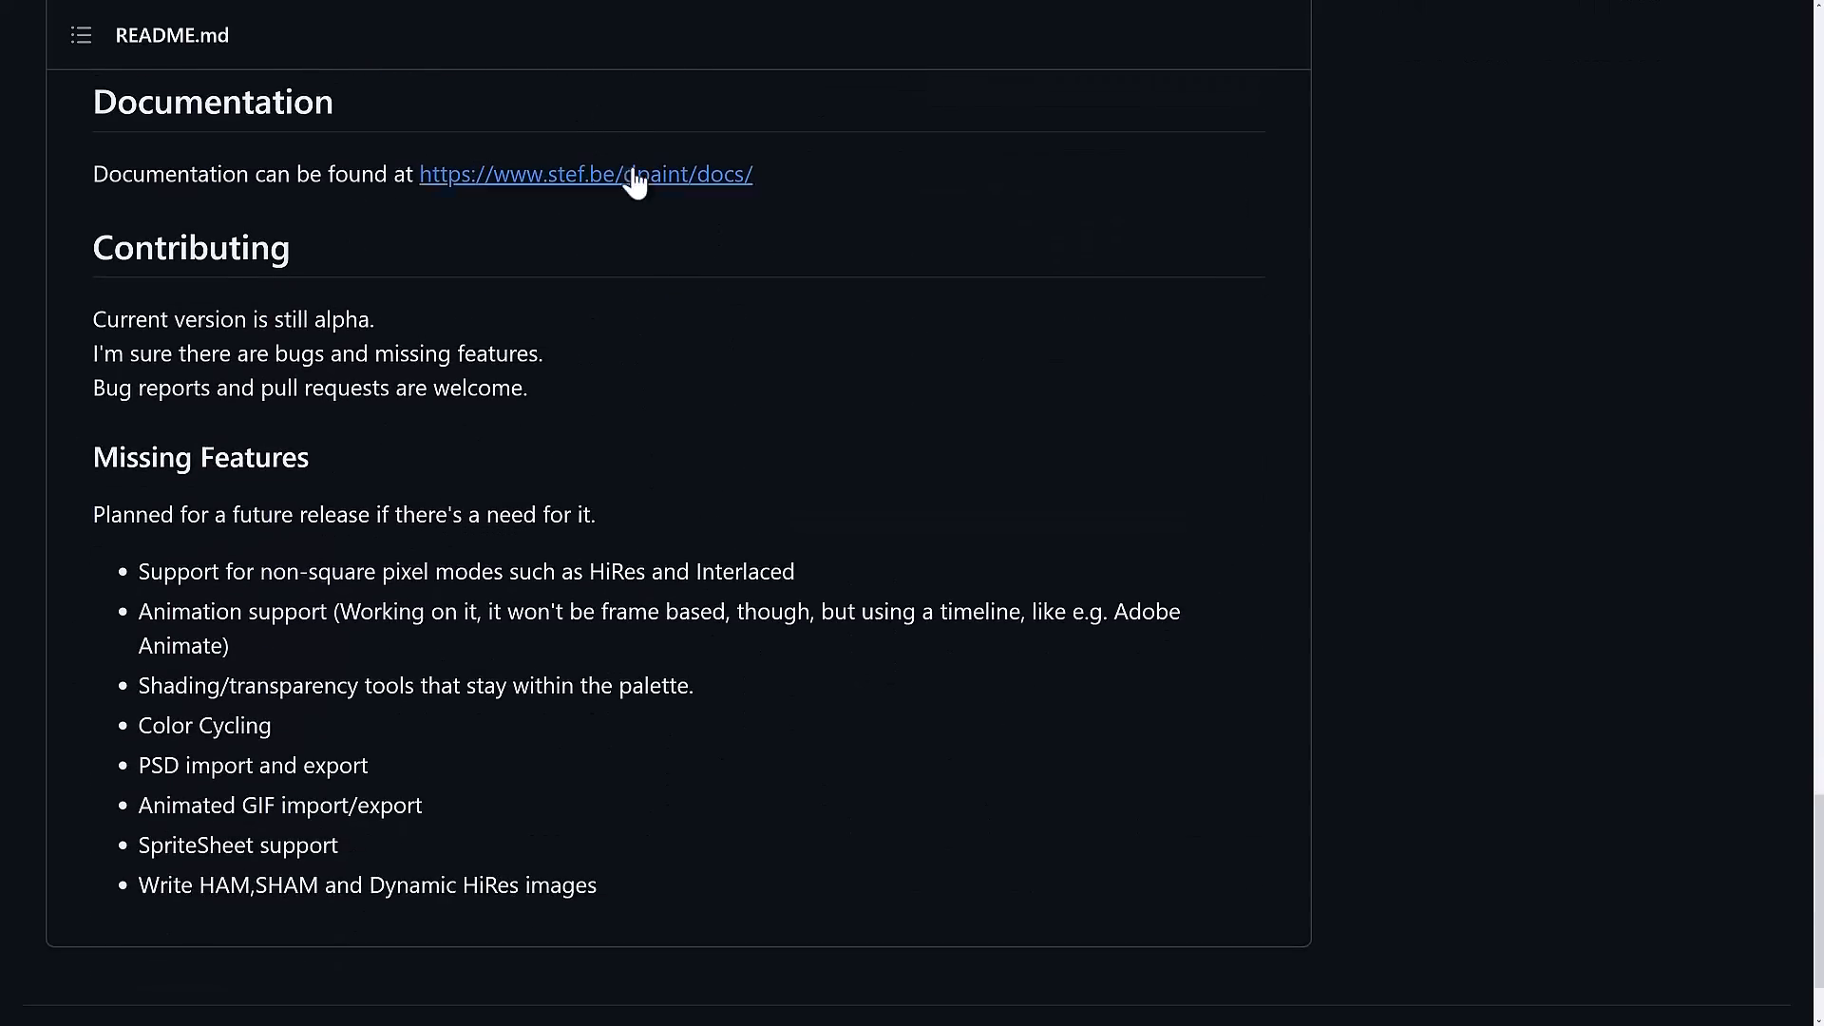
mouse_move(809, 532)
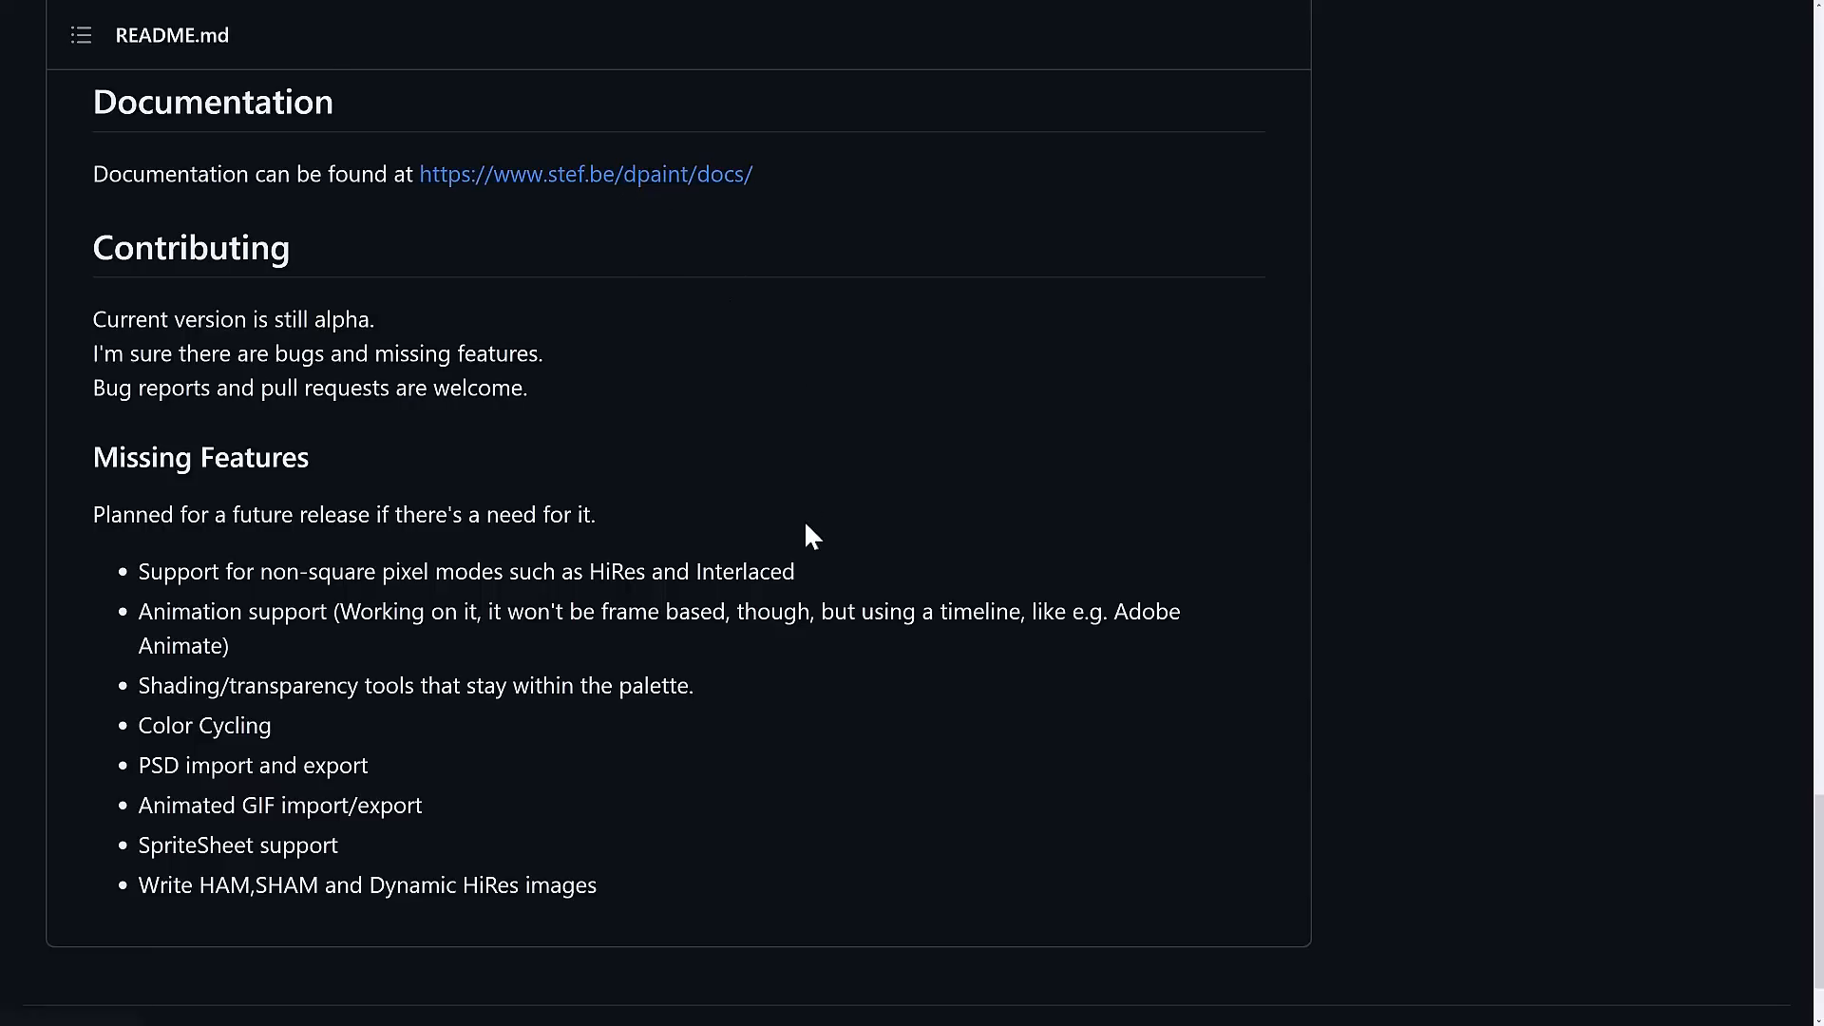
scroll(up, 3)
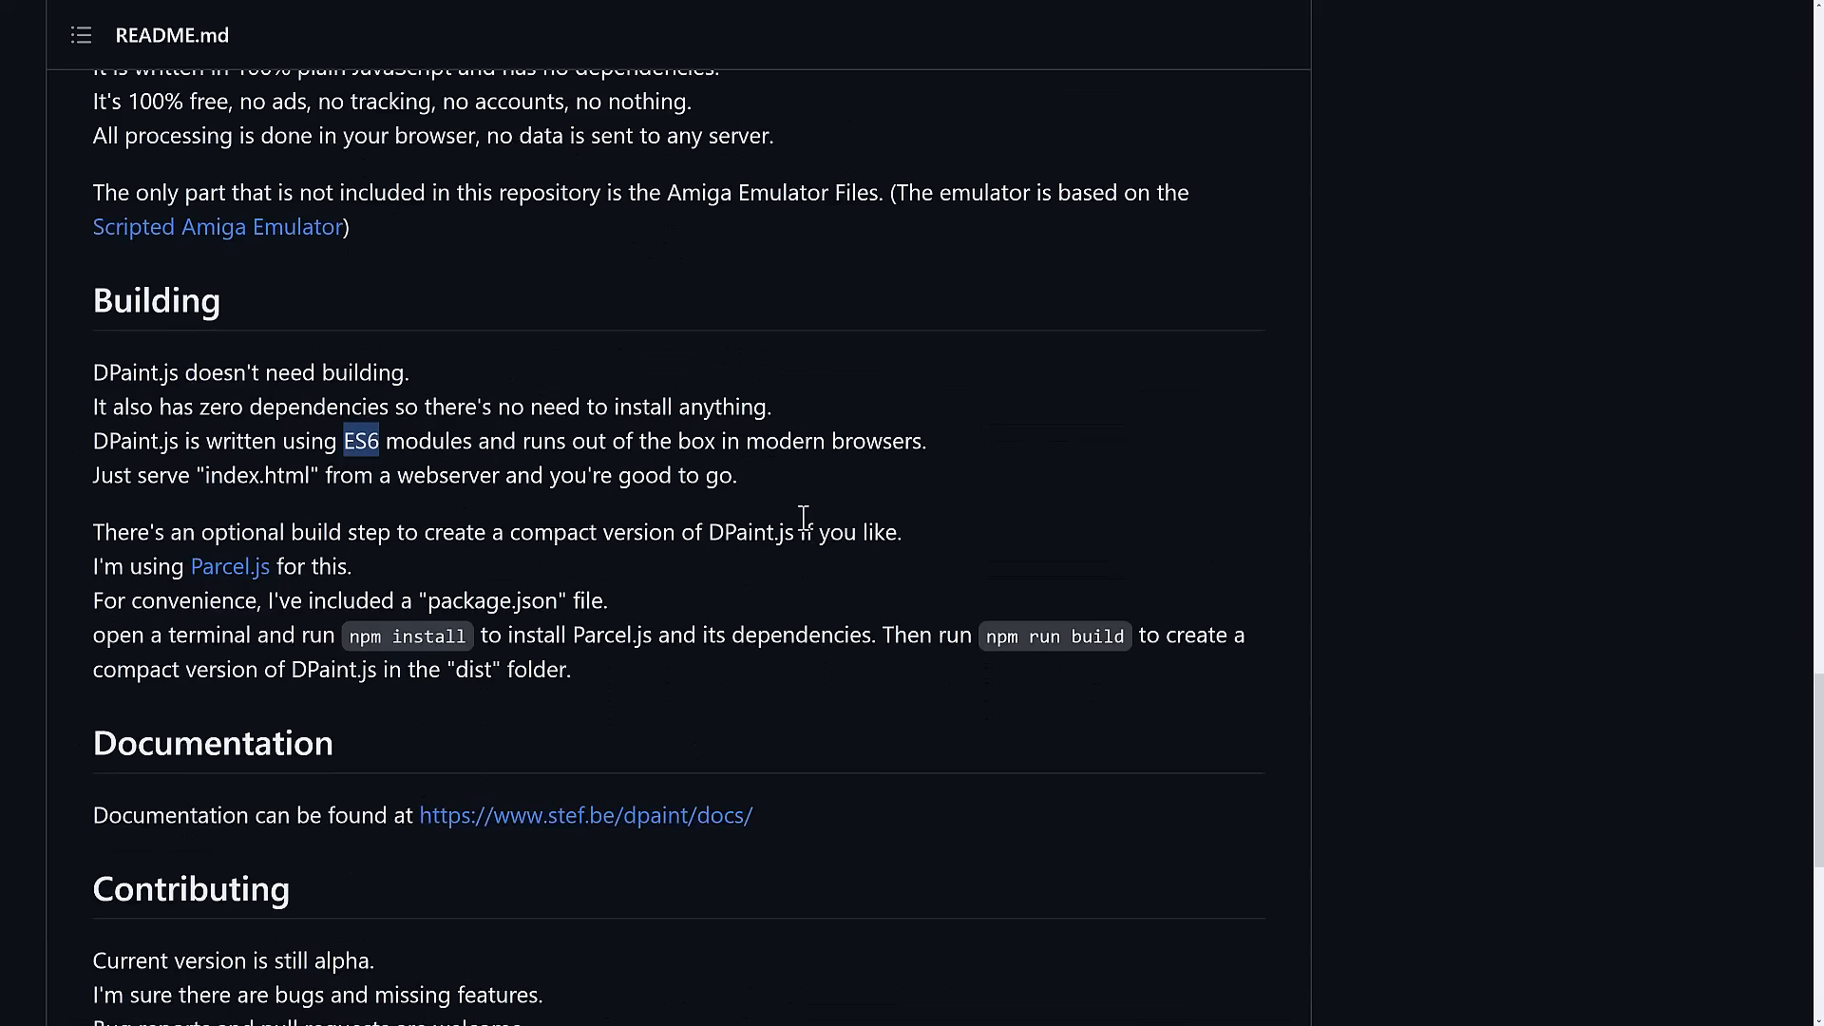
scroll(up, 3)
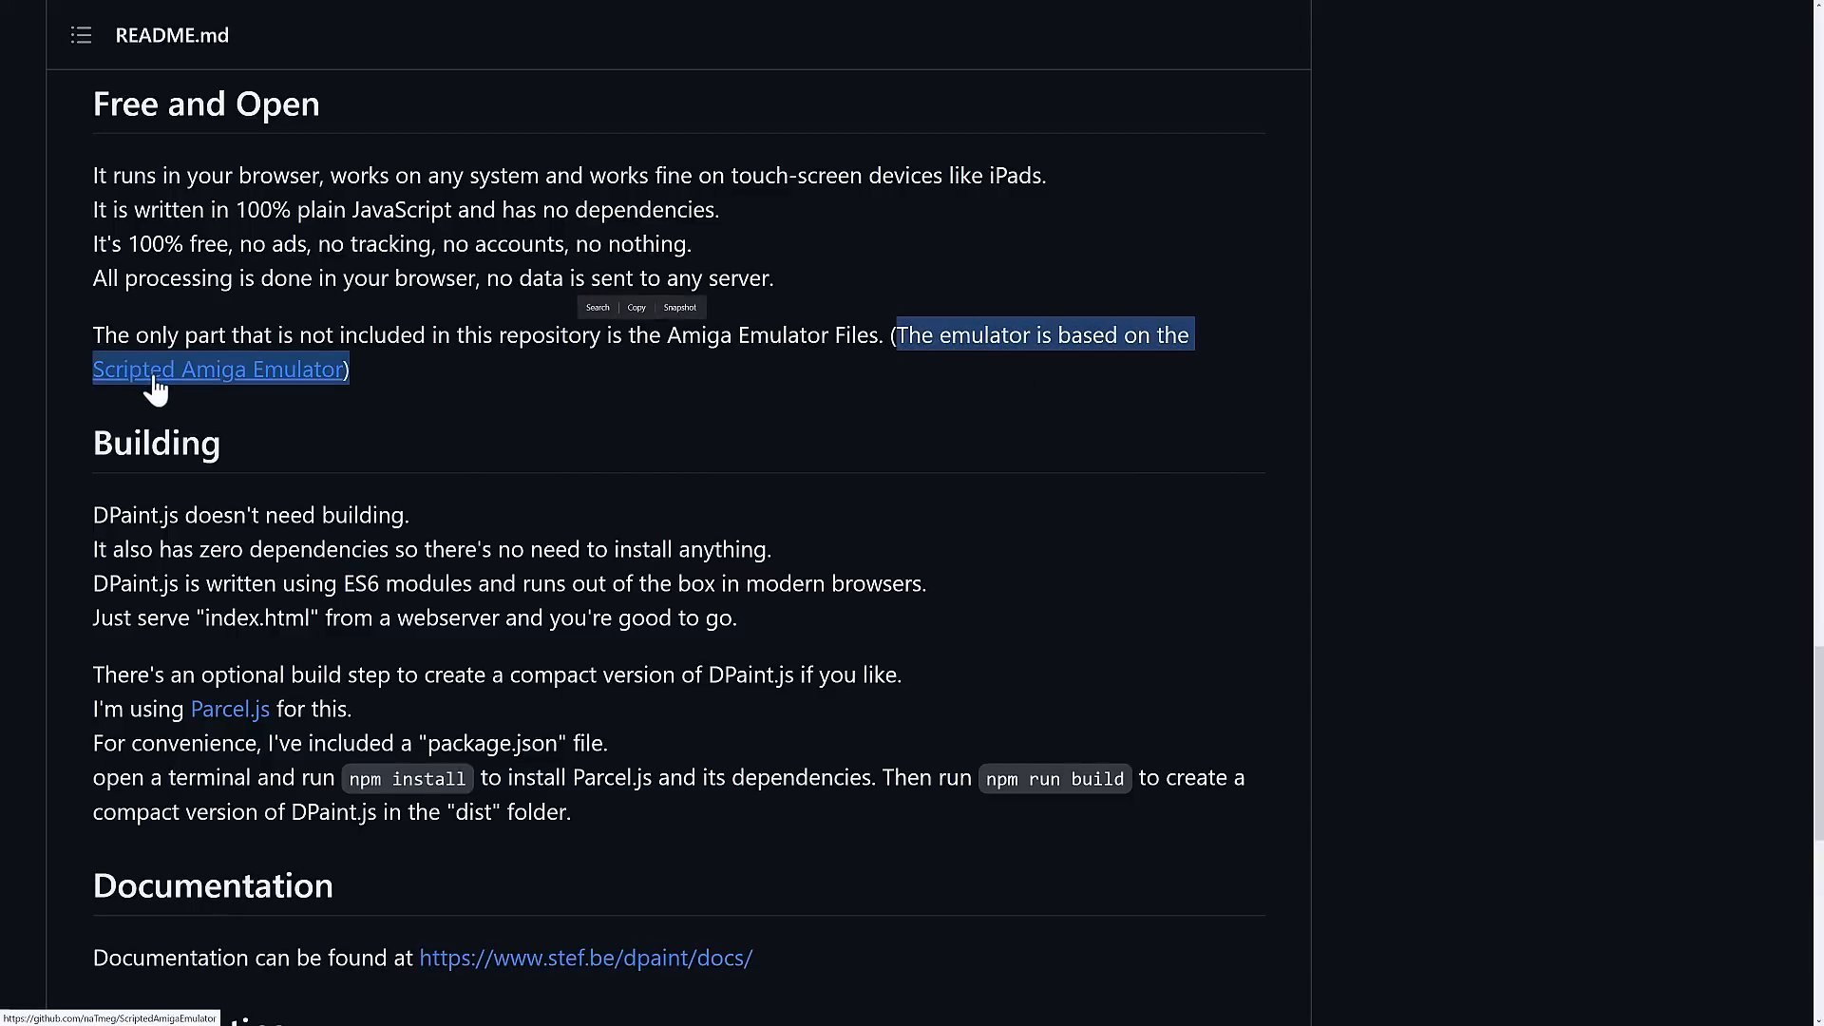
click(451, 387)
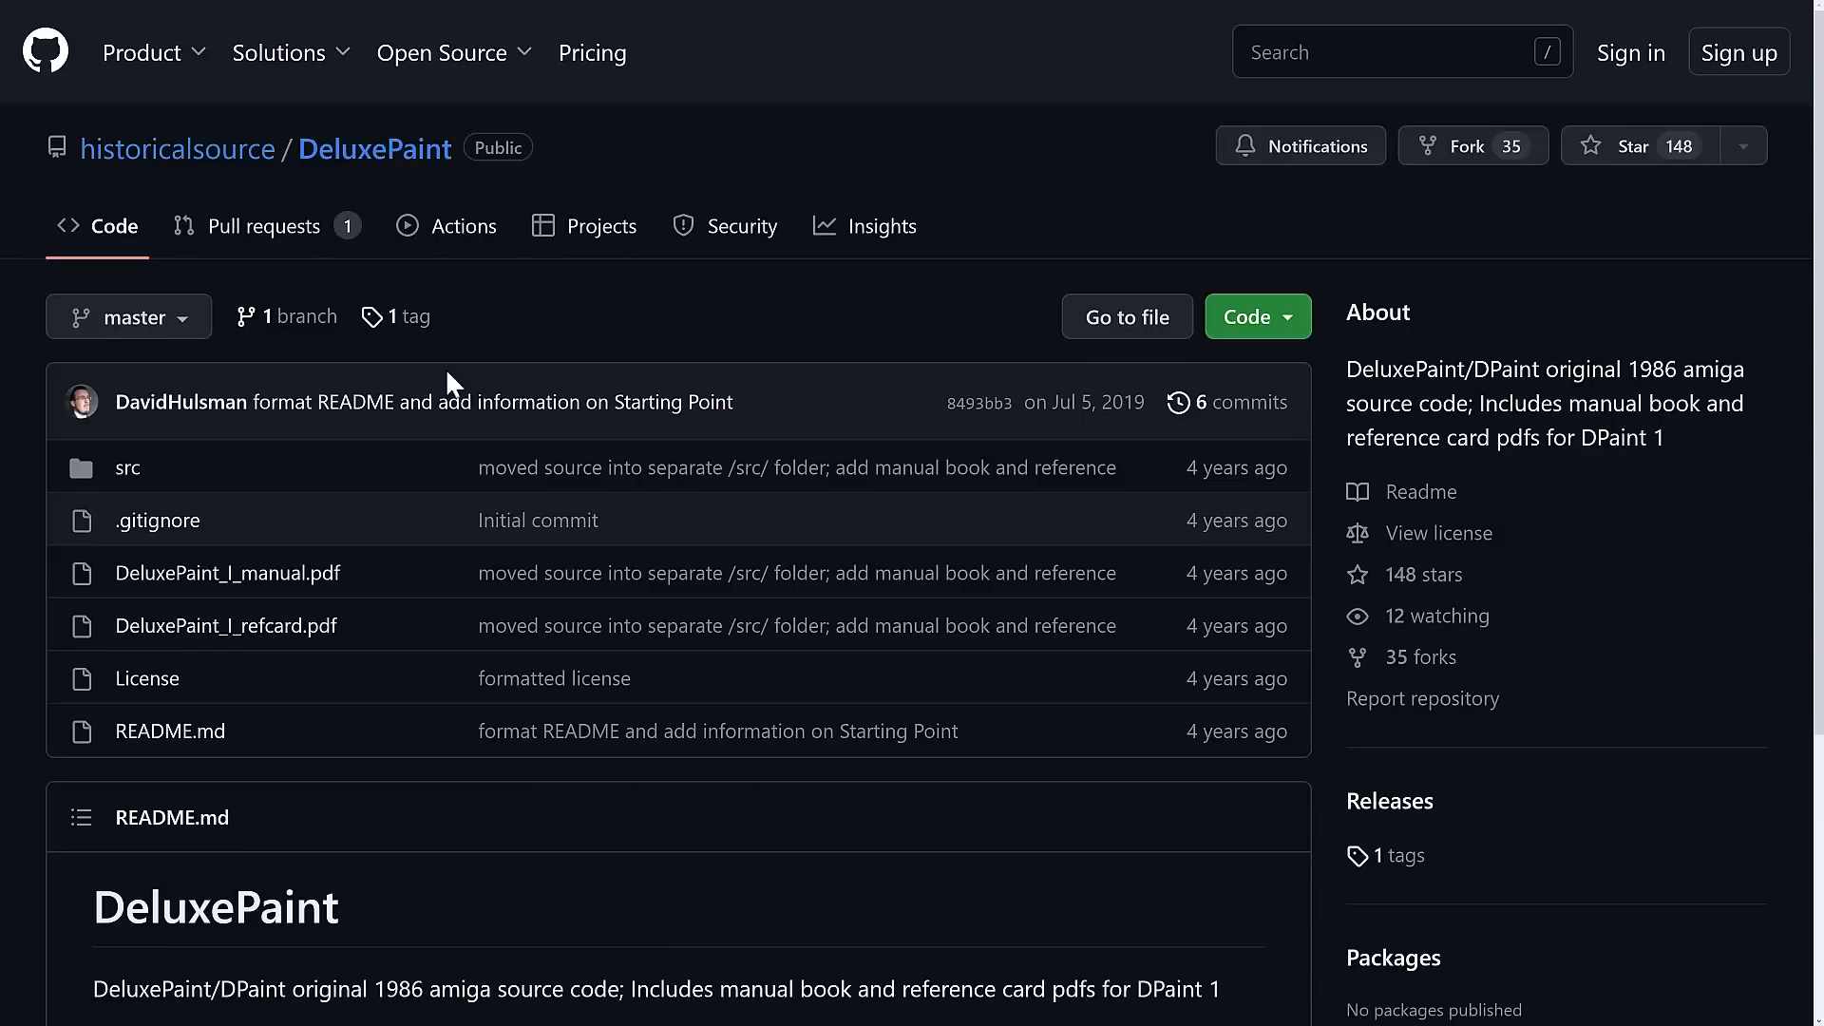
mouse_move(976, 545)
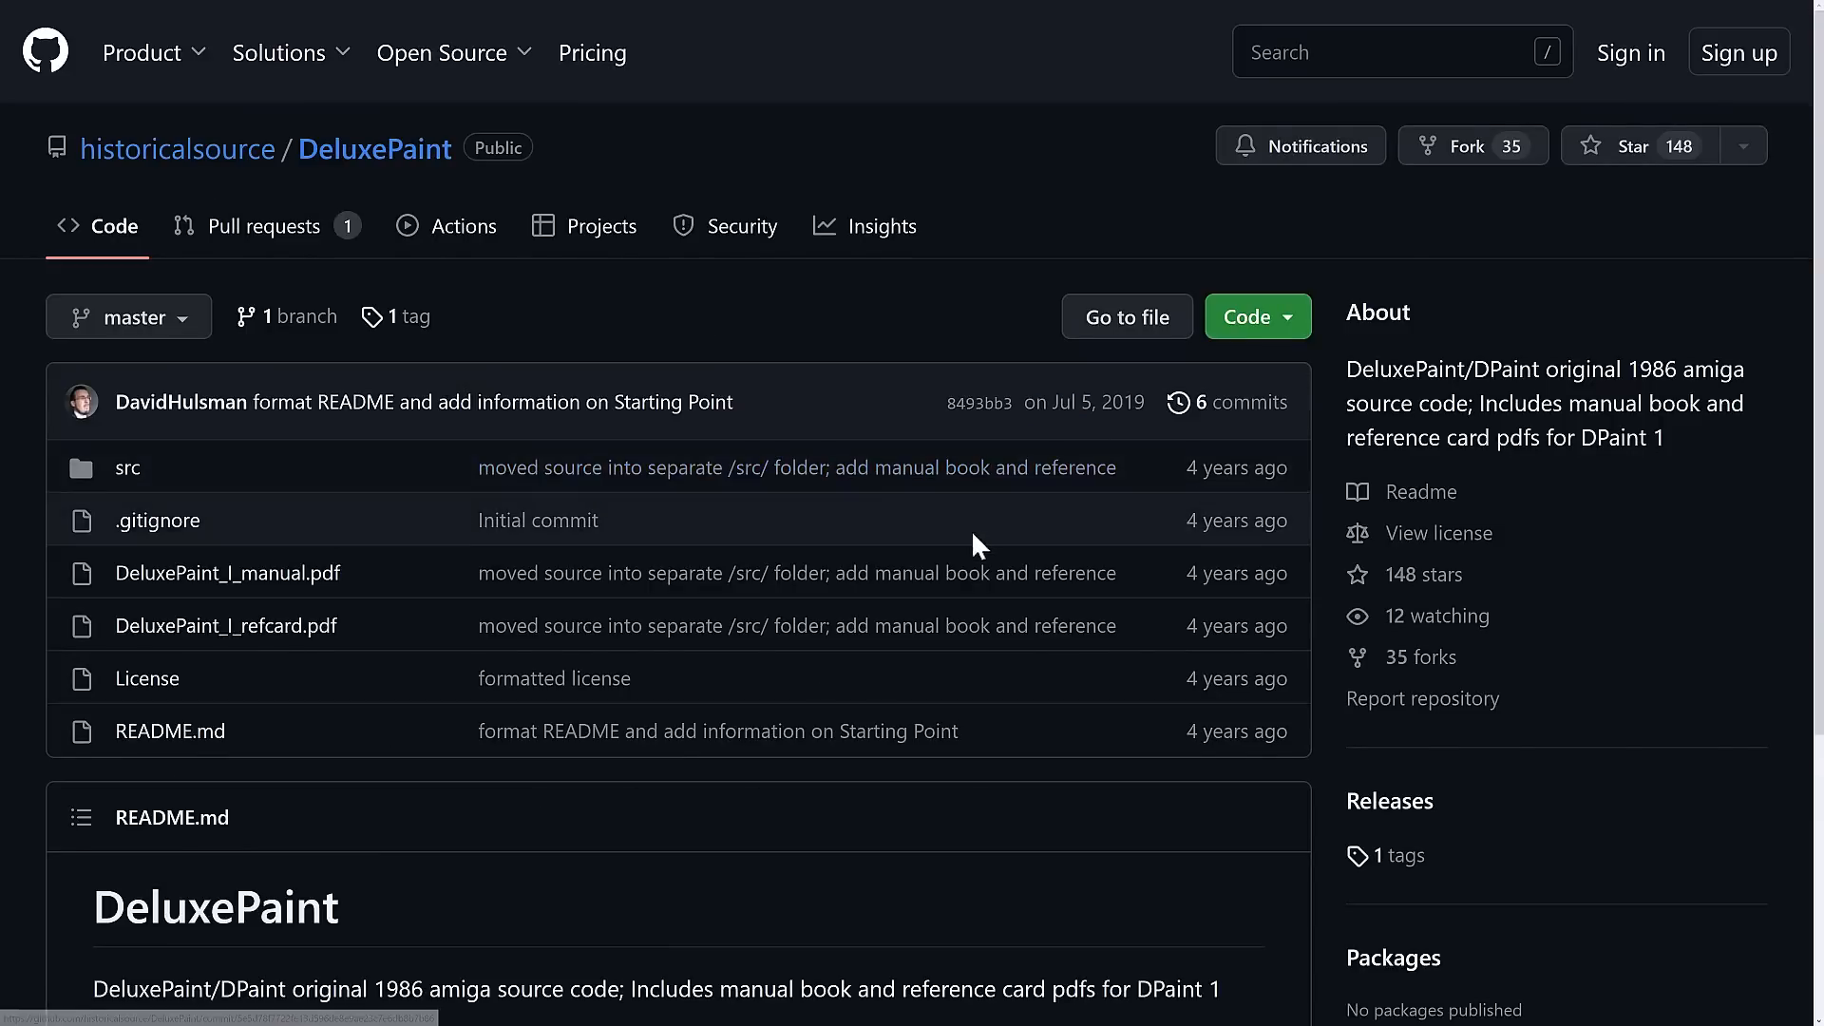
Glance at the DeluxePaint README's Starting point, then open the src folder.
scroll(down, 3)
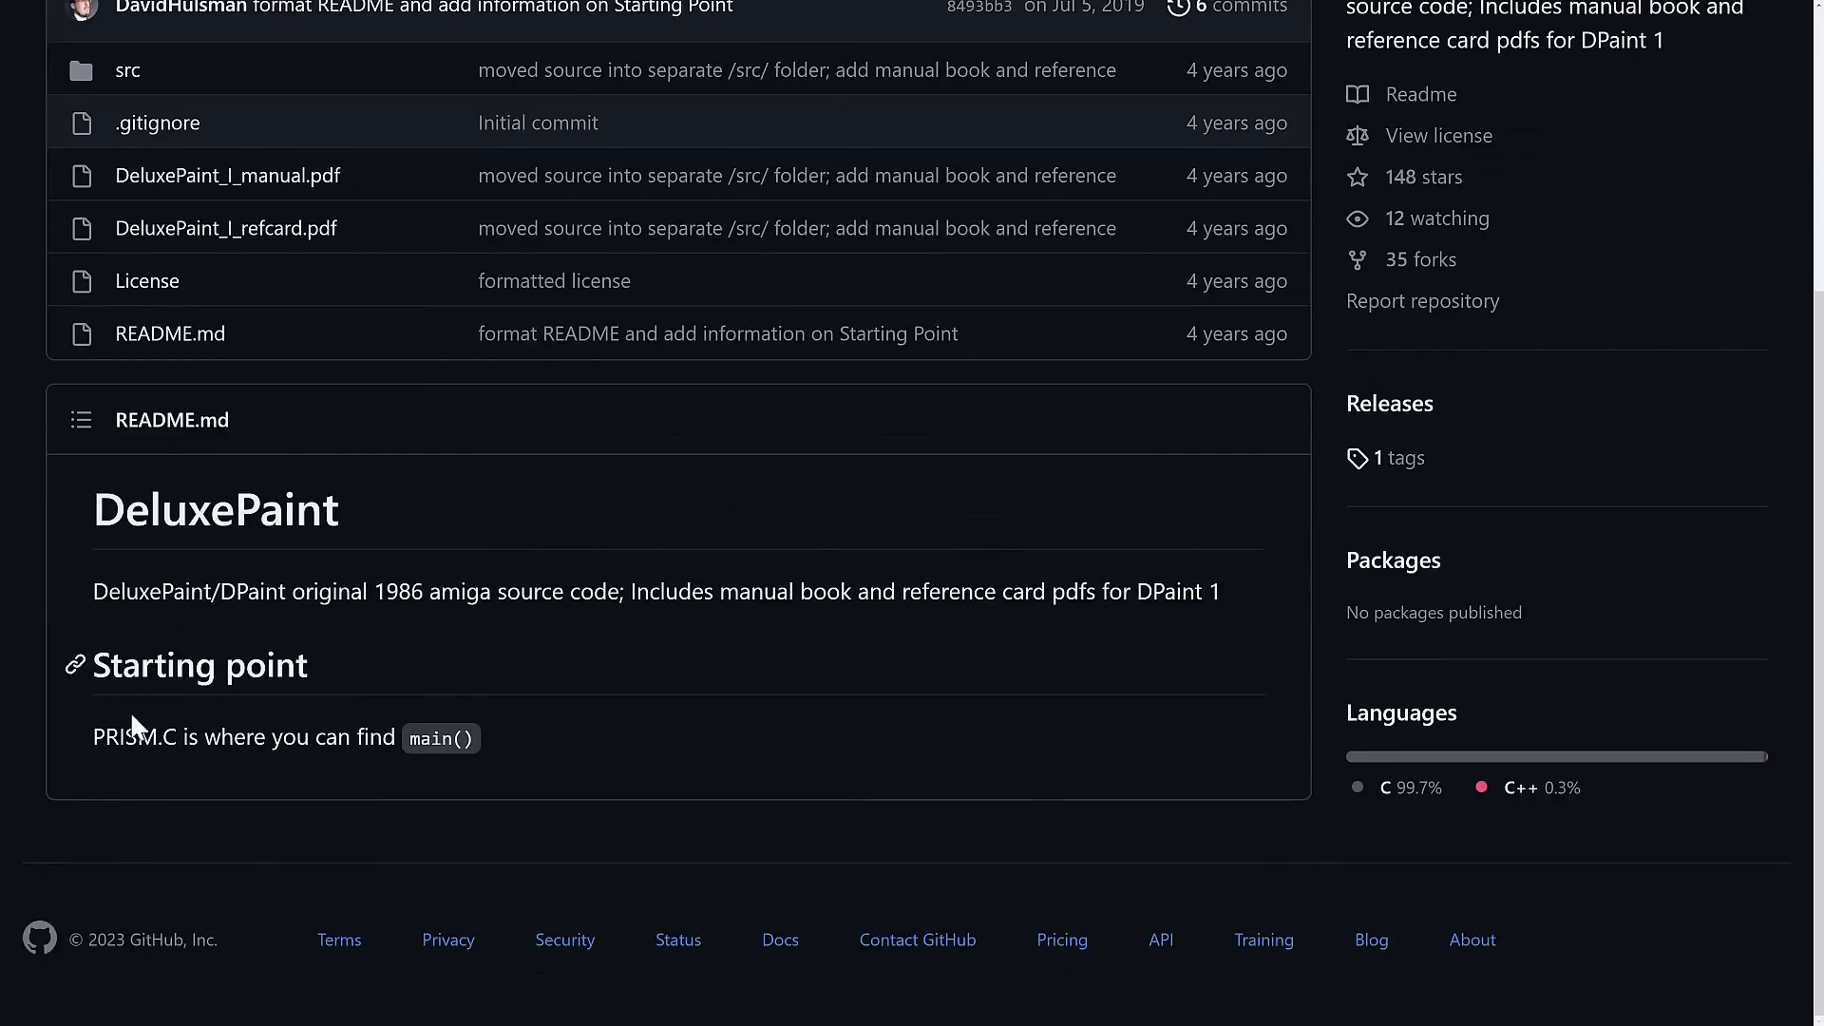
mouse_move(542, 784)
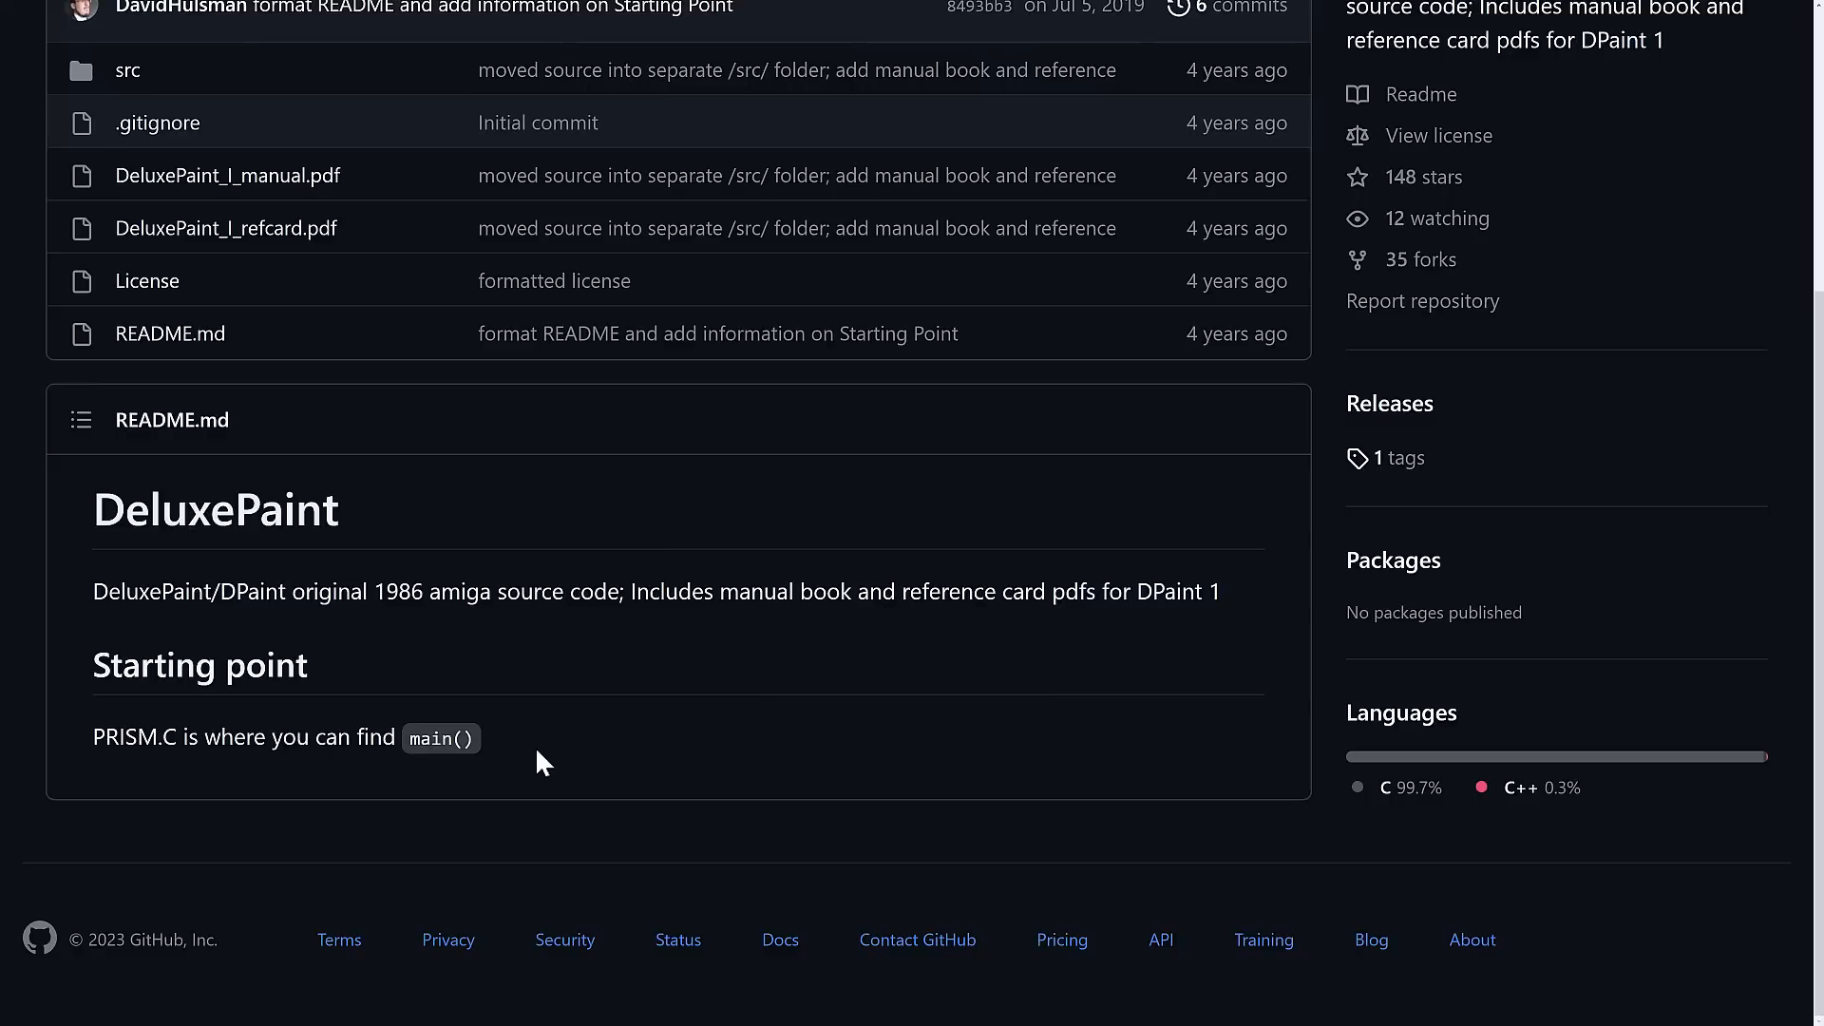
scroll(up, 3)
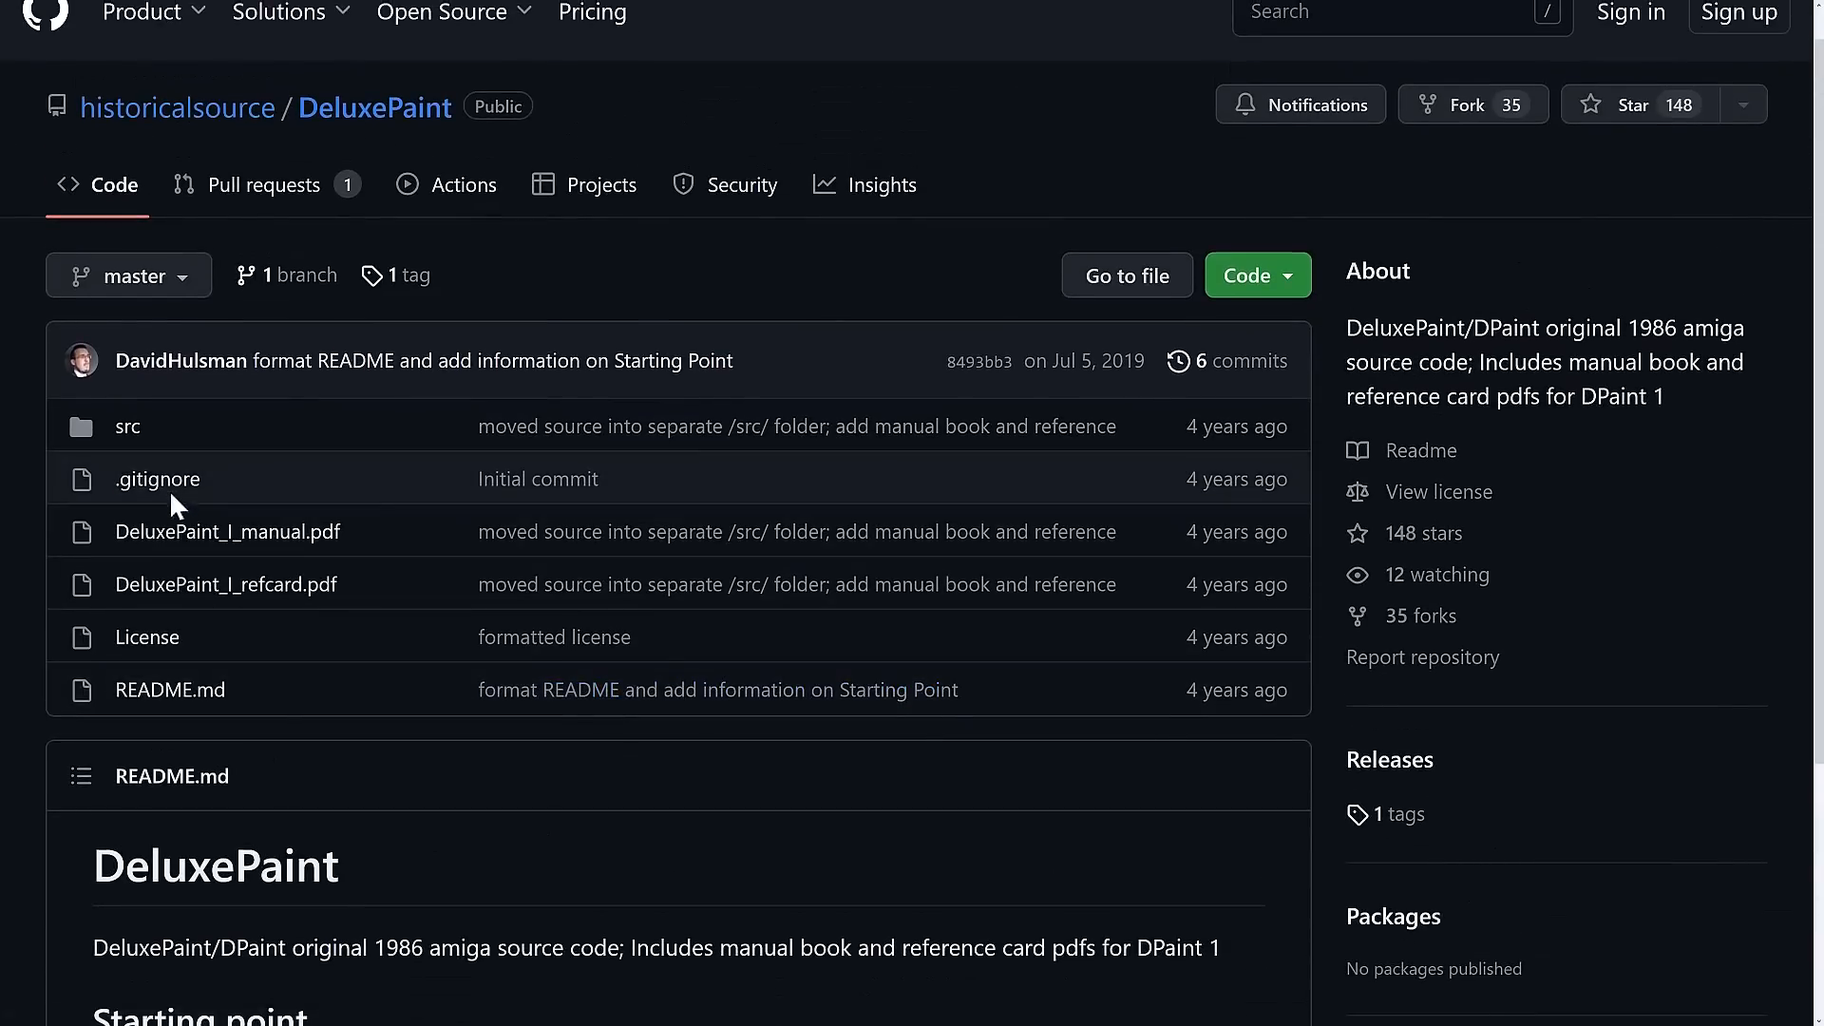
click(127, 426)
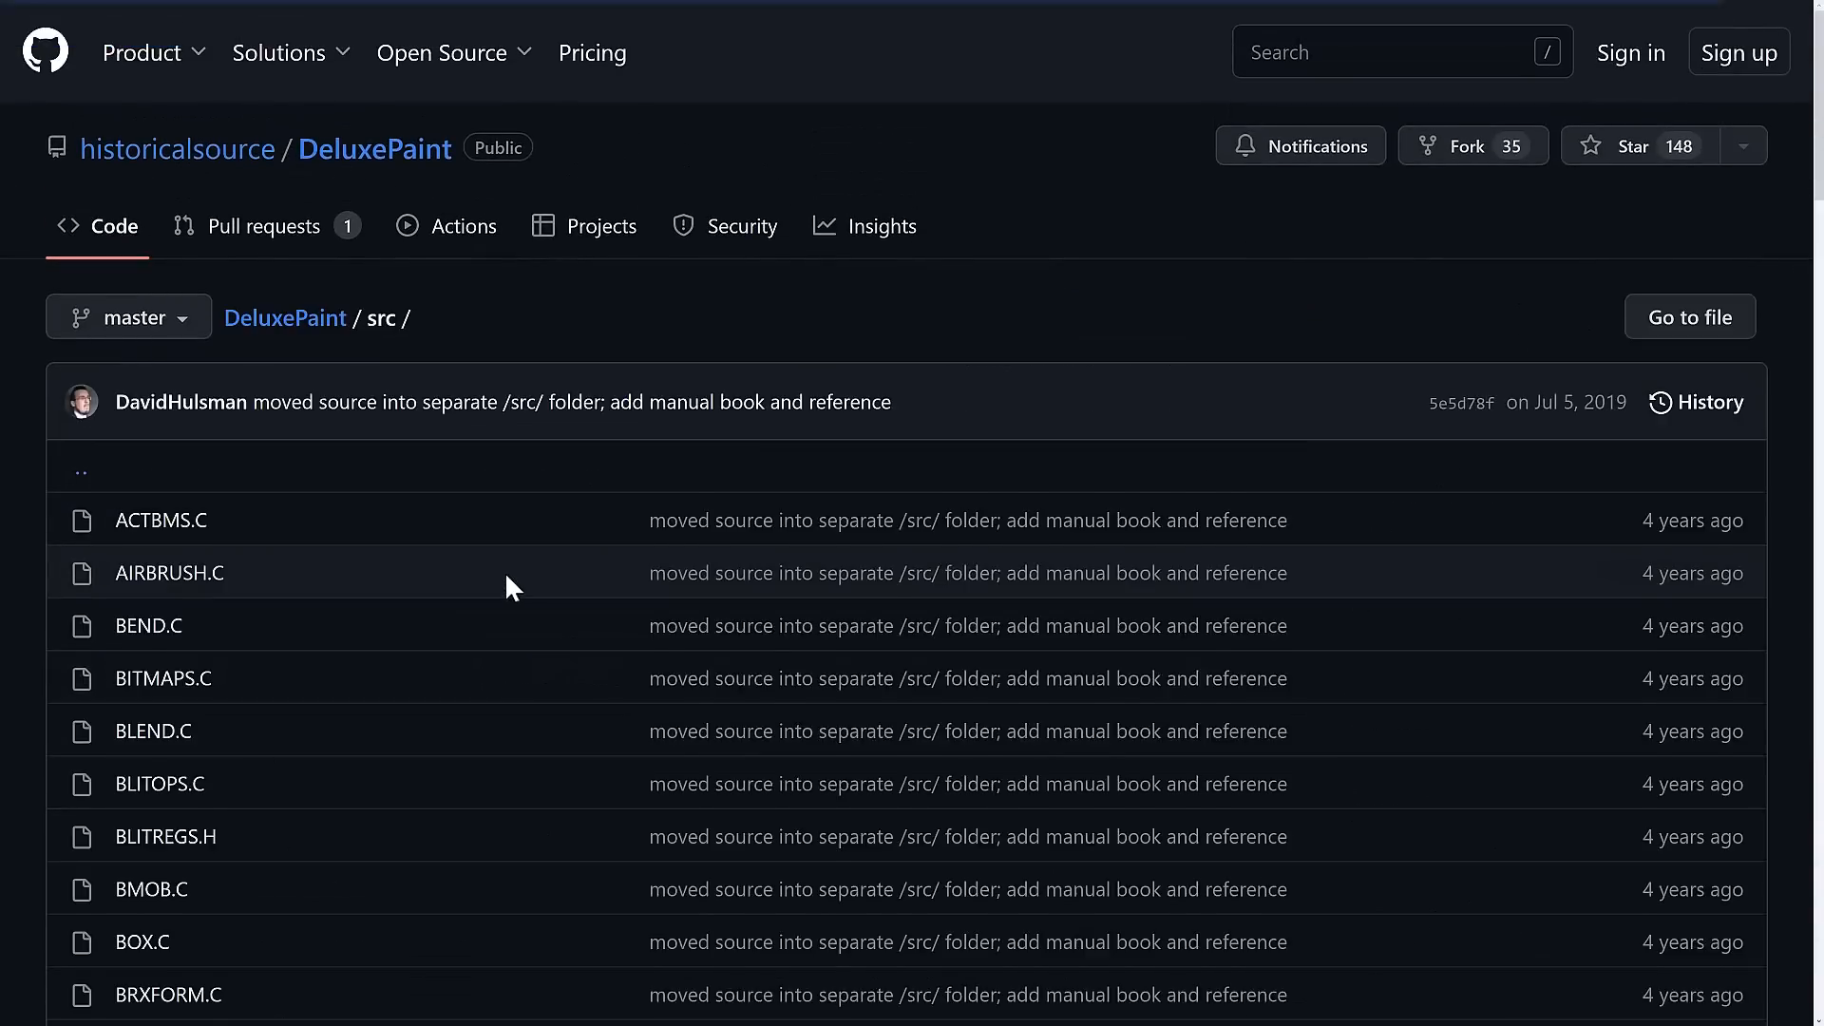
Browse the src file list to the bottom and open PRISM.C.
scroll(down, 3)
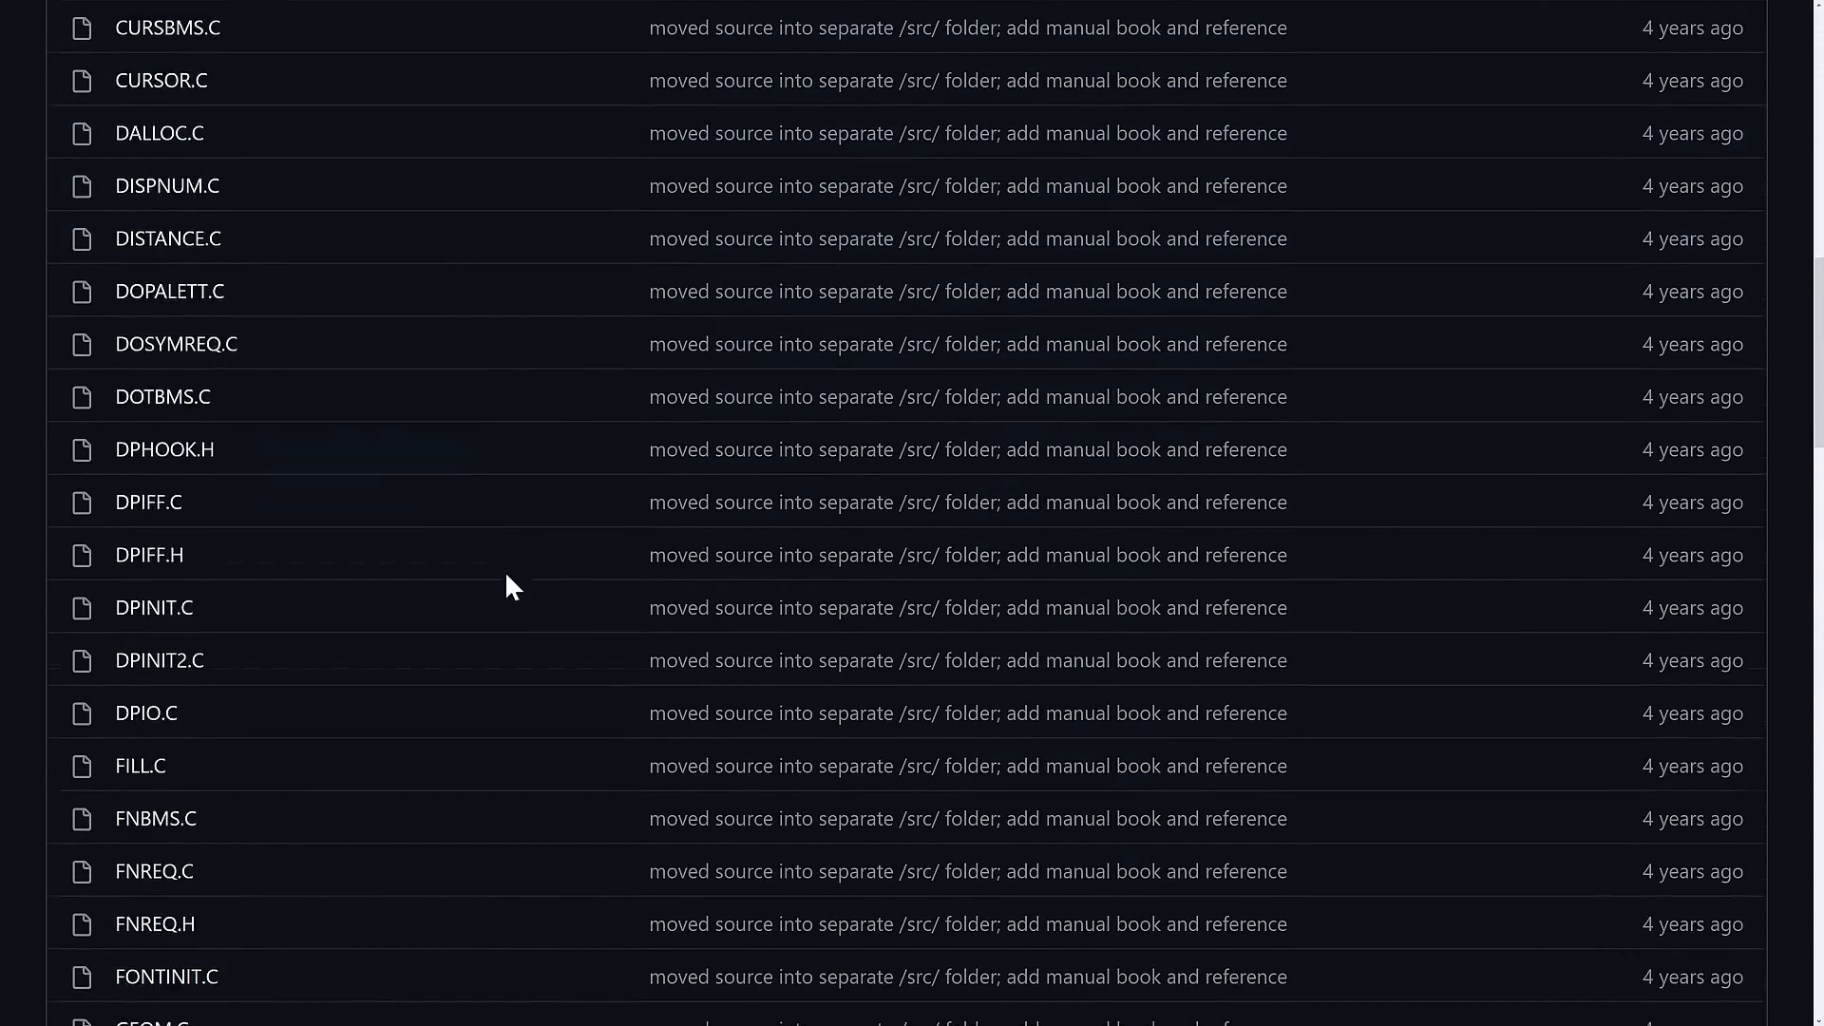
scroll(down, 3)
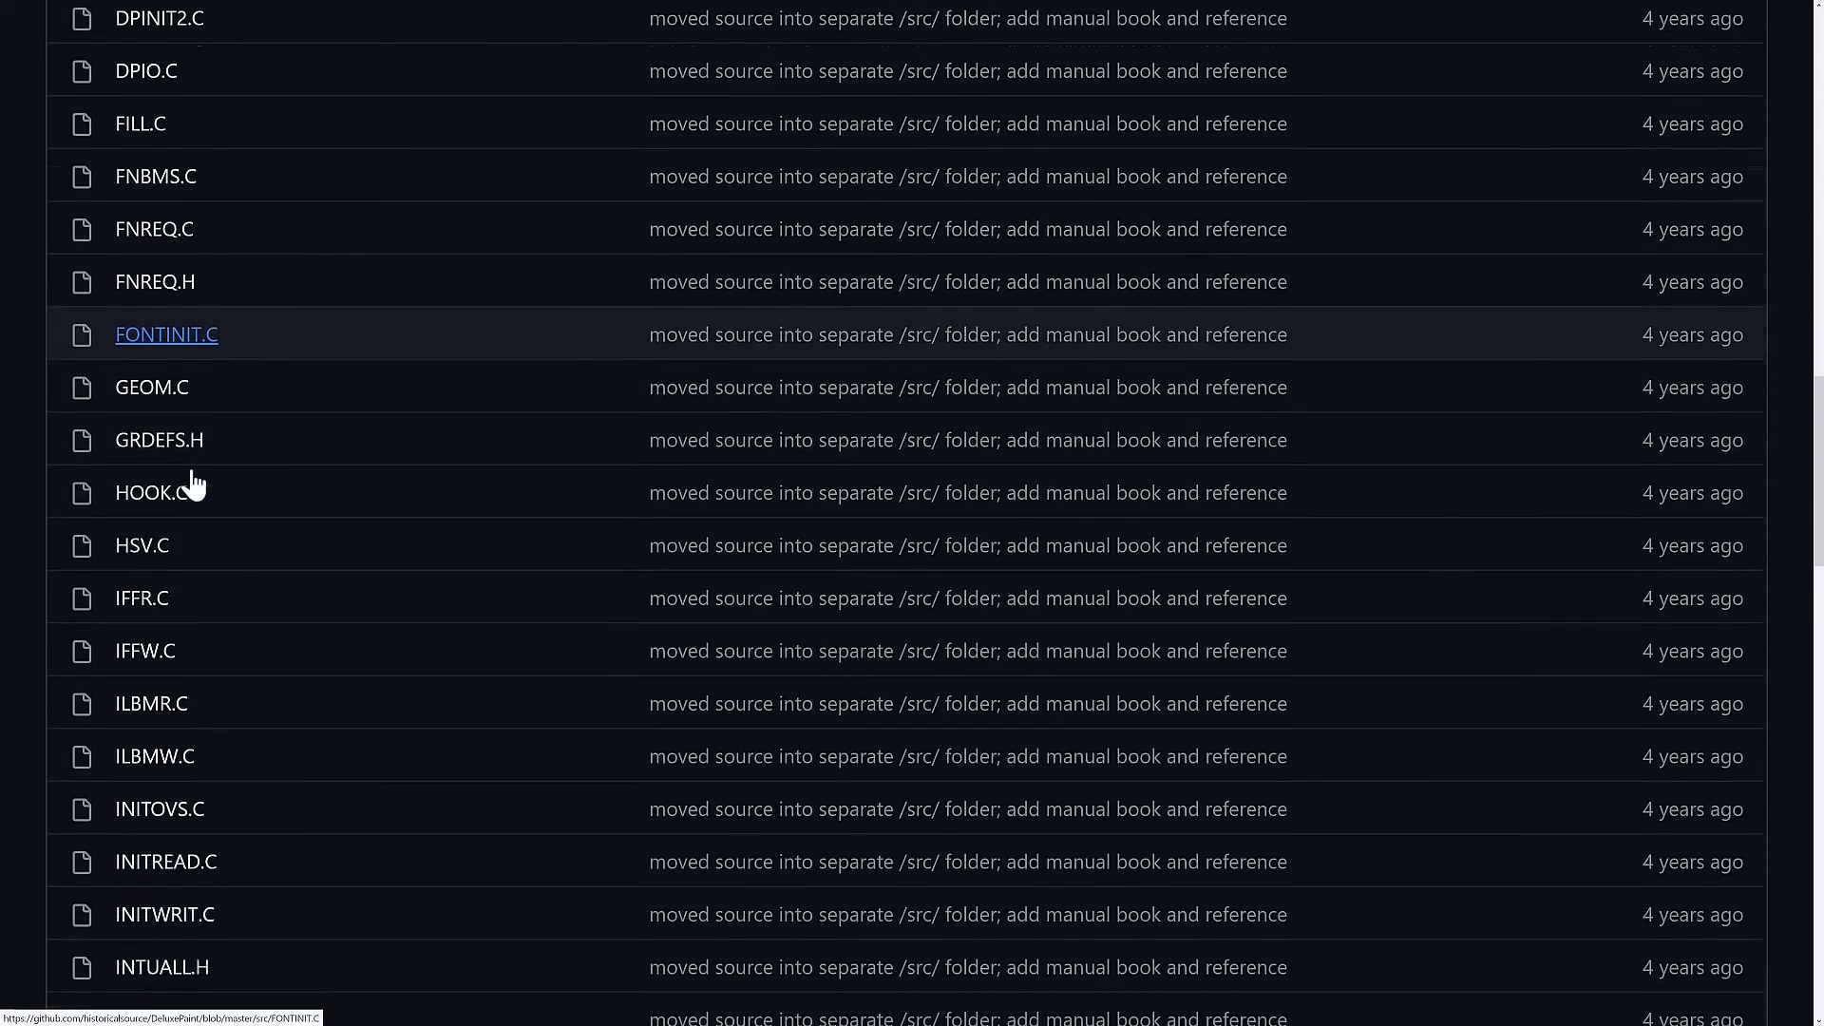
scroll(down, 3)
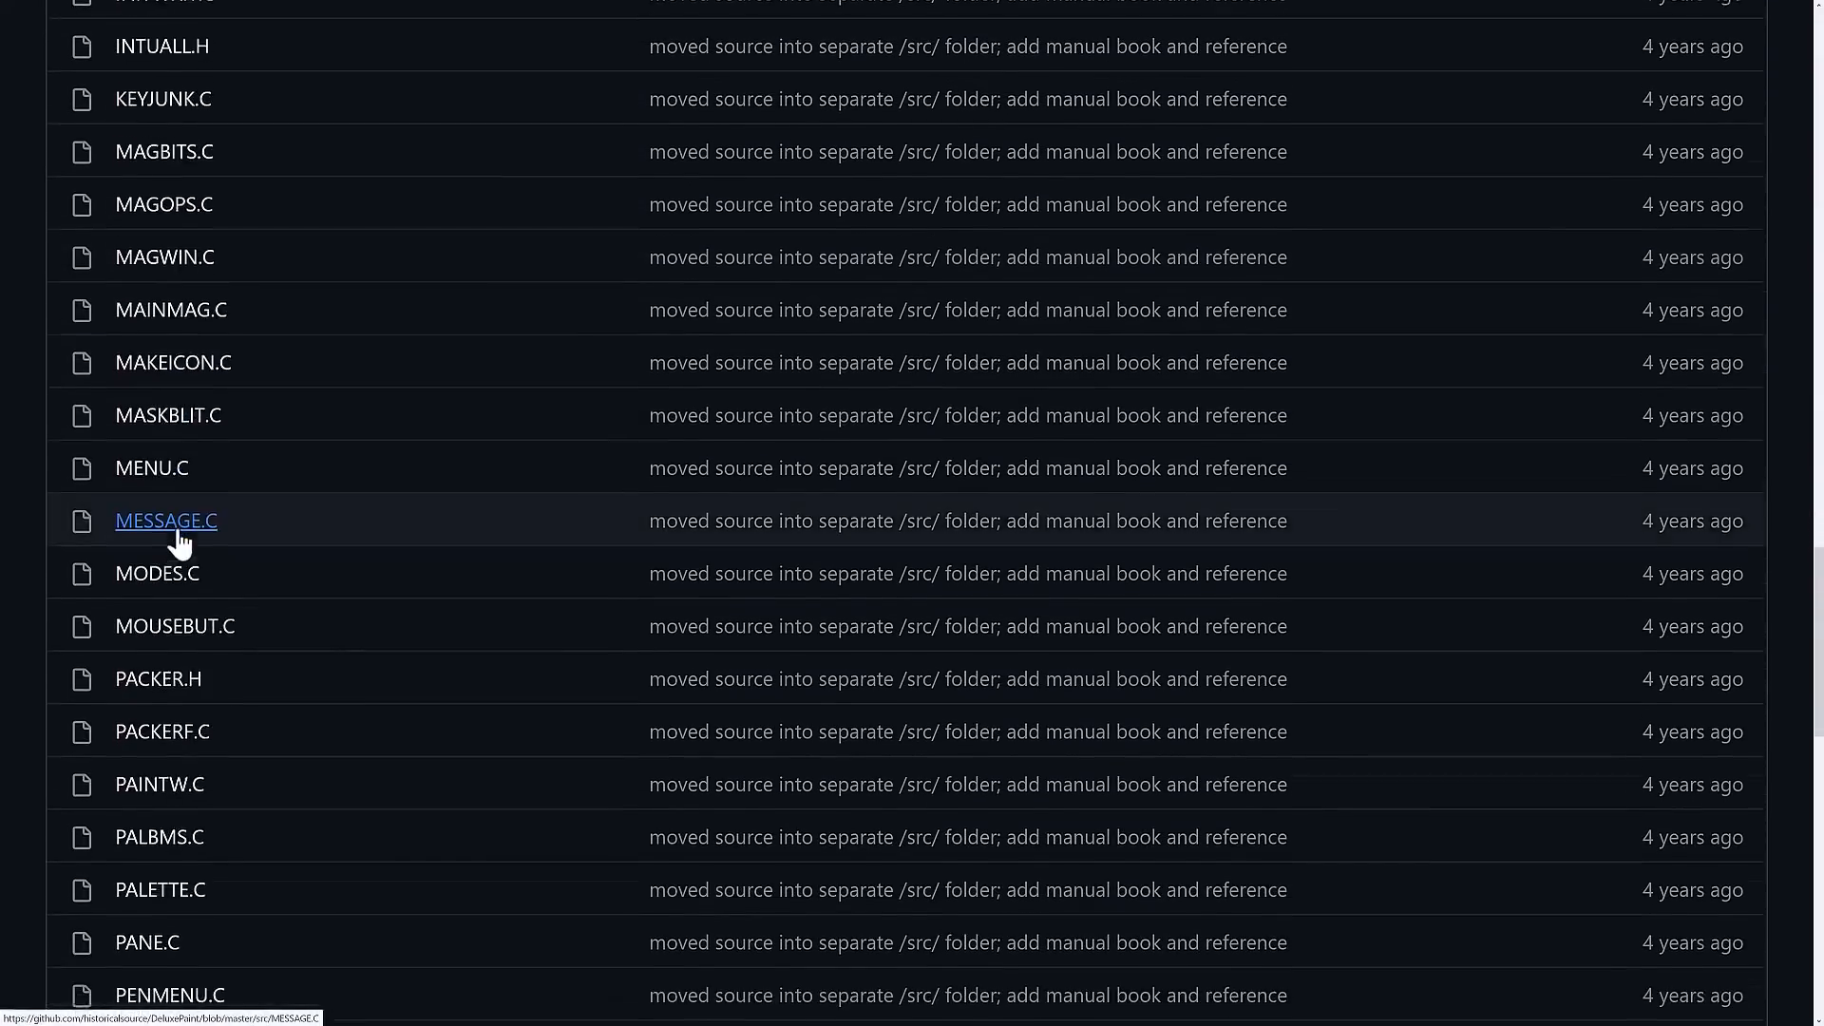
scroll(down, 3)
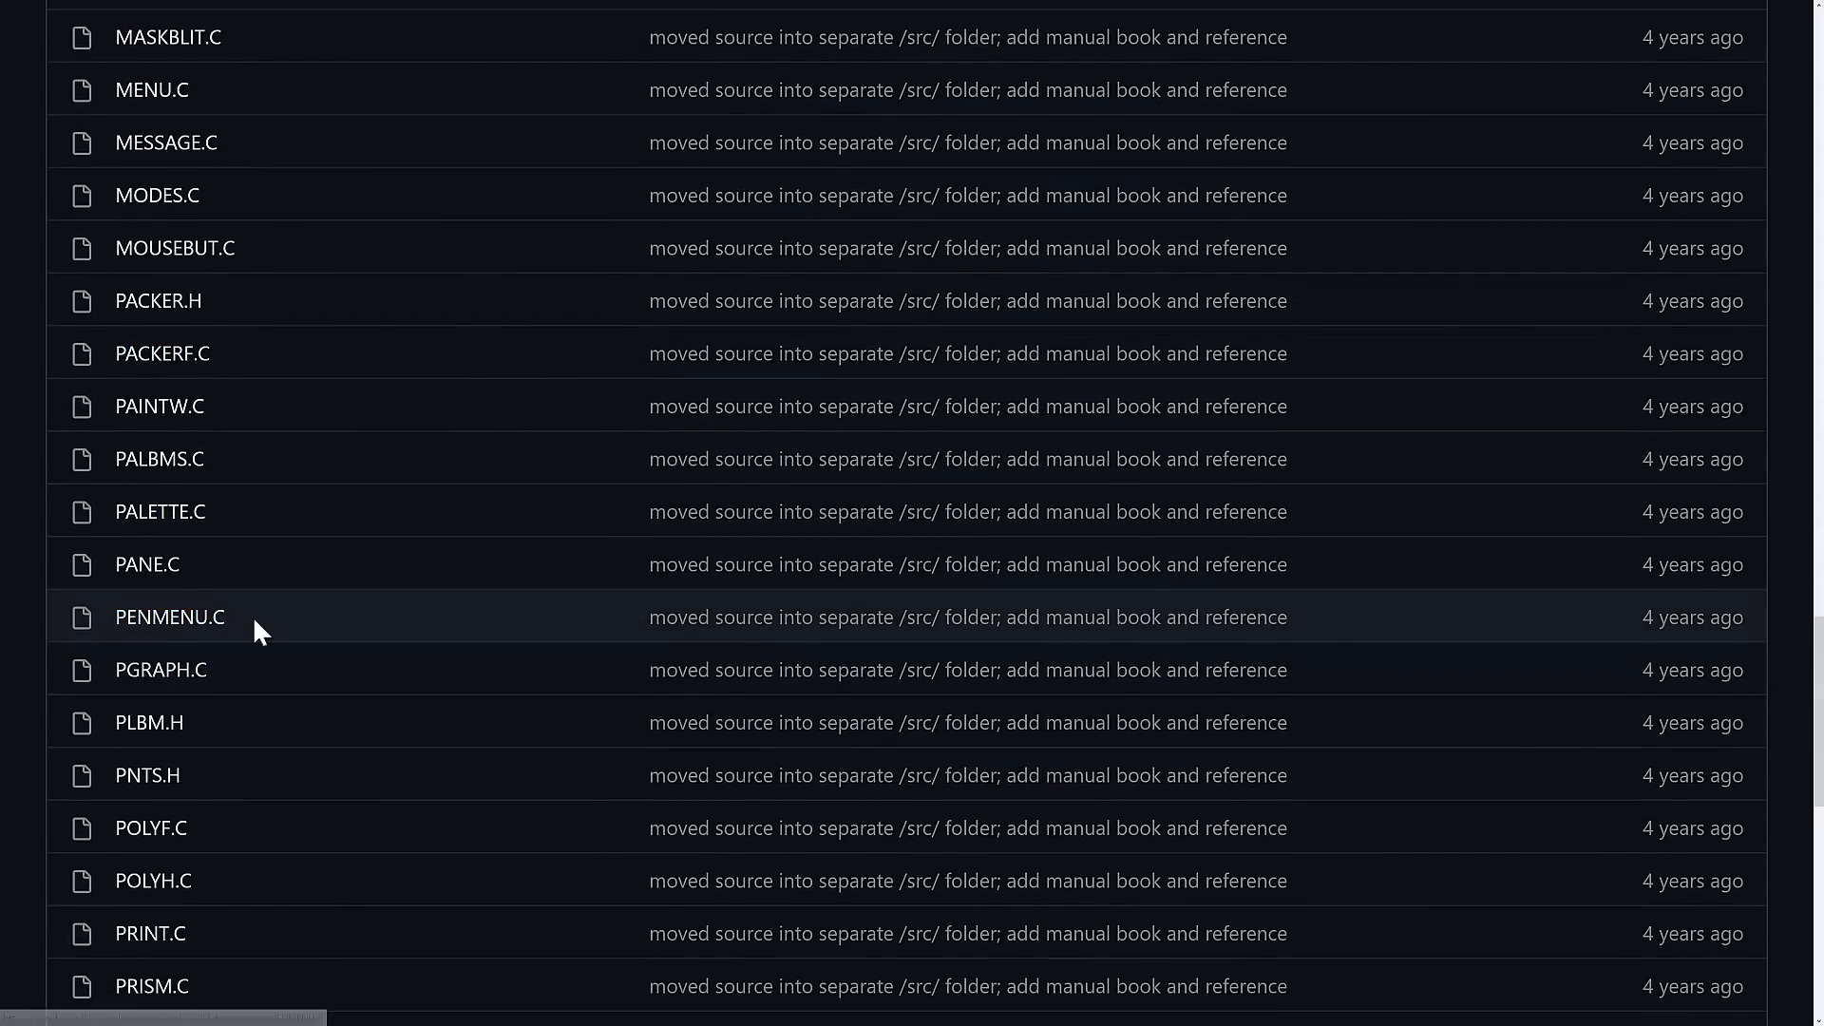
scroll(down, 3)
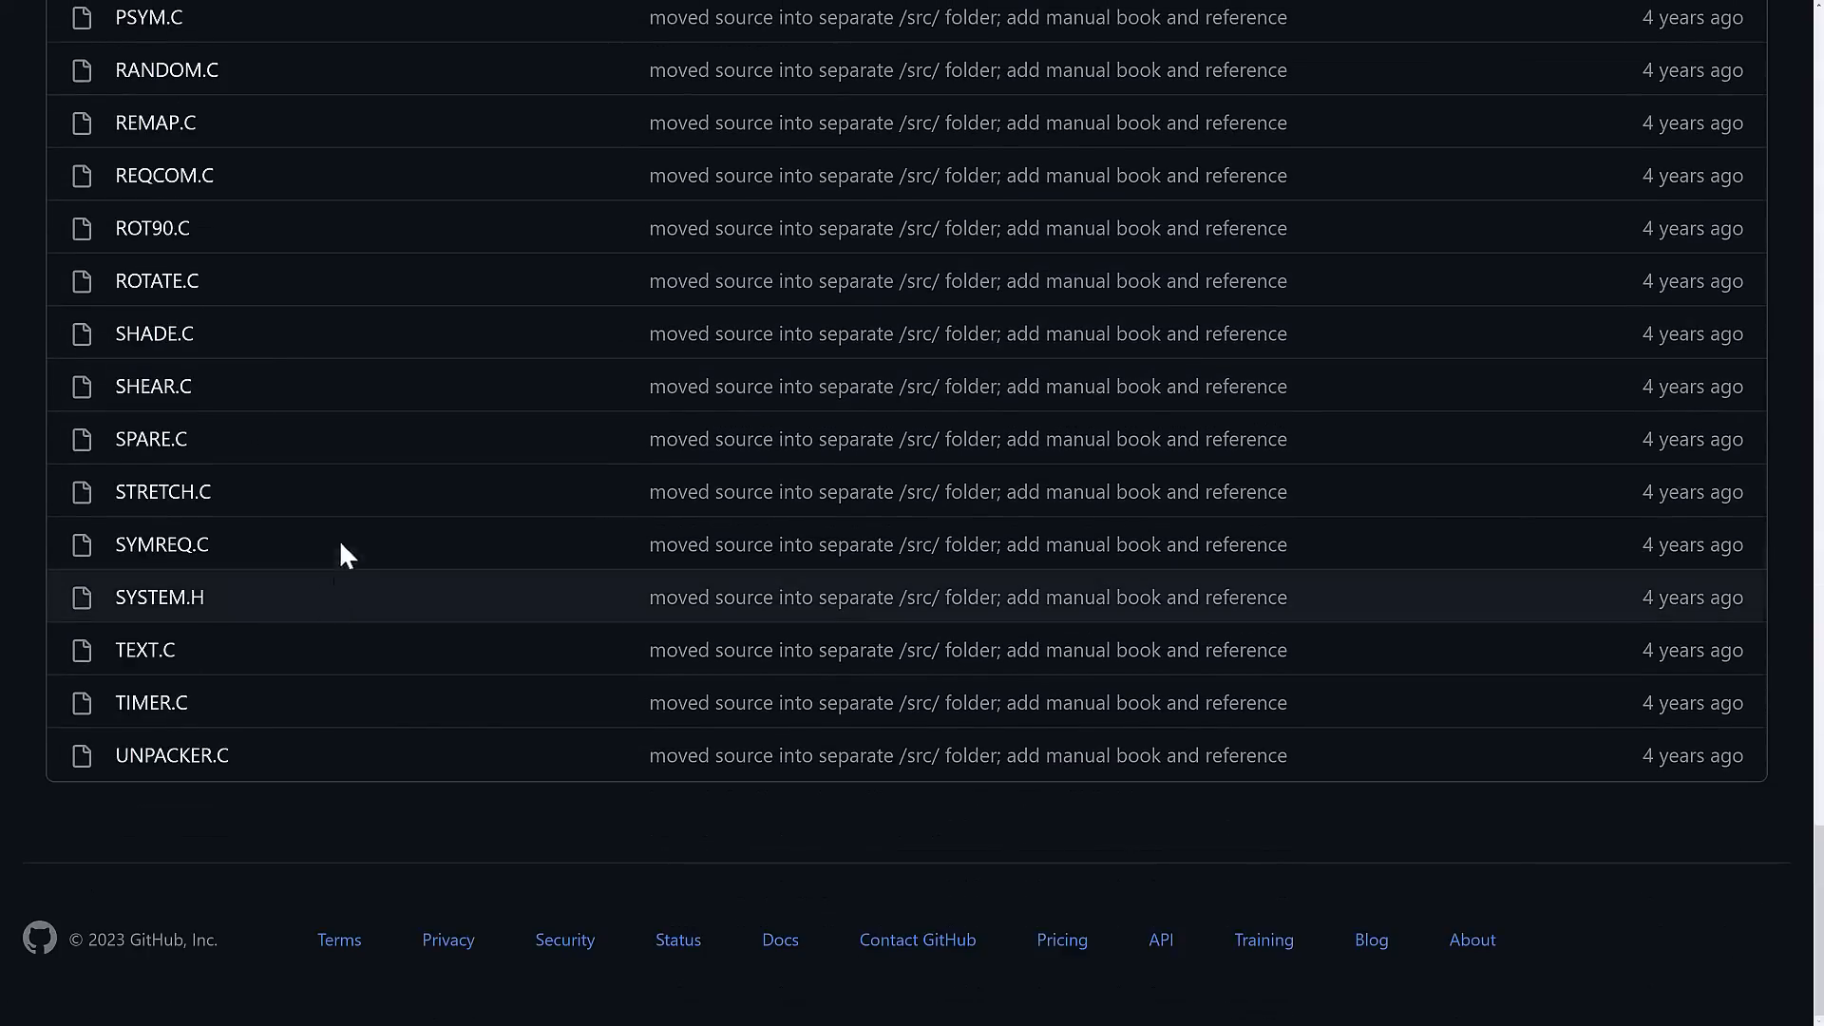
scroll(up, 3)
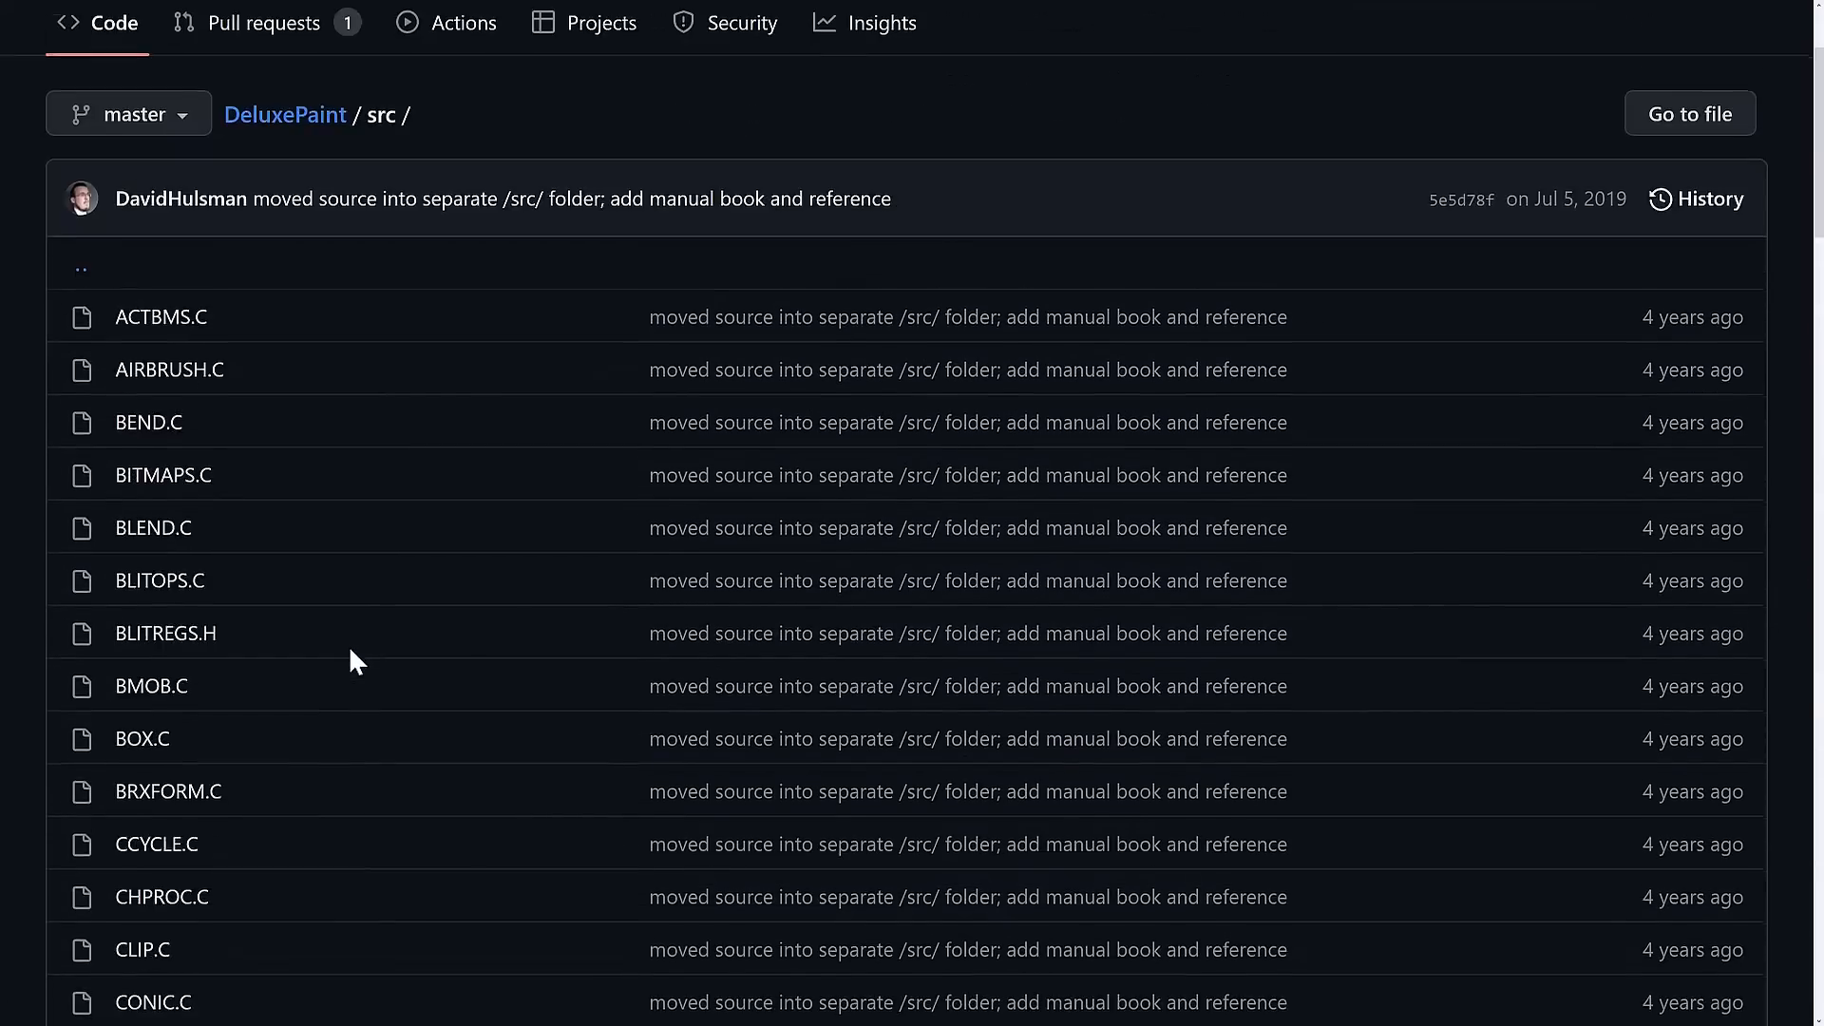
scroll(down, 3)
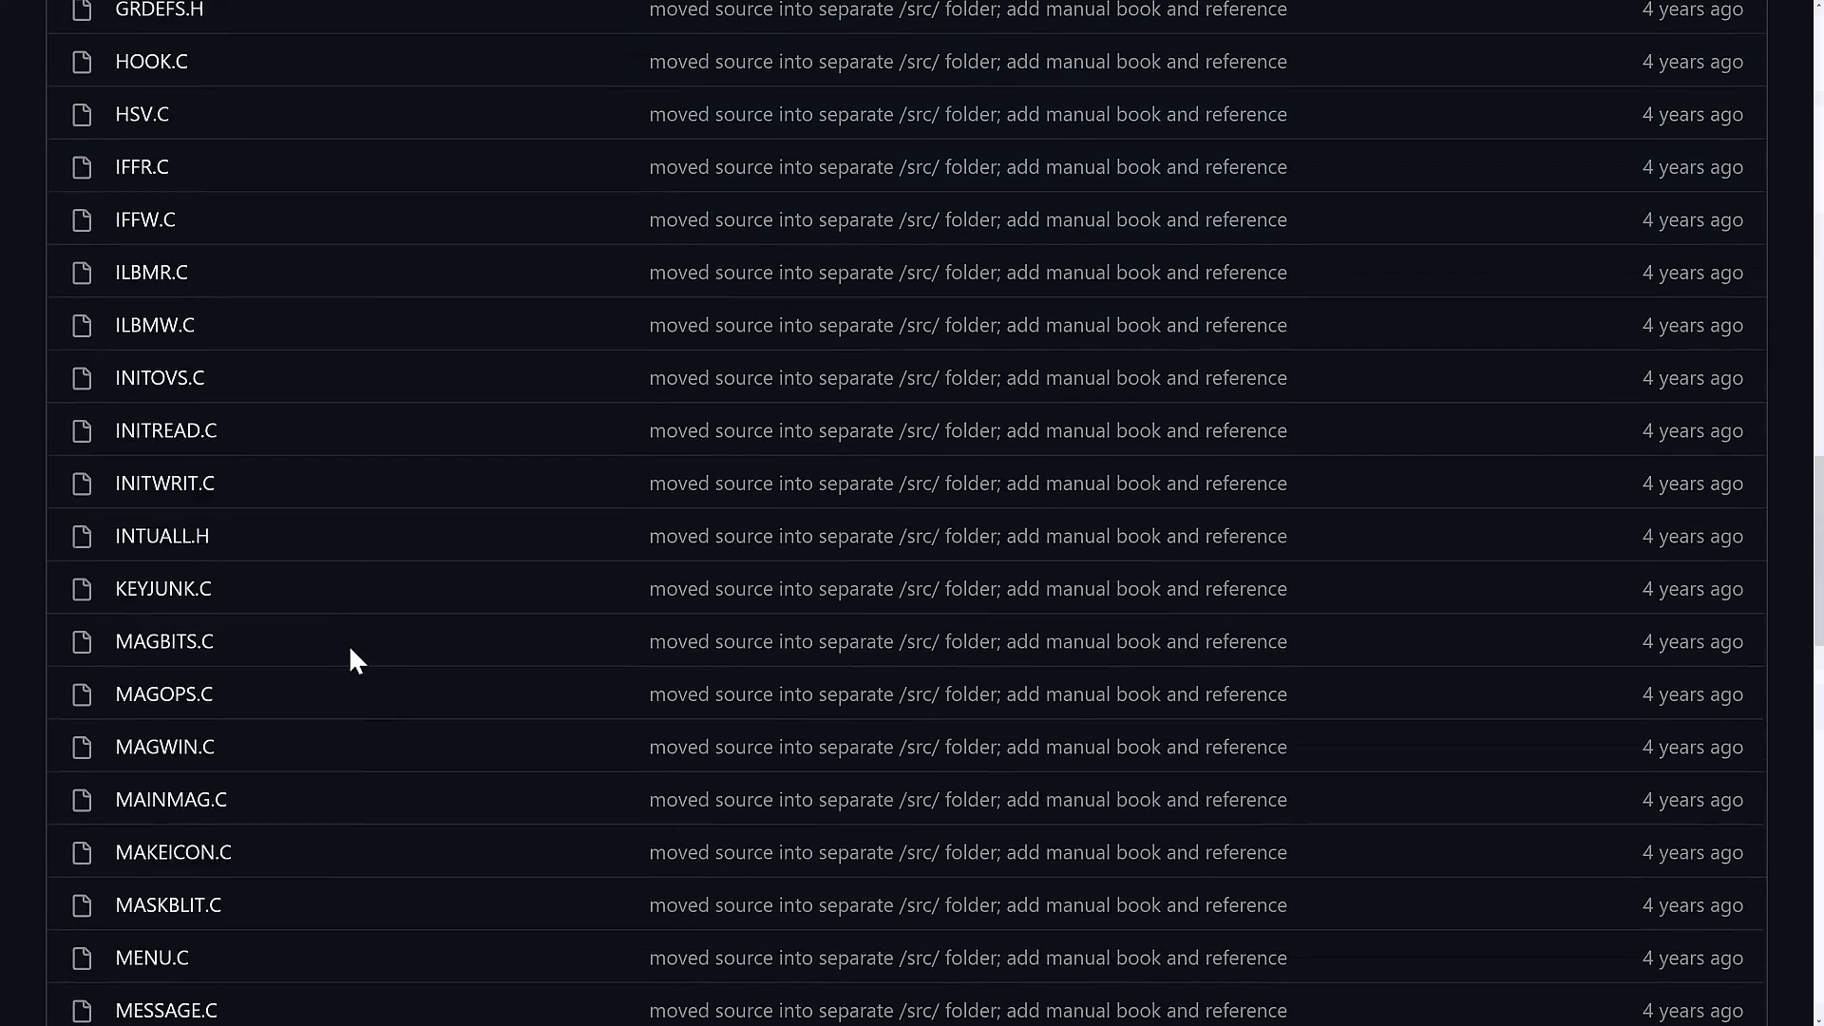
scroll(down, 3)
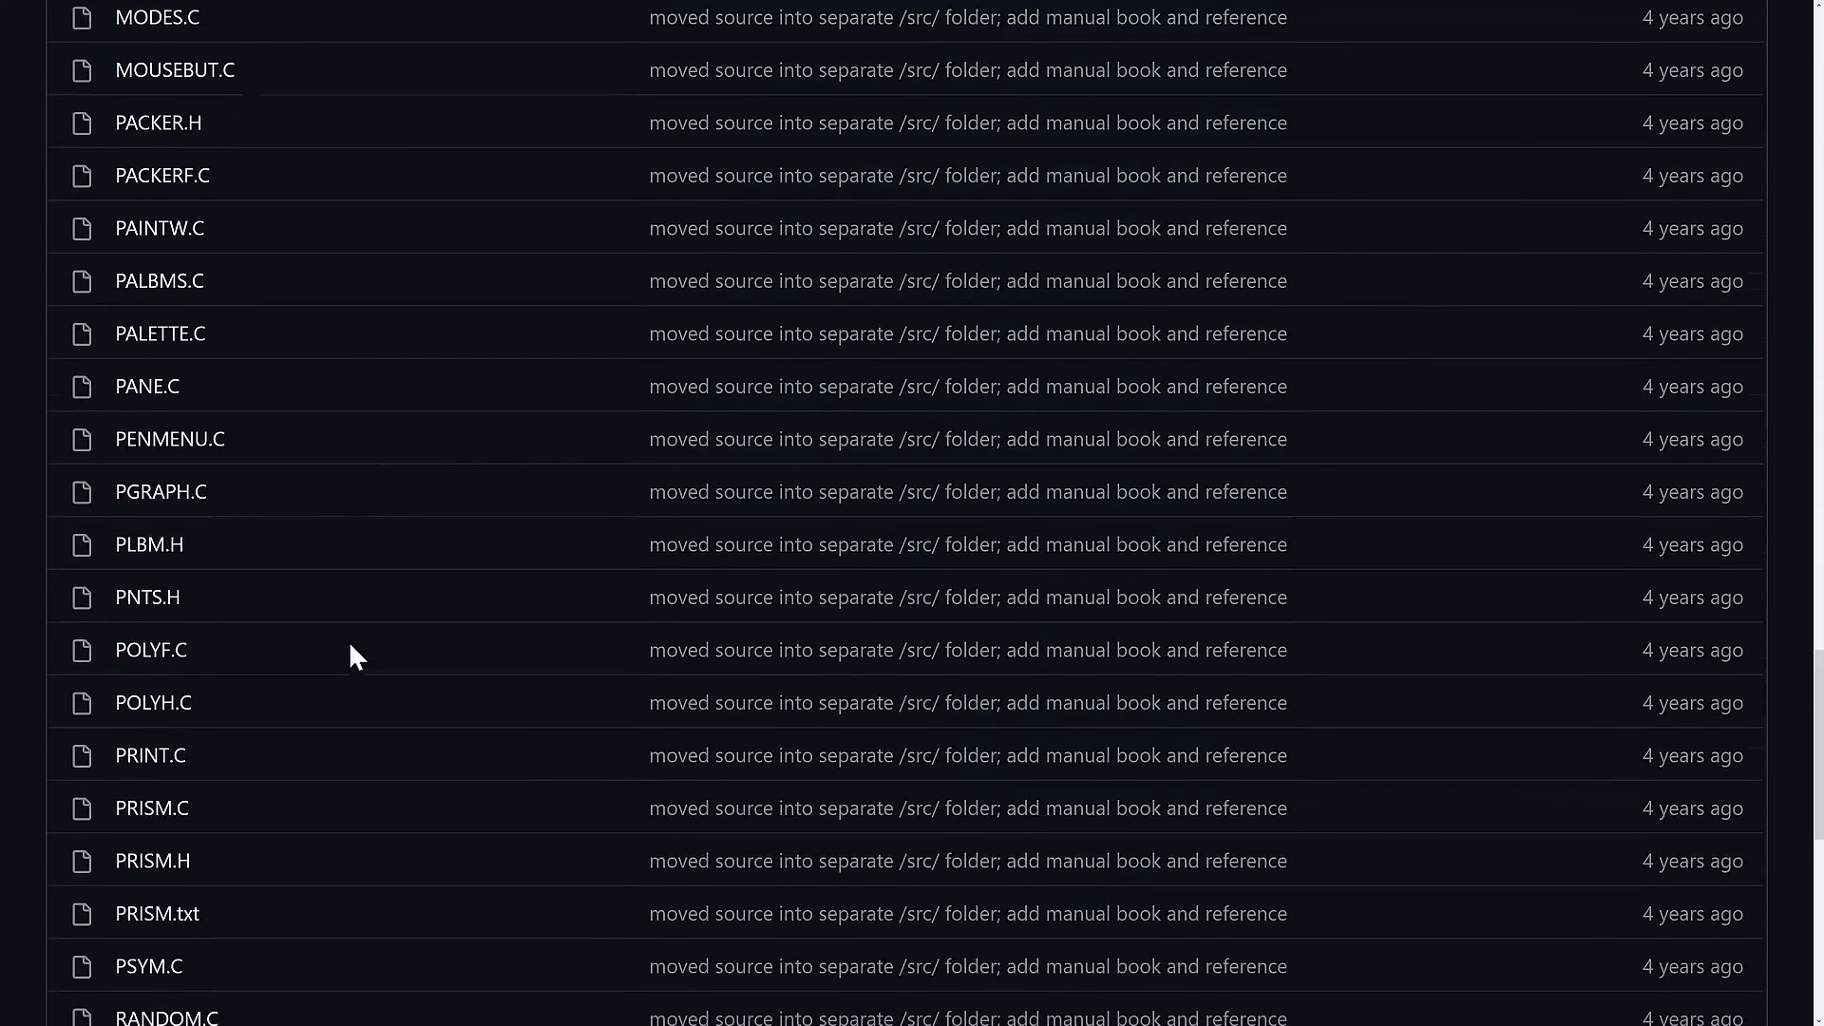
click(151, 808)
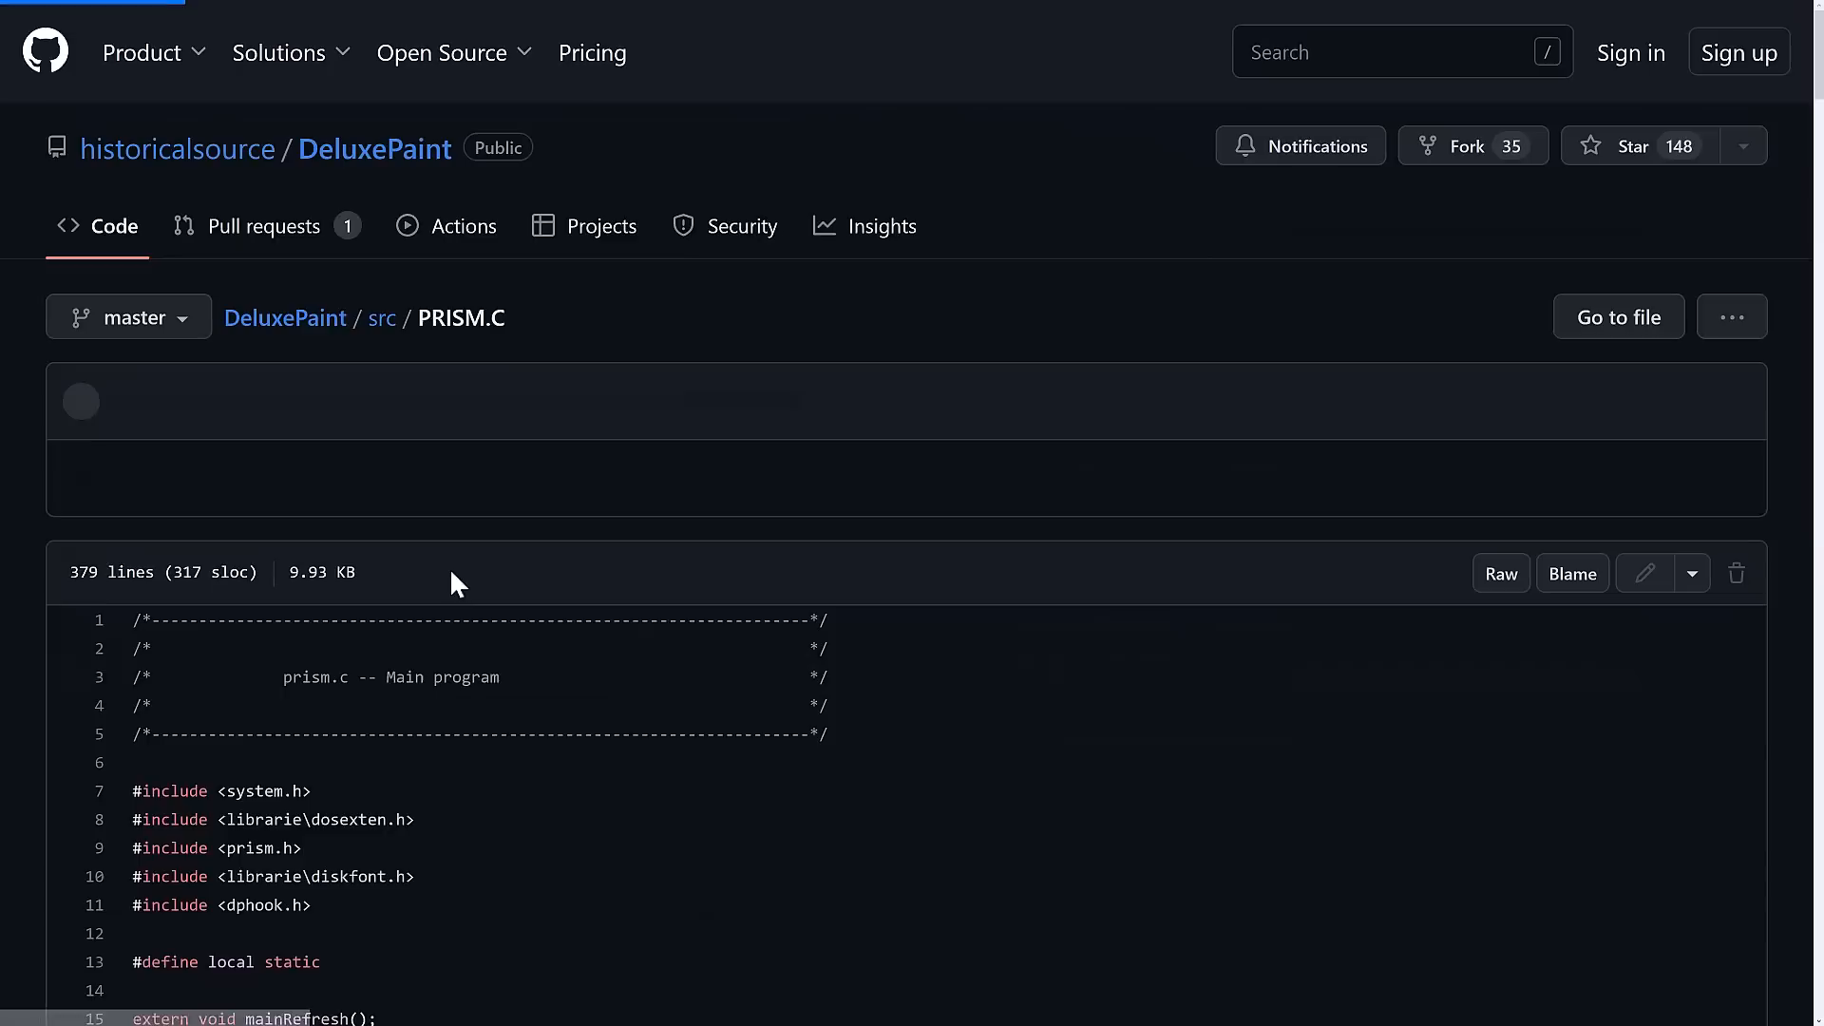
Scroll down through PRISM.C's palettes and utility functions.
scroll(down, 3)
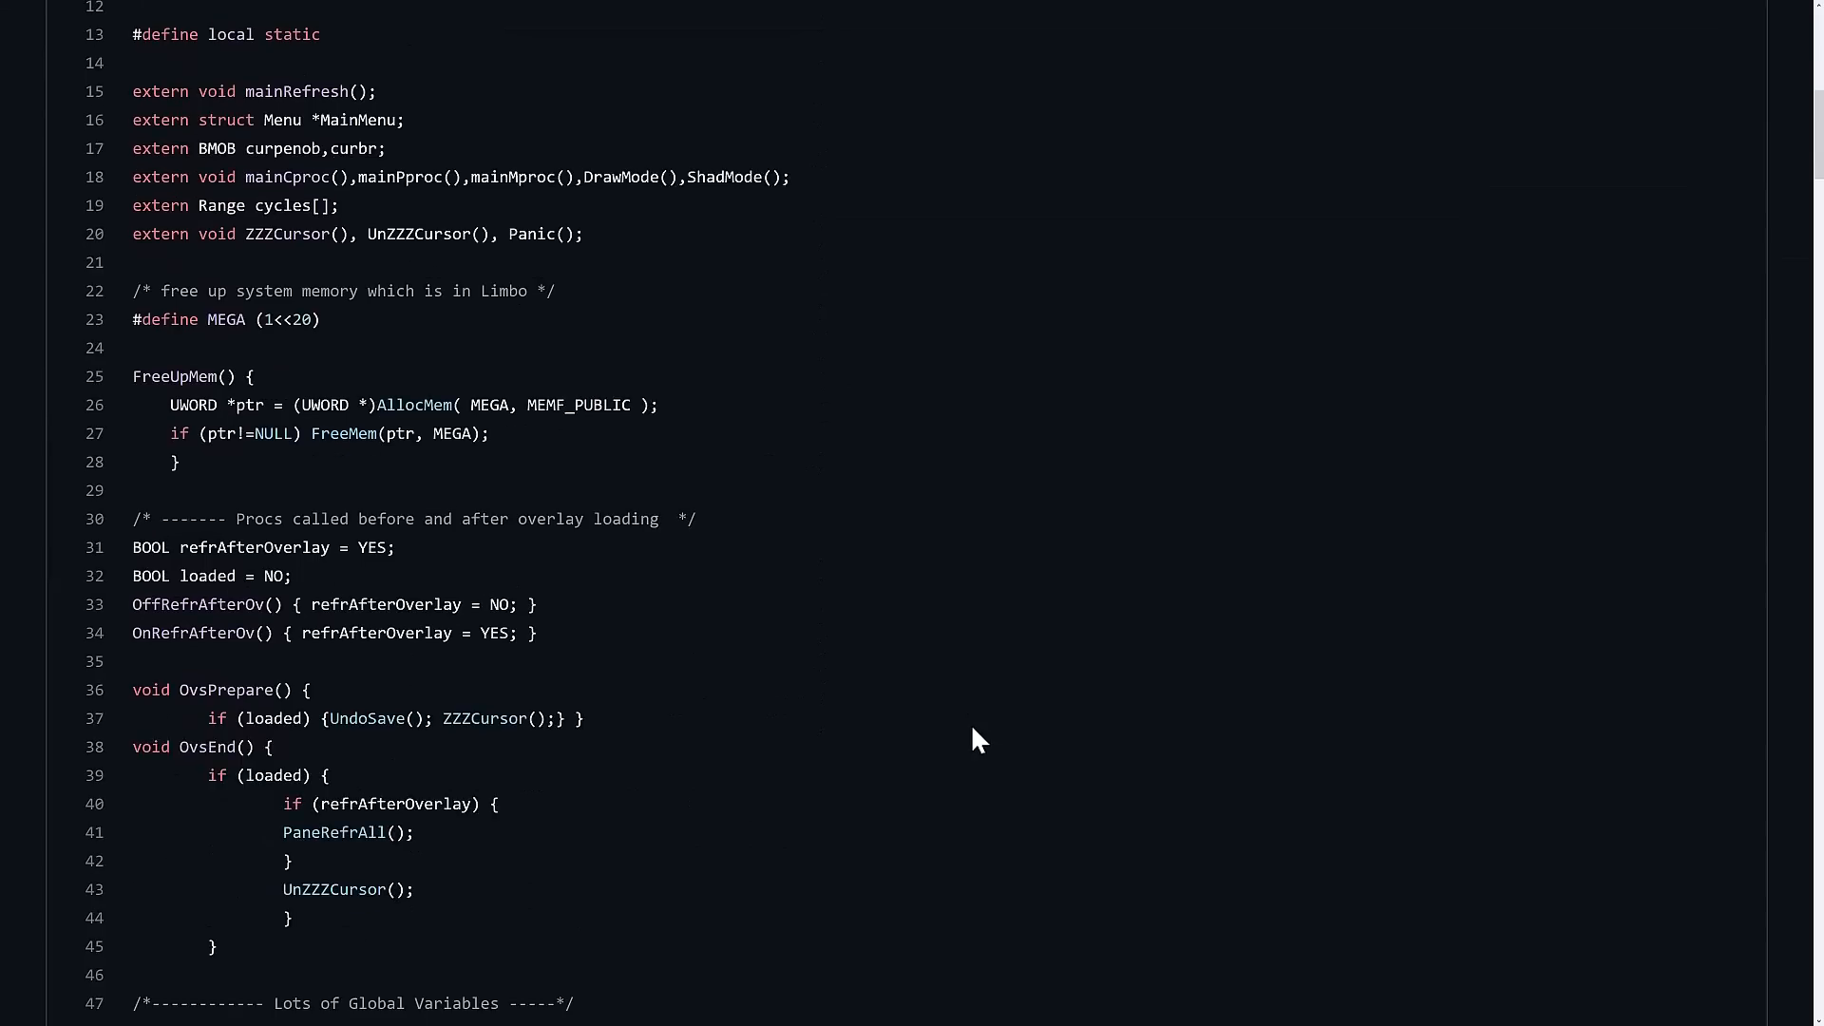
scroll(down, 3)
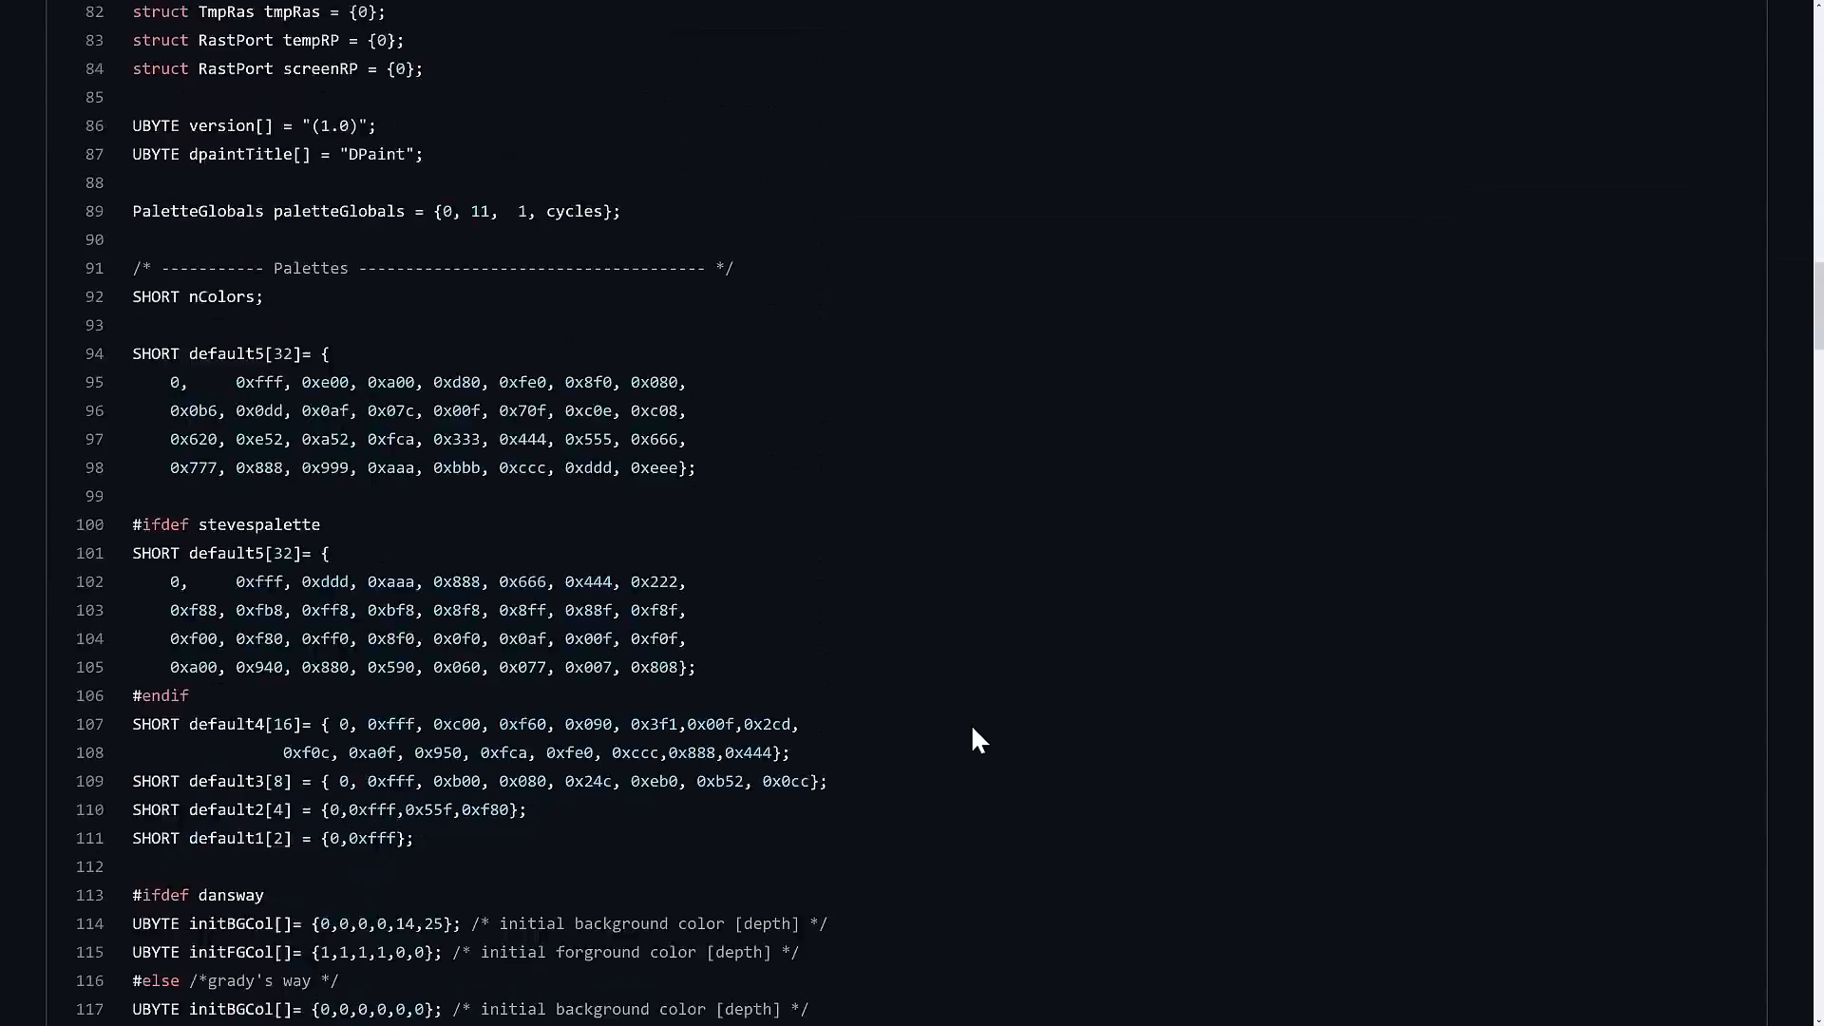
scroll(down, 3)
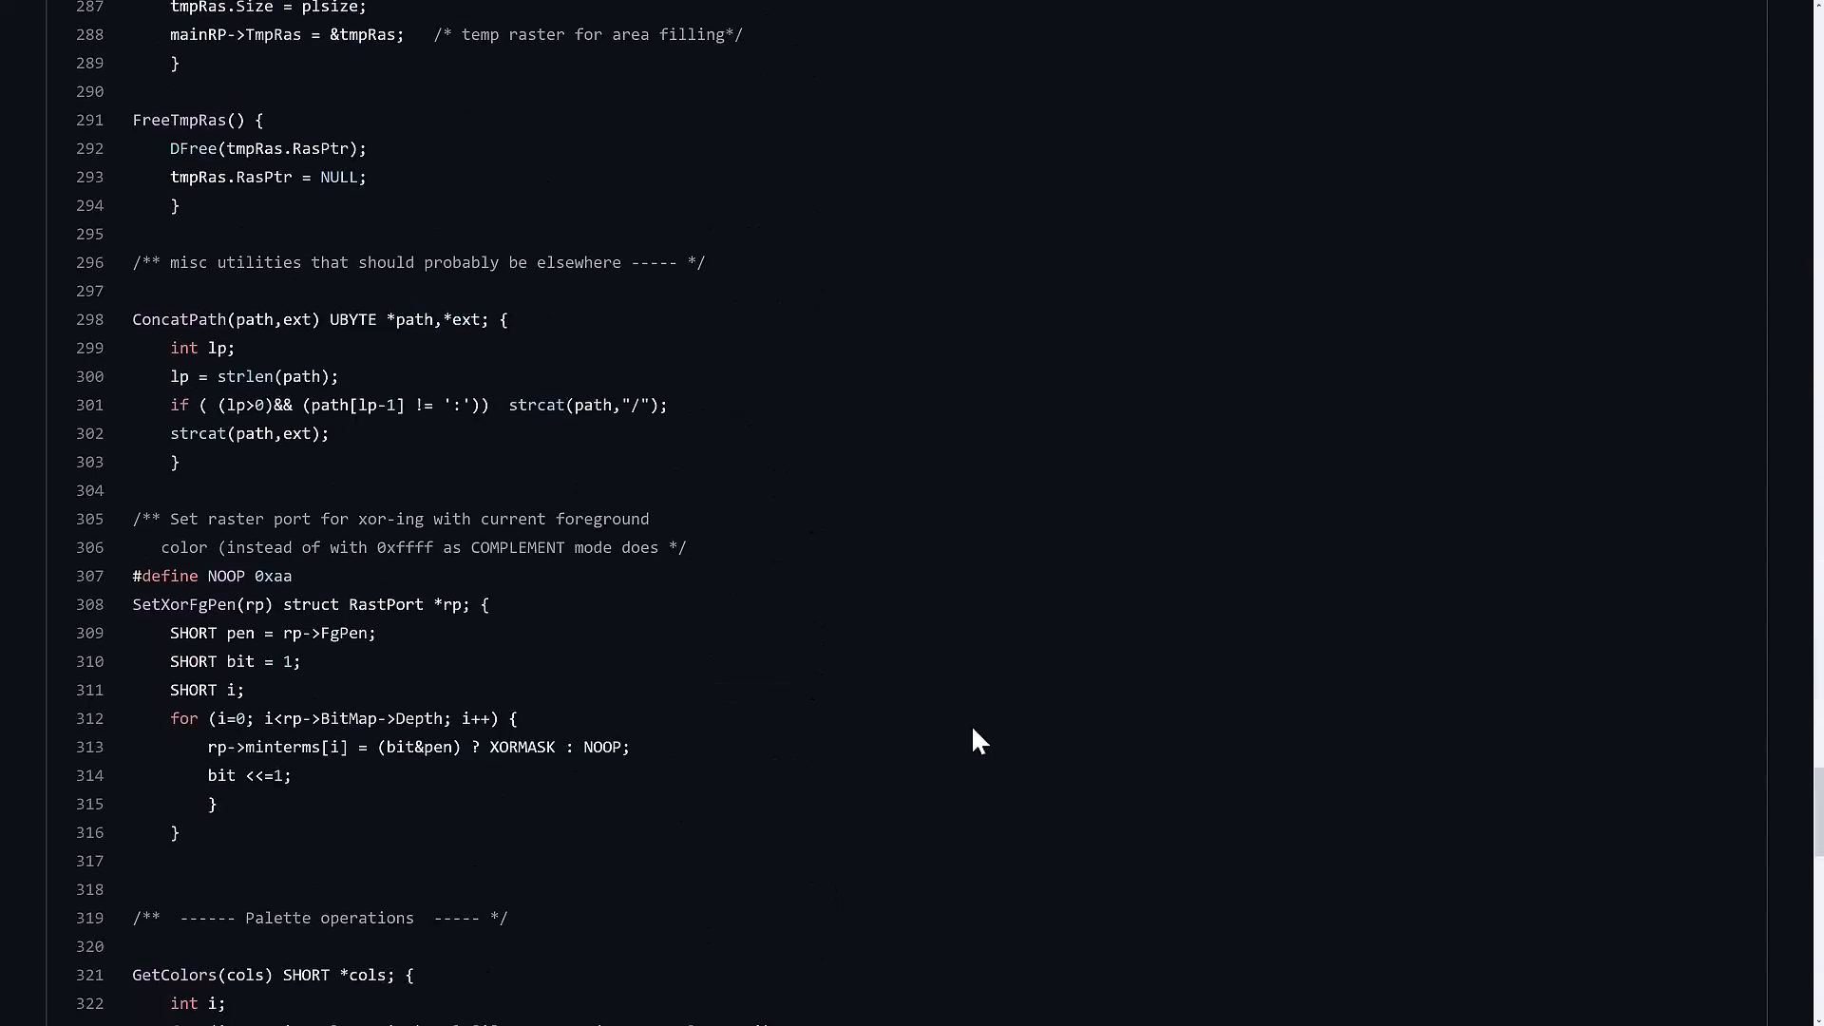
scroll(down, 3)
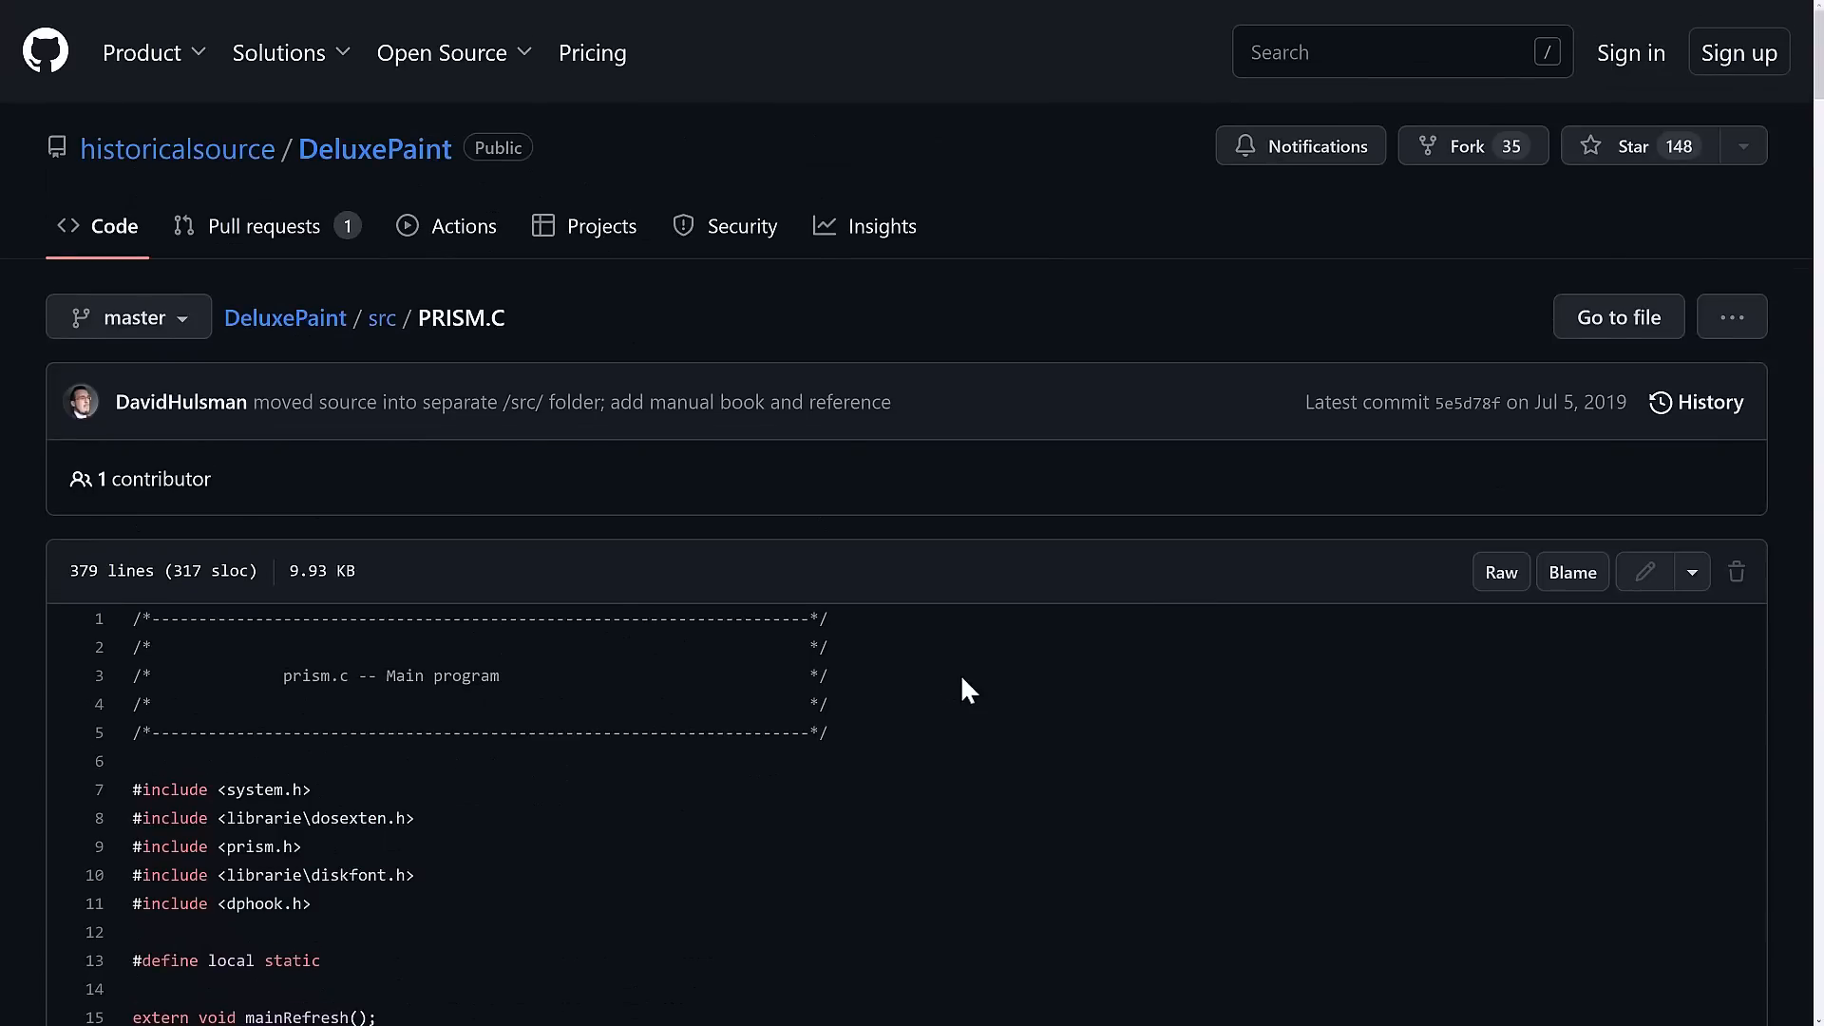
mouse_move(452, 170)
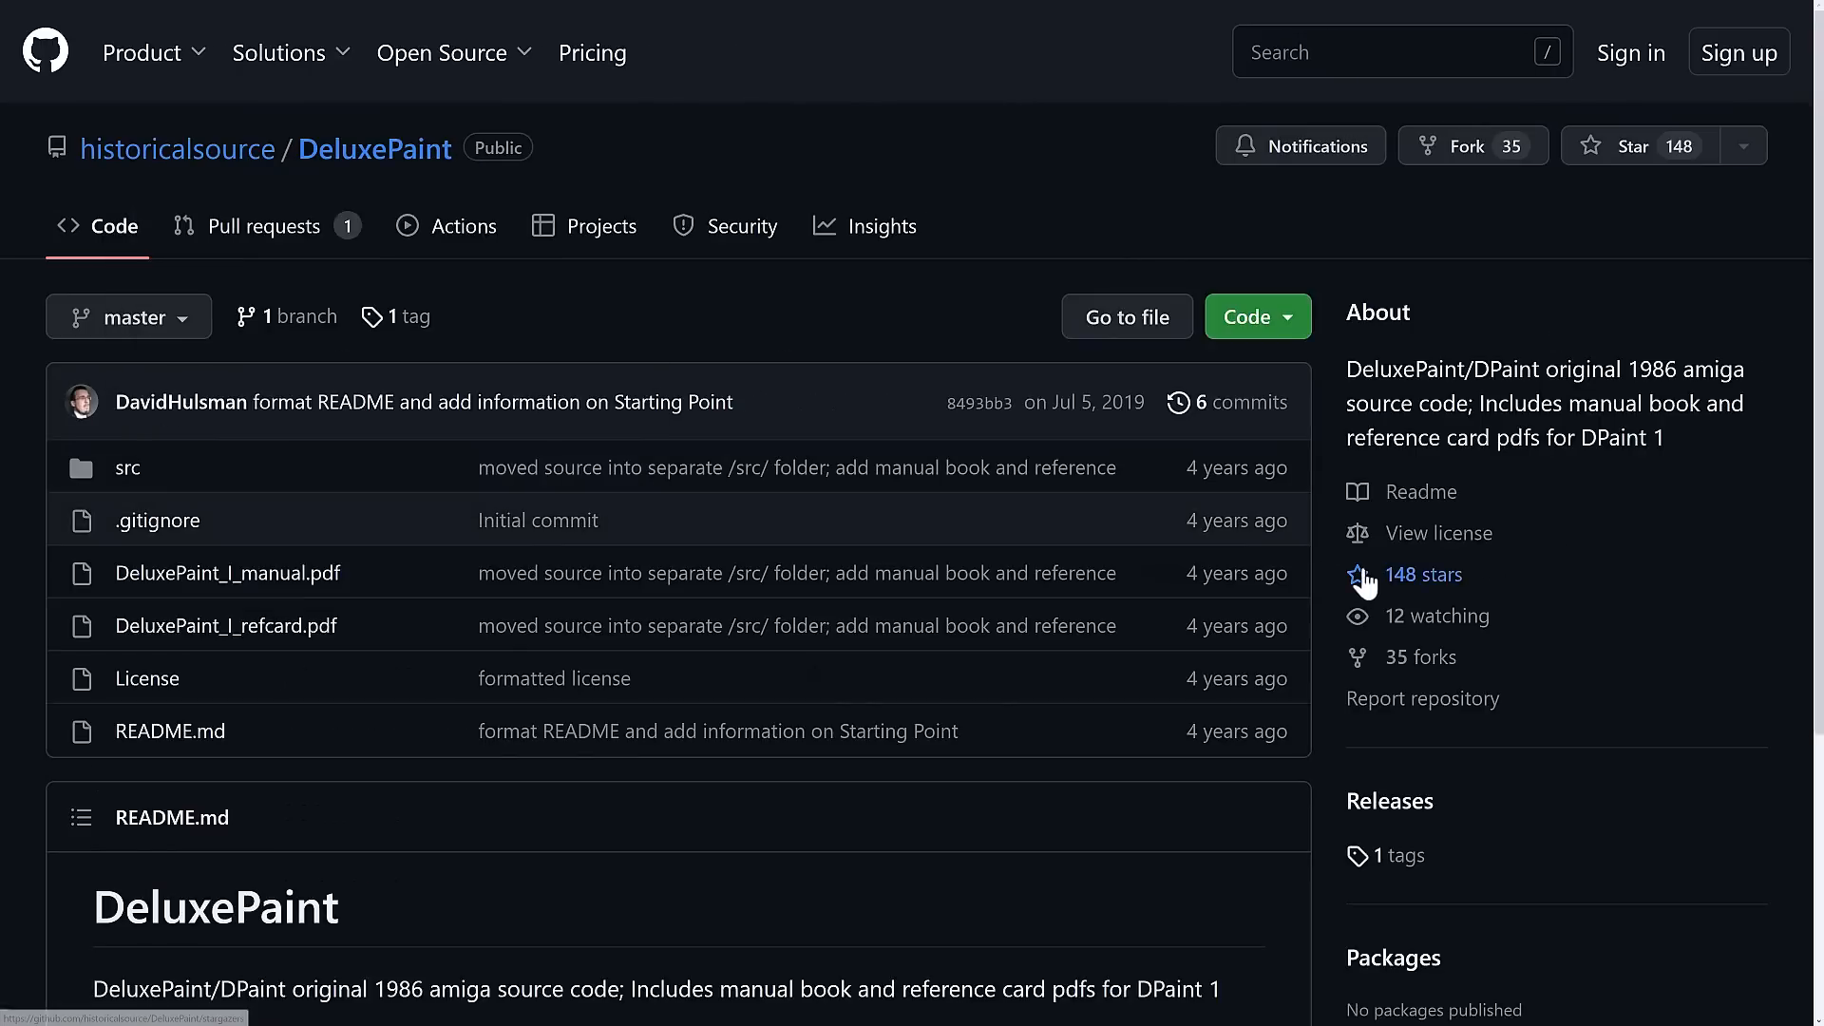
Open the DeluxePaint License file and scroll through the Computer History Museum agreement.
click(147, 678)
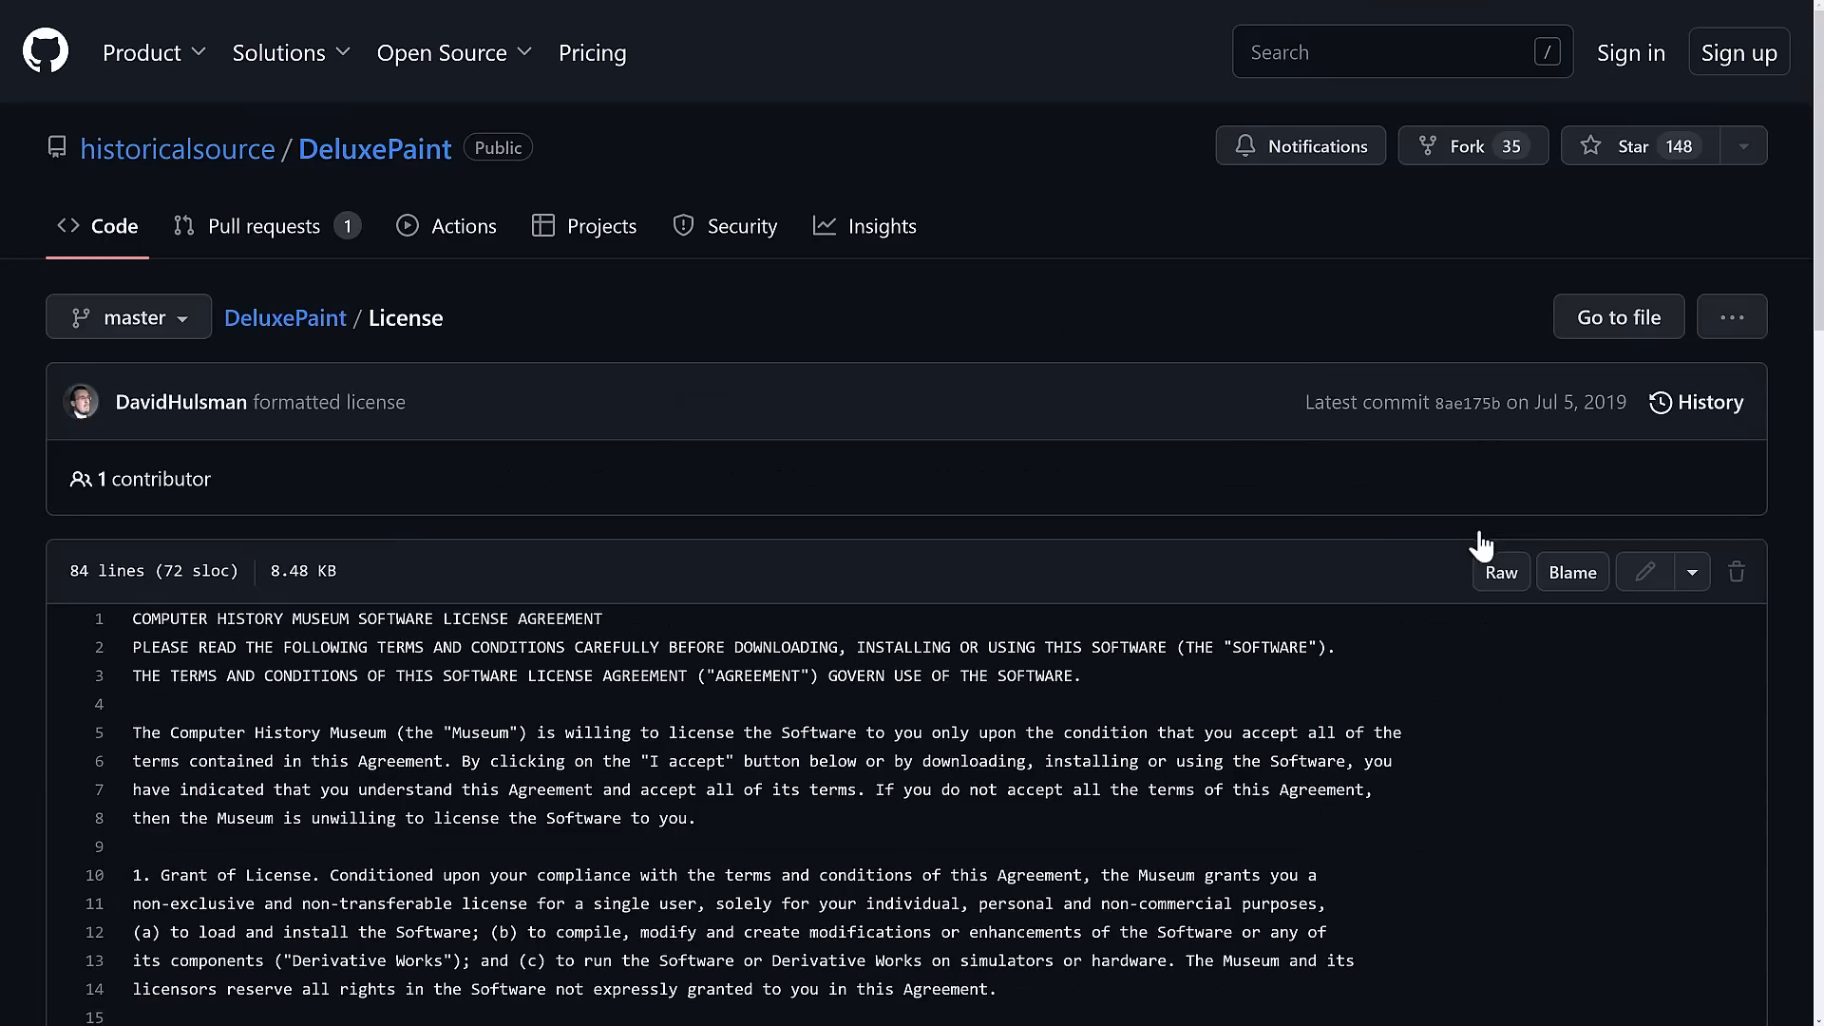
scroll(down, 3)
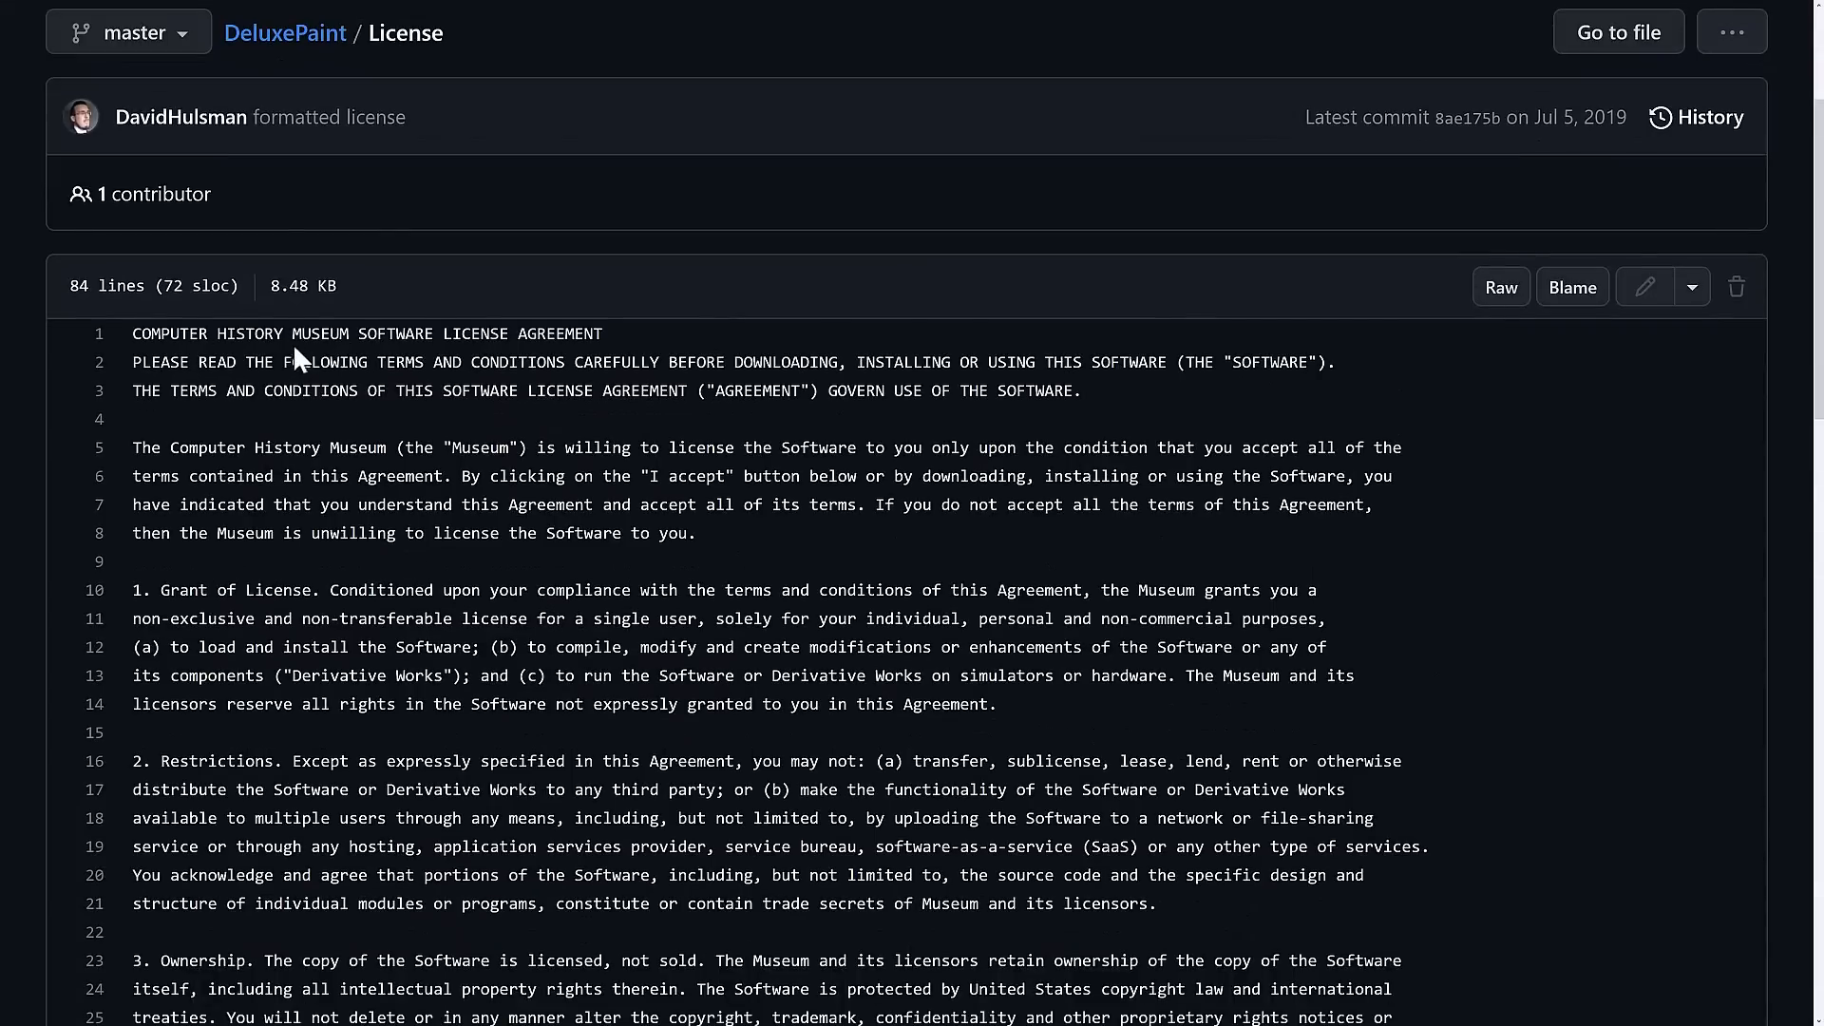
scroll(down, 3)
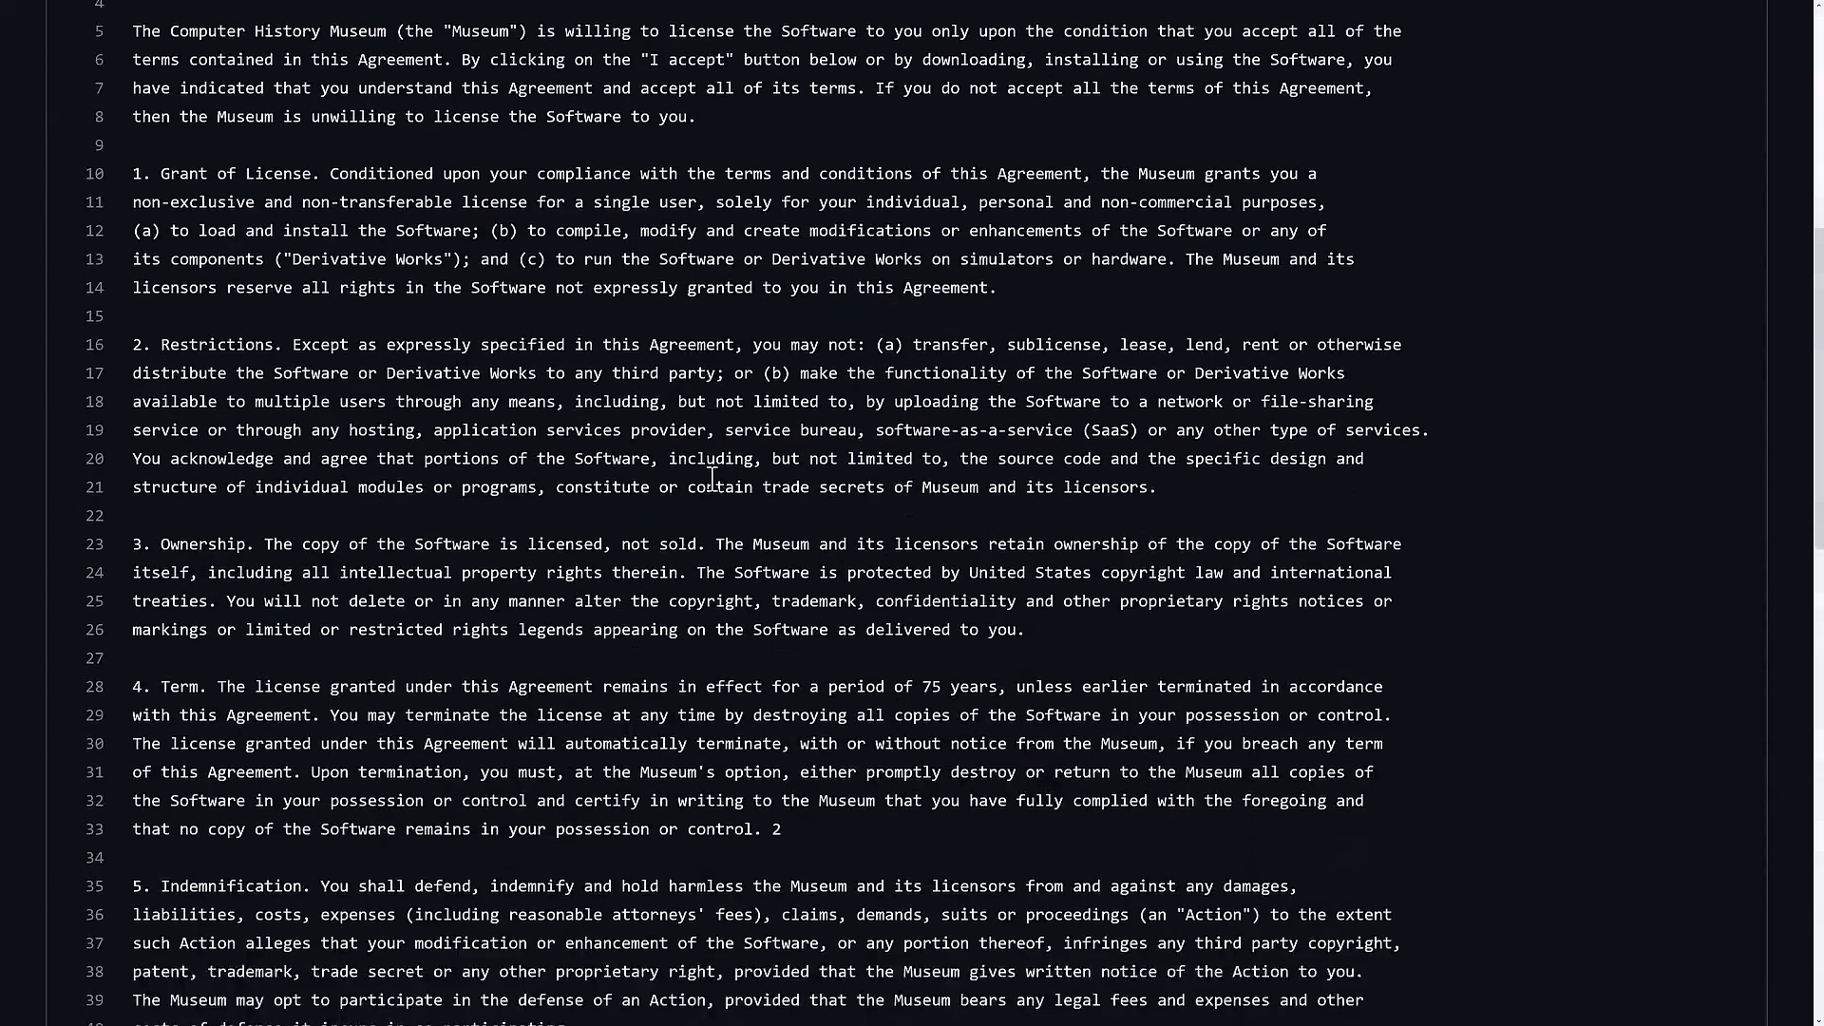
scroll(down, 3)
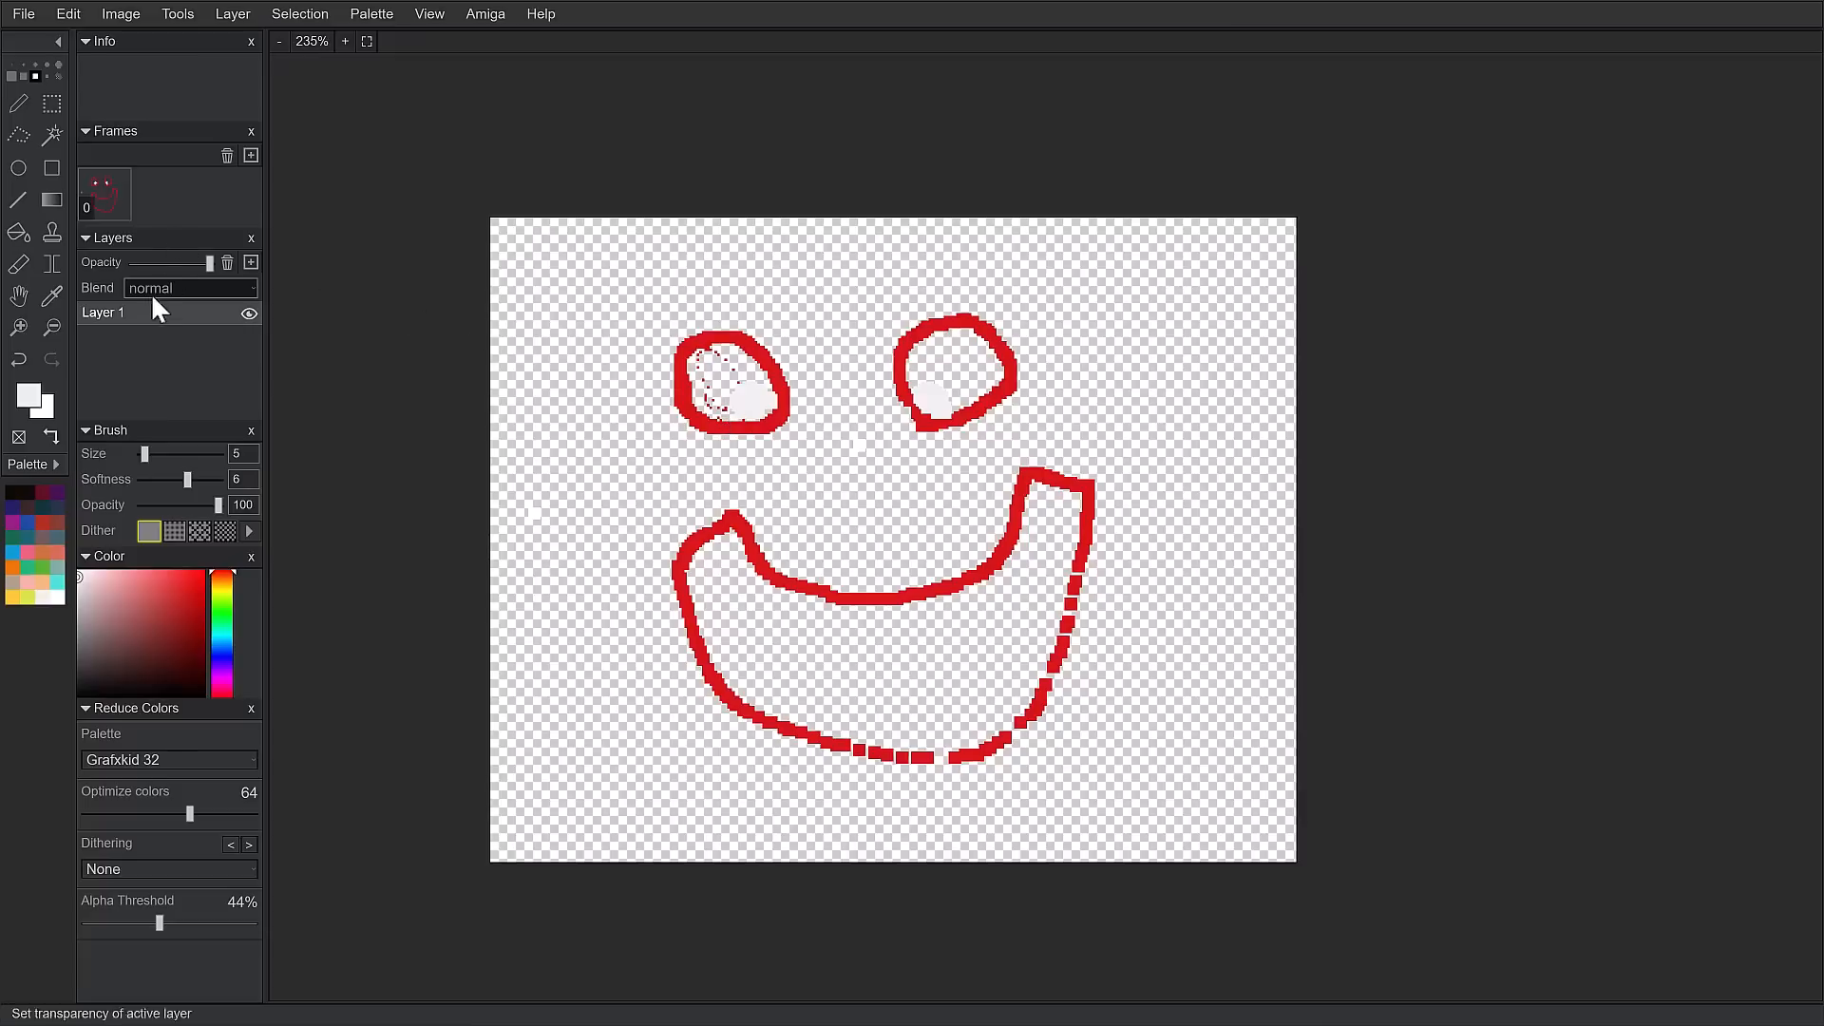
Open Layer 1's context menu in the DPaint.js Layers panel.
right_click(103, 312)
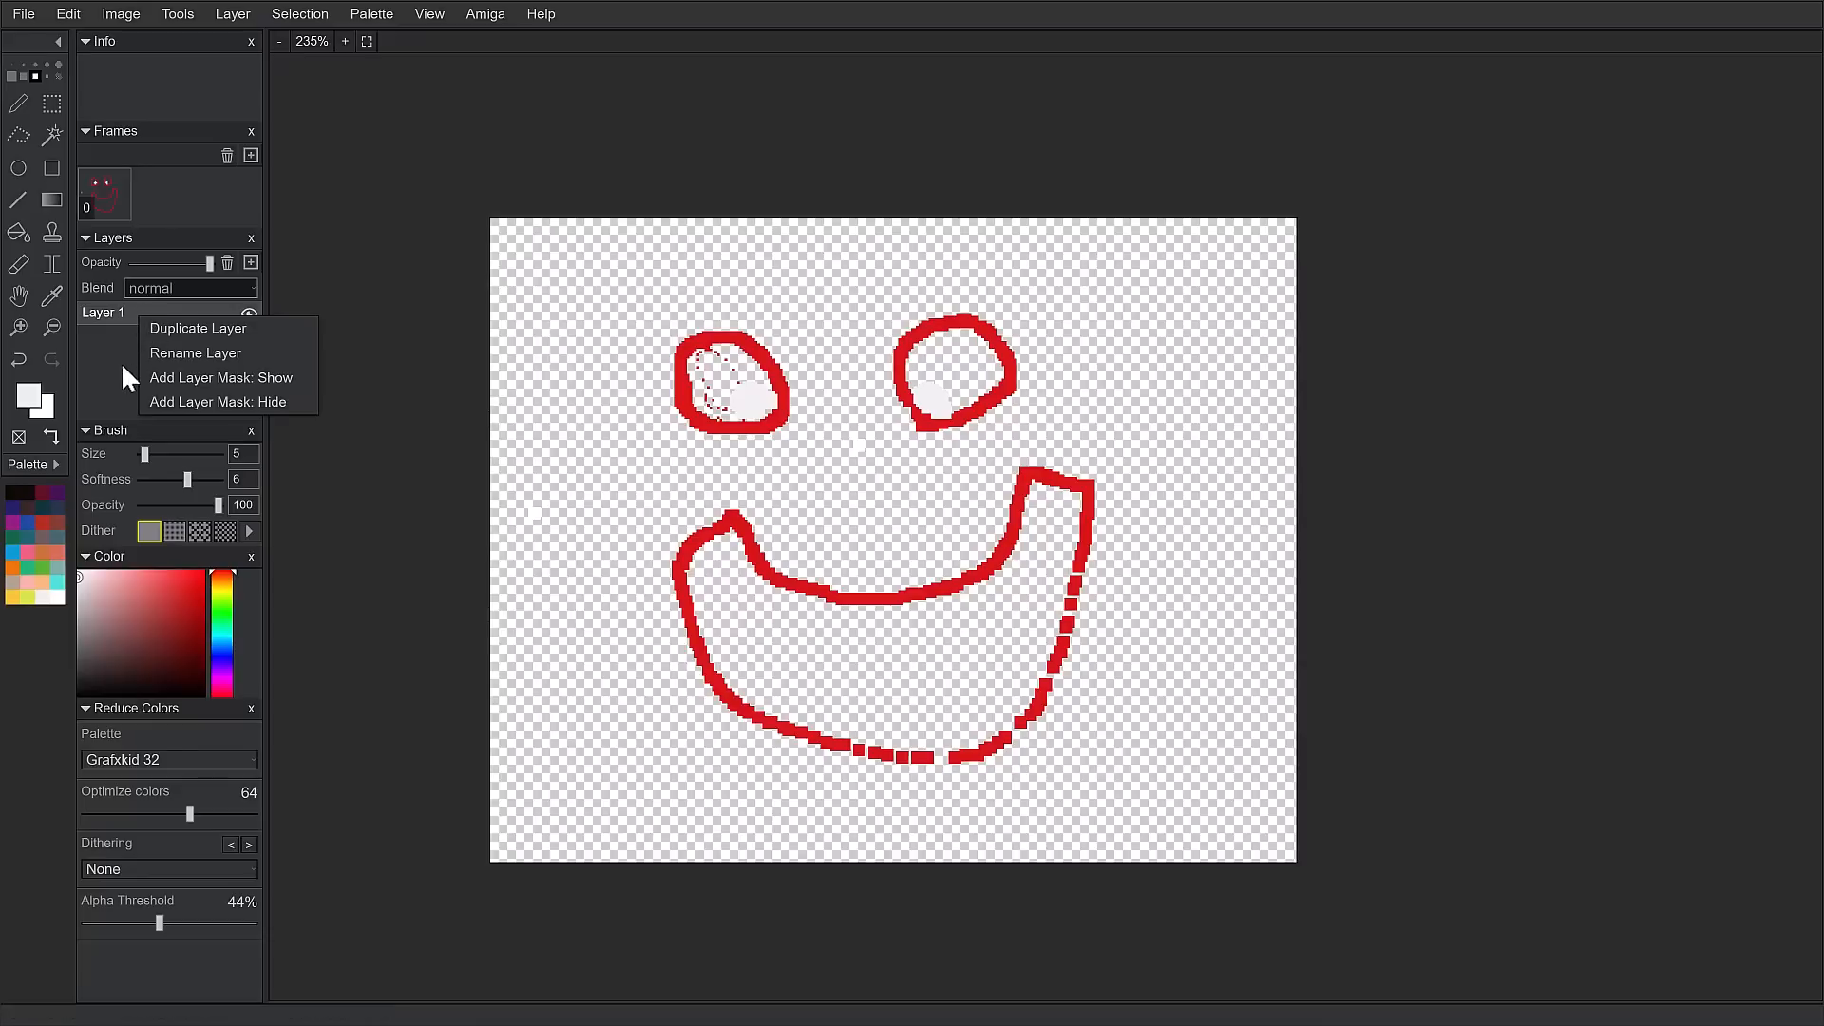